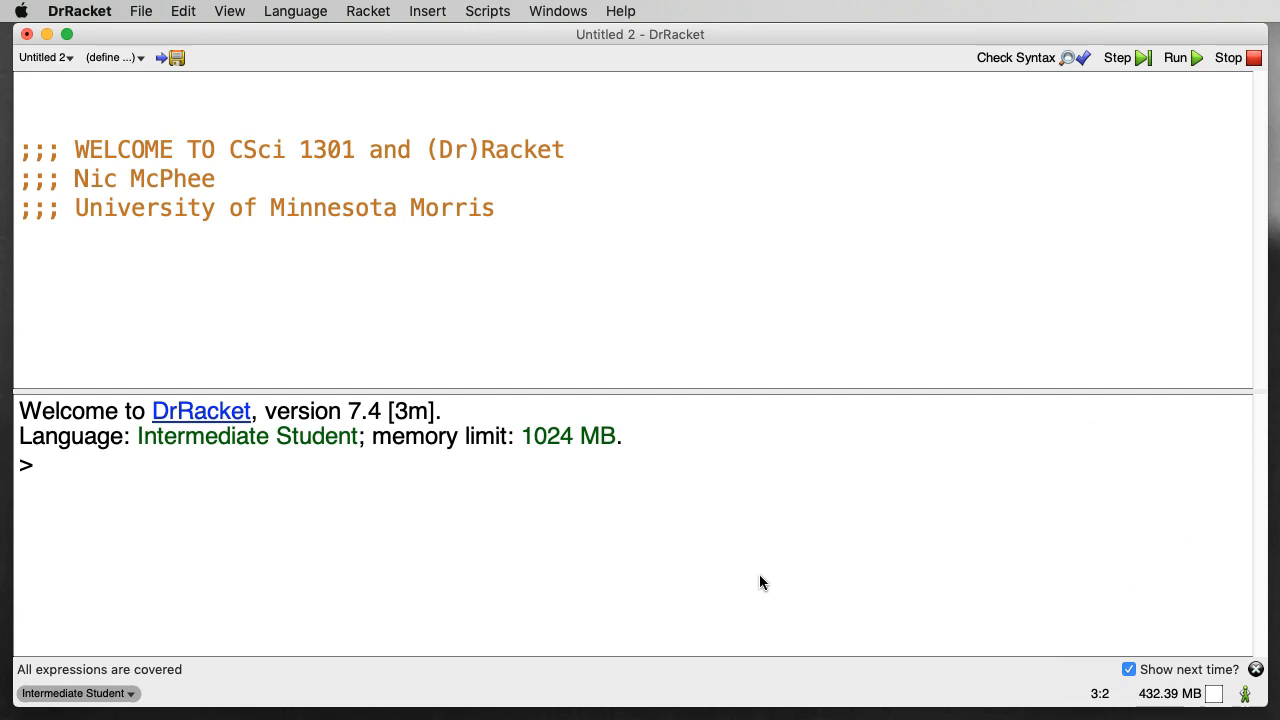
pyautogui.moveTo(760, 576)
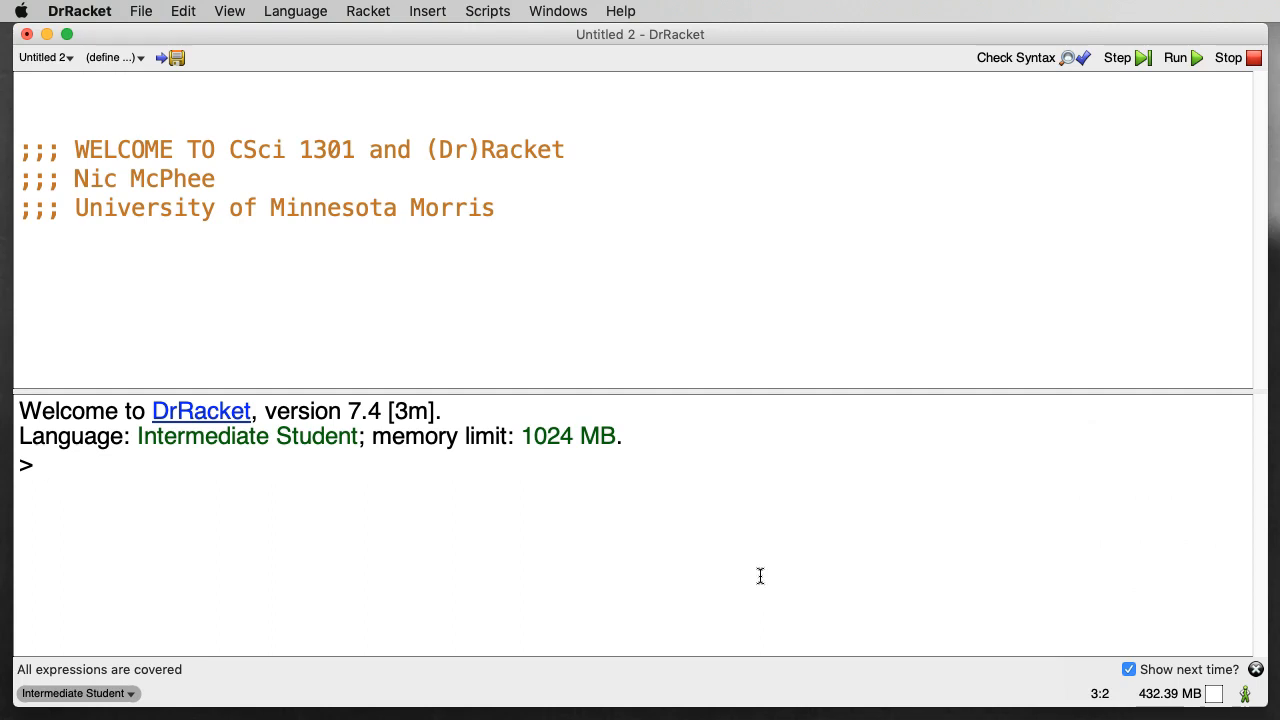
# - Choose Beginning Student in the language chooser and rerun so the interactions use it
pyautogui.click(44, 464)
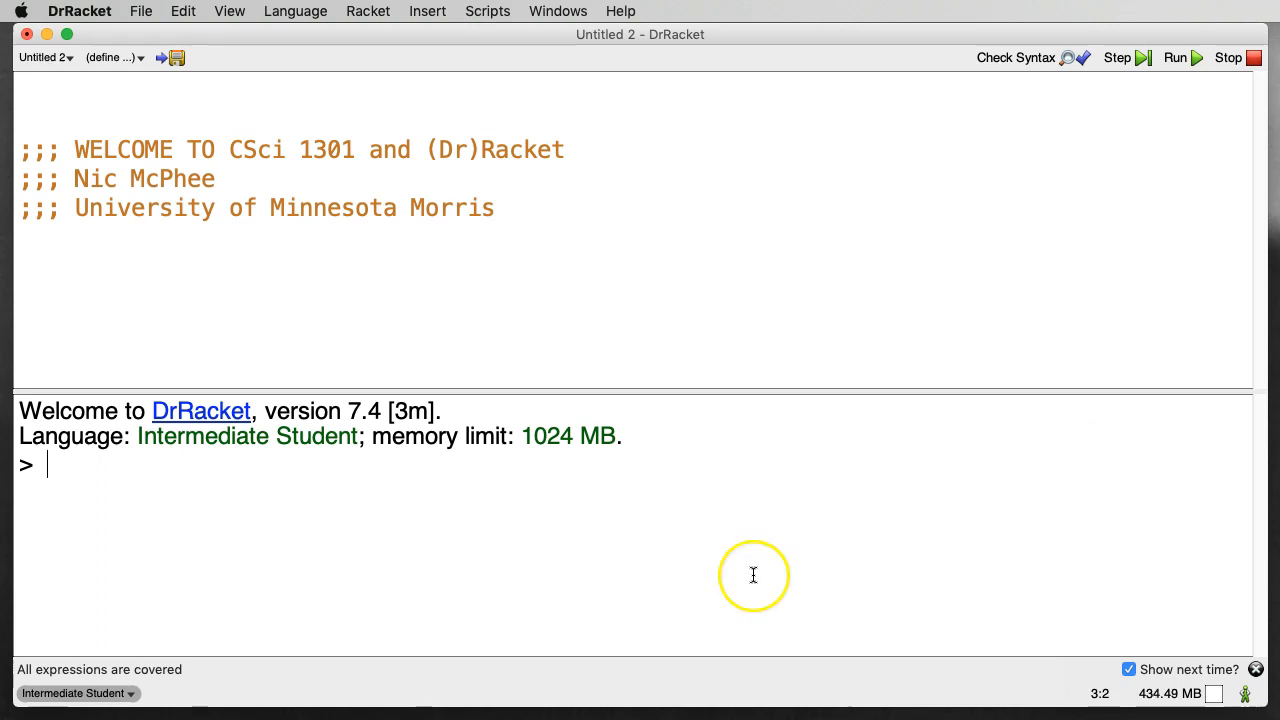
pyautogui.moveTo(752, 576)
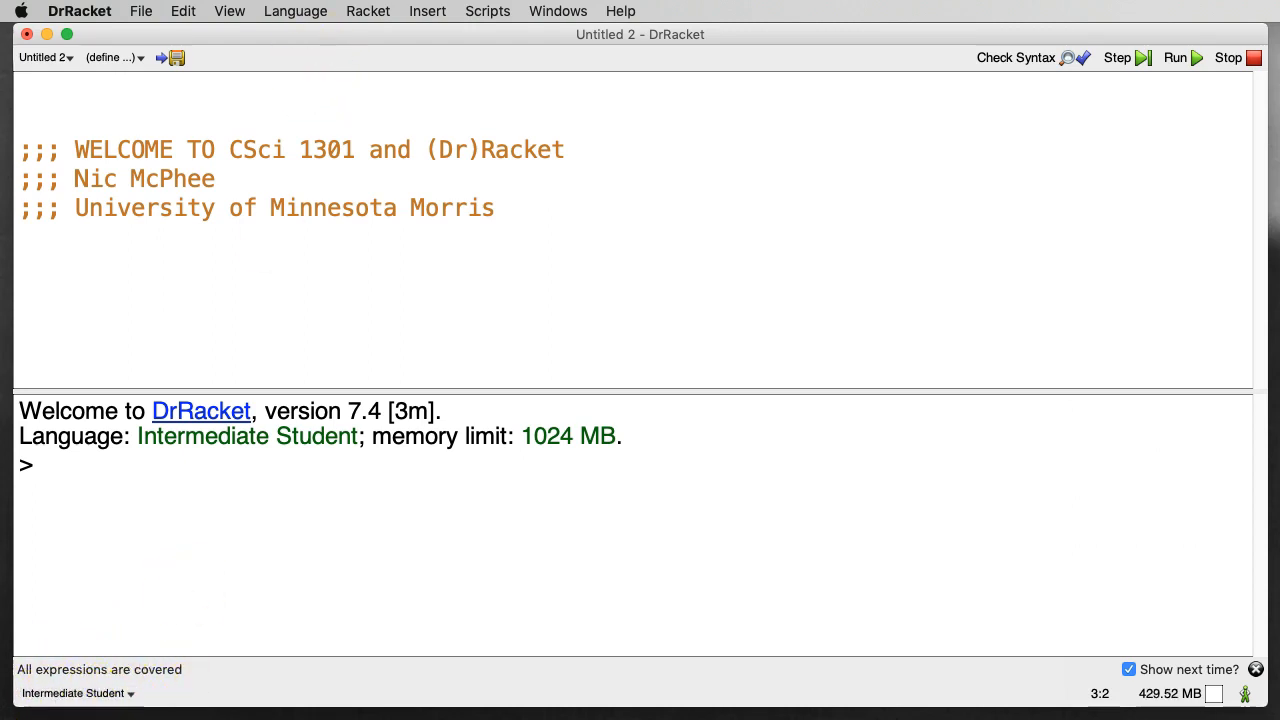
pyautogui.click(296, 12)
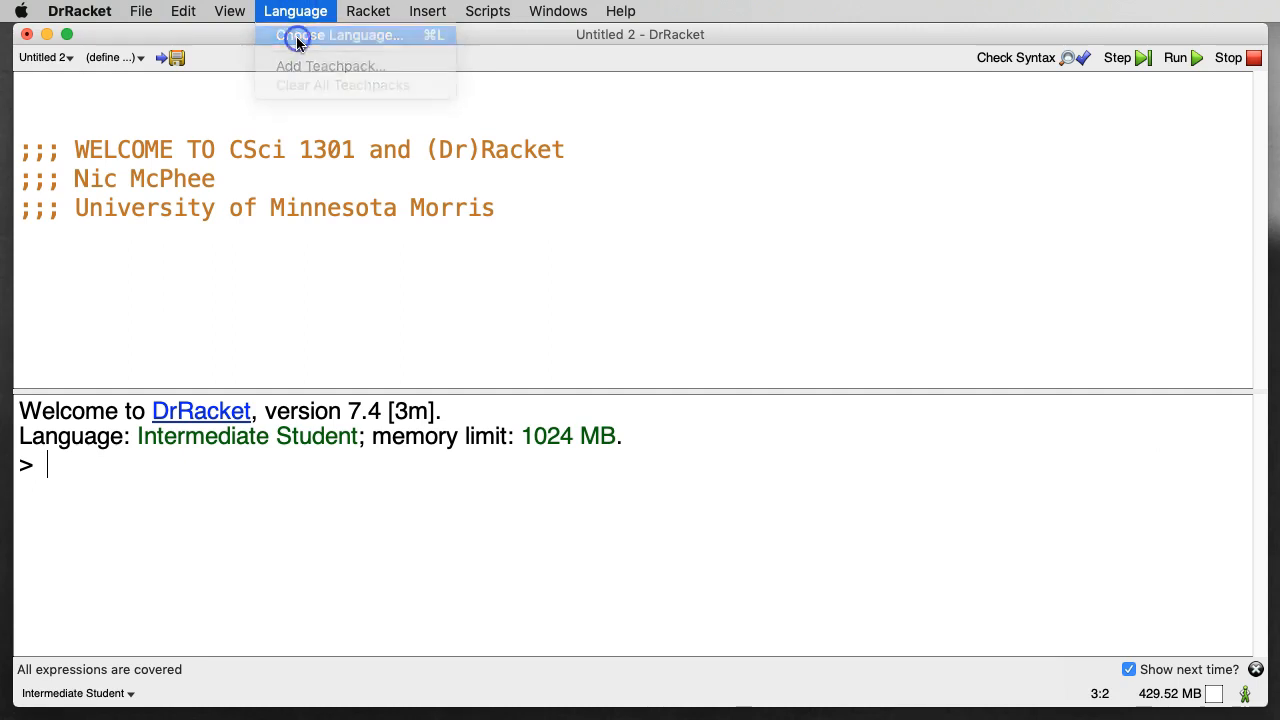
pyautogui.click(340, 36)
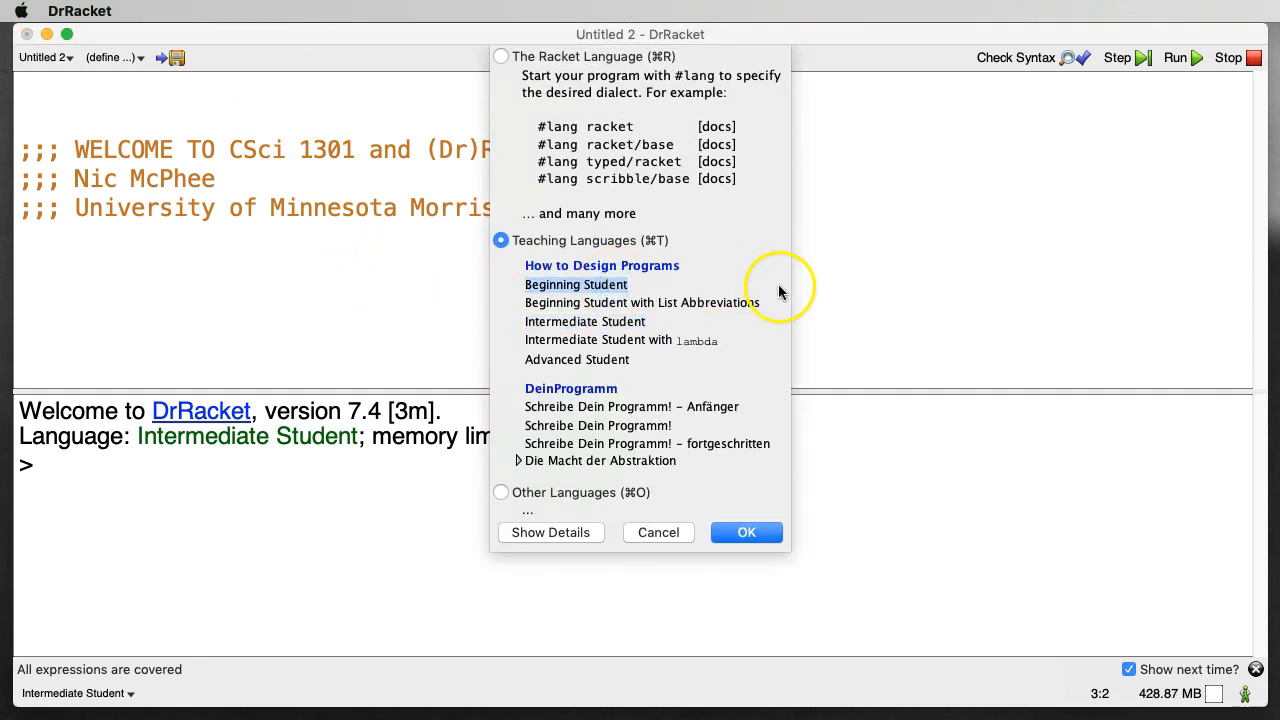
pyautogui.click(746, 532)
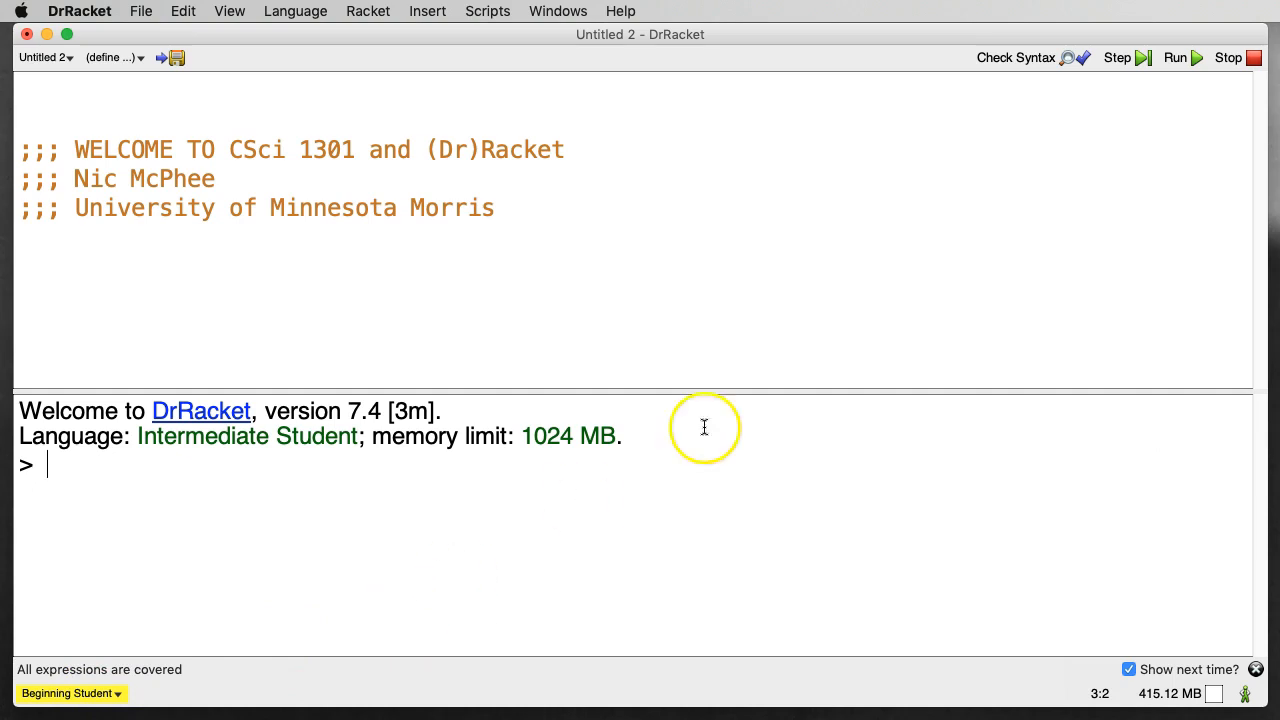
pyautogui.moveTo(1196, 64)
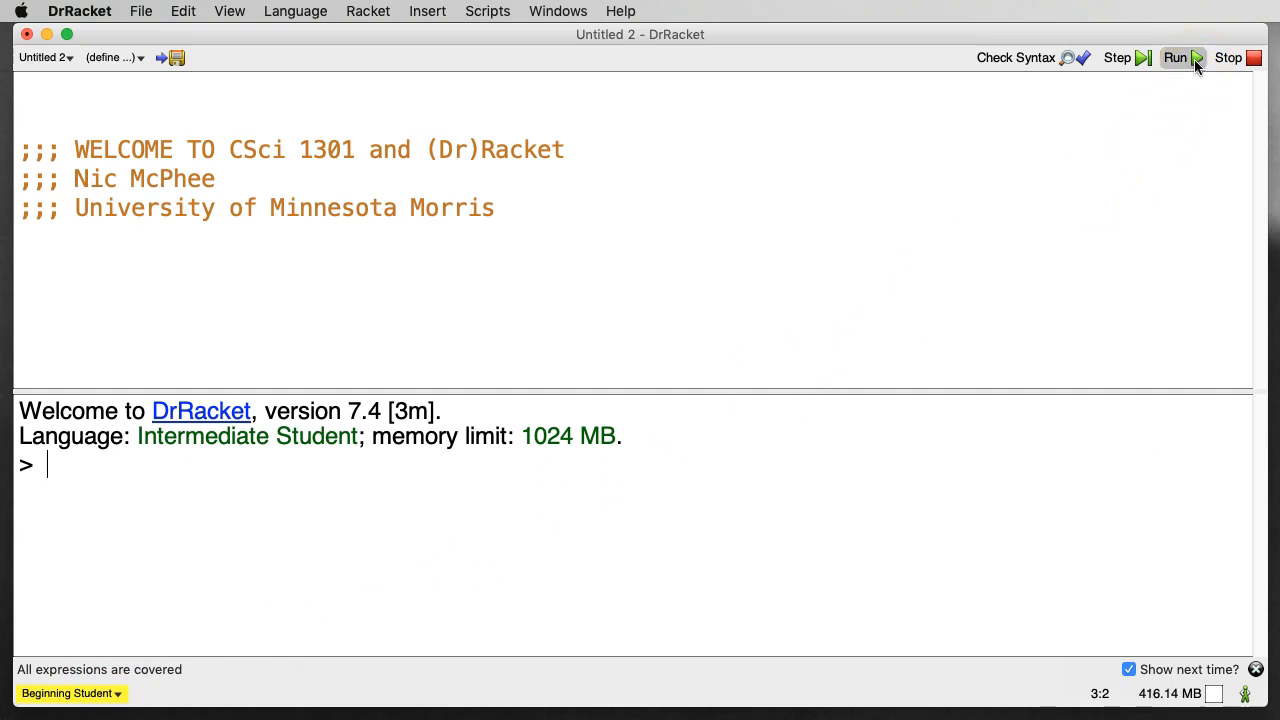
pyautogui.click(1174, 56)
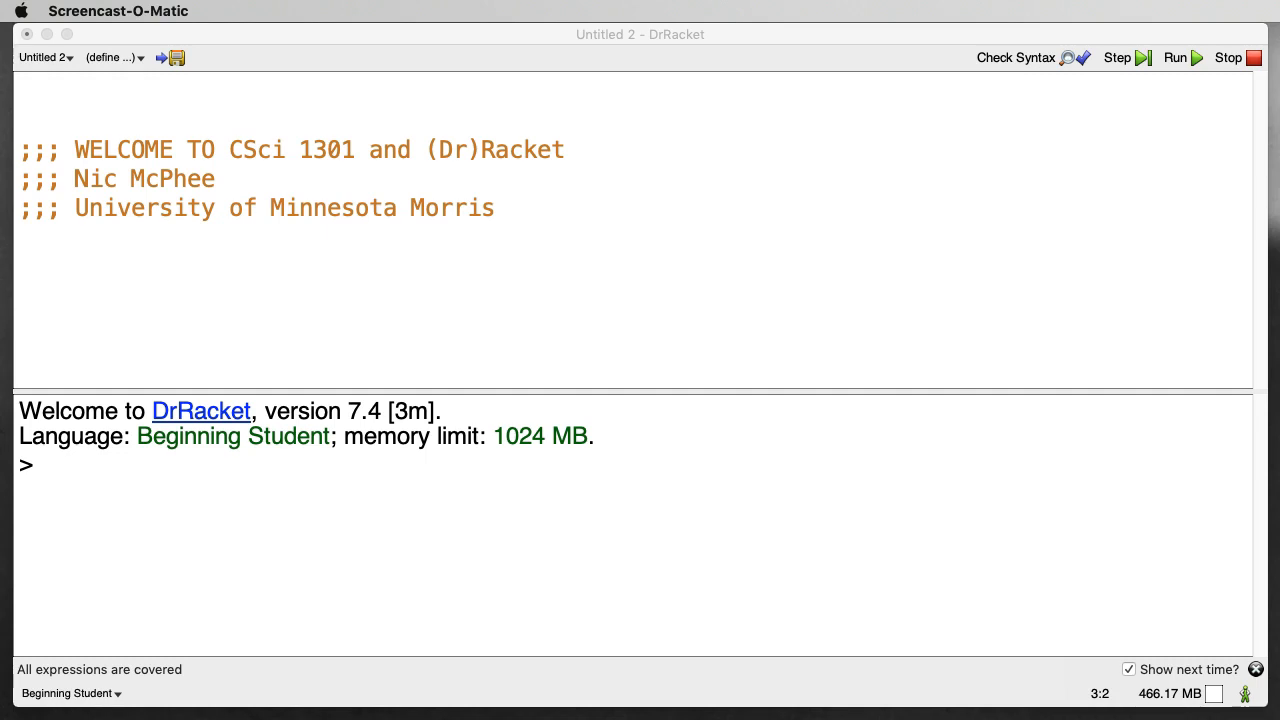
# - Evaluate (+ 2 3) giving 5 and (* (+ 2 3) (- 7 4)) giving 15 in the interactions
pyautogui.click(584, 556)
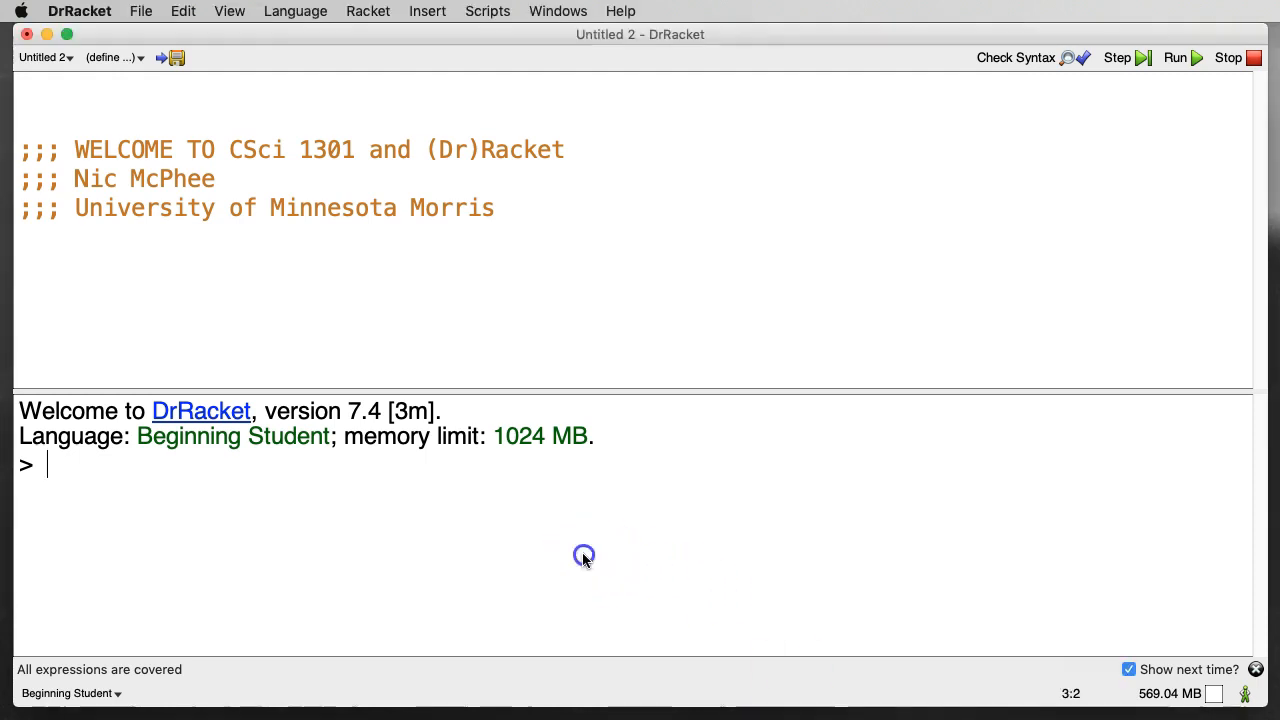
pyautogui.write('(+ 2 3')
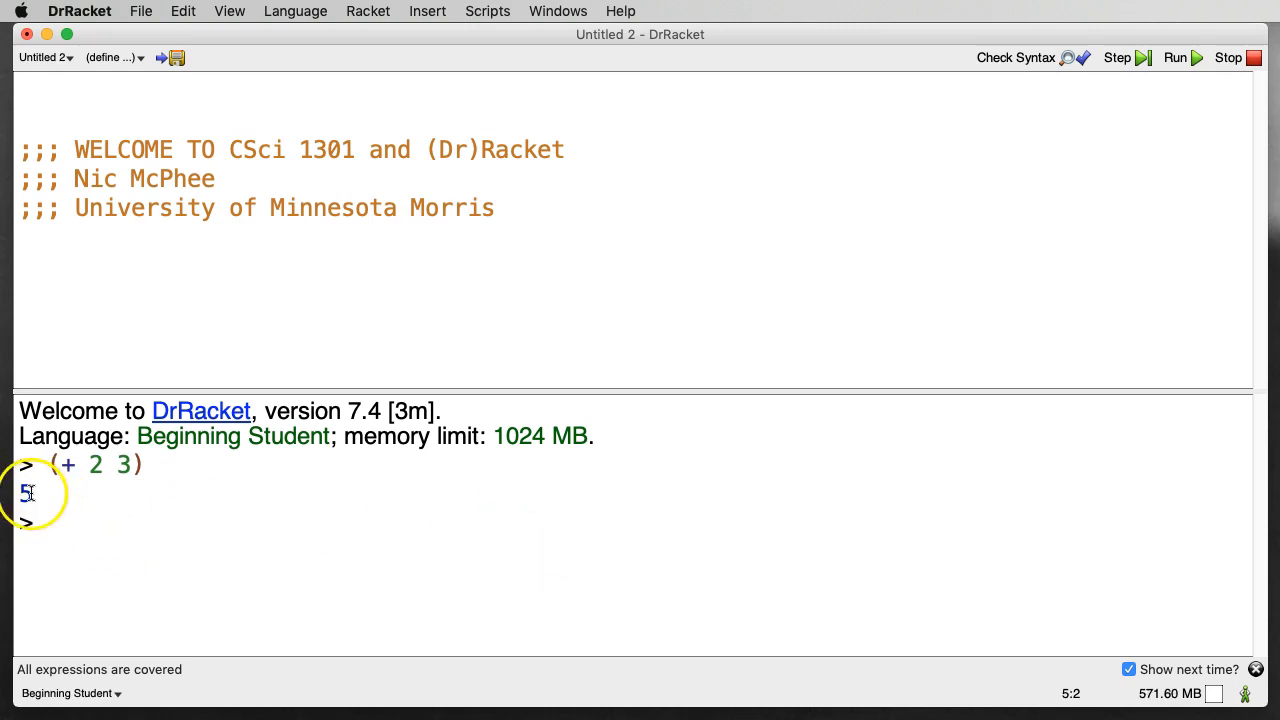
pyautogui.moveTo(436, 530)
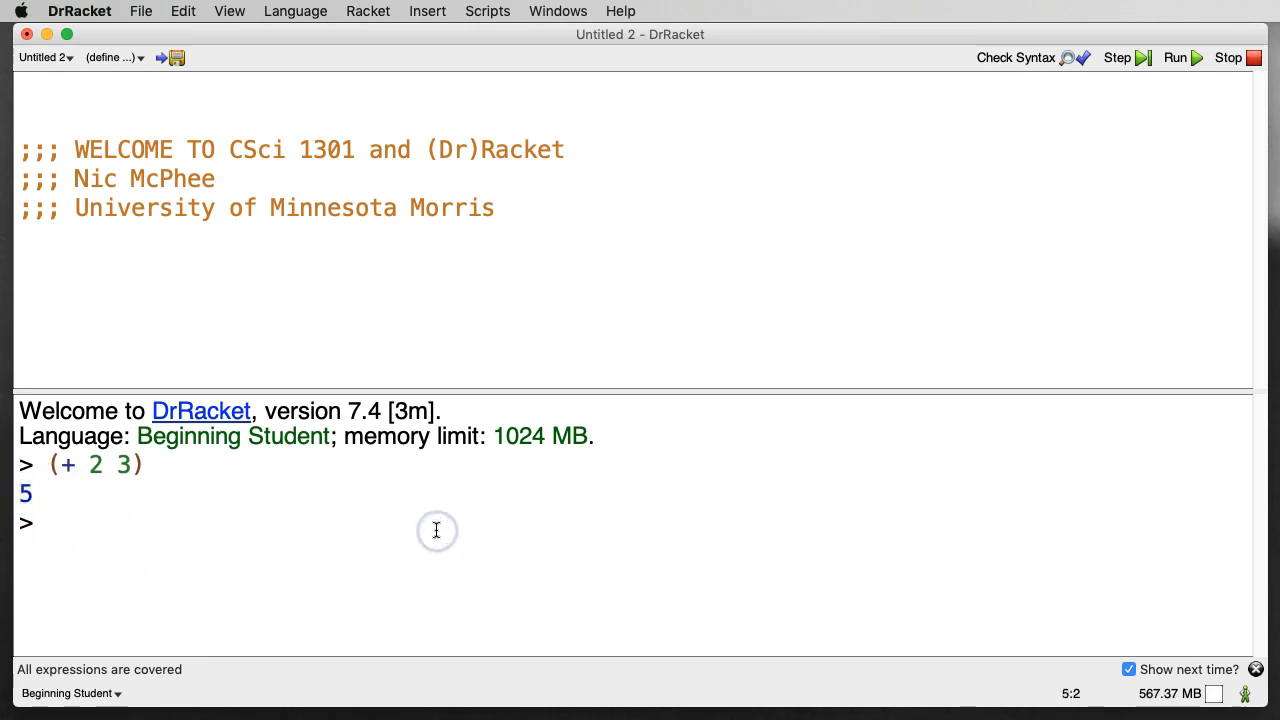
pyautogui.write('(')
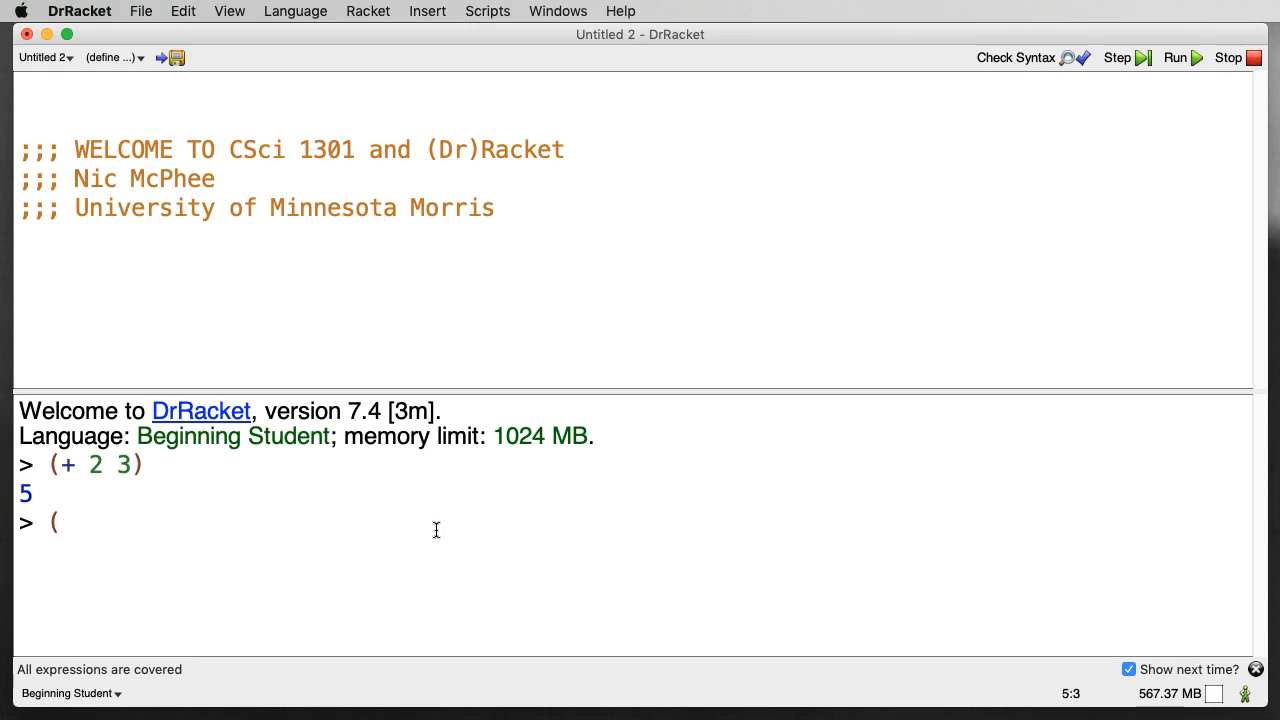
pyautogui.write('* (')
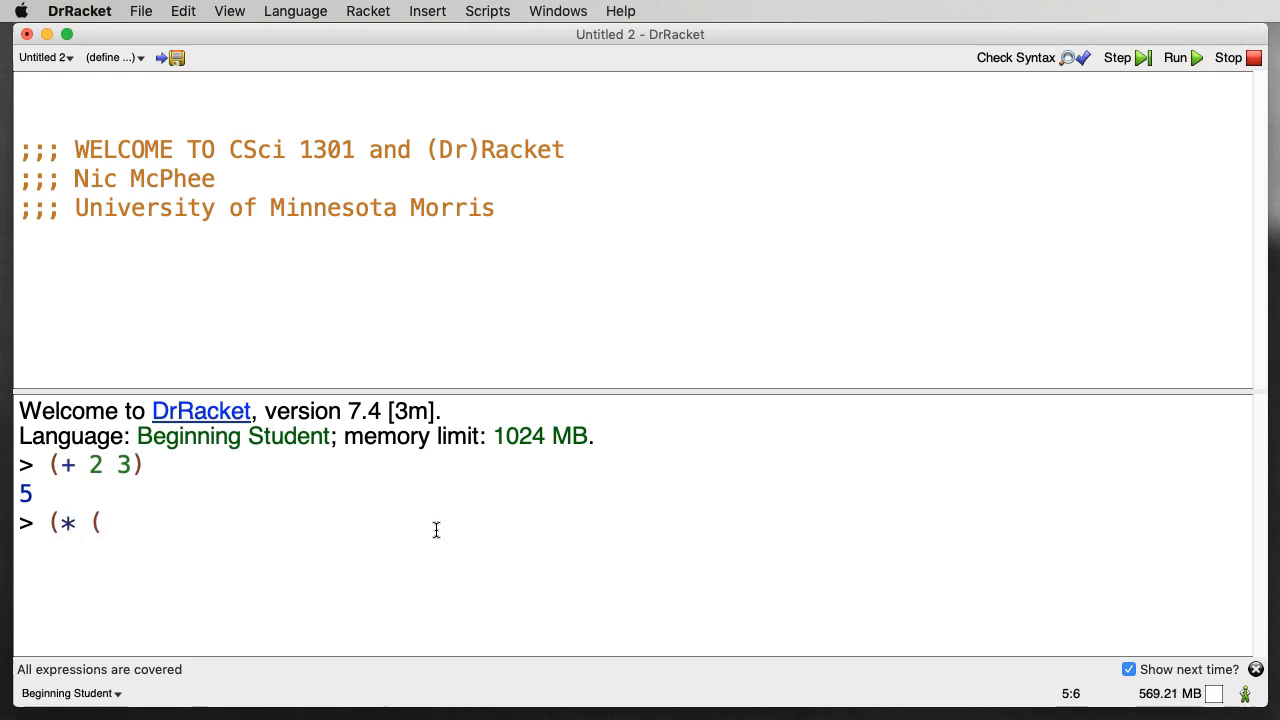
pyautogui.write('+ 2 3) (- 7 4')
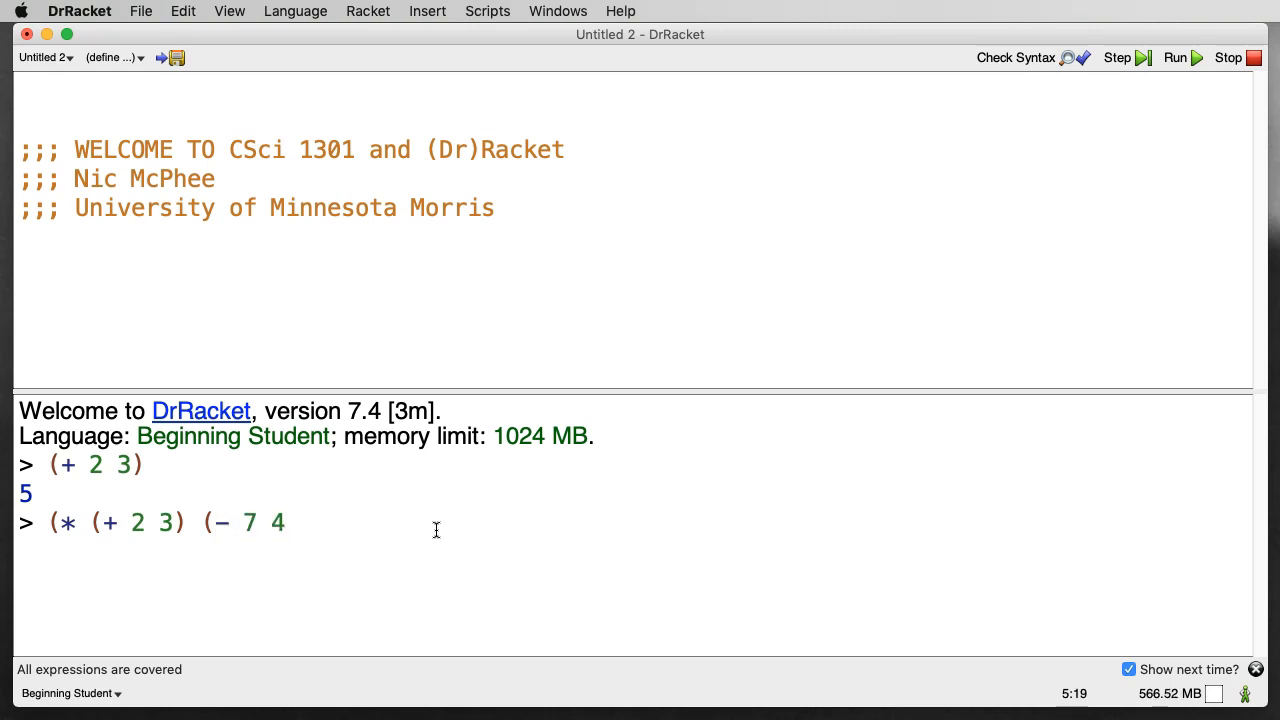
pyautogui.write('))')
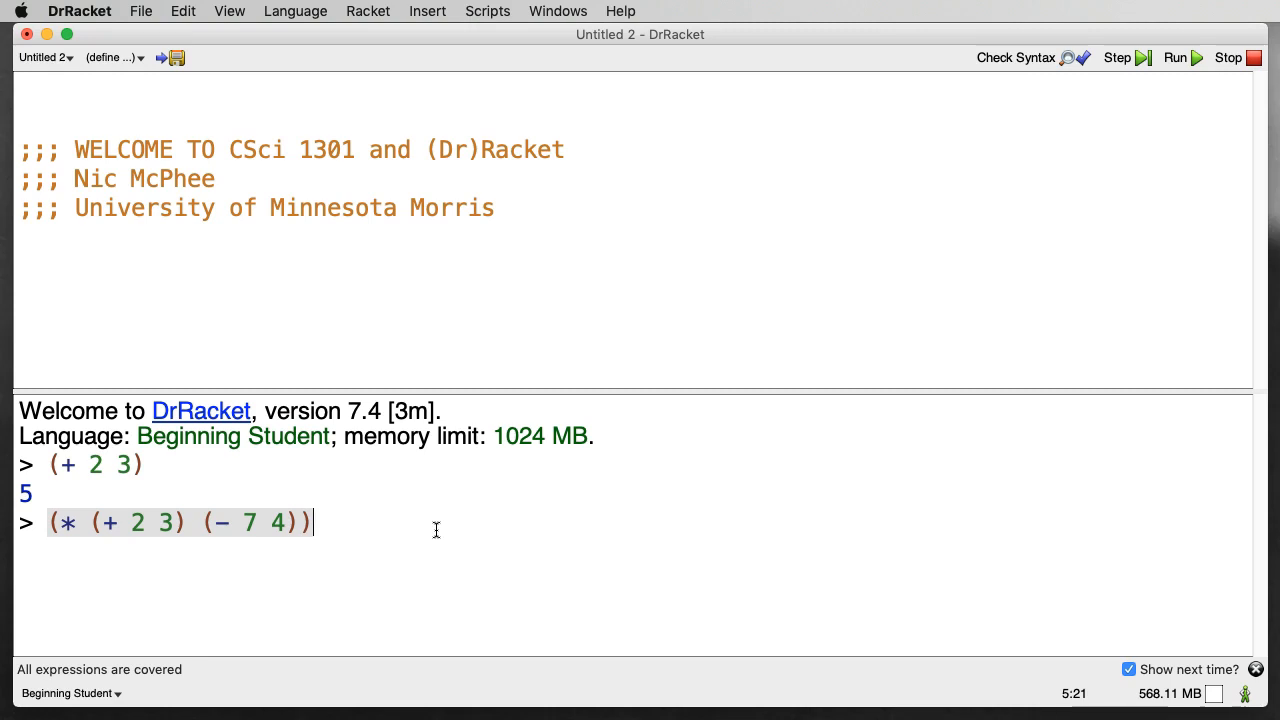
pyautogui.press('Return')
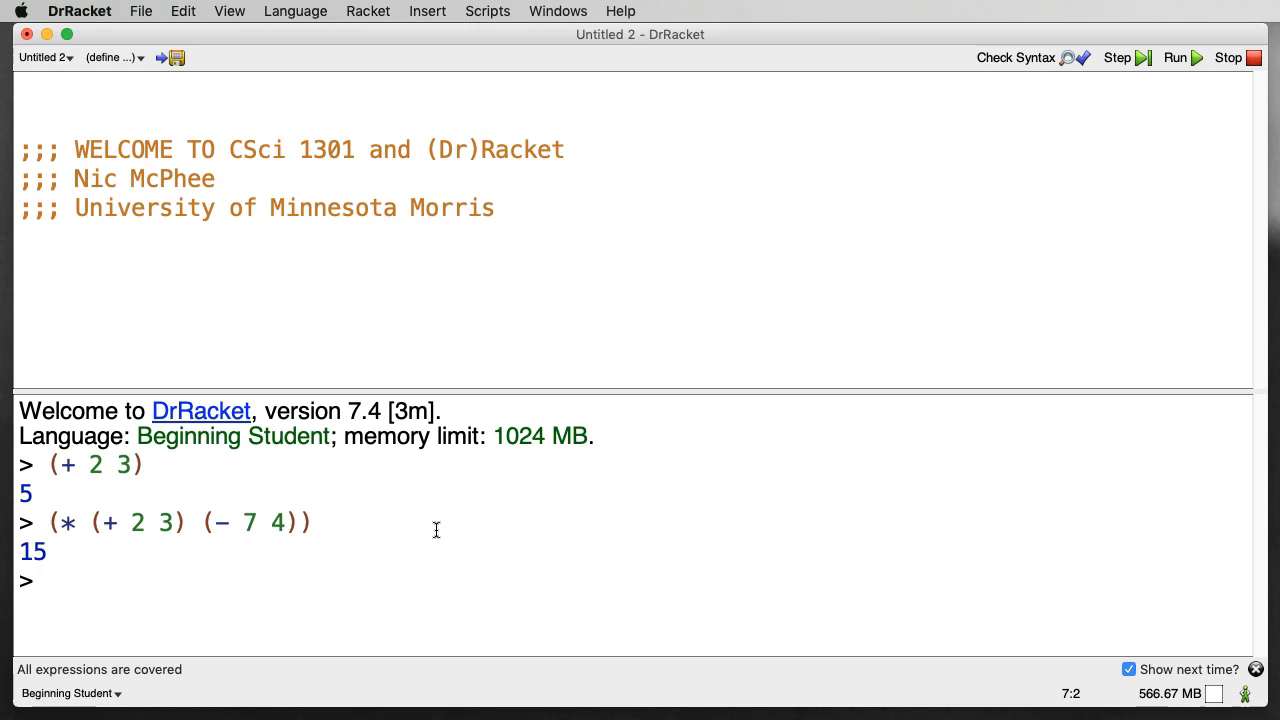
# - Evaluate "Morris" to itself and (string-length "Morris") to 6
pyautogui.write('"Morri')
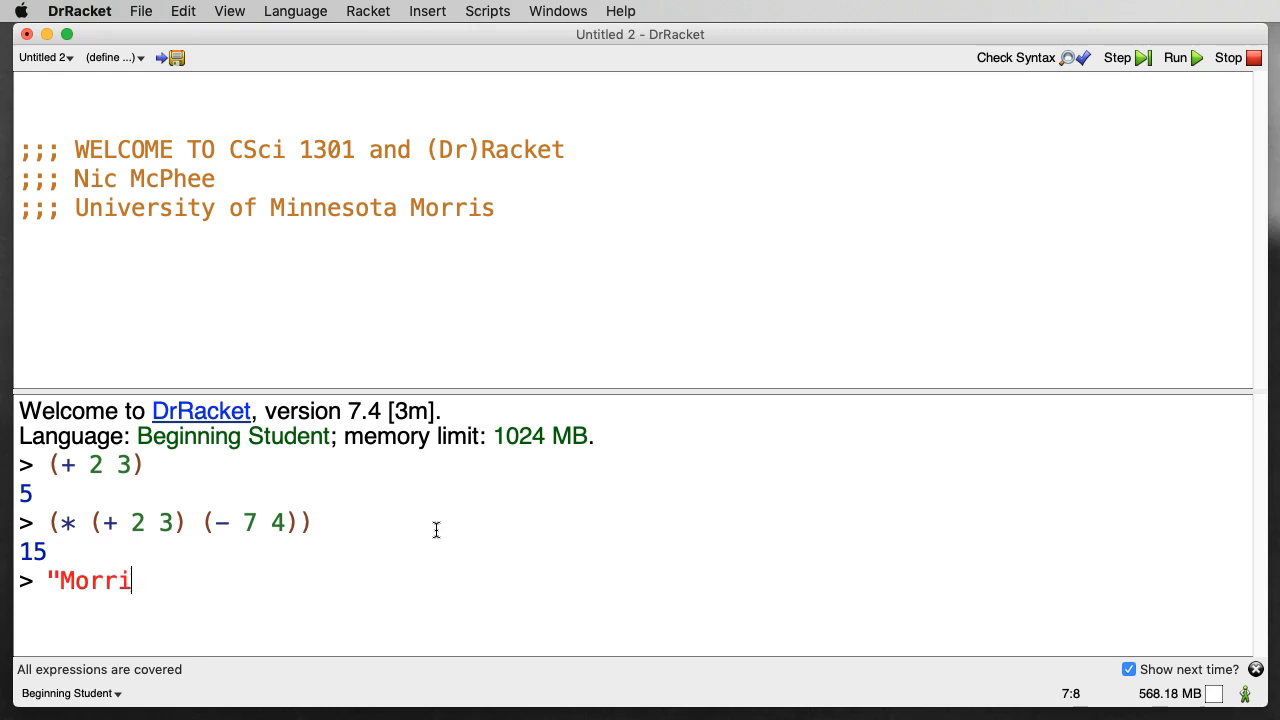
pyautogui.press('Return')
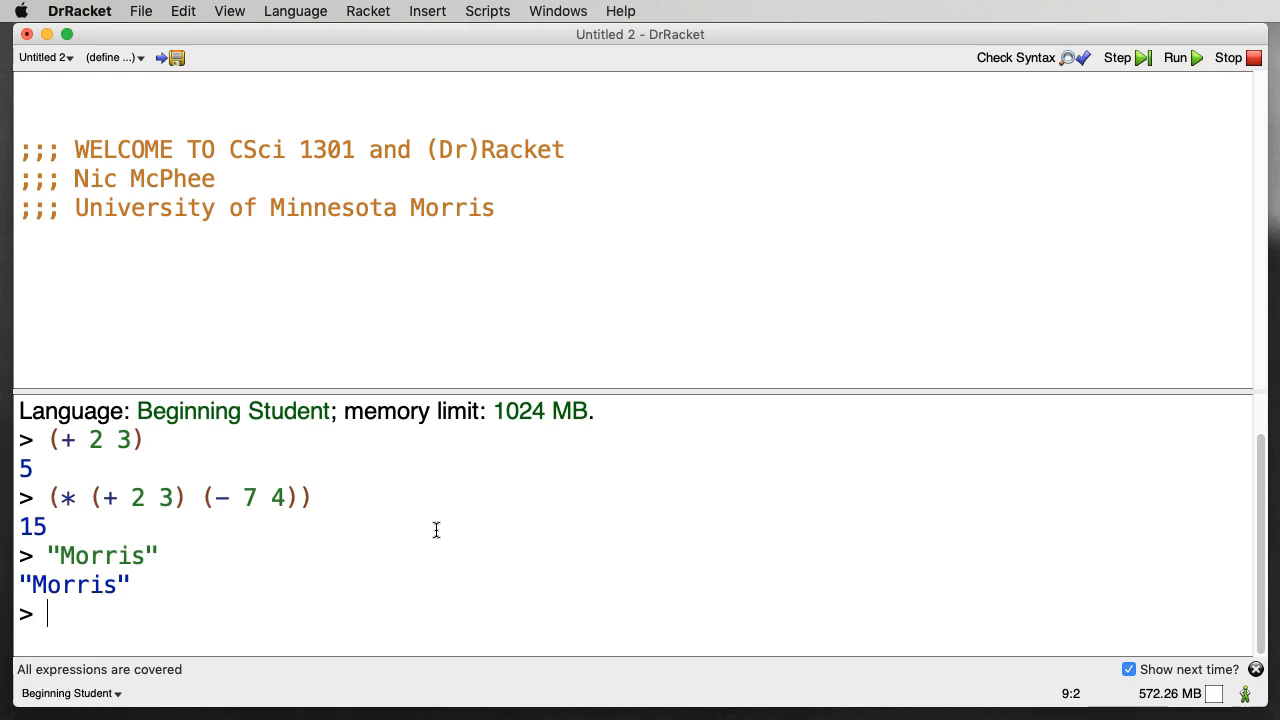
pyautogui.write('(')
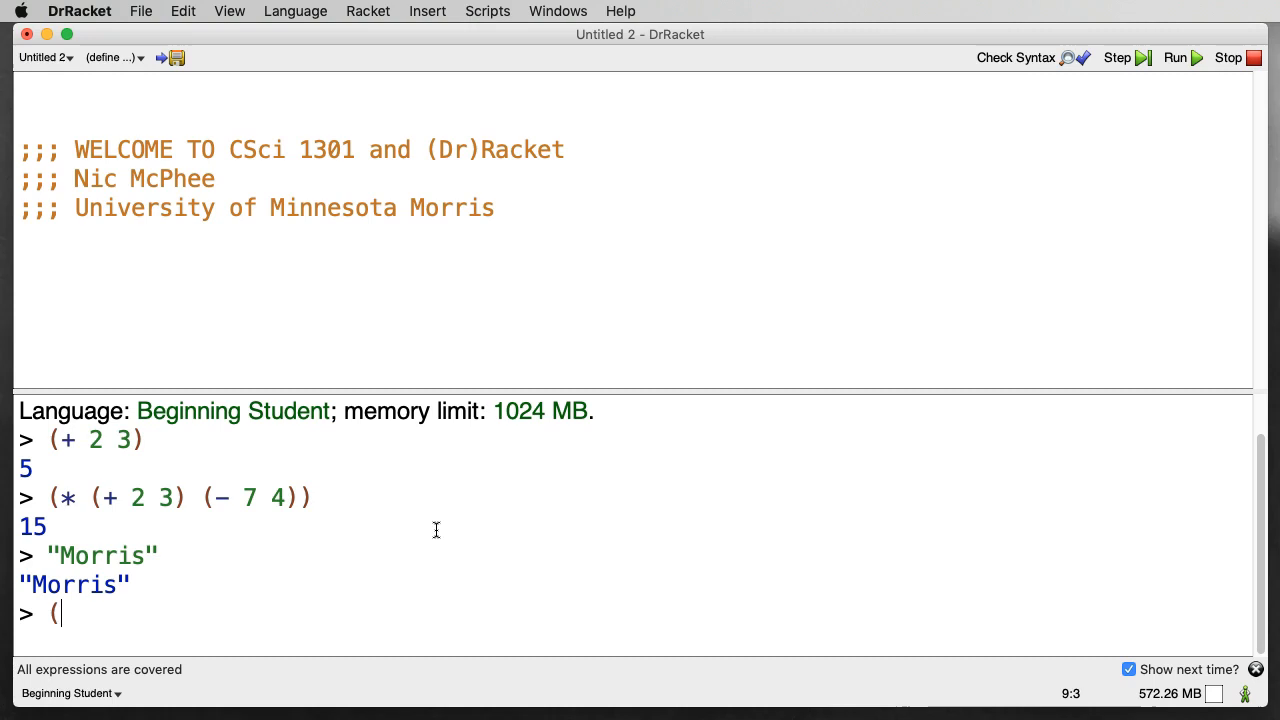
pyautogui.write('string-')
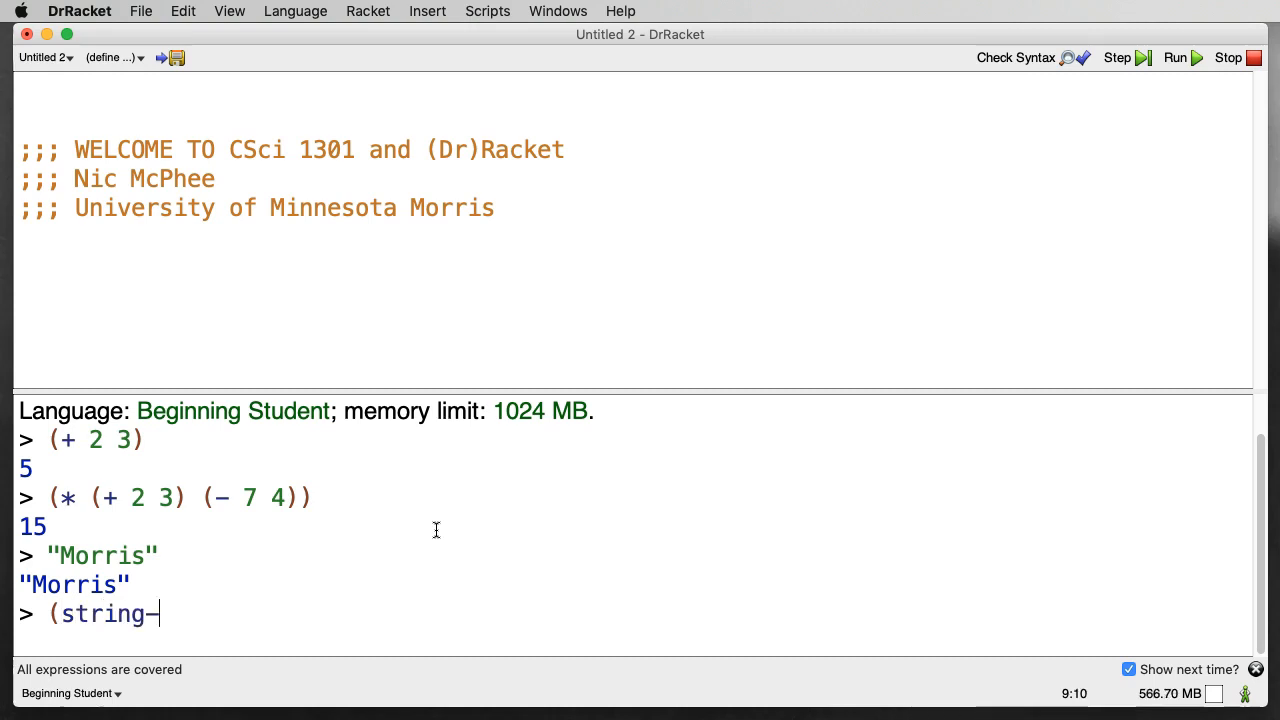
pyautogui.write('length "M')
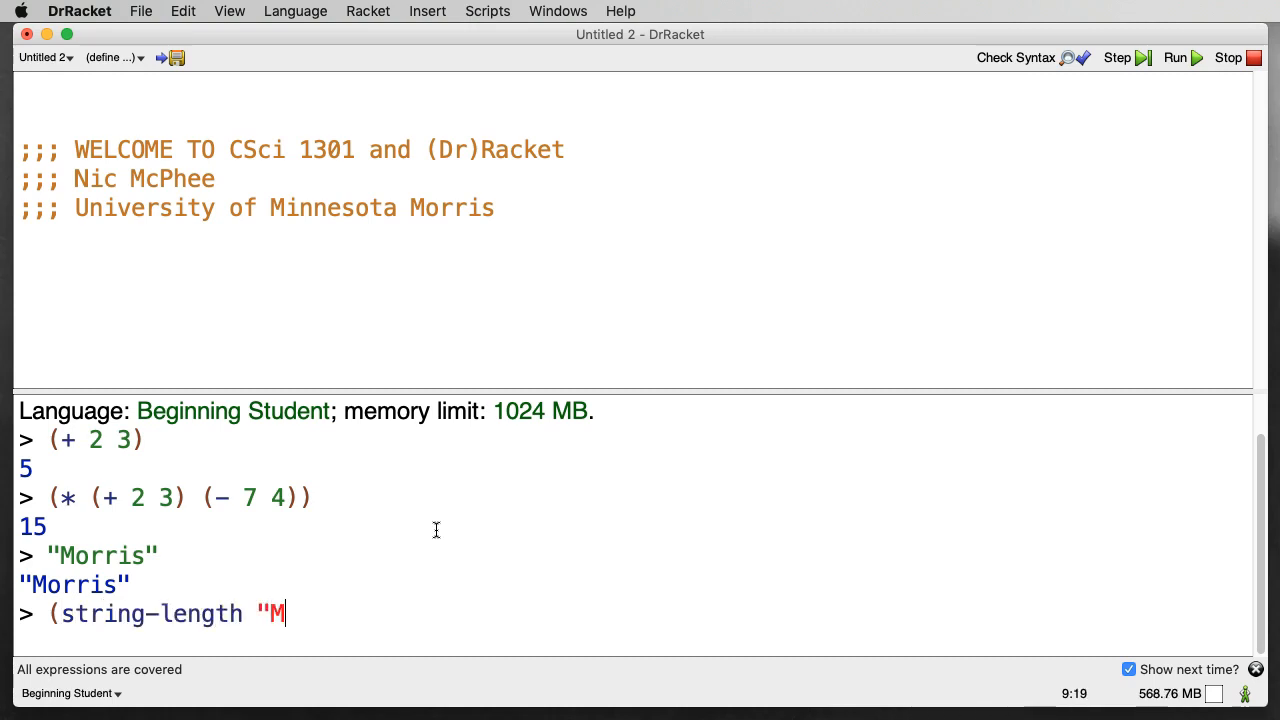
pyautogui.press('Return')
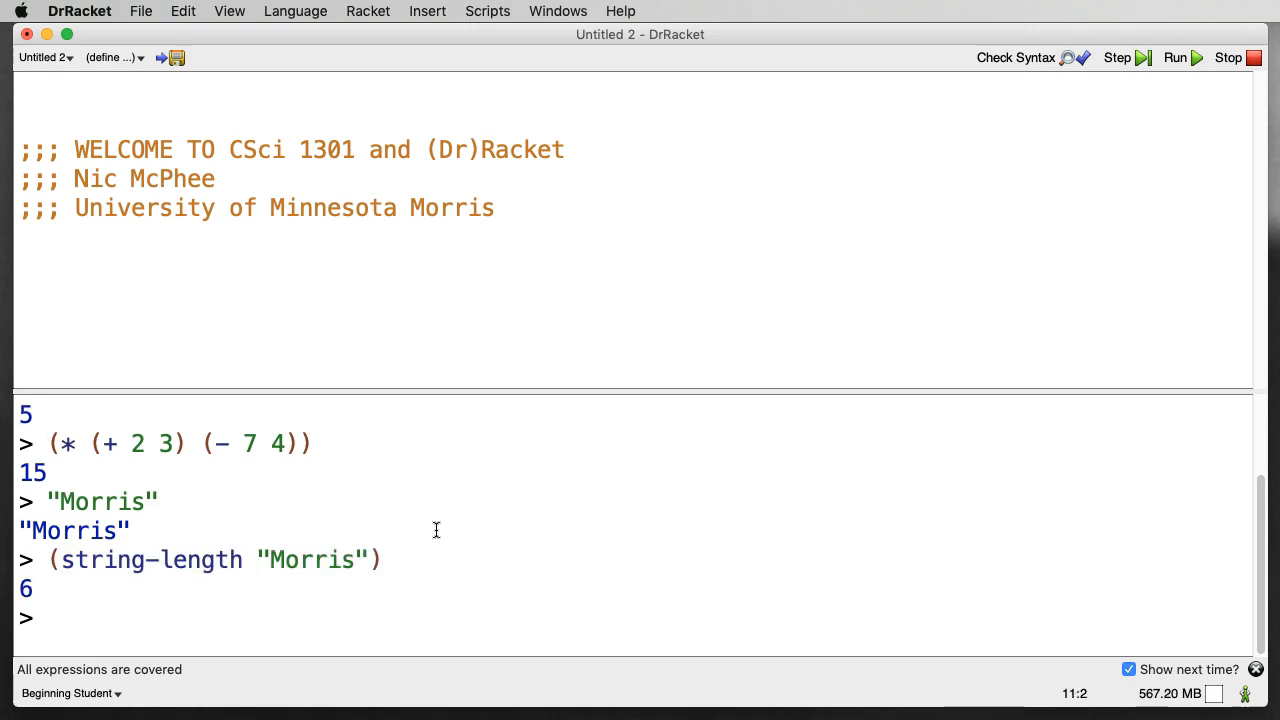
# - Evaluate (string-append "University of Minnesota" "Morris"), giving "University of MinnesotaMorris"
pyautogui.write('(st')
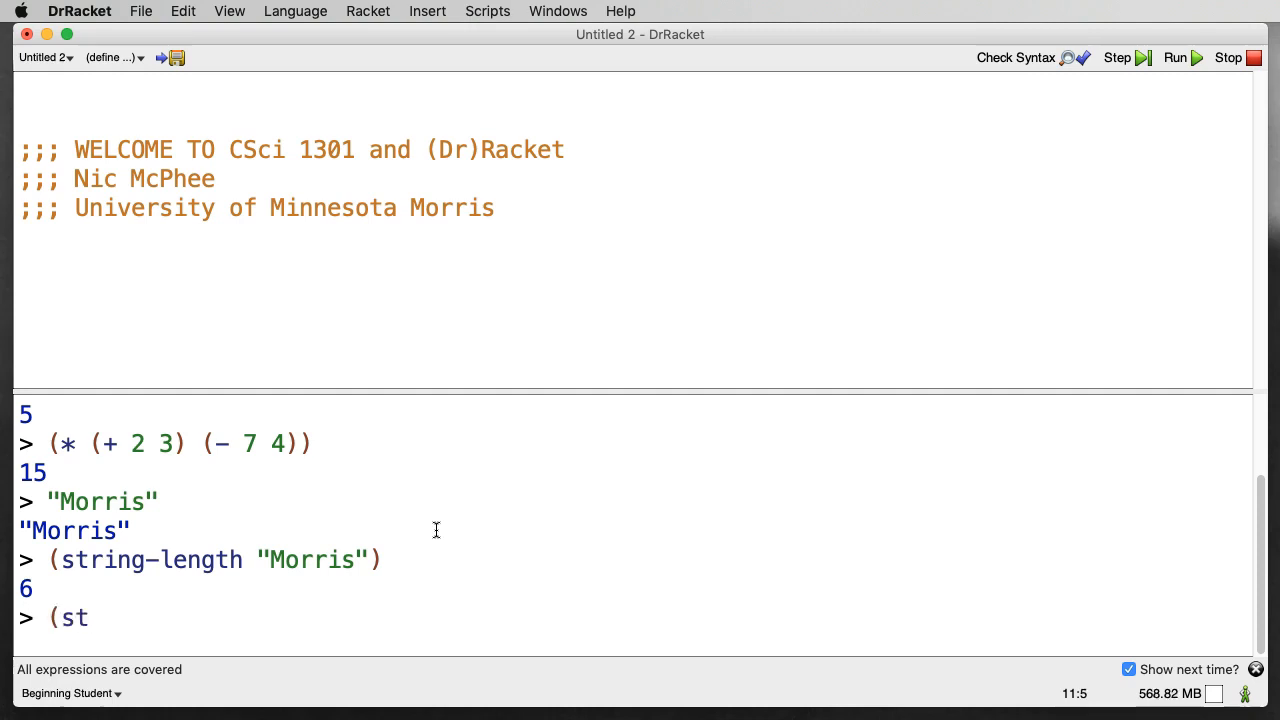
pyautogui.write('ring-append')
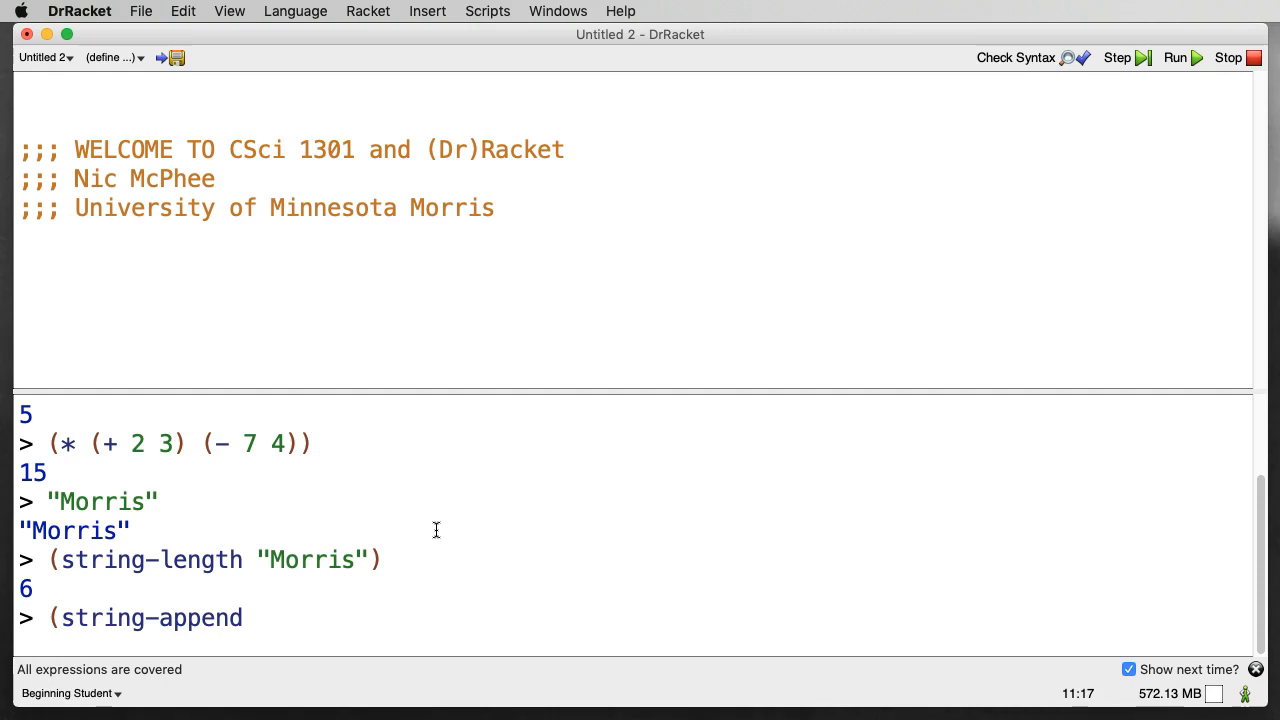
pyautogui.write('"Unive')
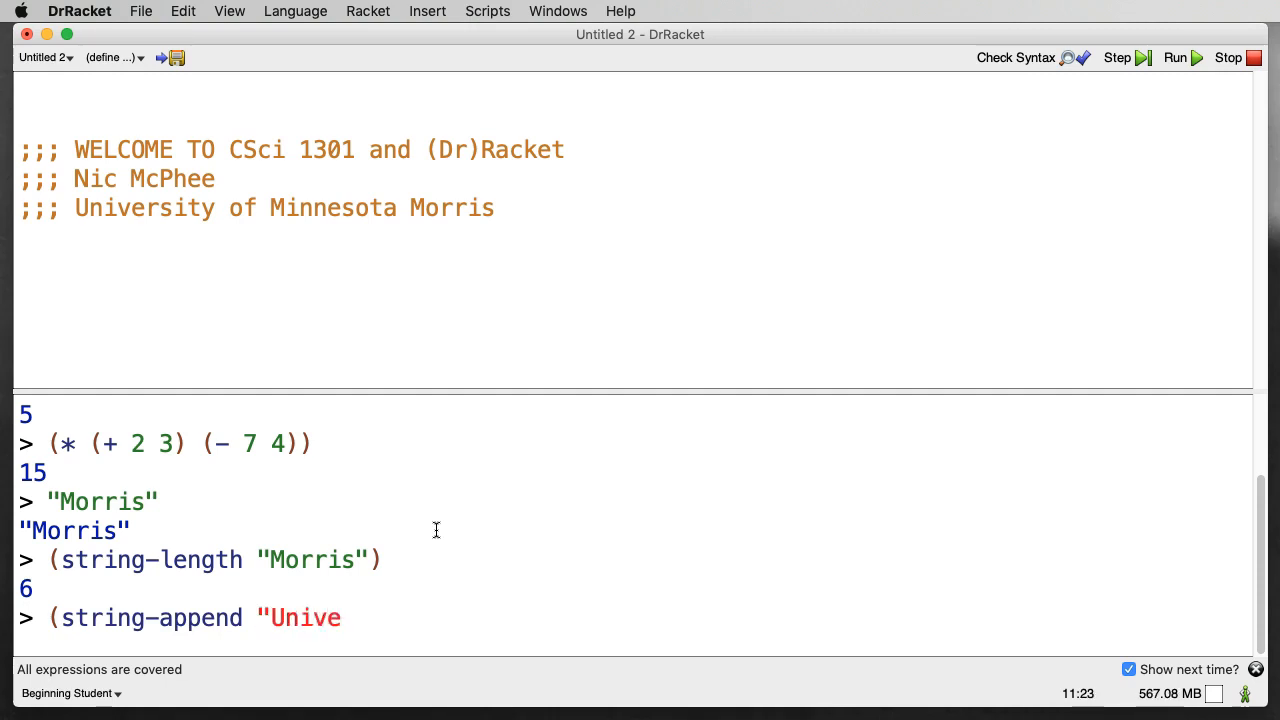
pyautogui.write('rsity of')
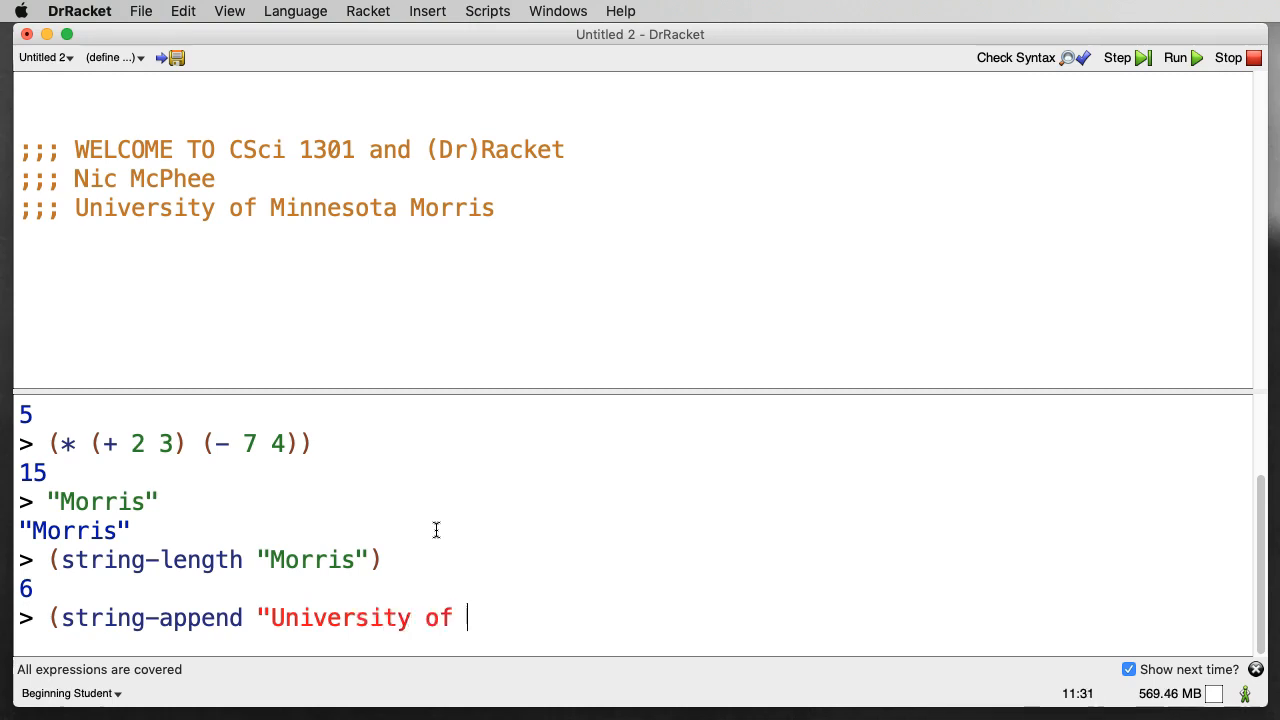
pyautogui.write('Minnesota"')
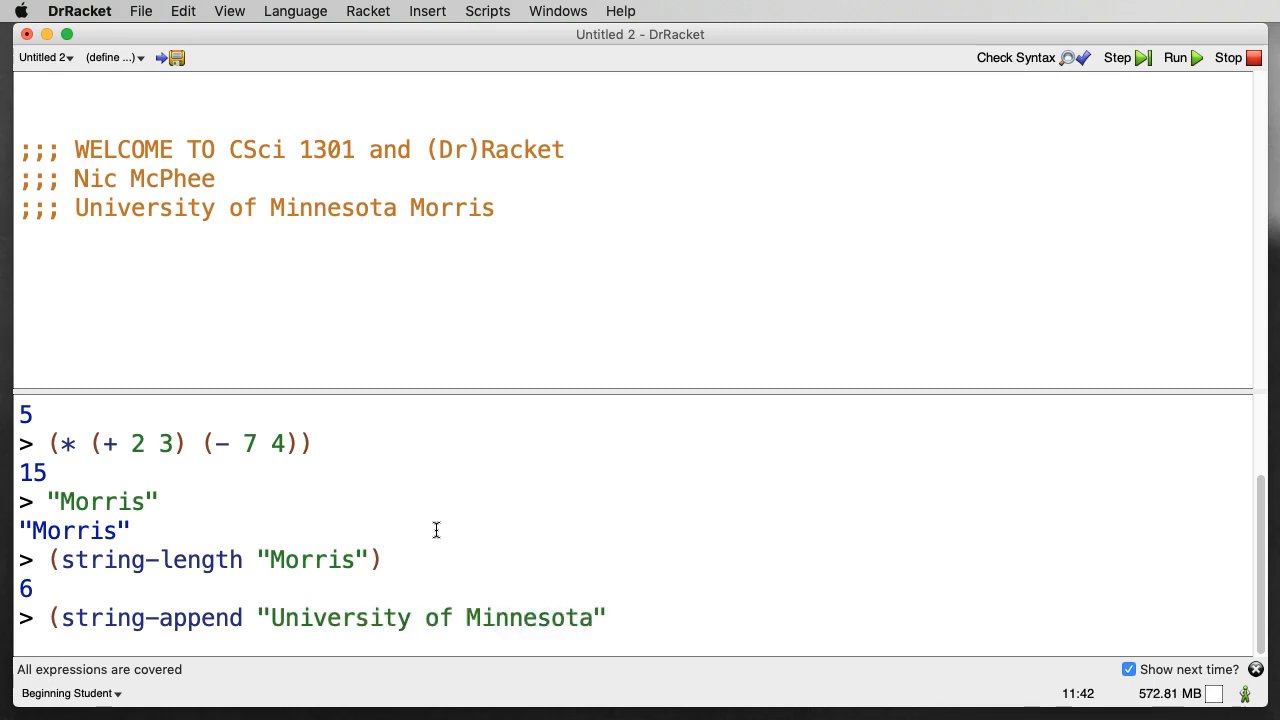
pyautogui.write('"Morri"')
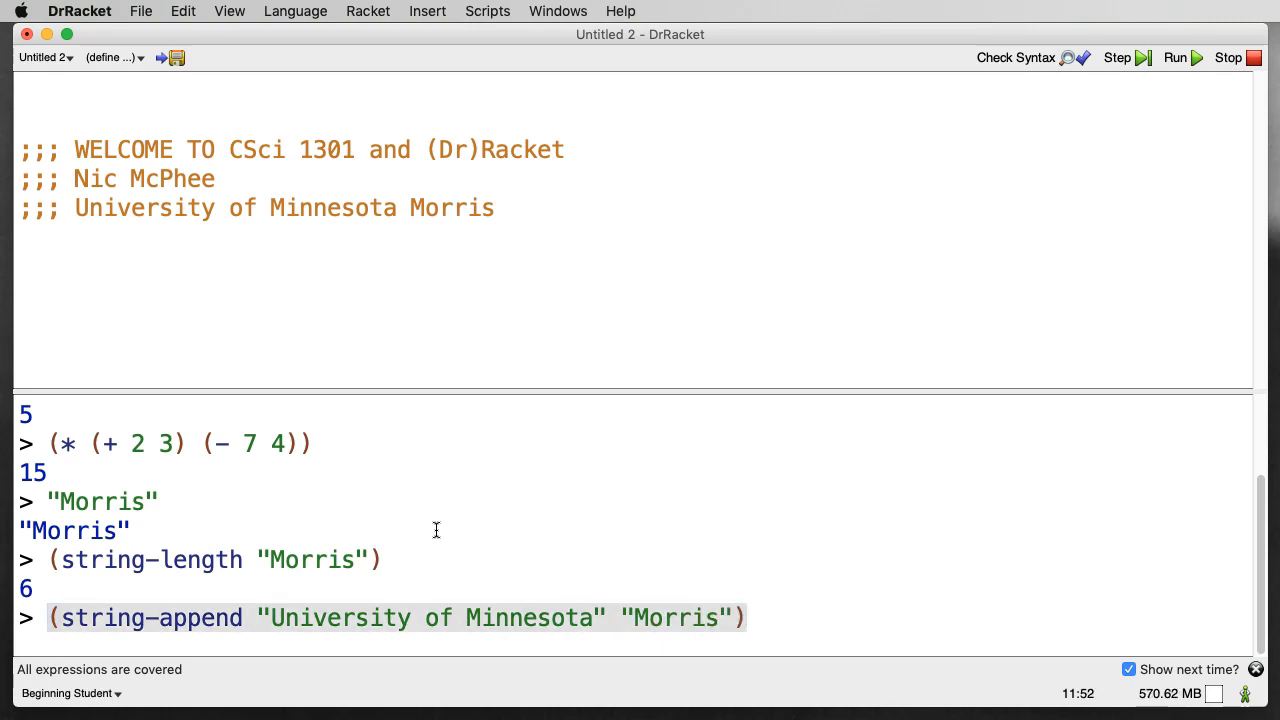
pyautogui.press('Return')
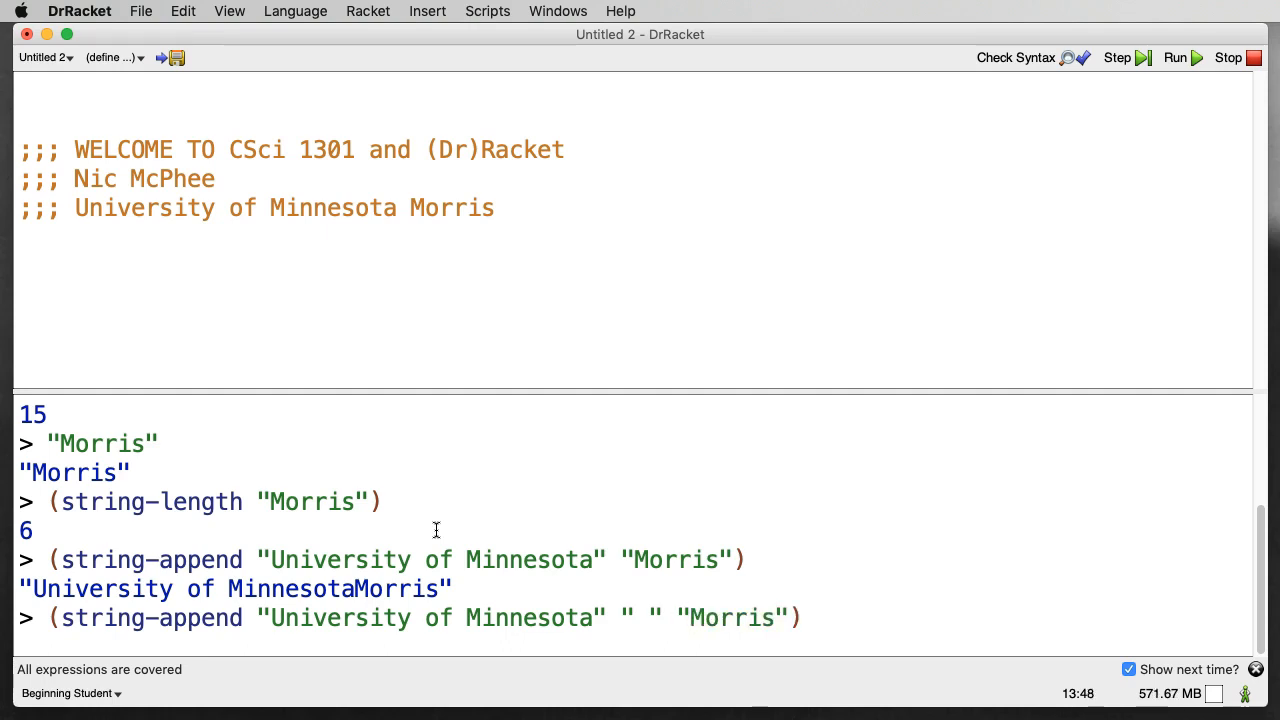
# - Re-evaluate the string-append with a " " between, giving "University of Minnesota Morris"
pyautogui.doubleClick(320, 616)
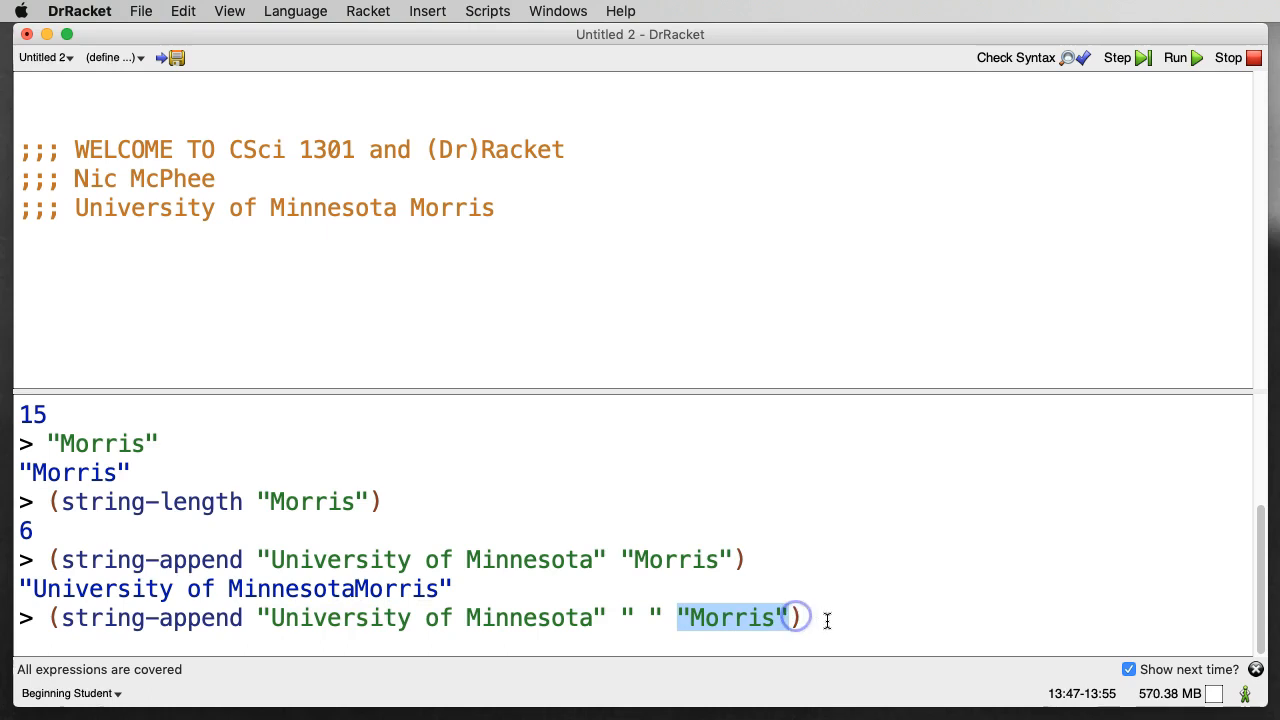
pyautogui.press('Return')
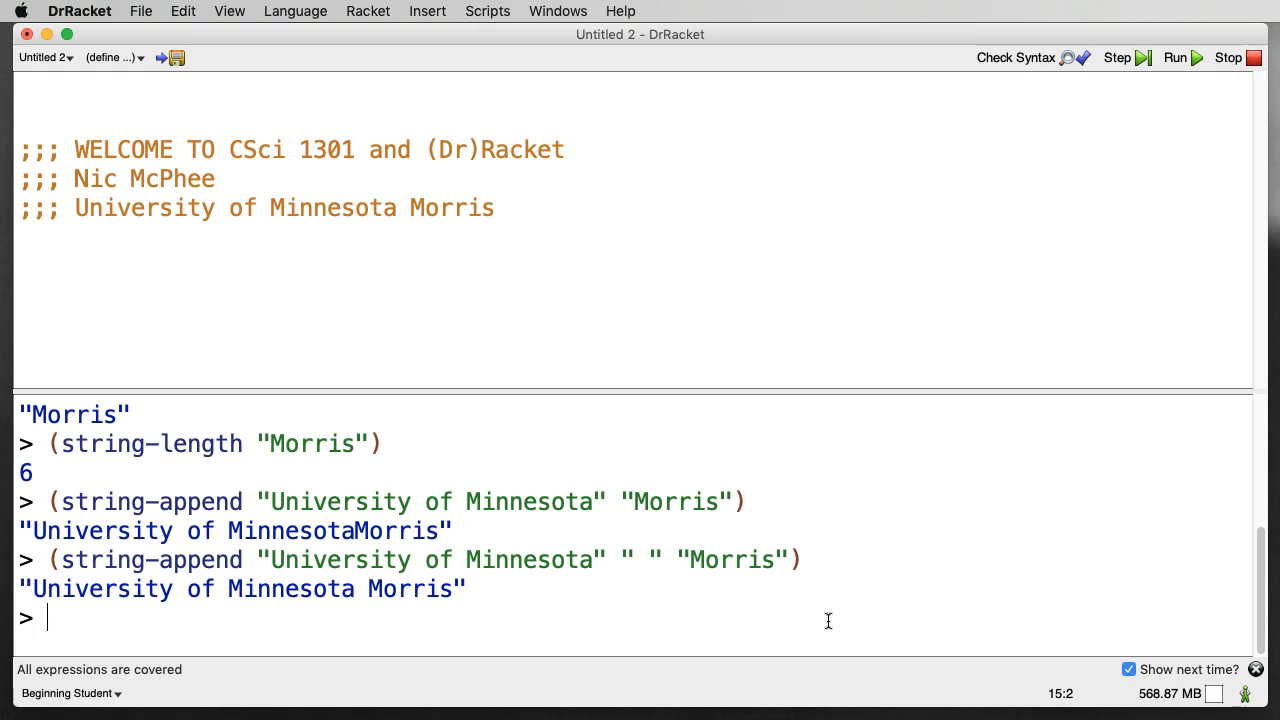
# - Evaluate #true and #false to themselves, then (= (+ 2 3) 5) giving #true
pyautogui.write('#')
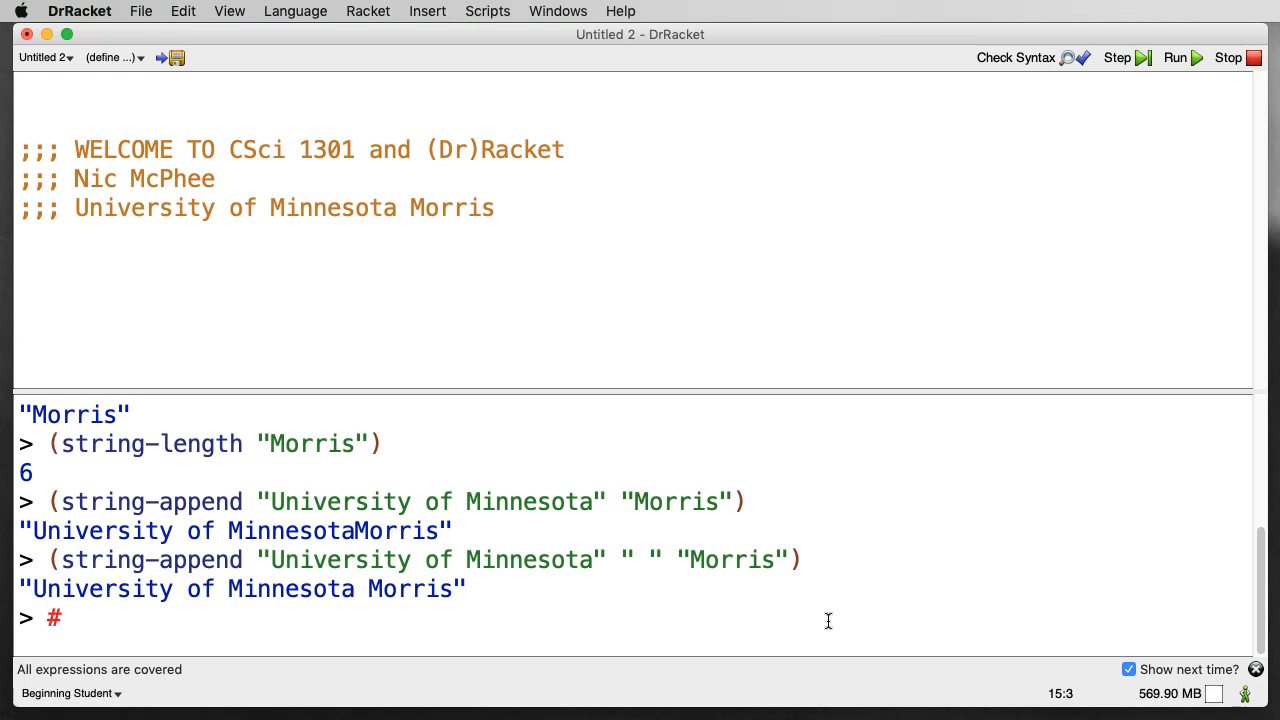
pyautogui.write('true')
pyautogui.write('#false')
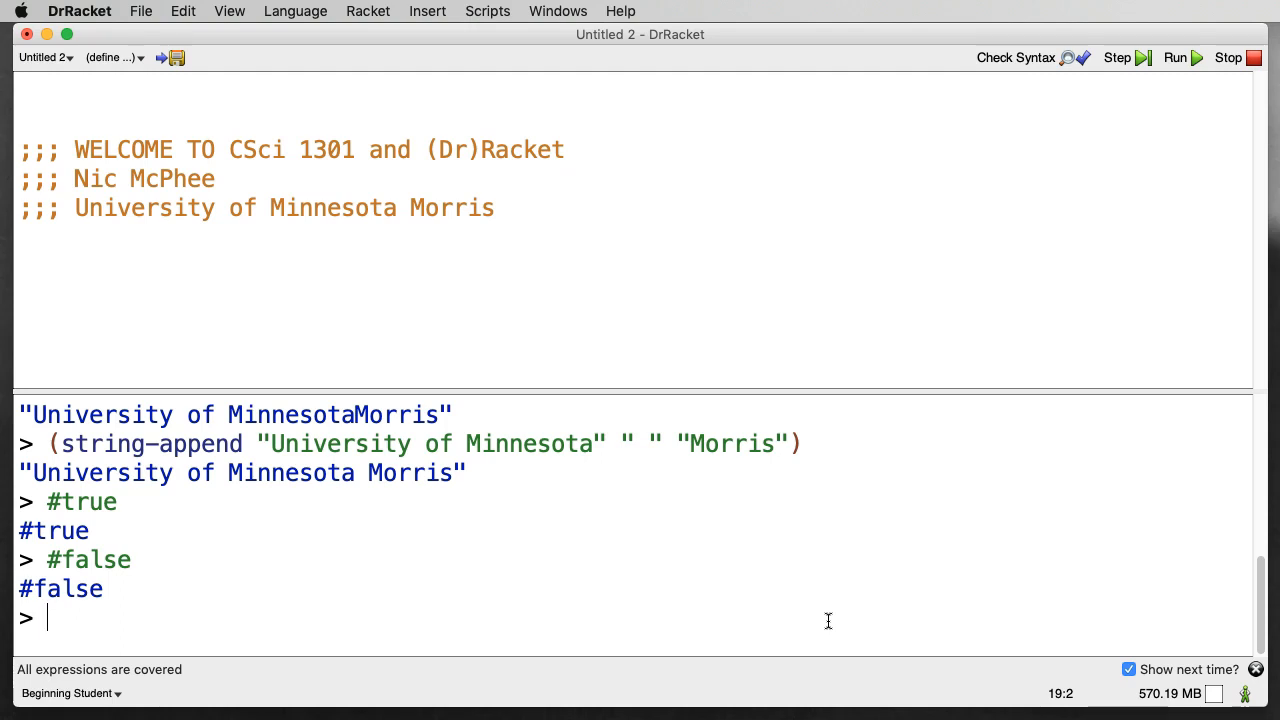
pyautogui.write('(=')
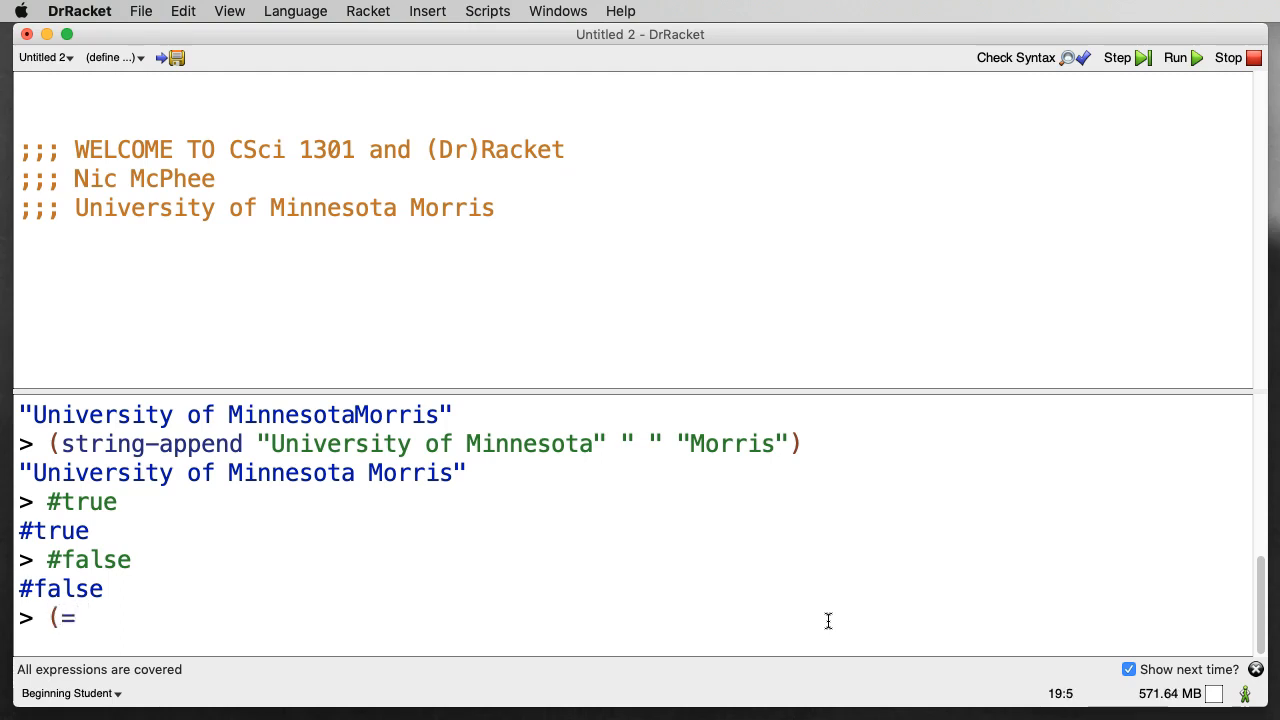
pyautogui.write('(+')
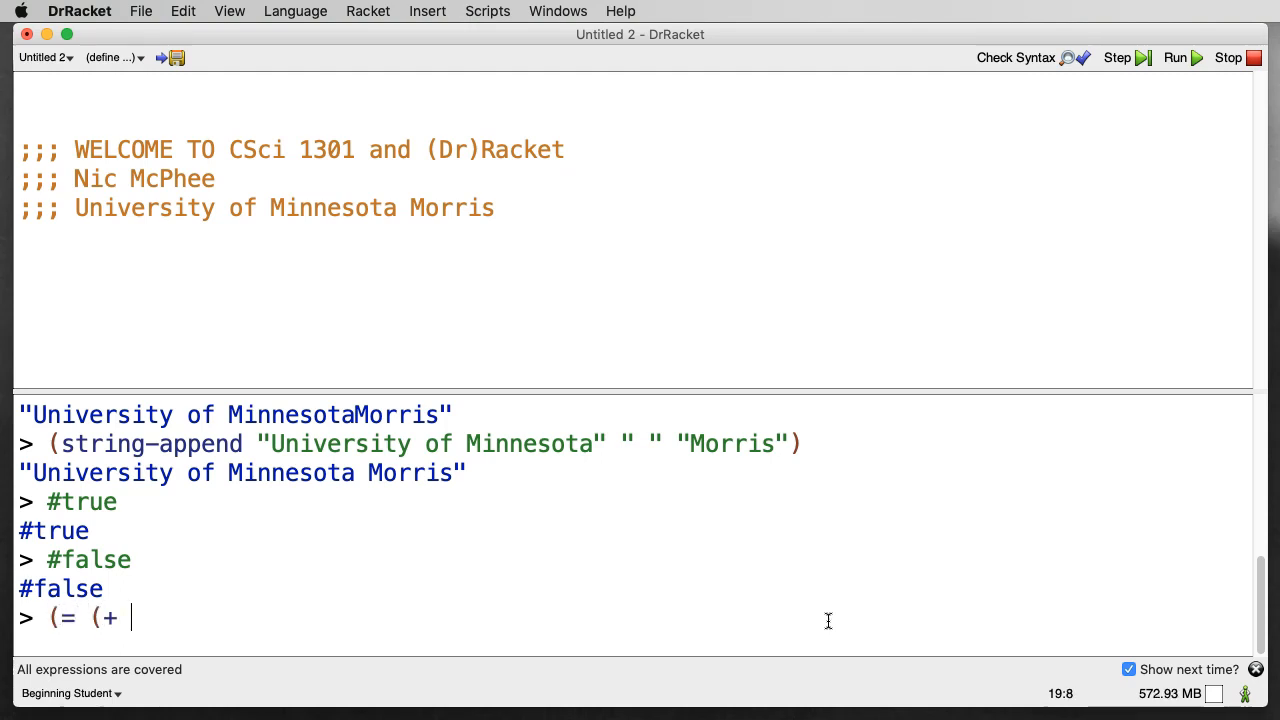
pyautogui.write('2 3) 5)')
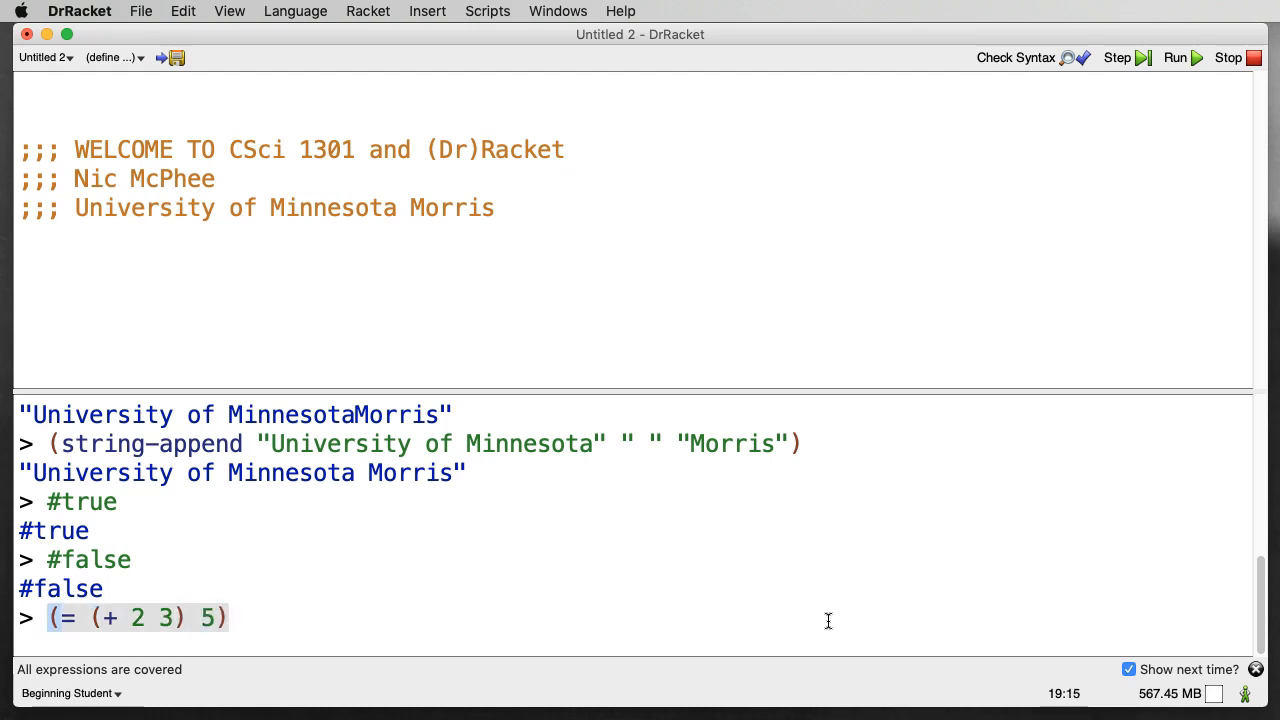
pyautogui.press('Return')
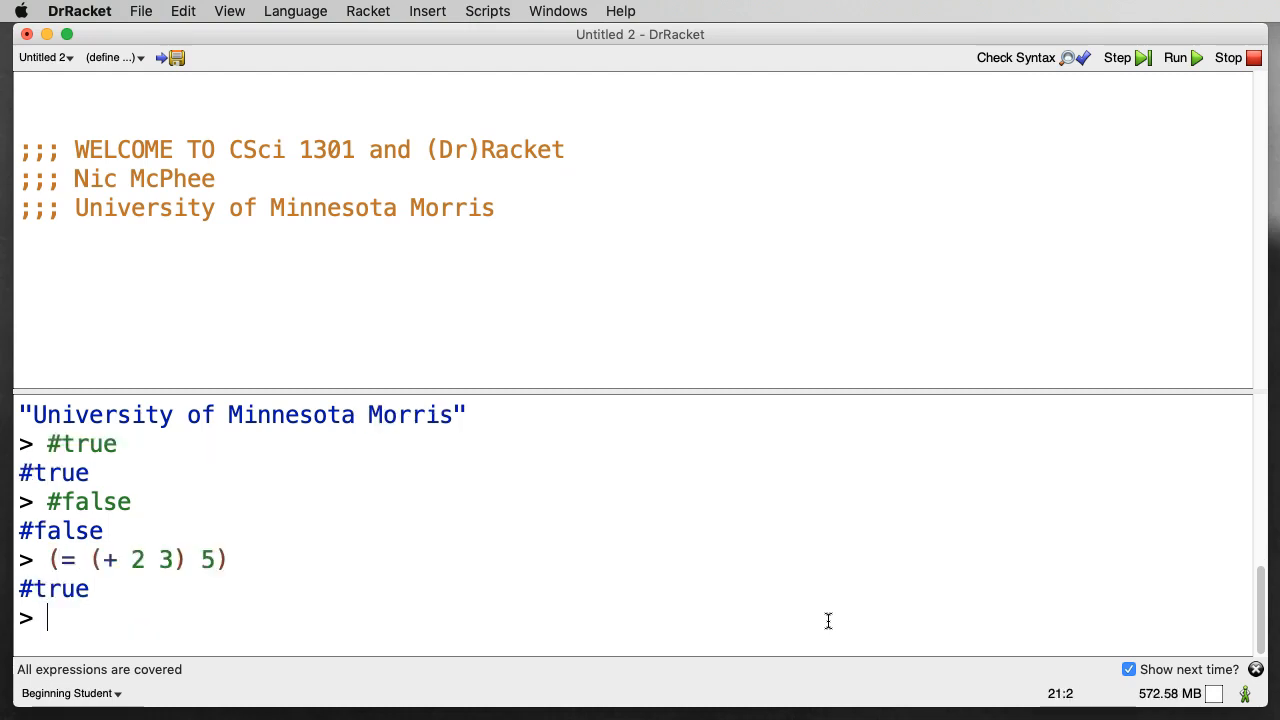
# - Evaluate (> 2 7), giving #false
pyautogui.write('(>')
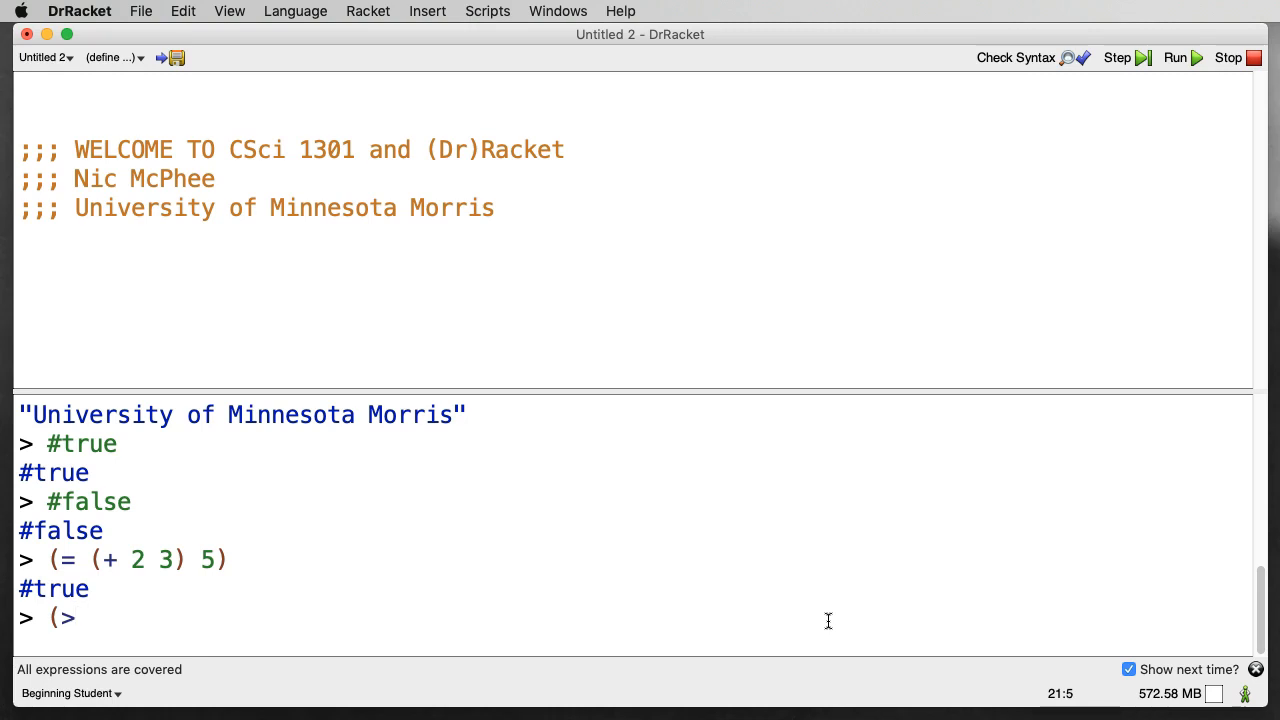
pyautogui.write('2 7')
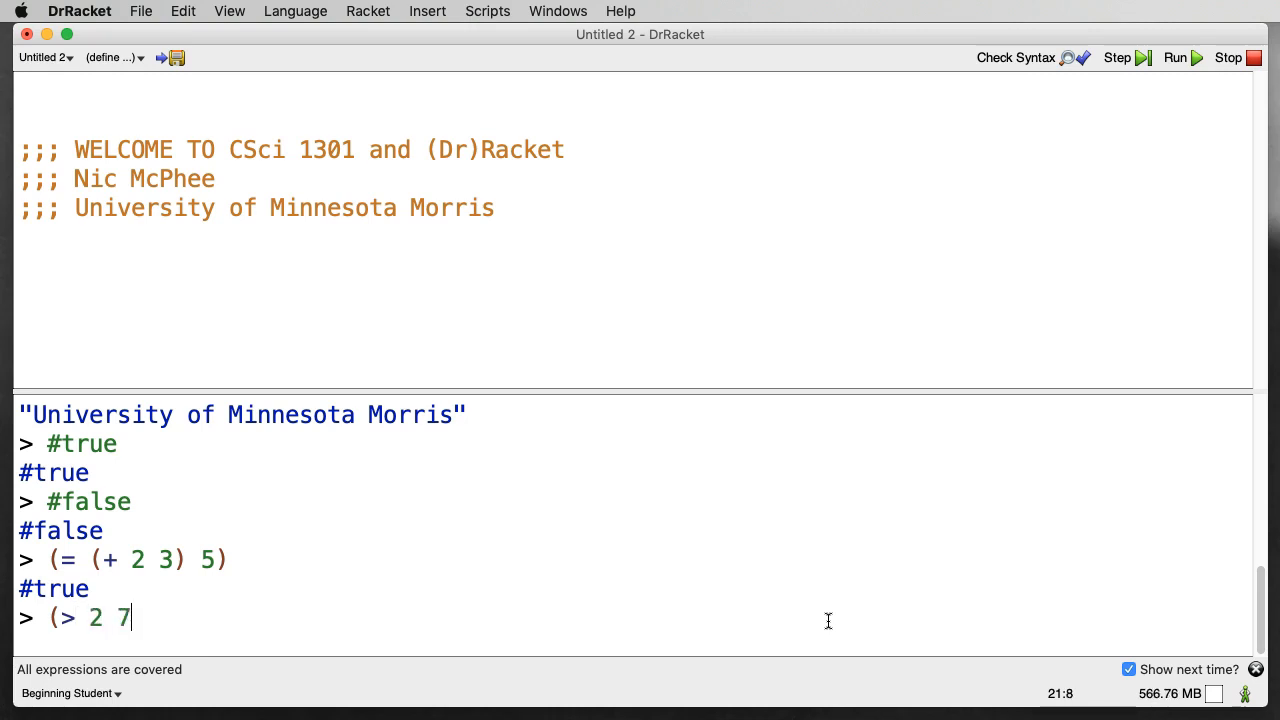
pyautogui.press('Return')
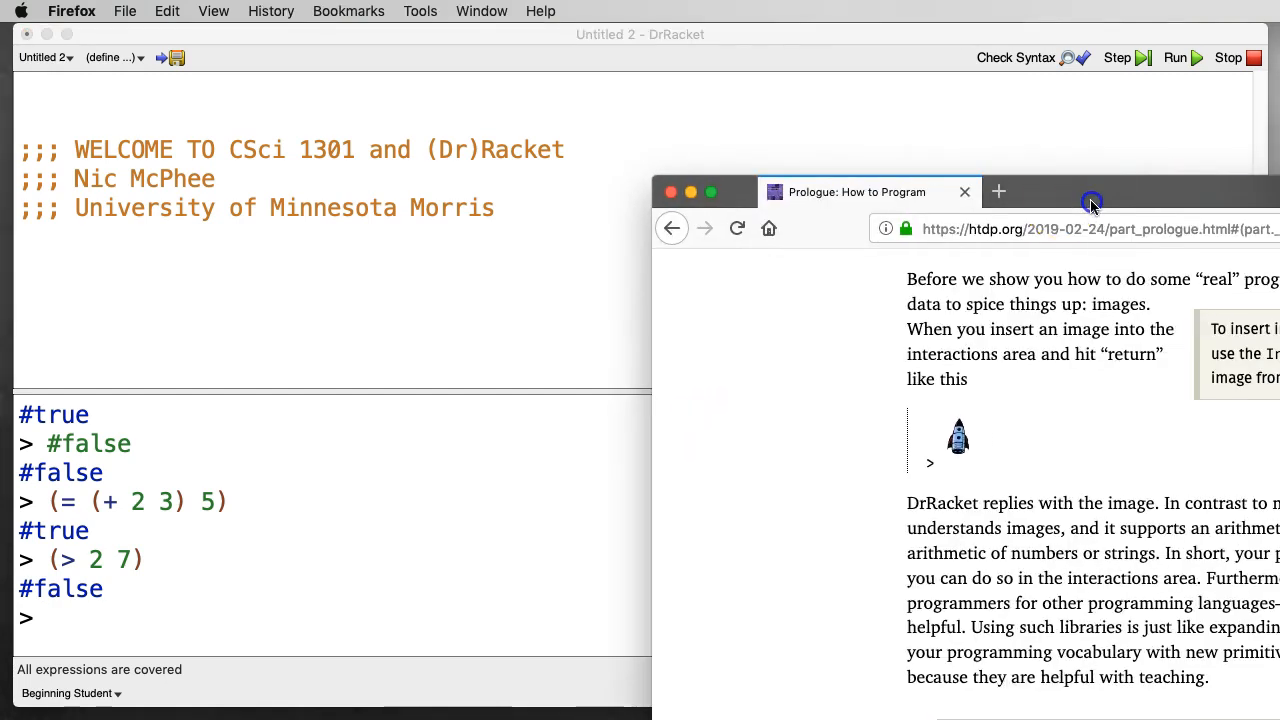
# - Bring the How to Design Programs prologue into view and copy its rocket image
pyautogui.moveTo(1092, 200); pyautogui.dragTo(722, 246)
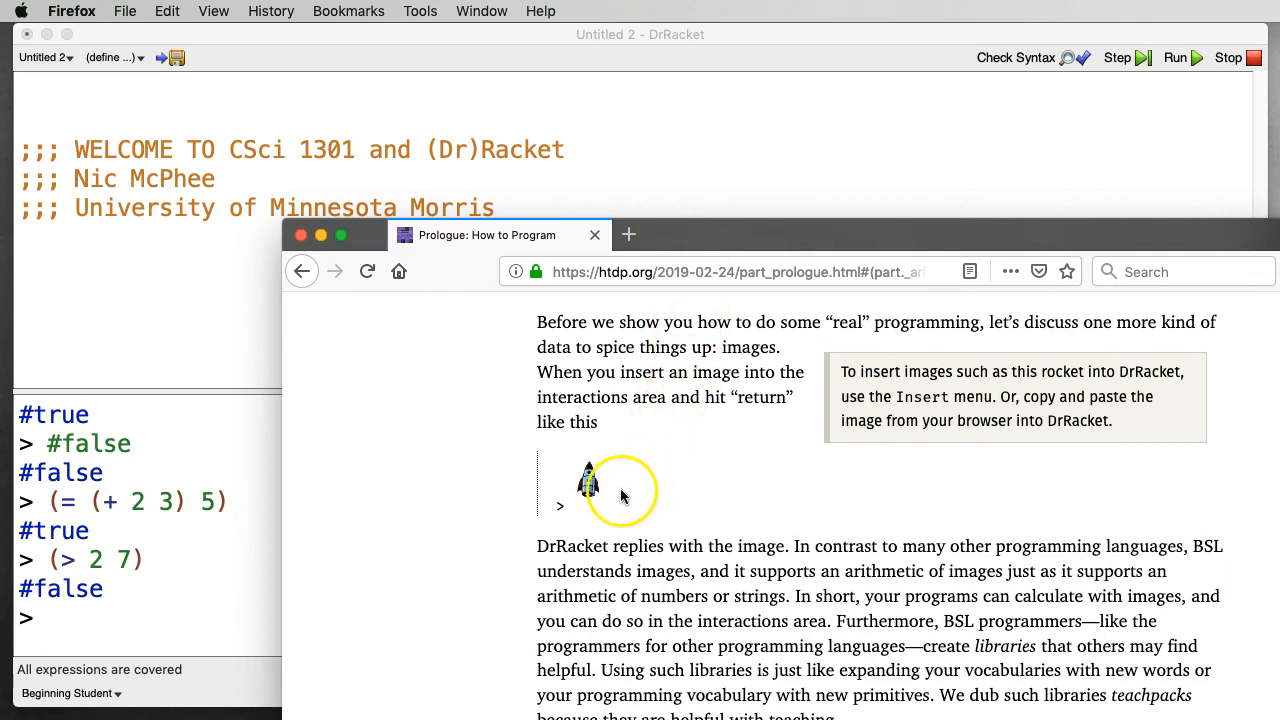
pyautogui.moveTo(612, 490)
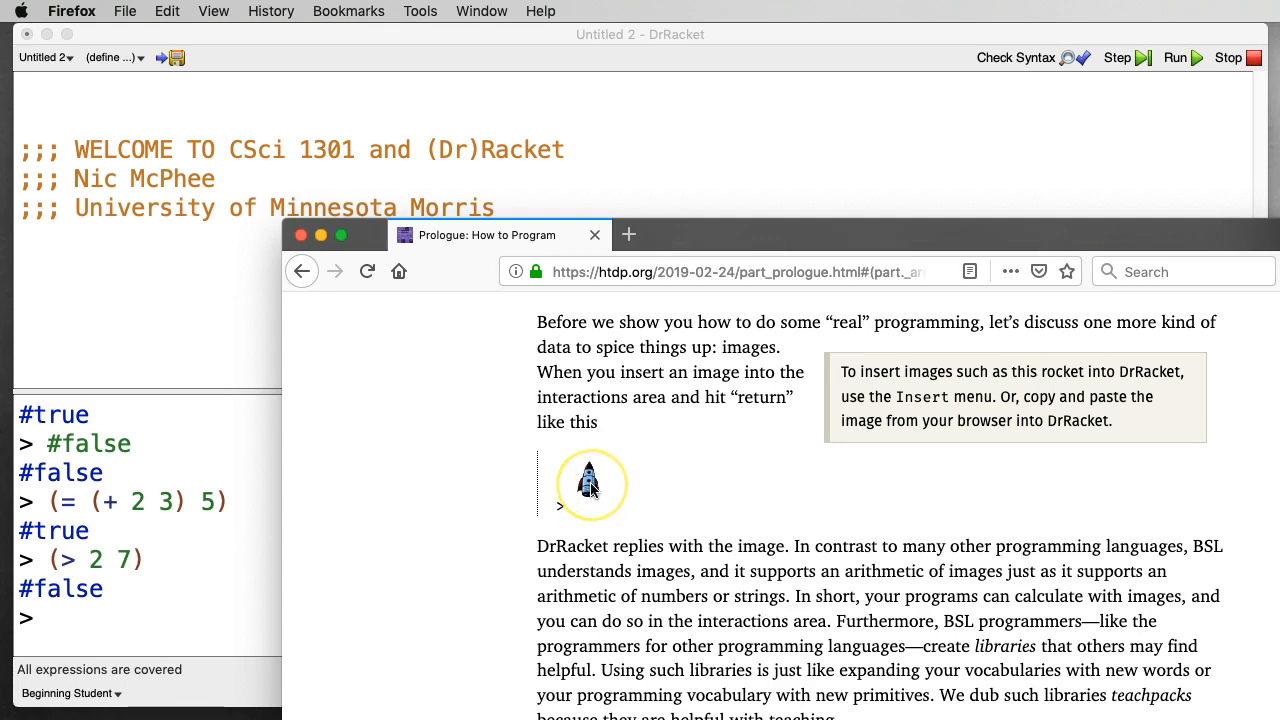
pyautogui.rightClick(590, 486)
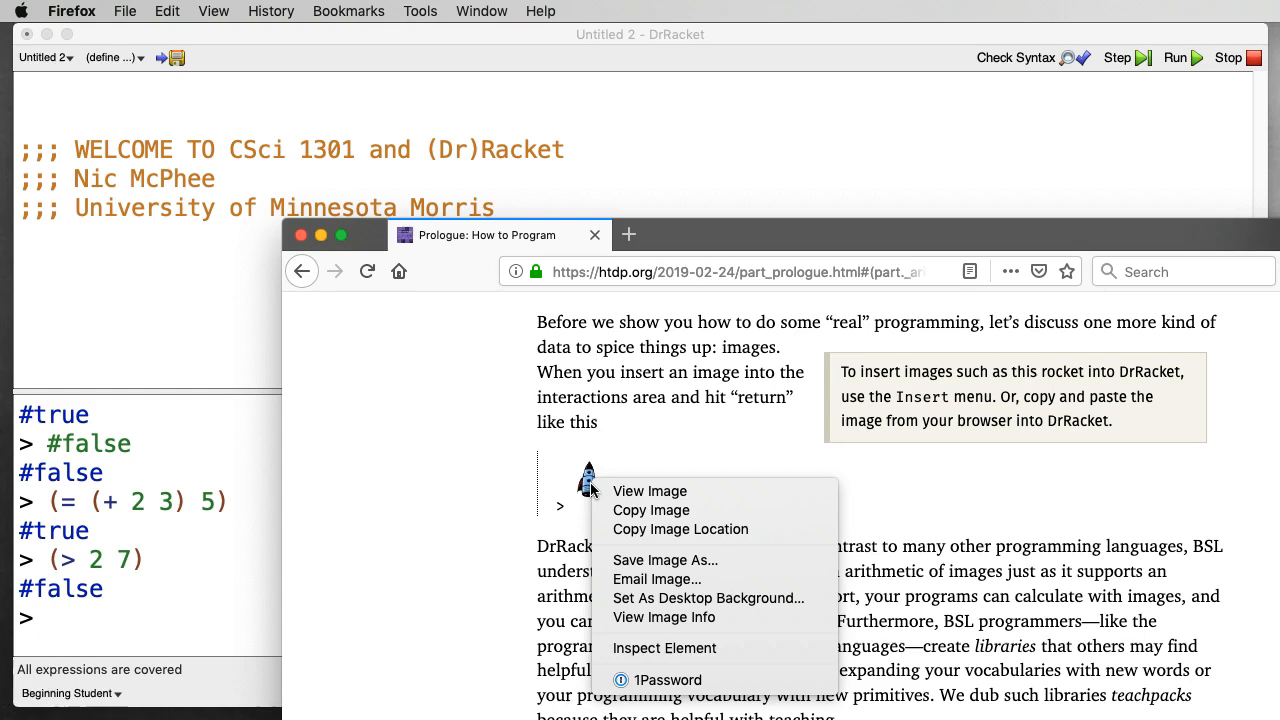
pyautogui.moveTo(650, 492)
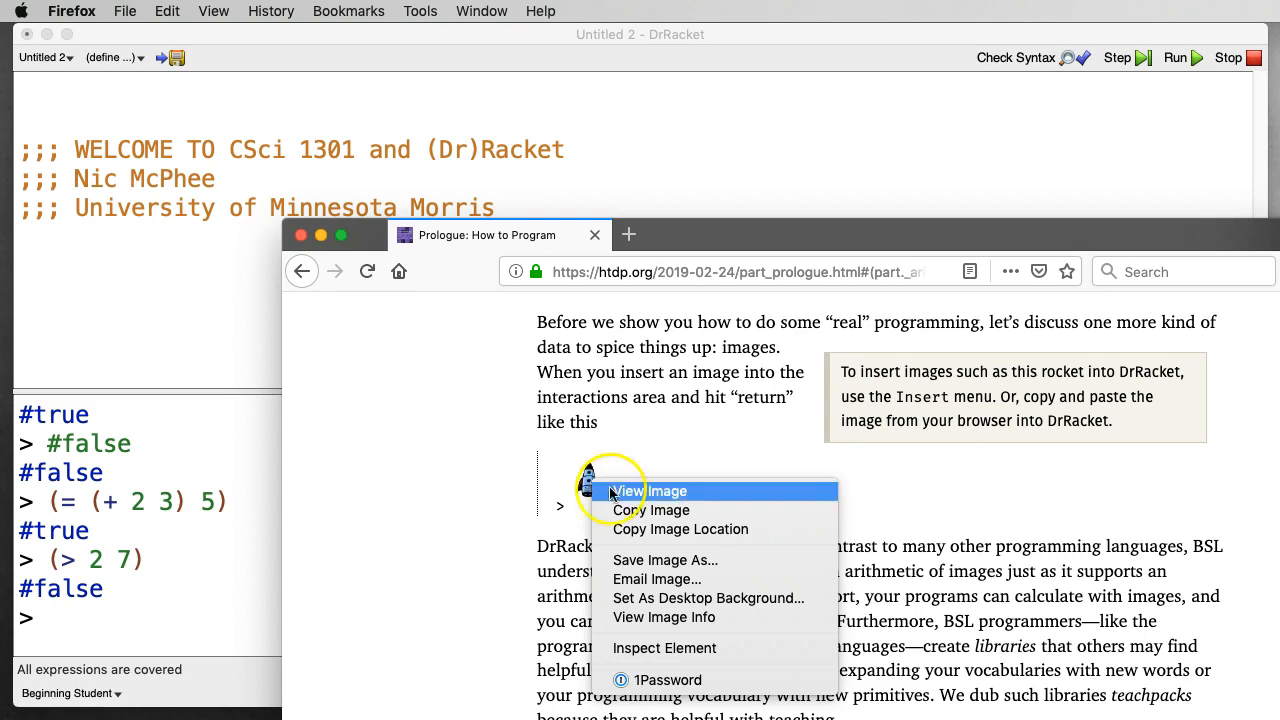
pyautogui.moveTo(712, 510)
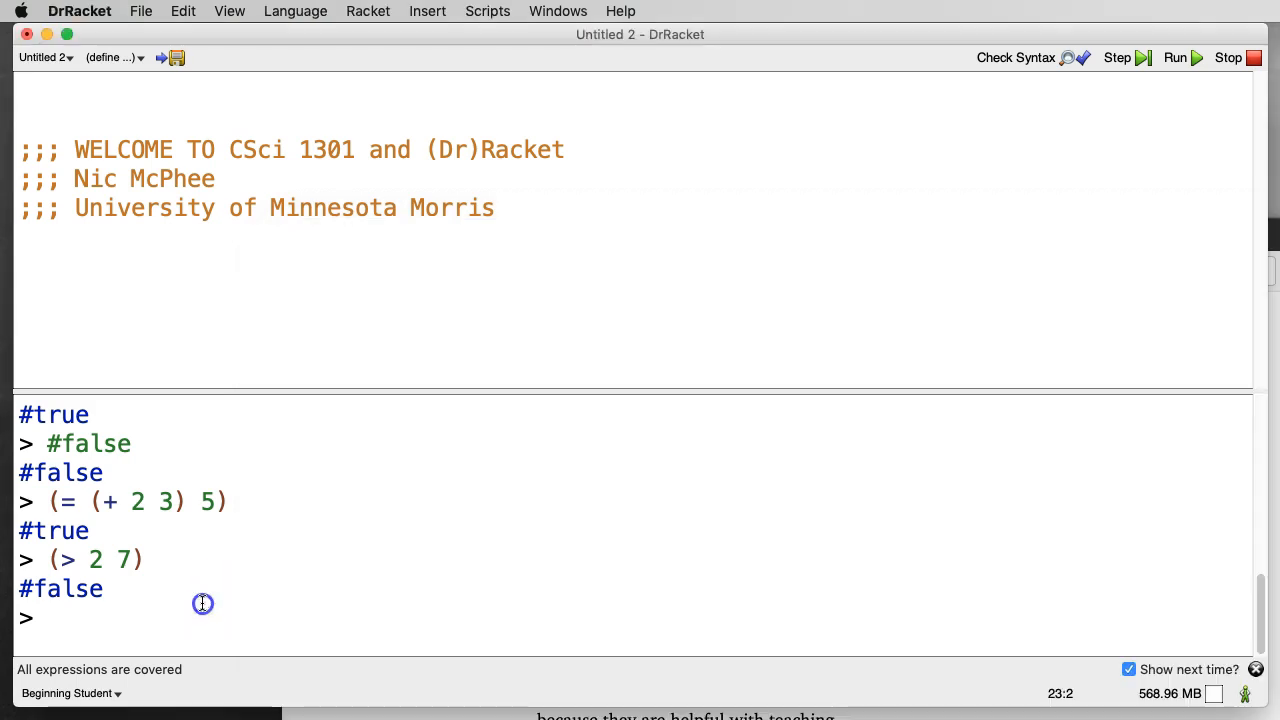
# - Paste the rocket image at the interactions prompt and evaluate it, echoing the rocket
pyautogui.rightClick(160, 612)
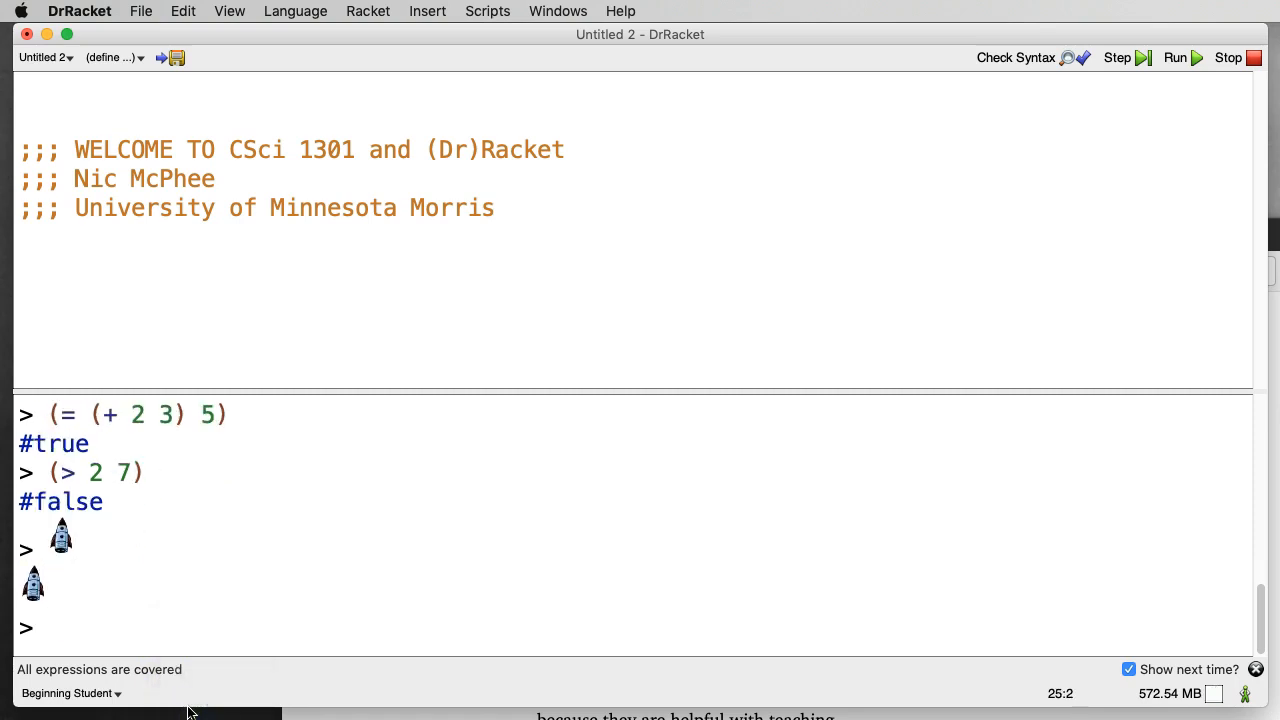
pyautogui.moveTo(710, 532)
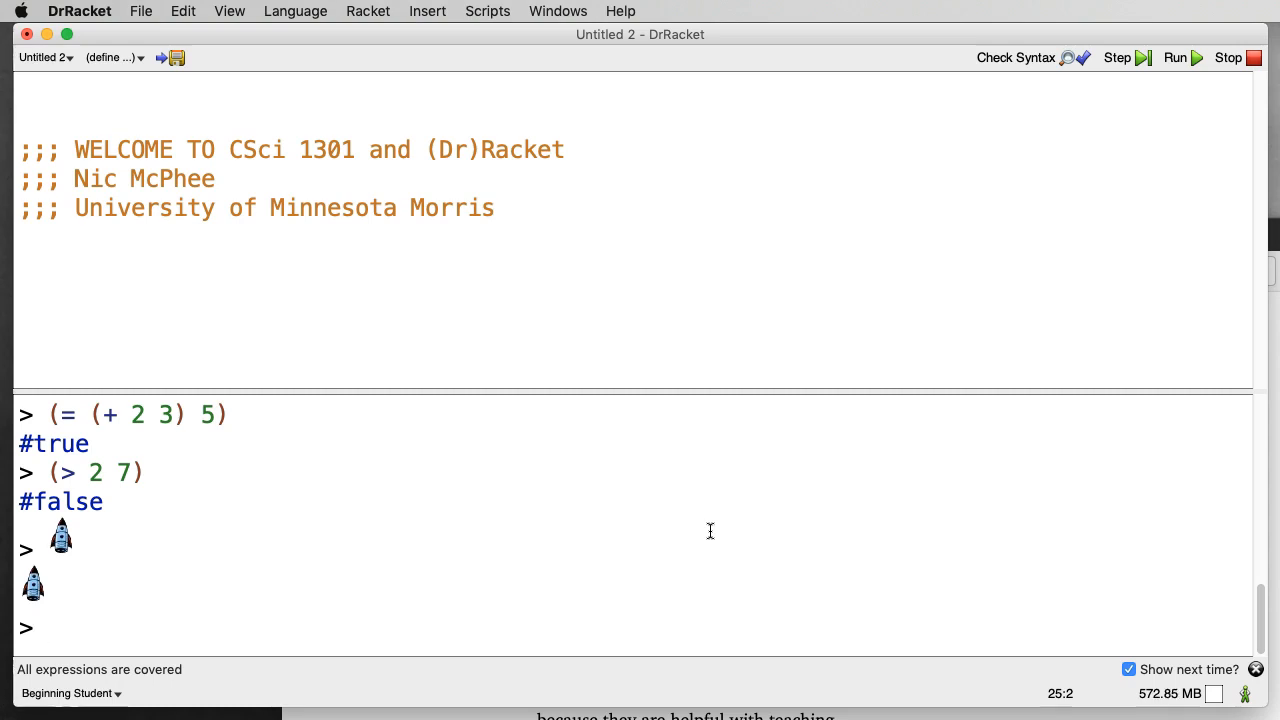
# - Evaluate (image-width <rocket>), which errors because image-width is not defined
pyautogui.write('(image')
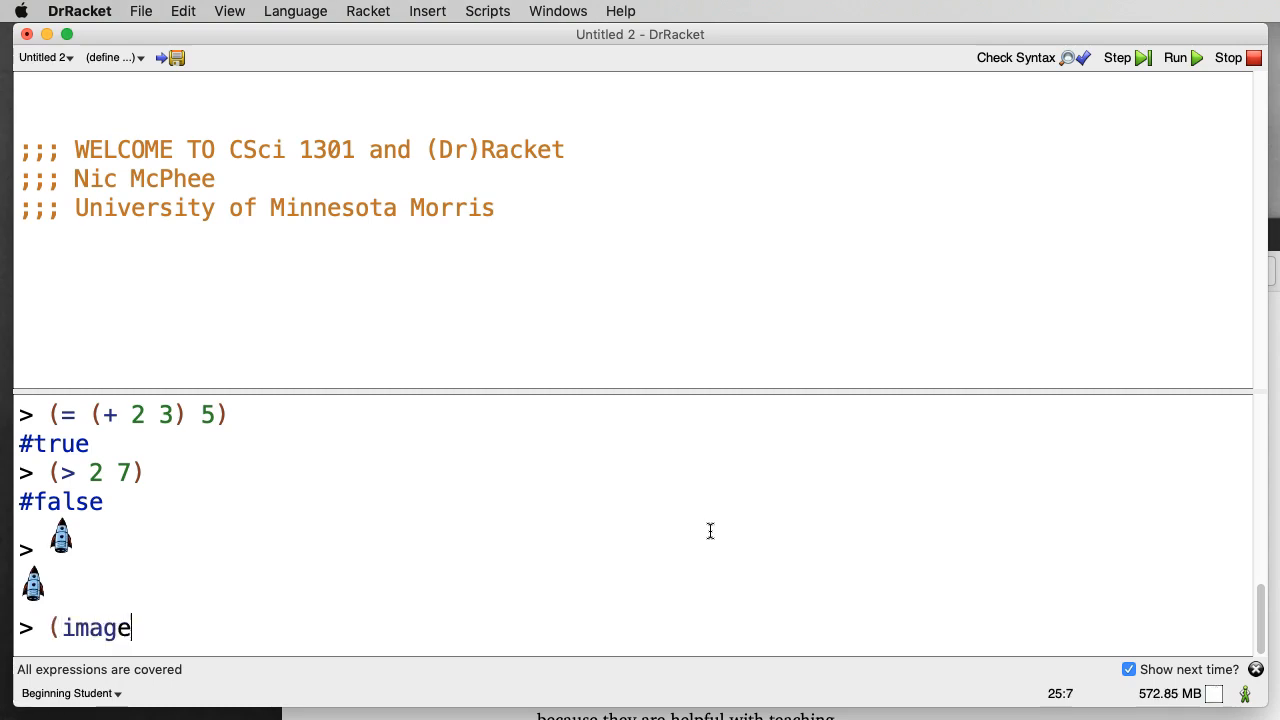
pyautogui.write('-width')
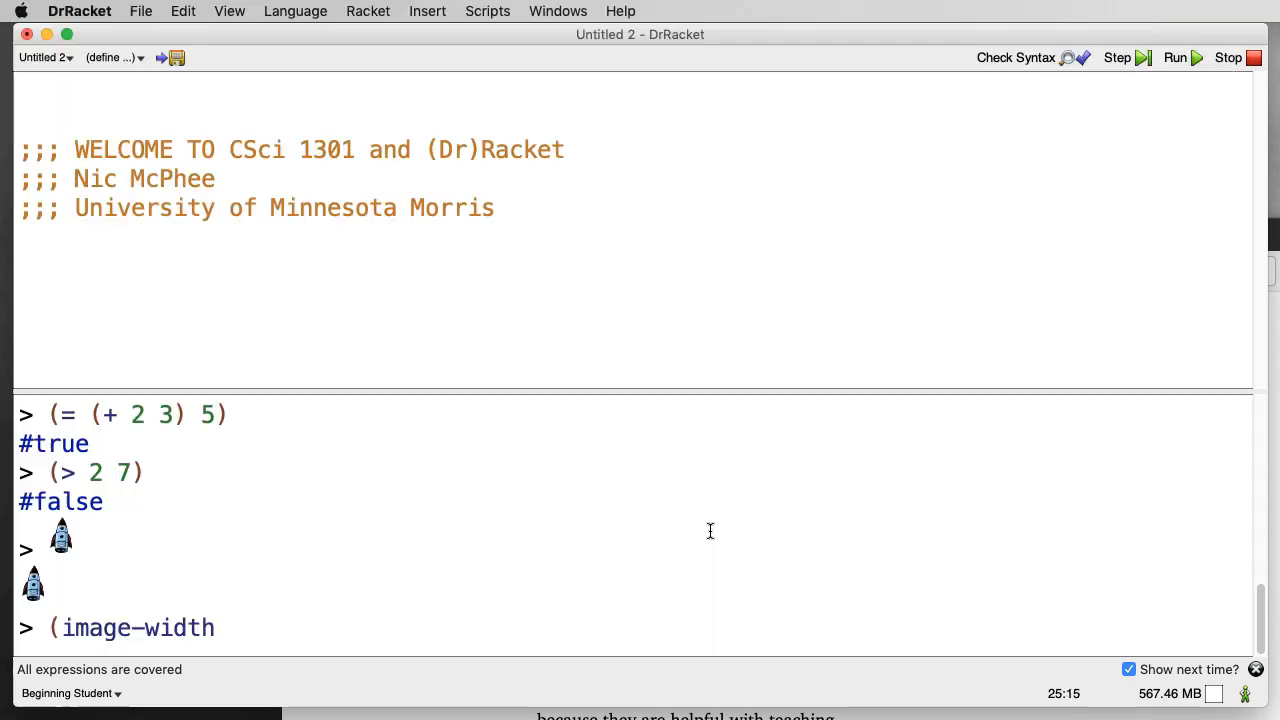
pyautogui.rightClick(544, 528)
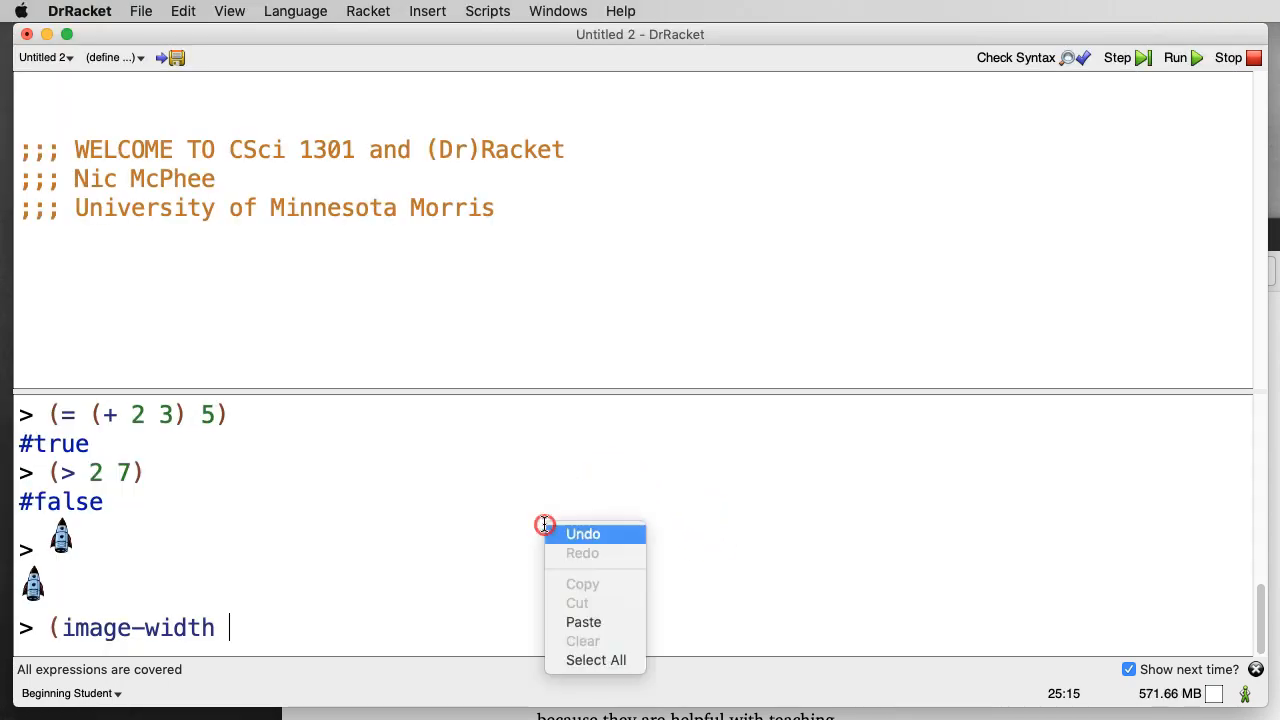
pyautogui.click(584, 620)
pyautogui.write(' )')
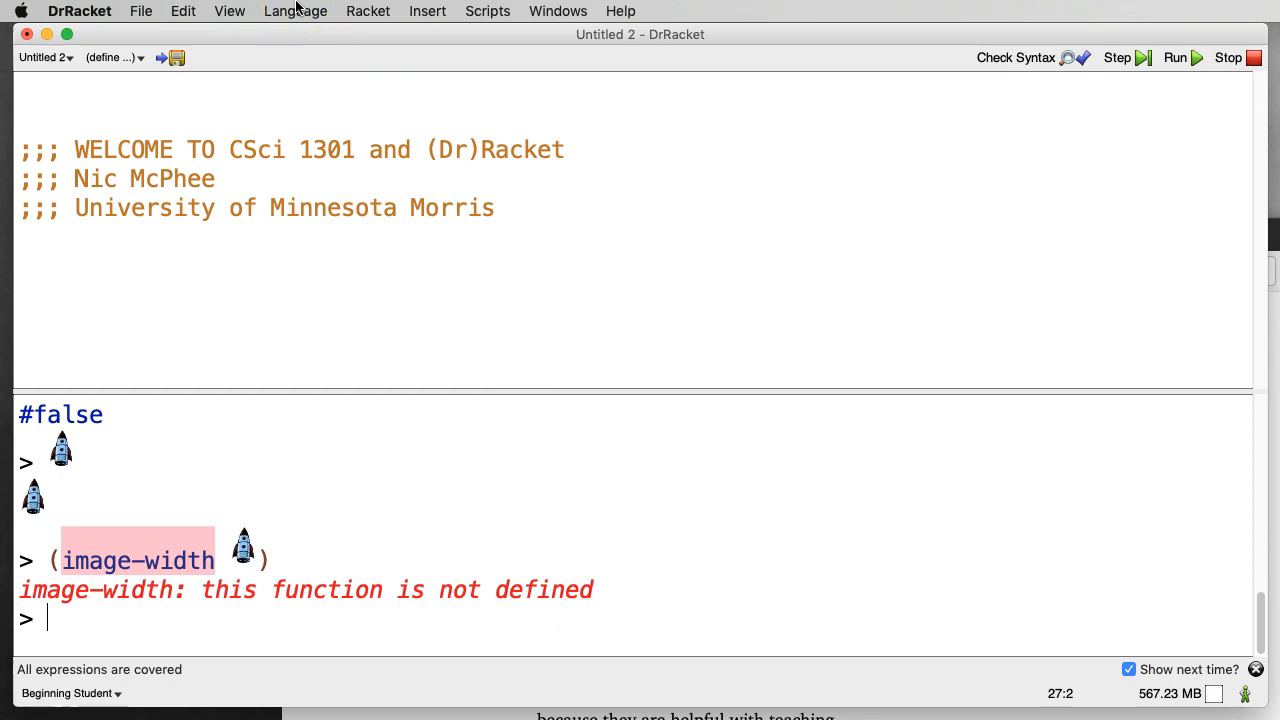
# - Add the 2htdp/image.rkt teachpack from the HtDP/2e list, making the language Beginning Student custom
pyautogui.click(296, 12)
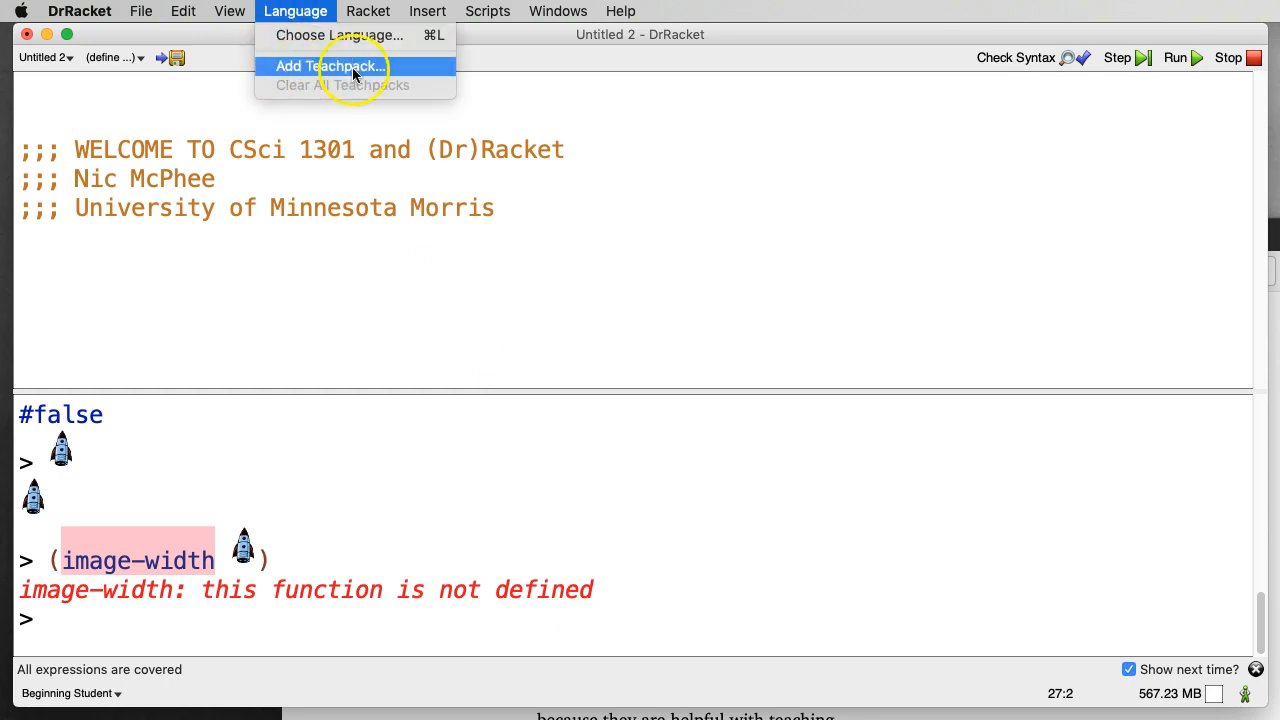
pyautogui.moveTo(420, 68)
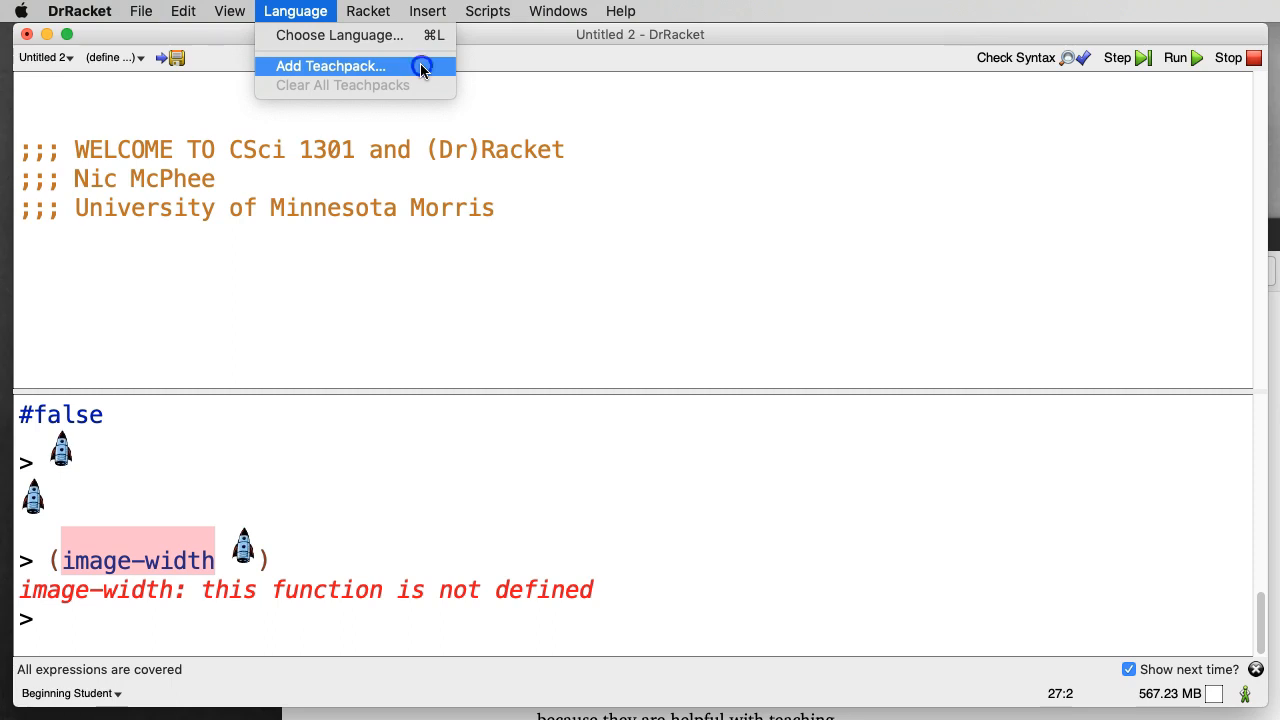
pyautogui.click(330, 66)
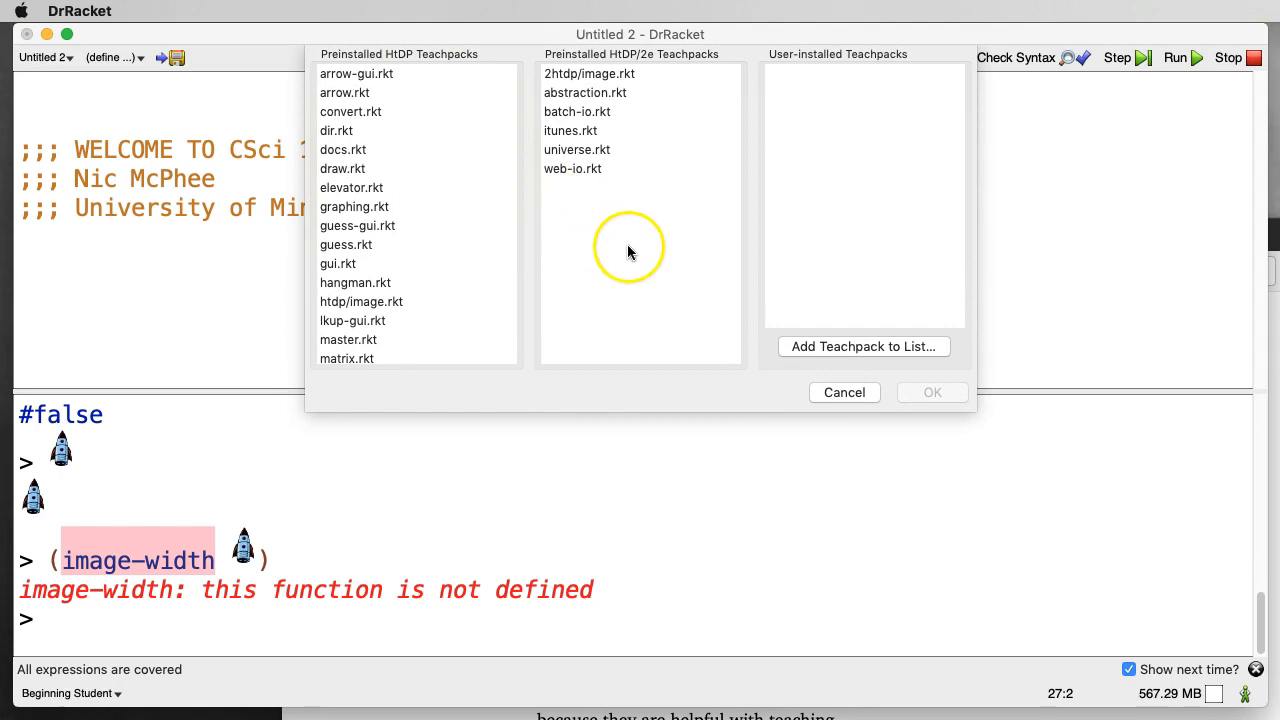
pyautogui.moveTo(404, 348)
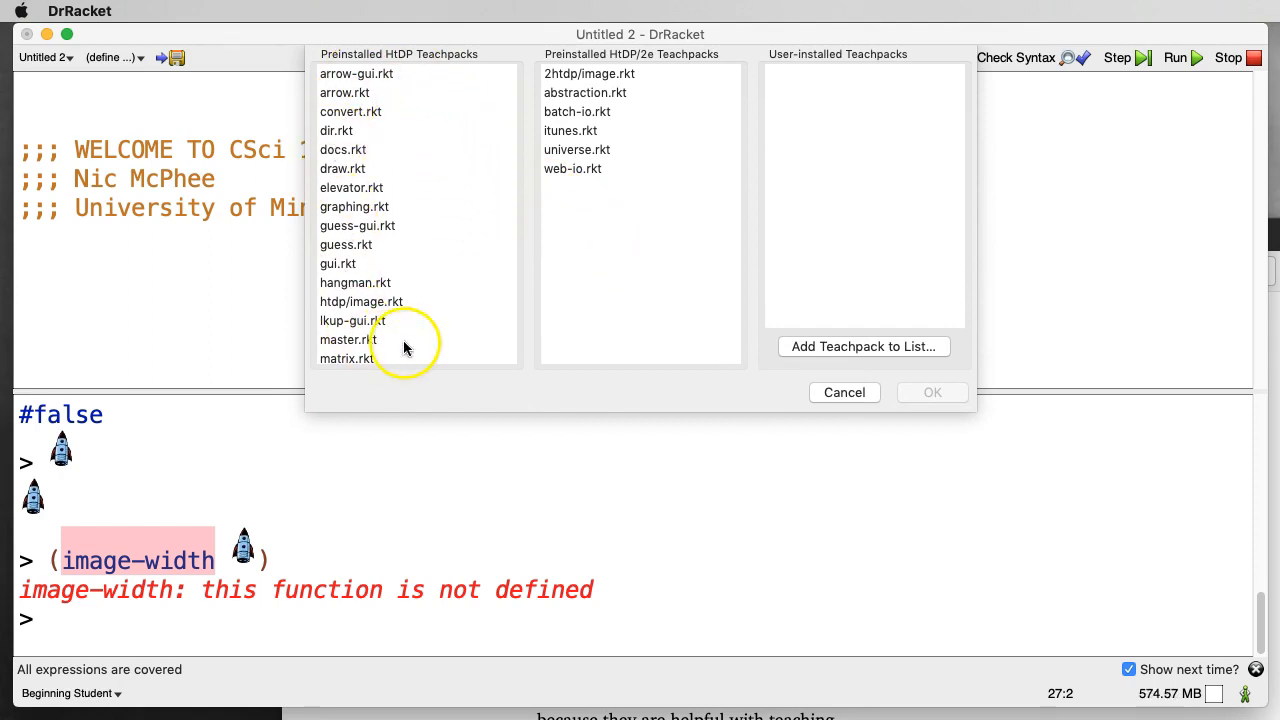
pyautogui.moveTo(370, 310)
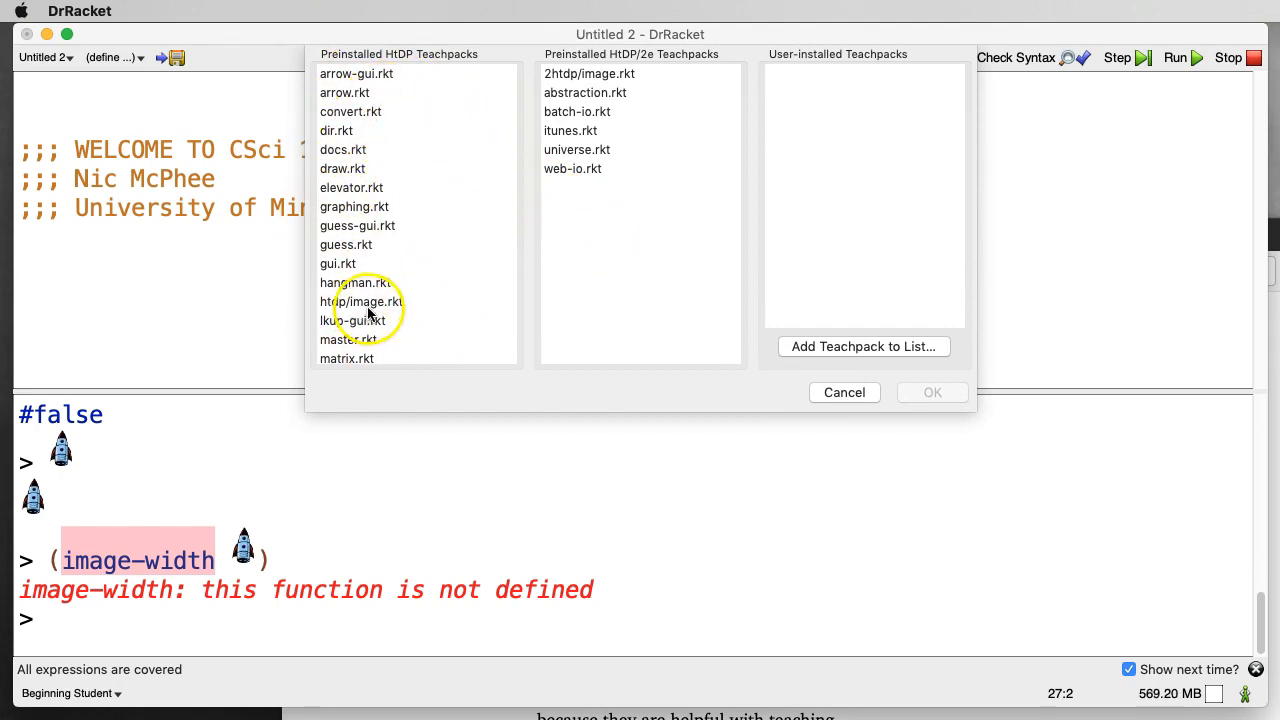
pyautogui.moveTo(378, 256)
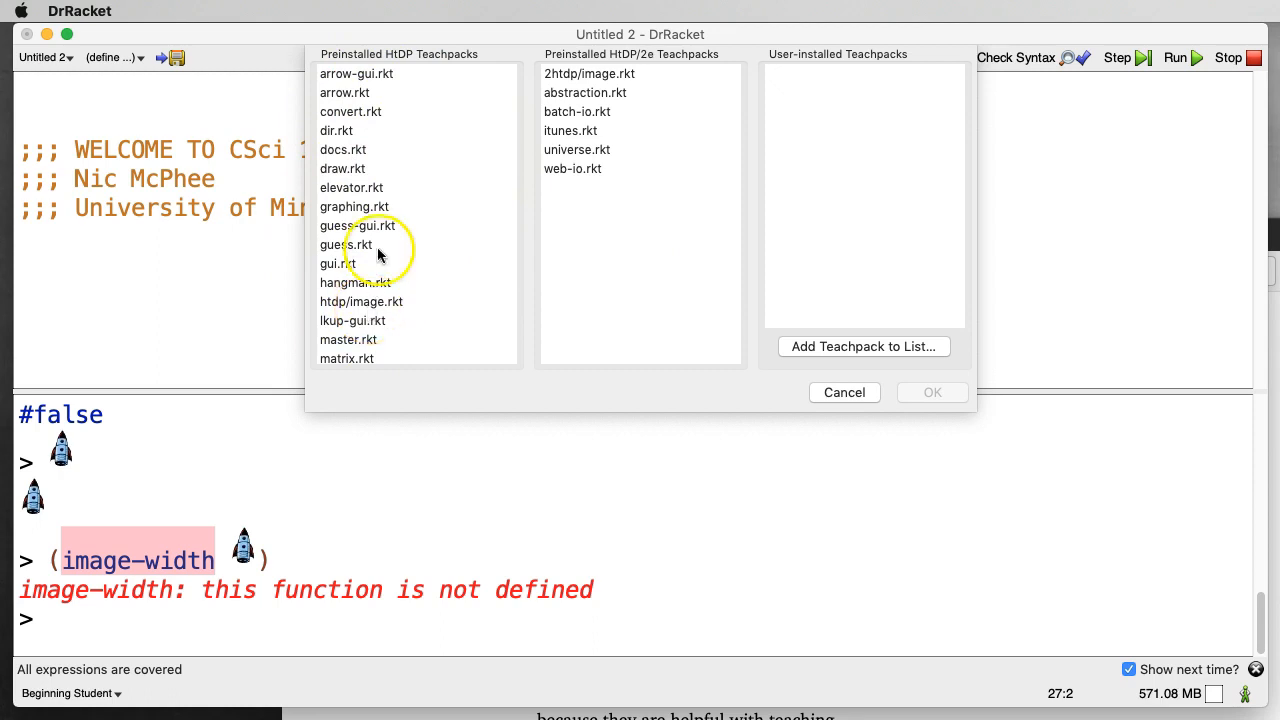
pyautogui.moveTo(400, 62)
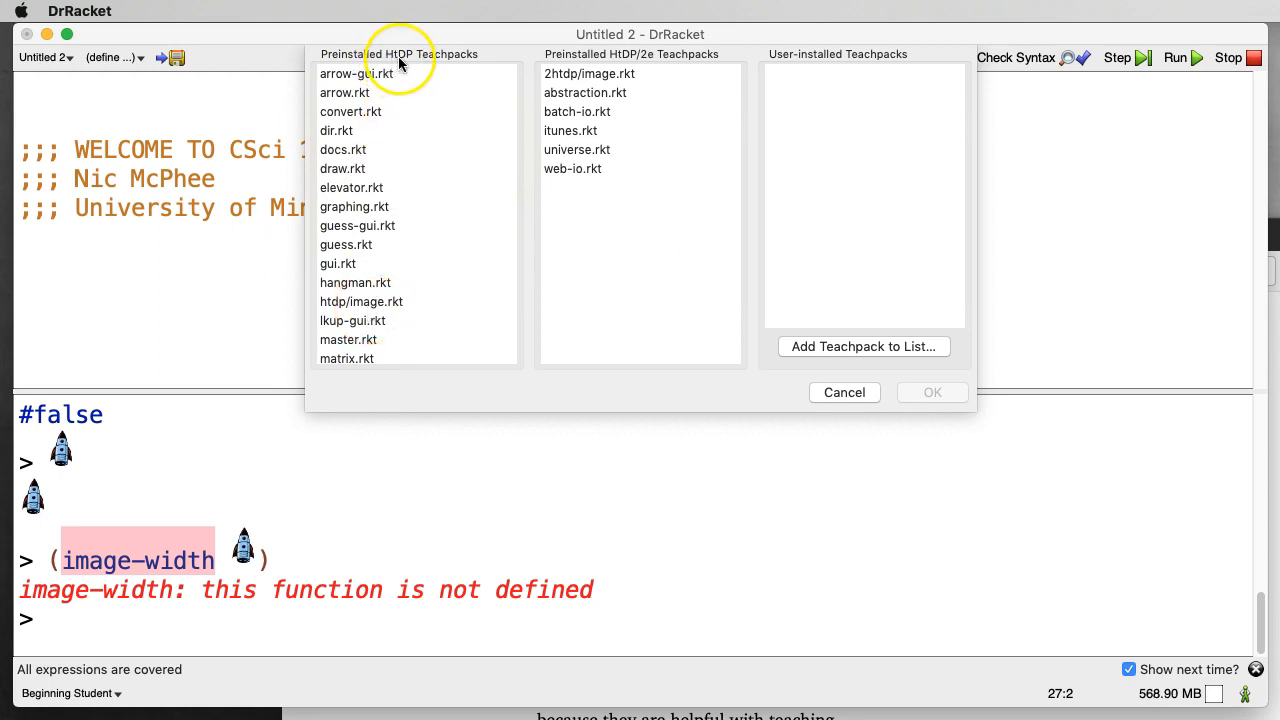
pyautogui.moveTo(560, 72)
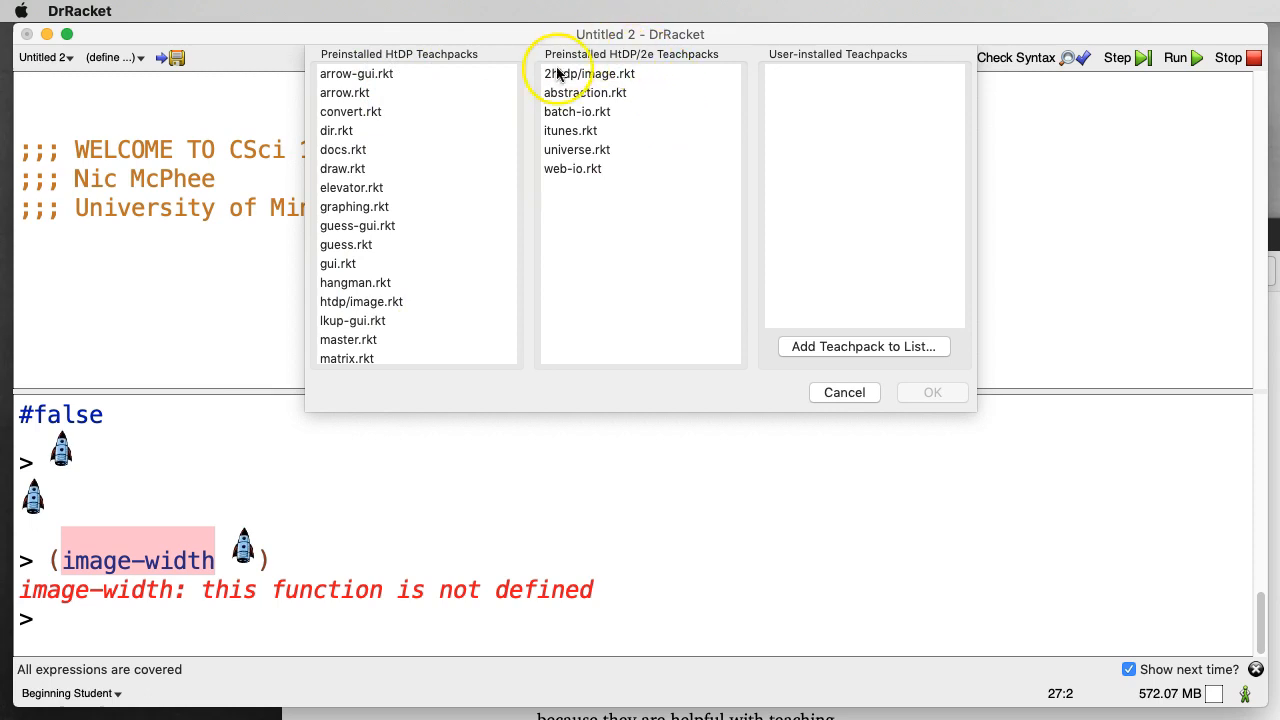
pyautogui.moveTo(672, 194)
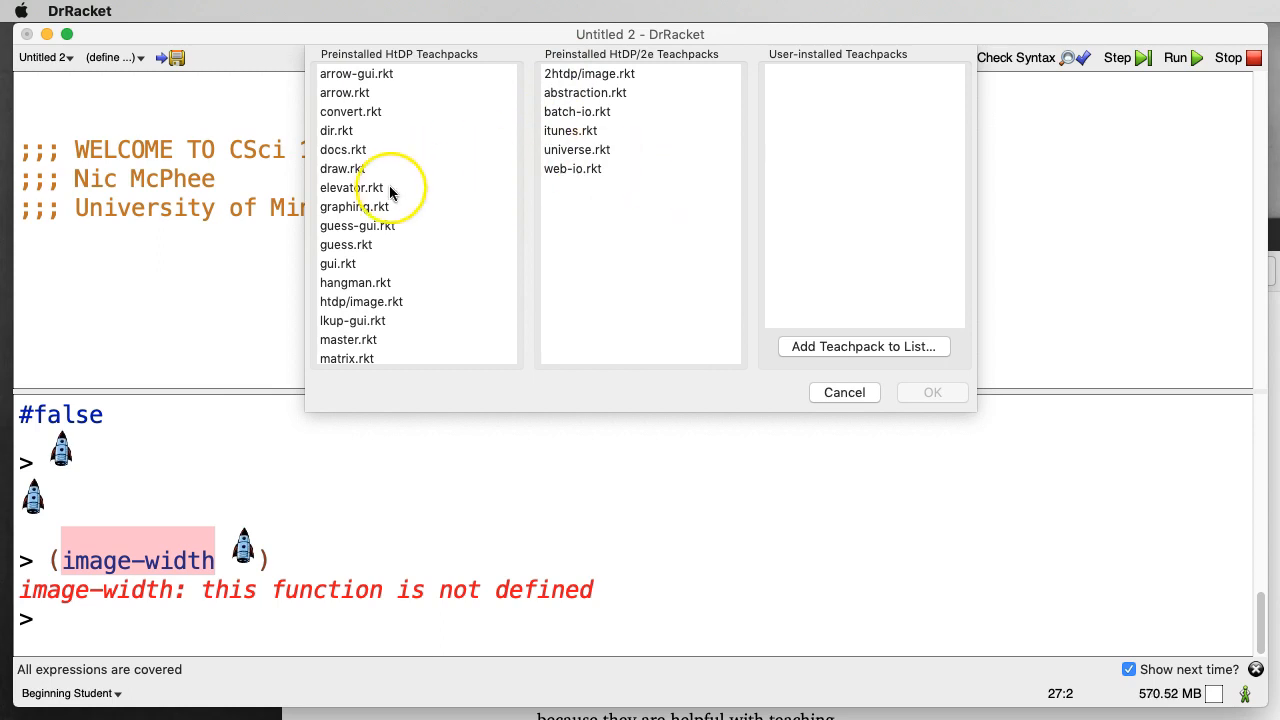
pyautogui.moveTo(588, 164)
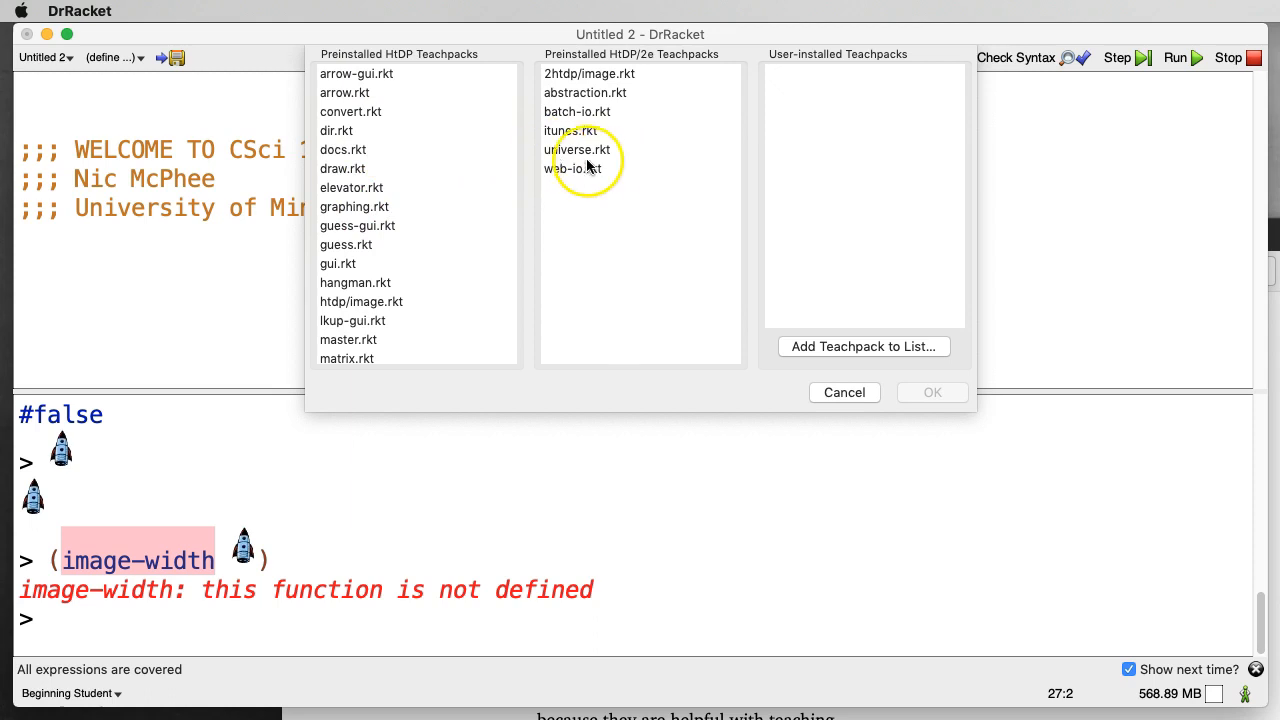
pyautogui.moveTo(398, 192)
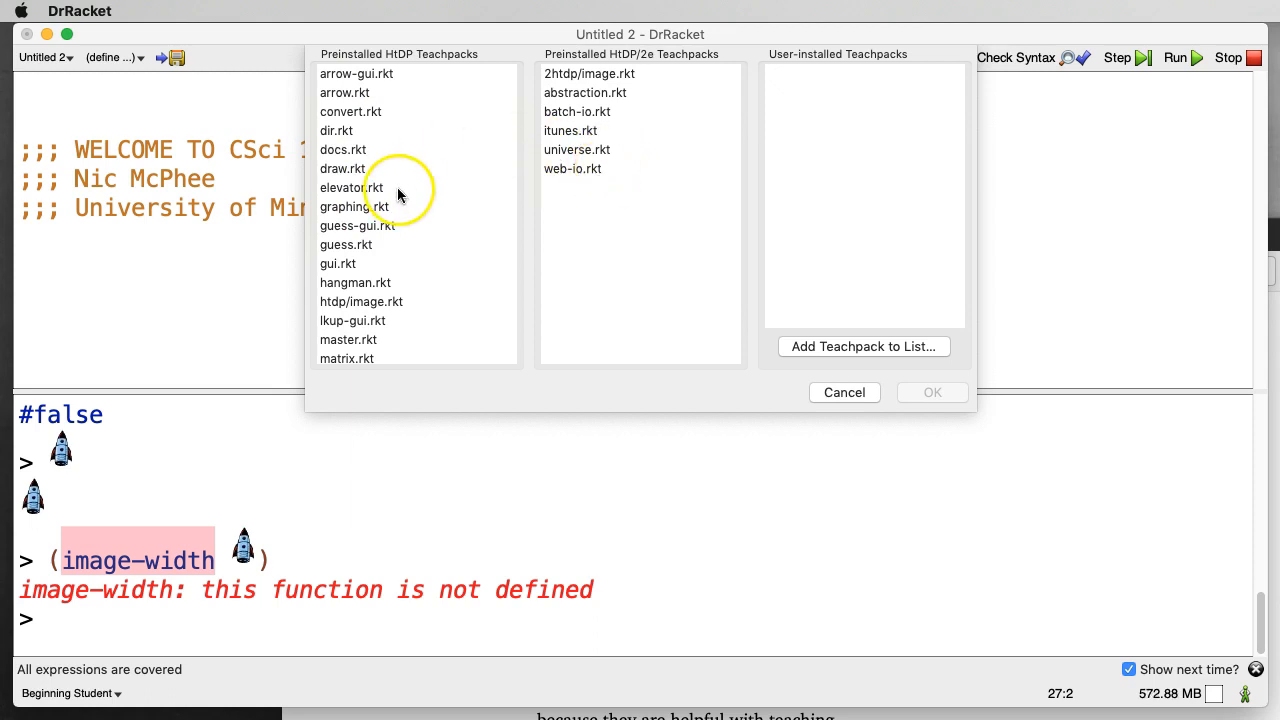
pyautogui.moveTo(590, 190)
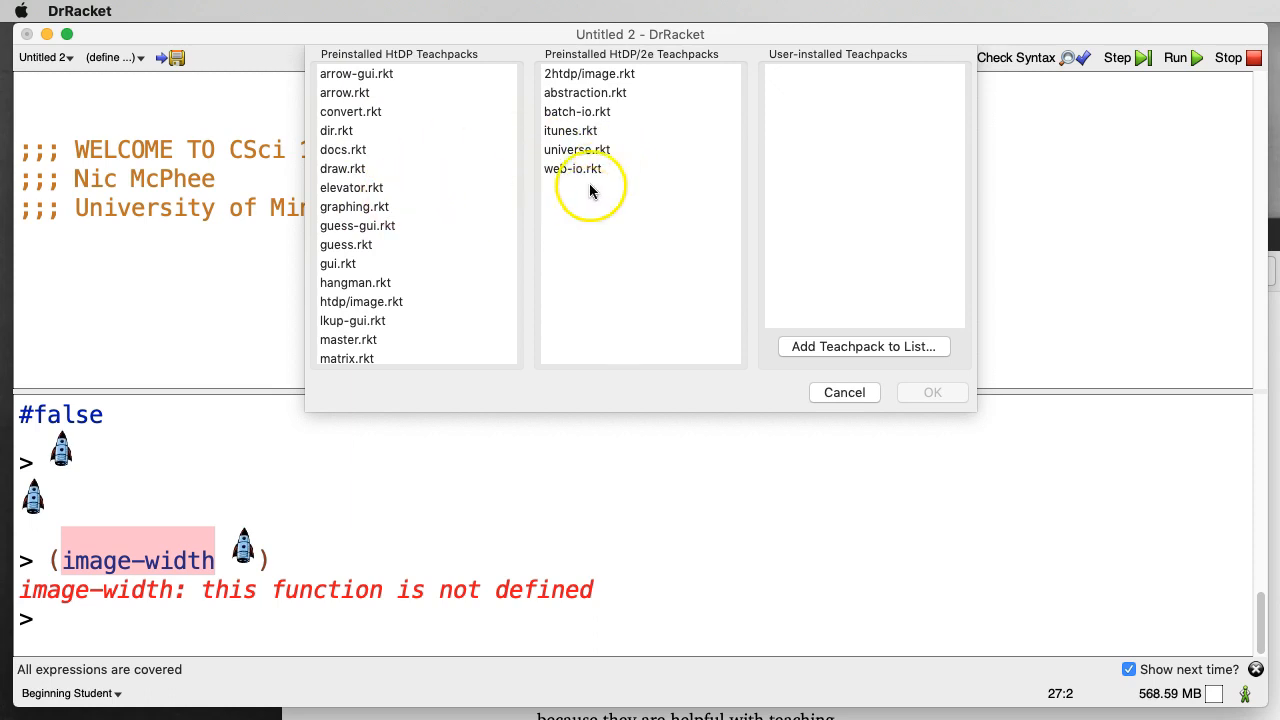
pyautogui.click(588, 72)
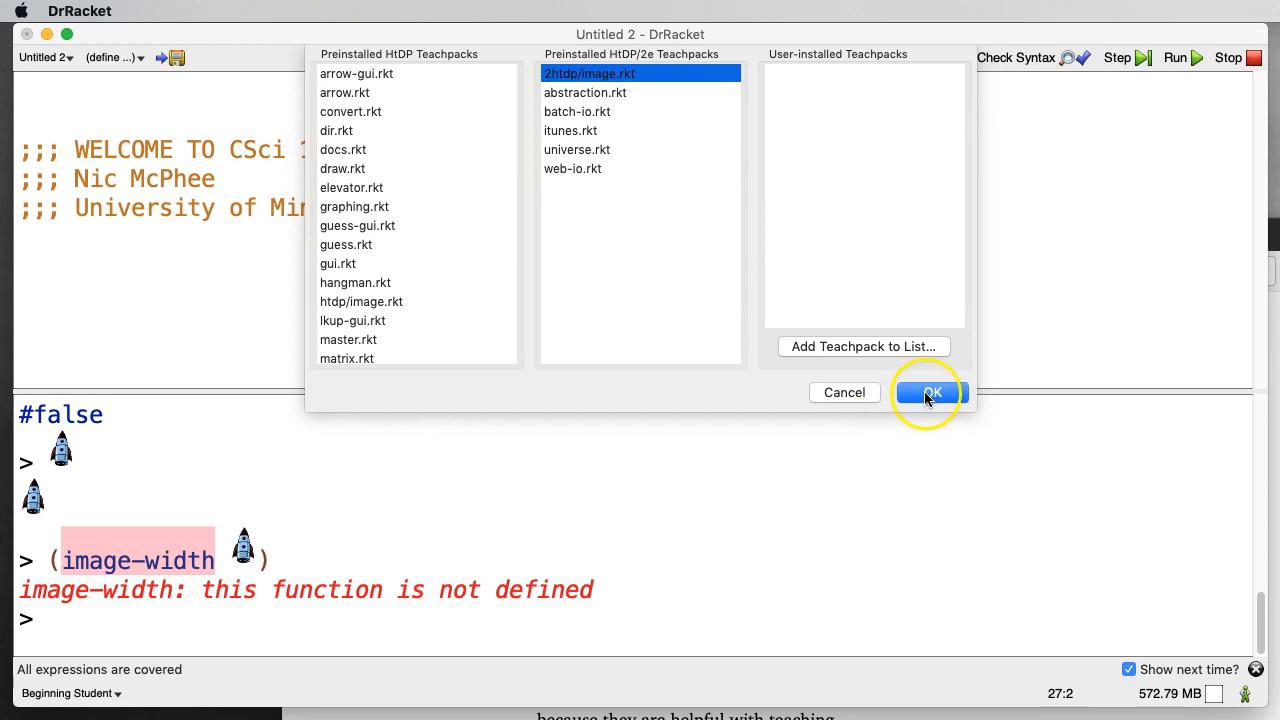
pyautogui.click(928, 392)
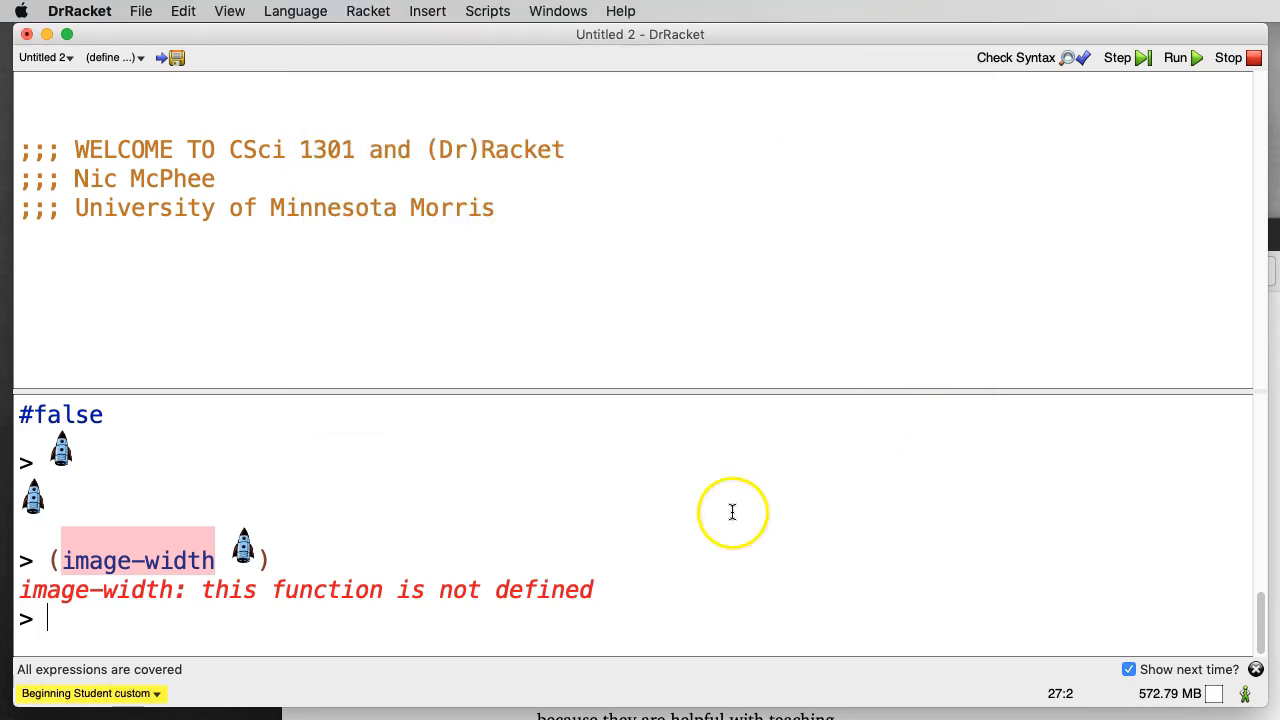
pyautogui.moveTo(832, 192)
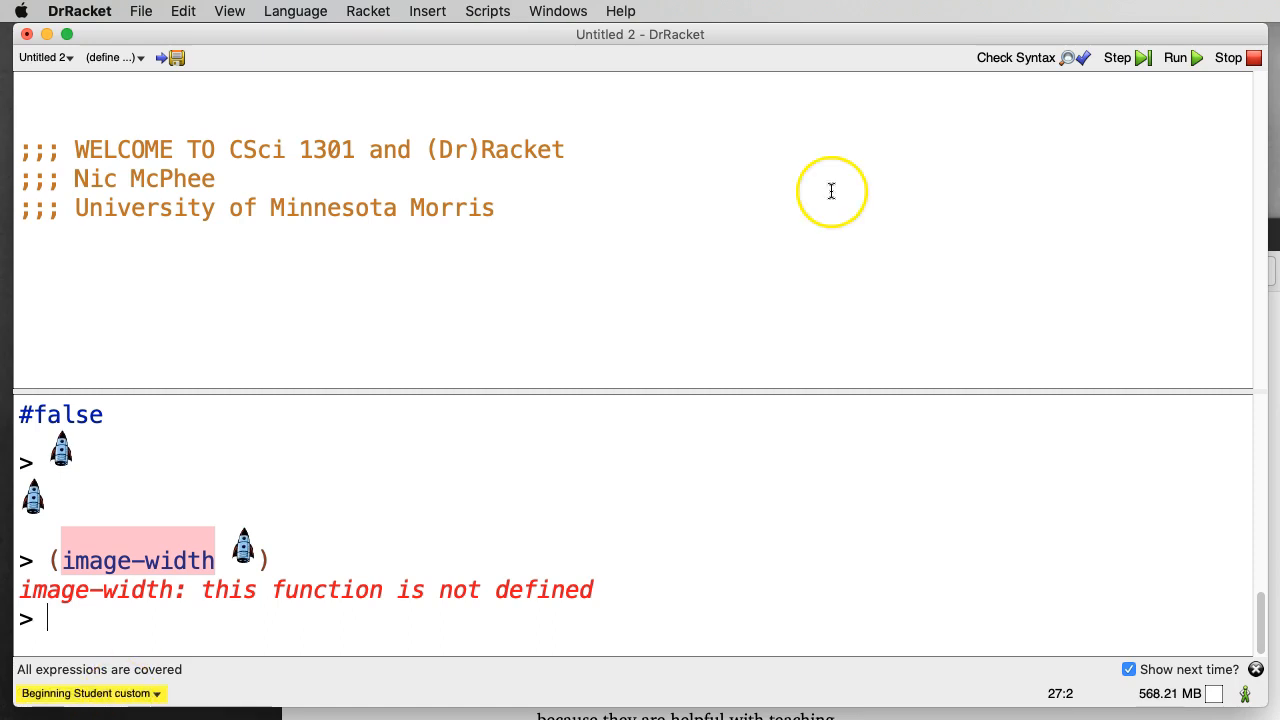
# - Rerun so the image teachpack loads, then paste the rocket picture at the fresh prompt
pyautogui.click(1176, 56)
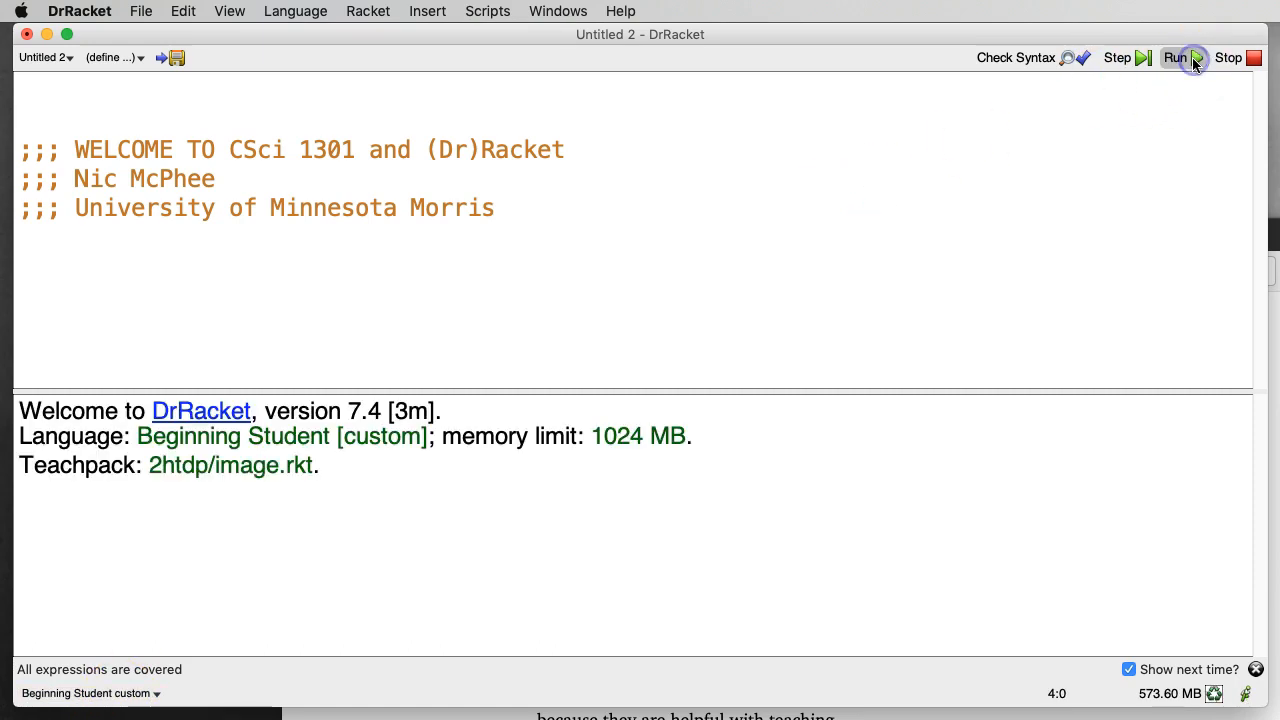
pyautogui.click(1176, 56)
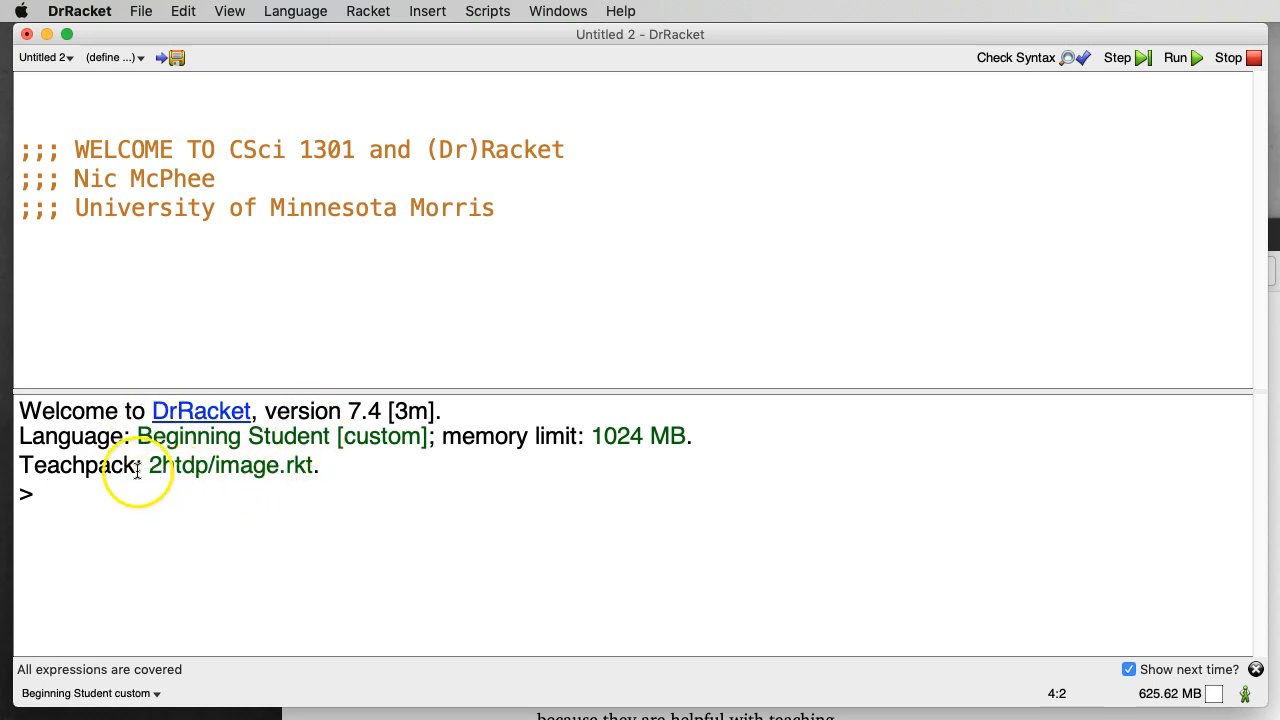
pyautogui.moveTo(202, 472)
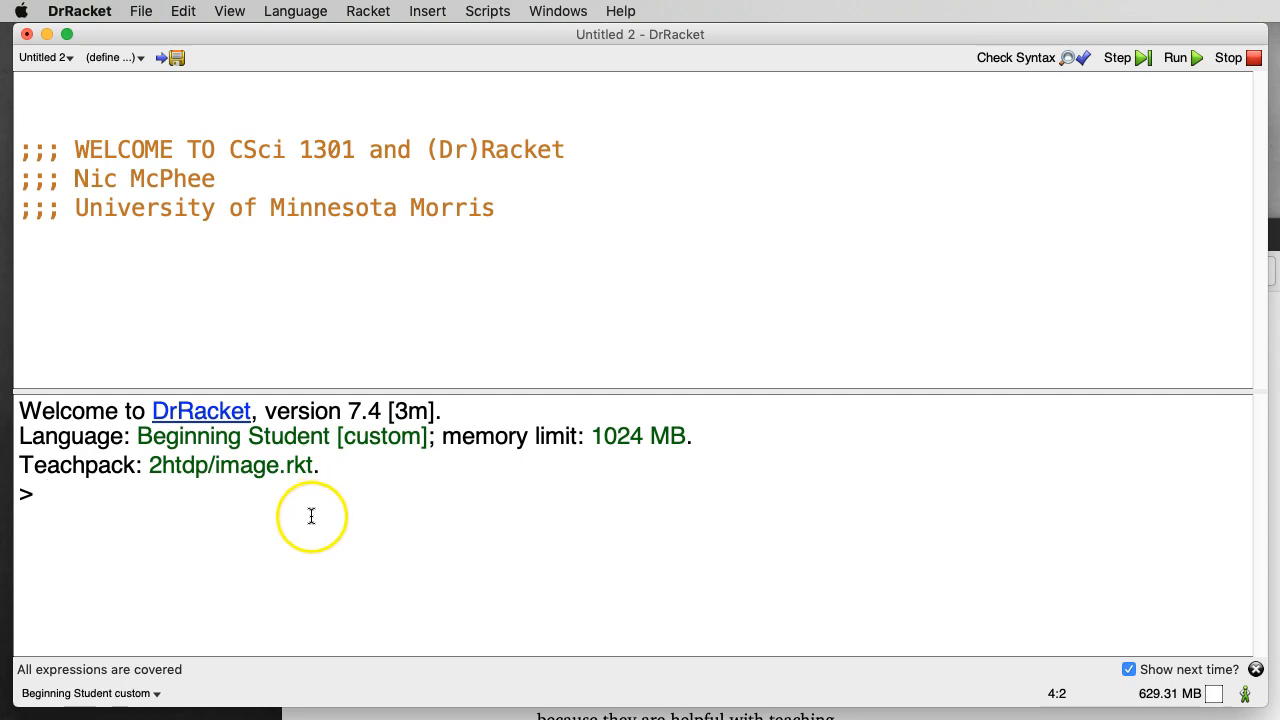
pyautogui.rightClick(312, 516)
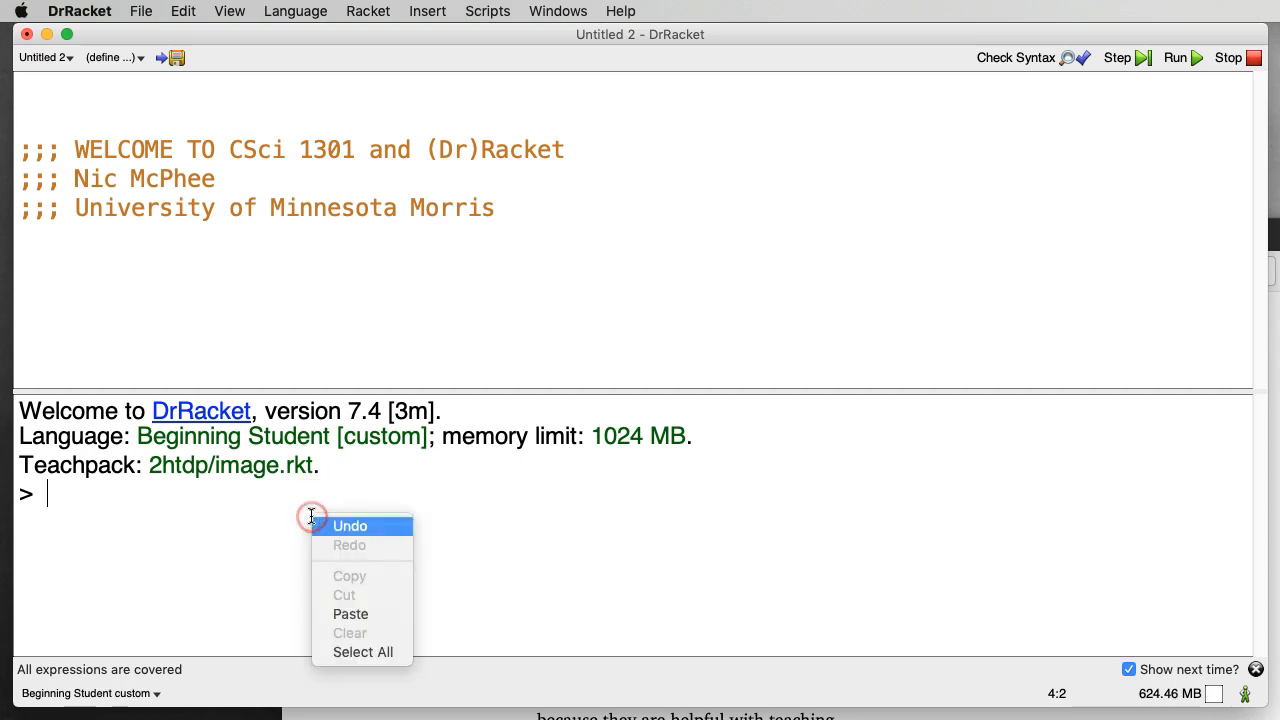
pyautogui.click(350, 612)
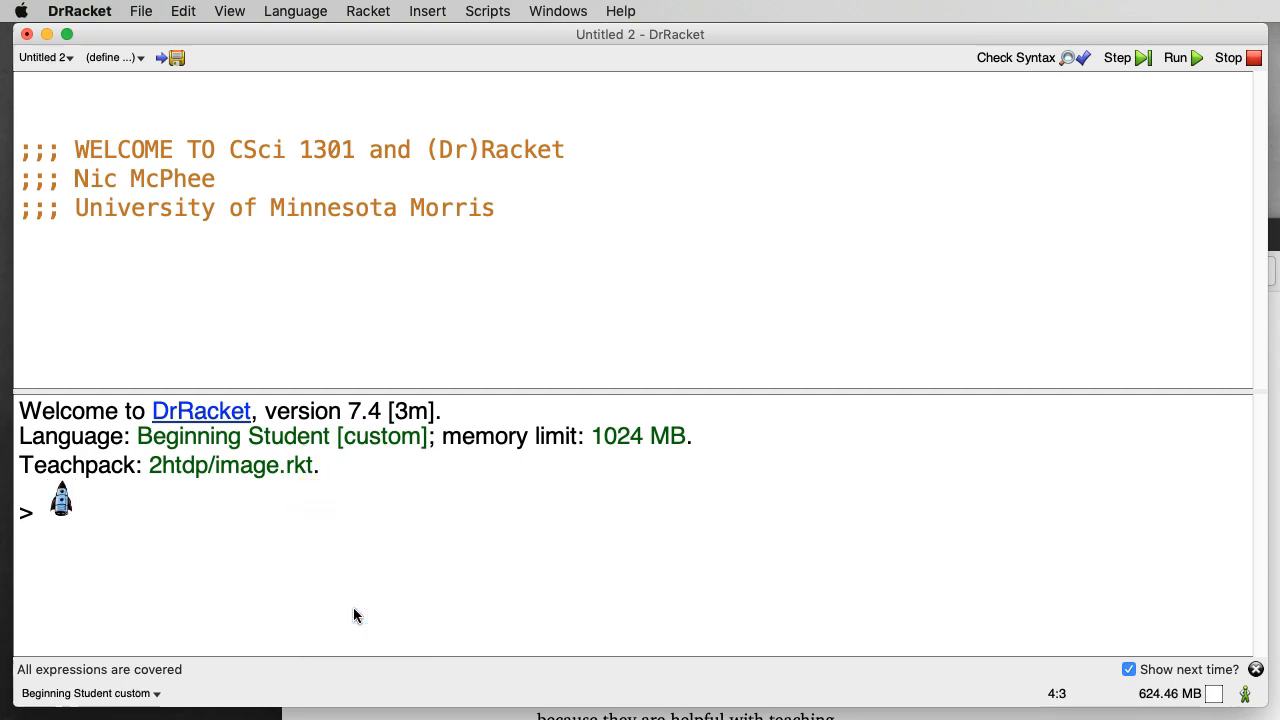
# - Evaluate image-width of the pasted rocket picture, getting 28
pyautogui.write('(image-width')
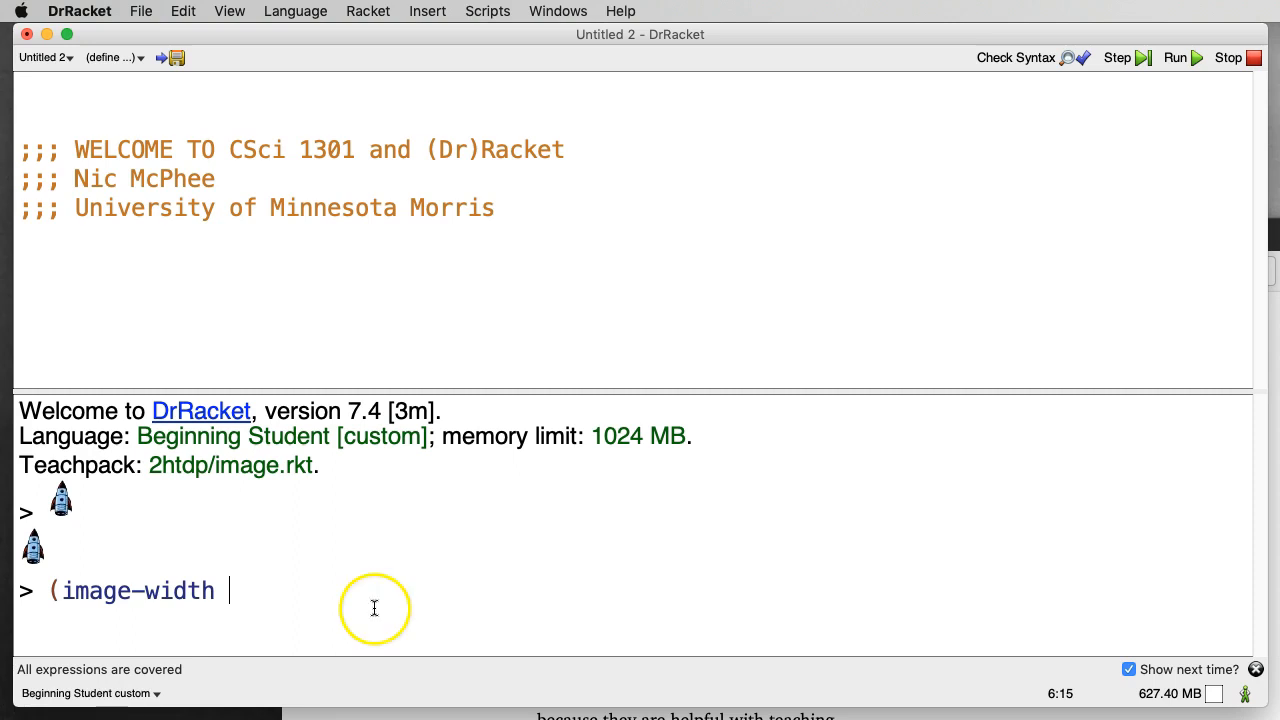
pyautogui.rightClick(376, 608)
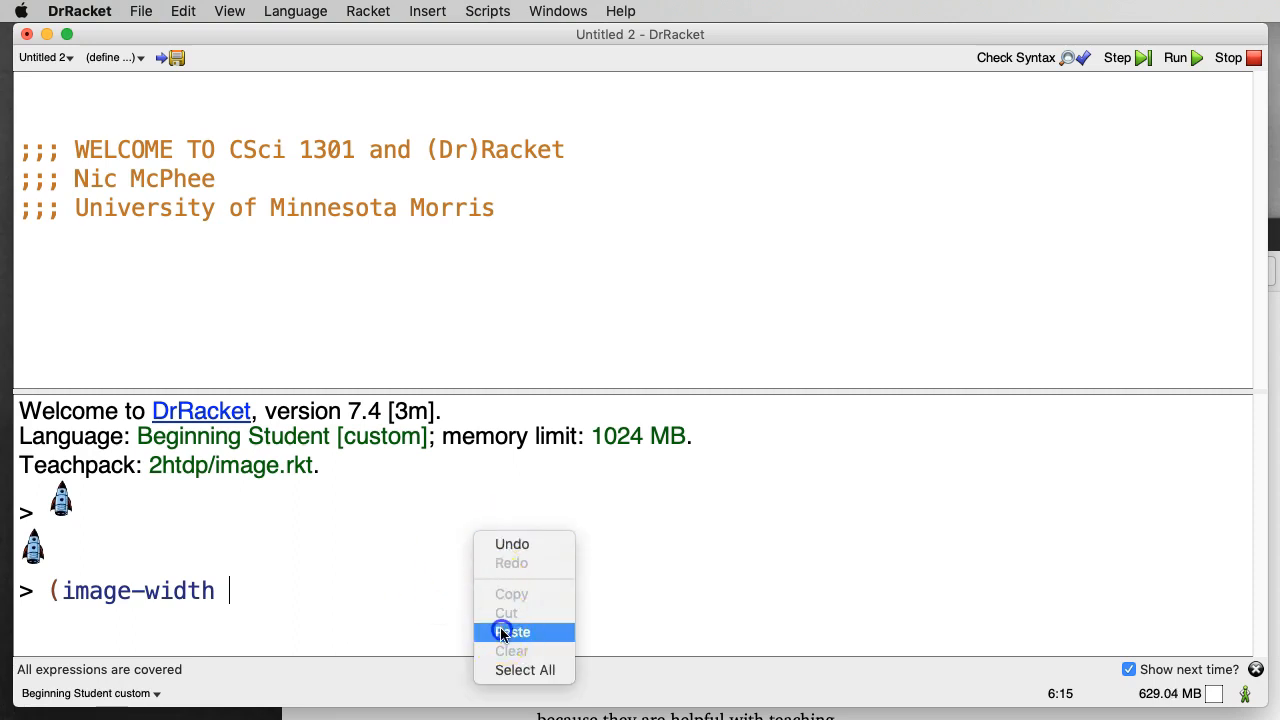
pyautogui.click(512, 632)
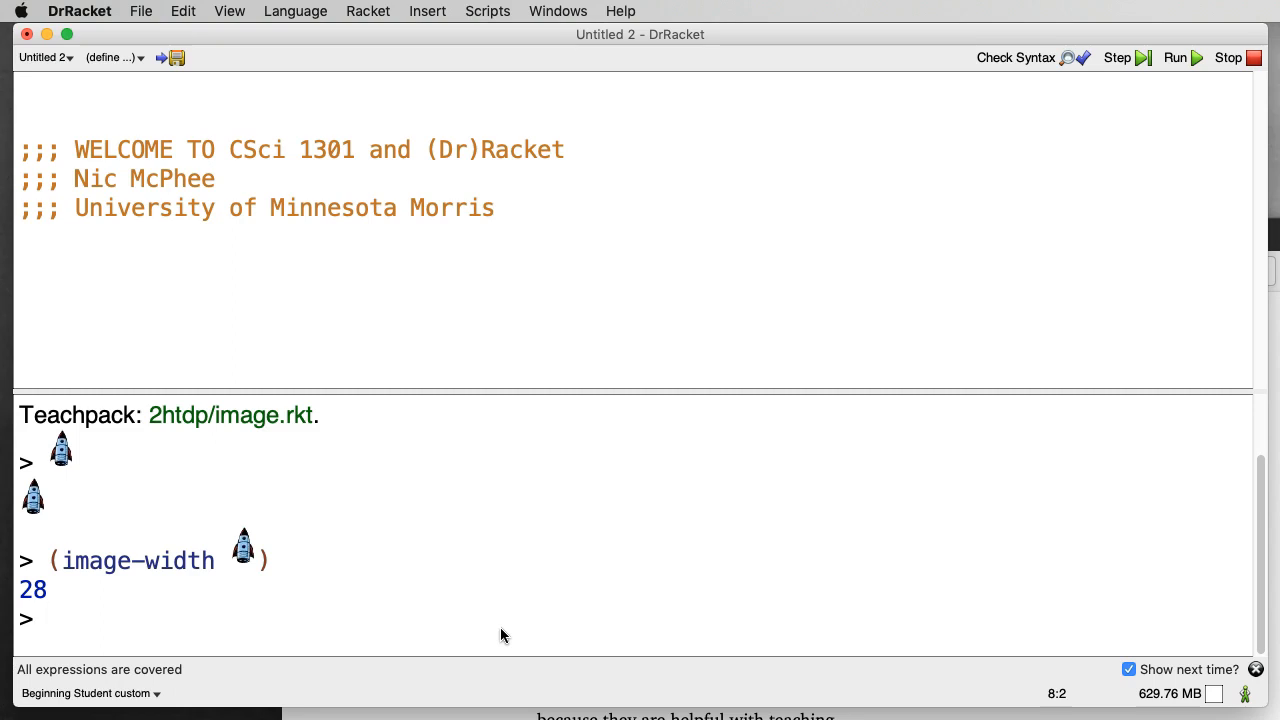
# - Evaluate image-height of the pasted rocket picture, getting 42
pyautogui.write('(image-h')
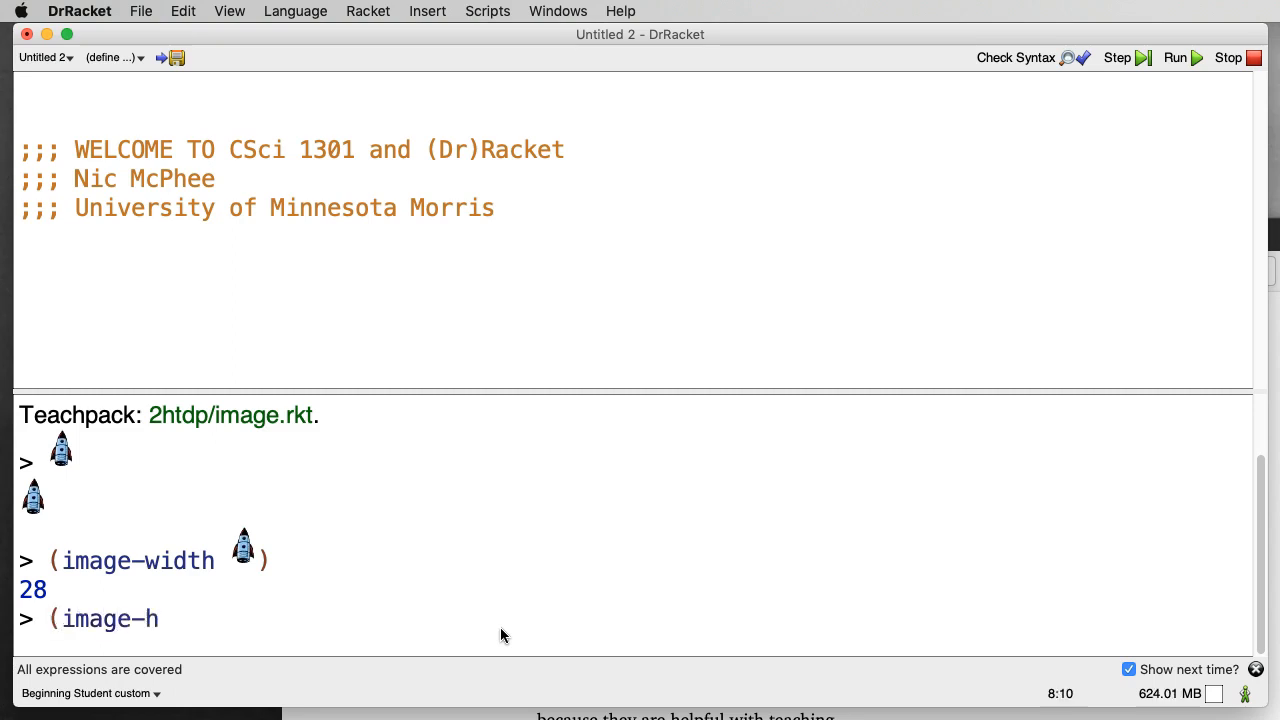
pyautogui.write('eight')
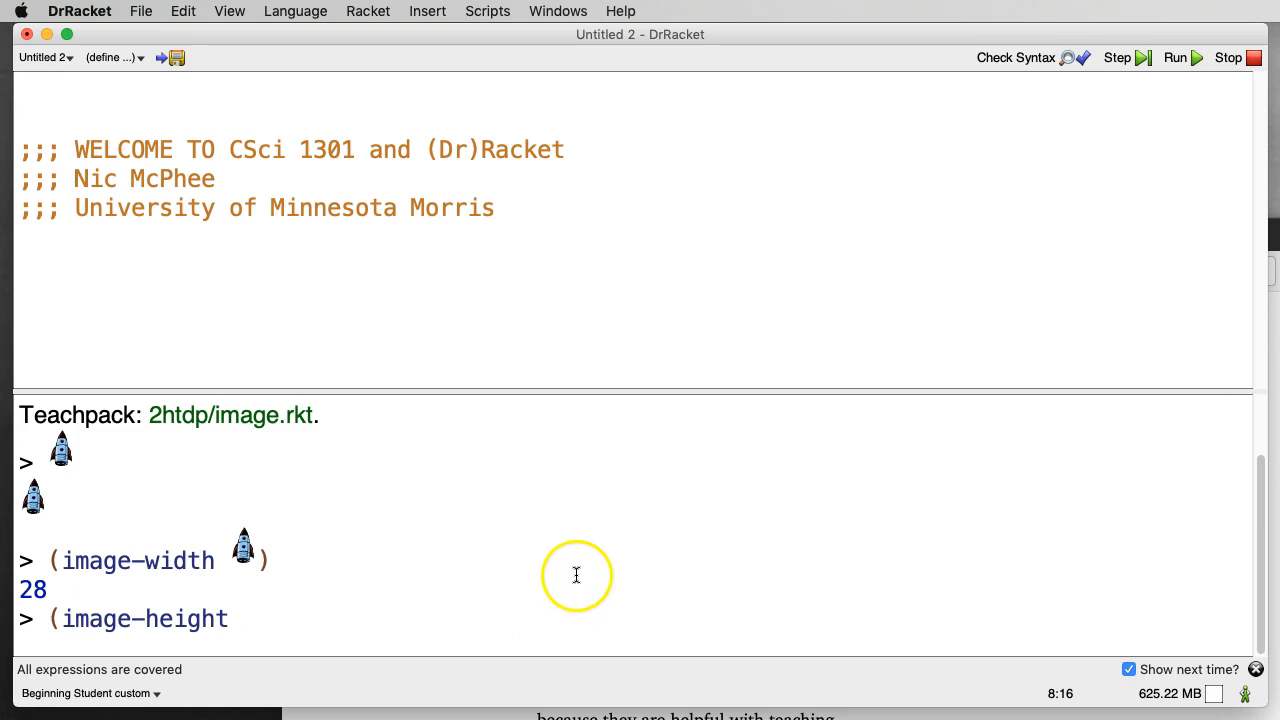
pyautogui.rightClick(576, 576)
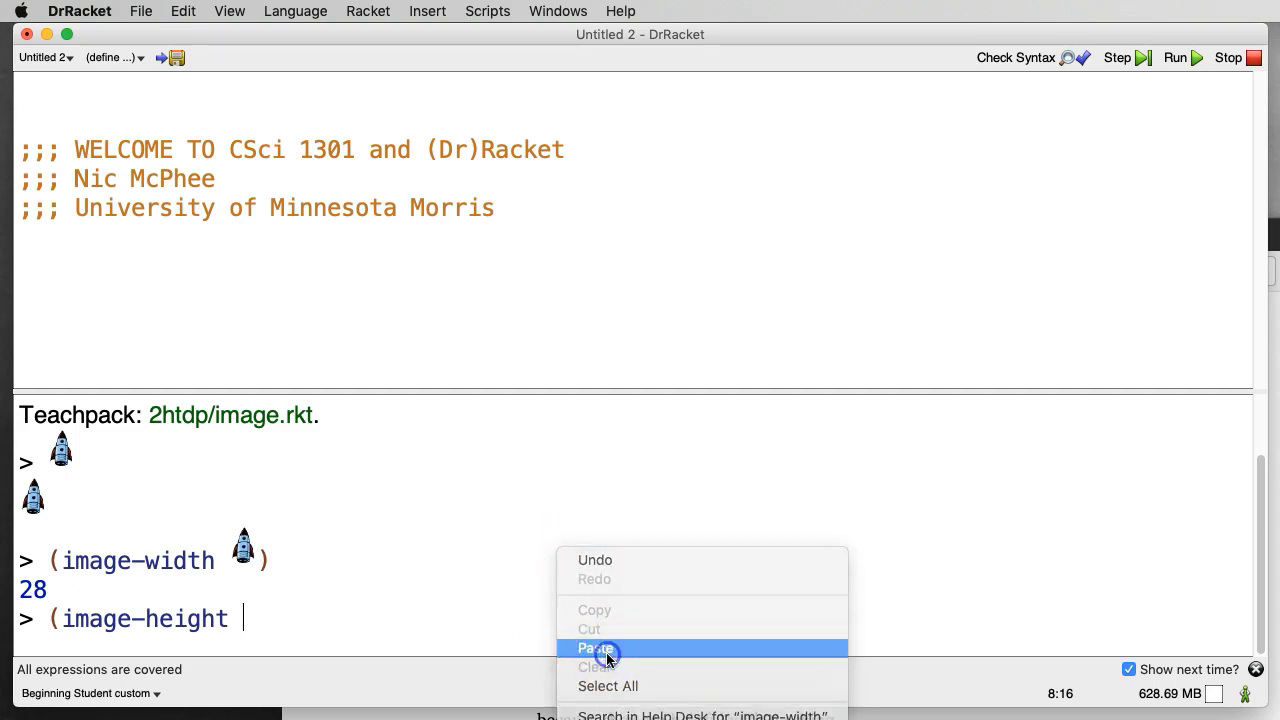
pyautogui.click(596, 648)
pyautogui.write(' )')
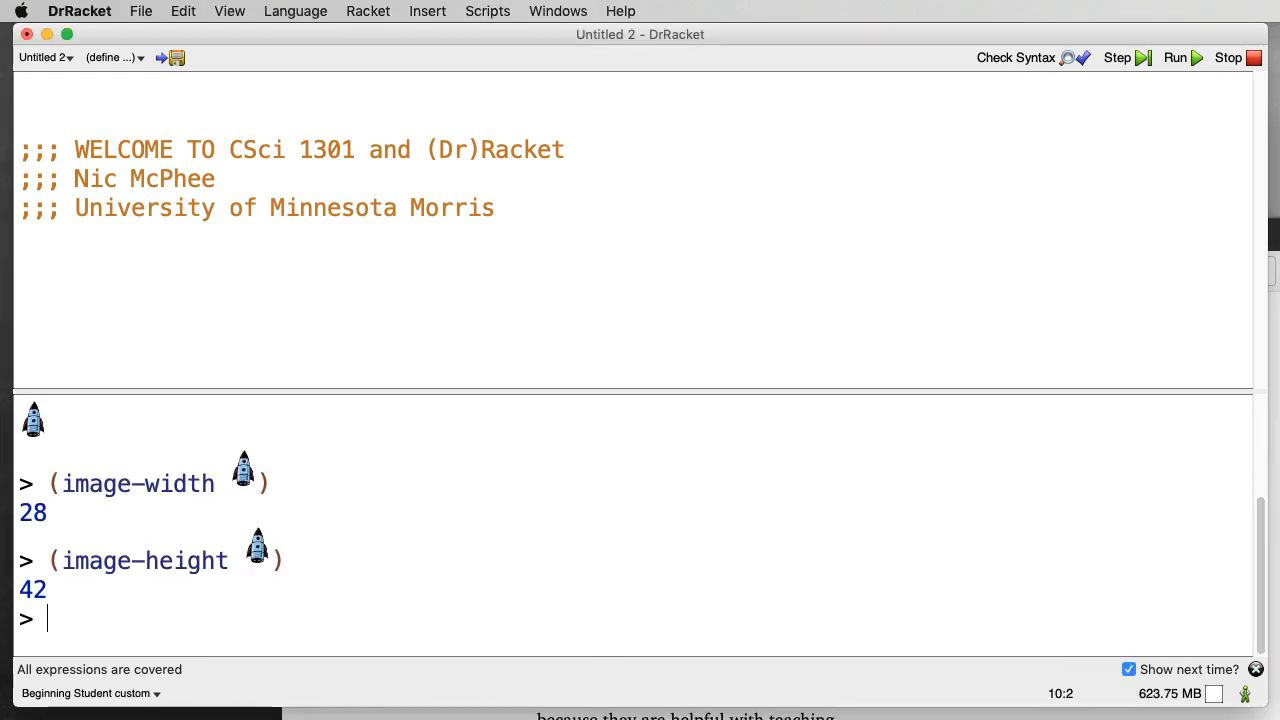
# - Enter (+ 2 3) in the definitions and run it to print 5
pyautogui.click(420, 284)
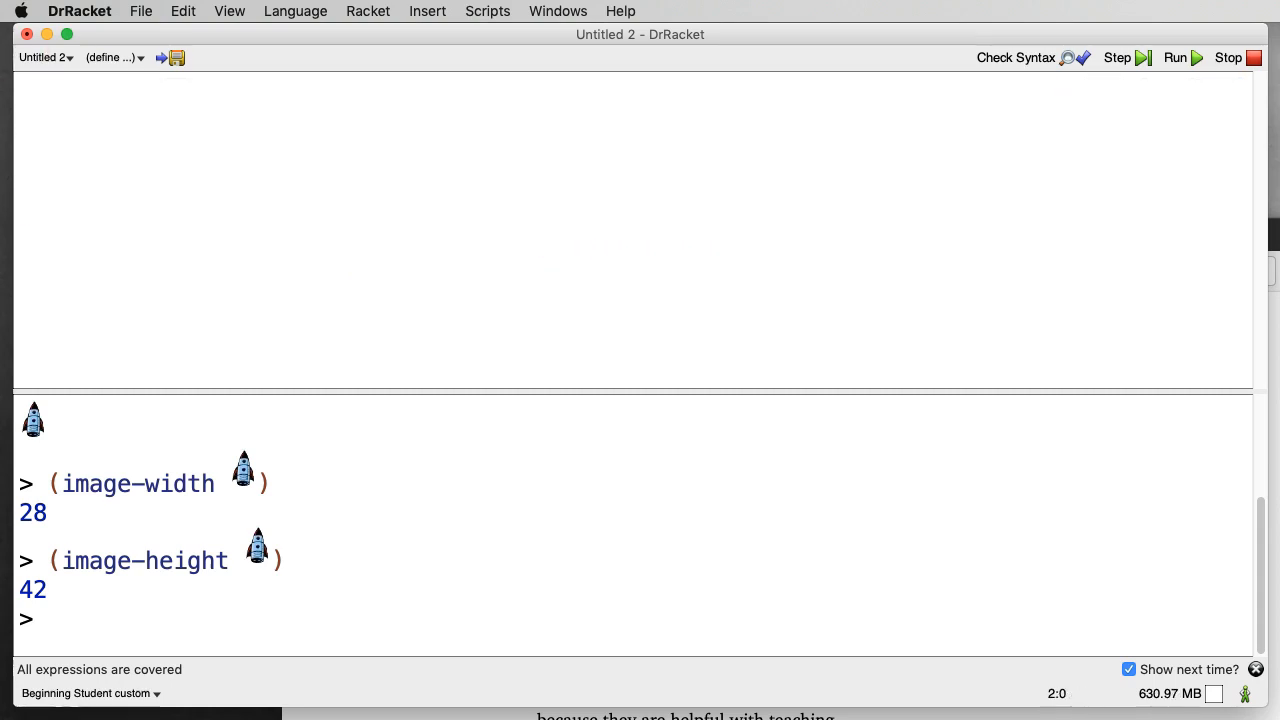
pyautogui.write('(+ 2 3)')
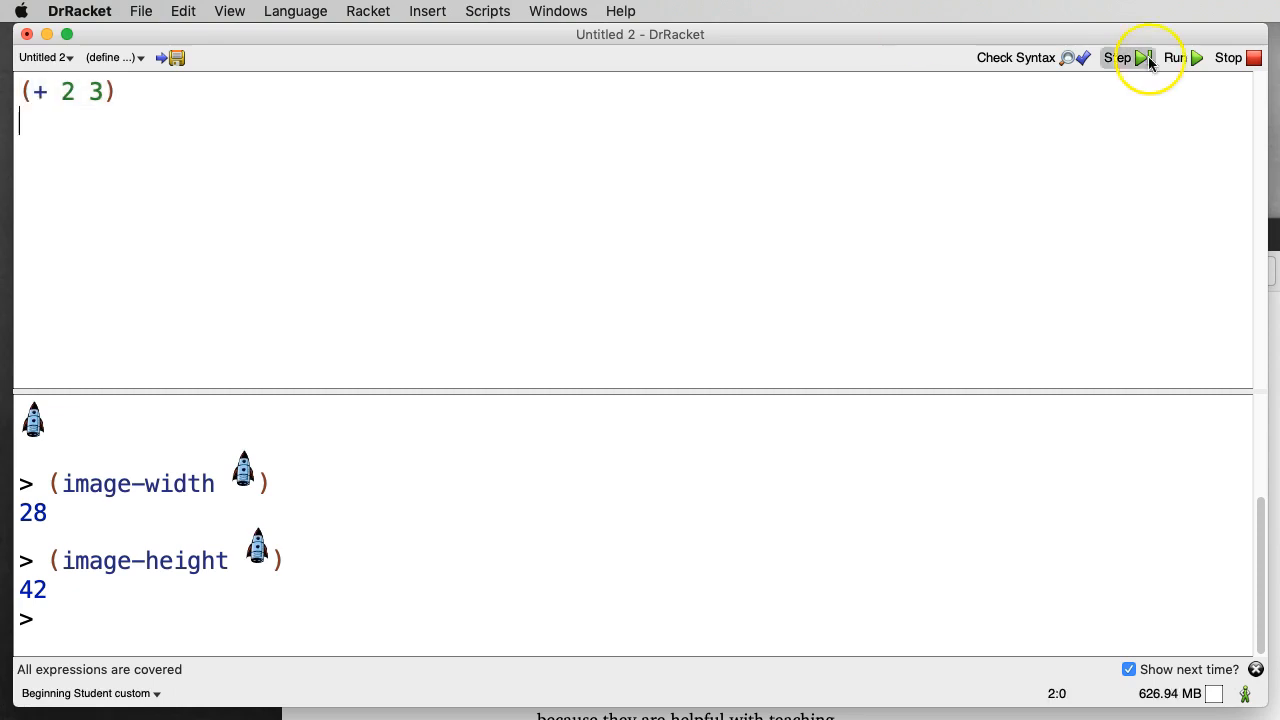
pyautogui.click(1174, 56)
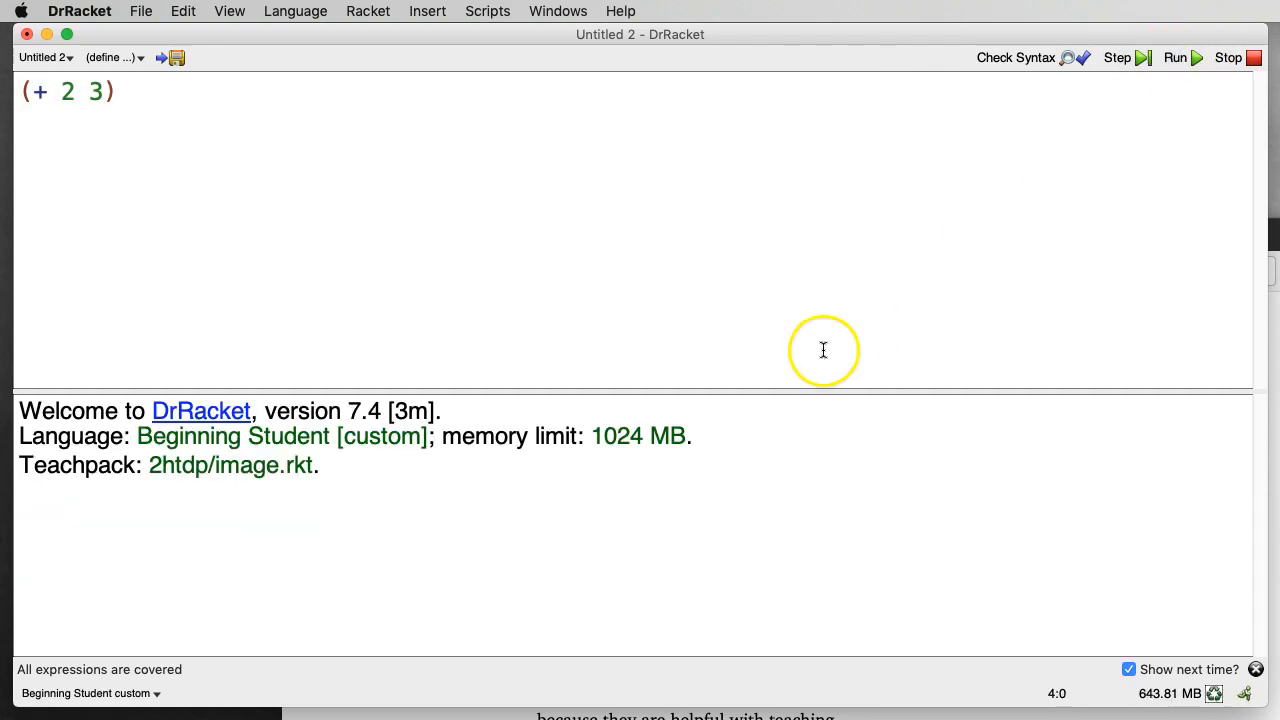
pyautogui.click(1174, 56)
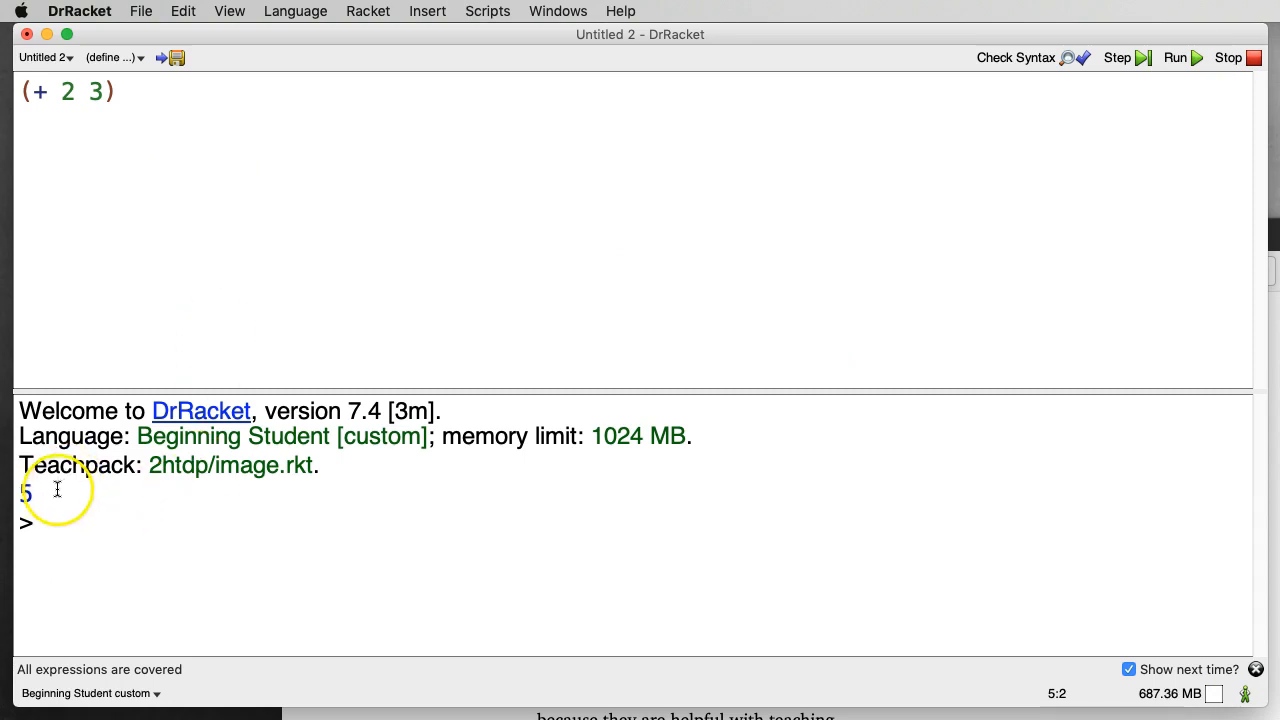
# - Add (* 4 (- 10 5)) below the first expression
pyautogui.click(244, 128)
pyautogui.write('(*')
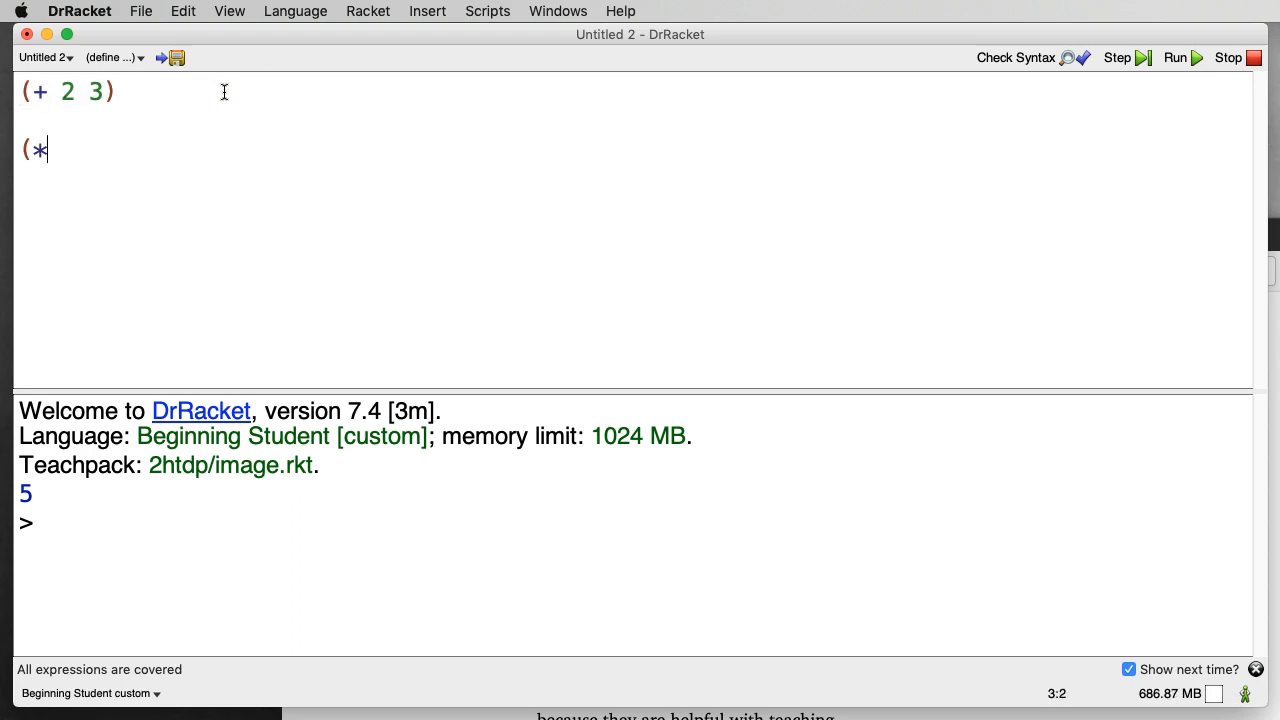
pyautogui.write('4 (')
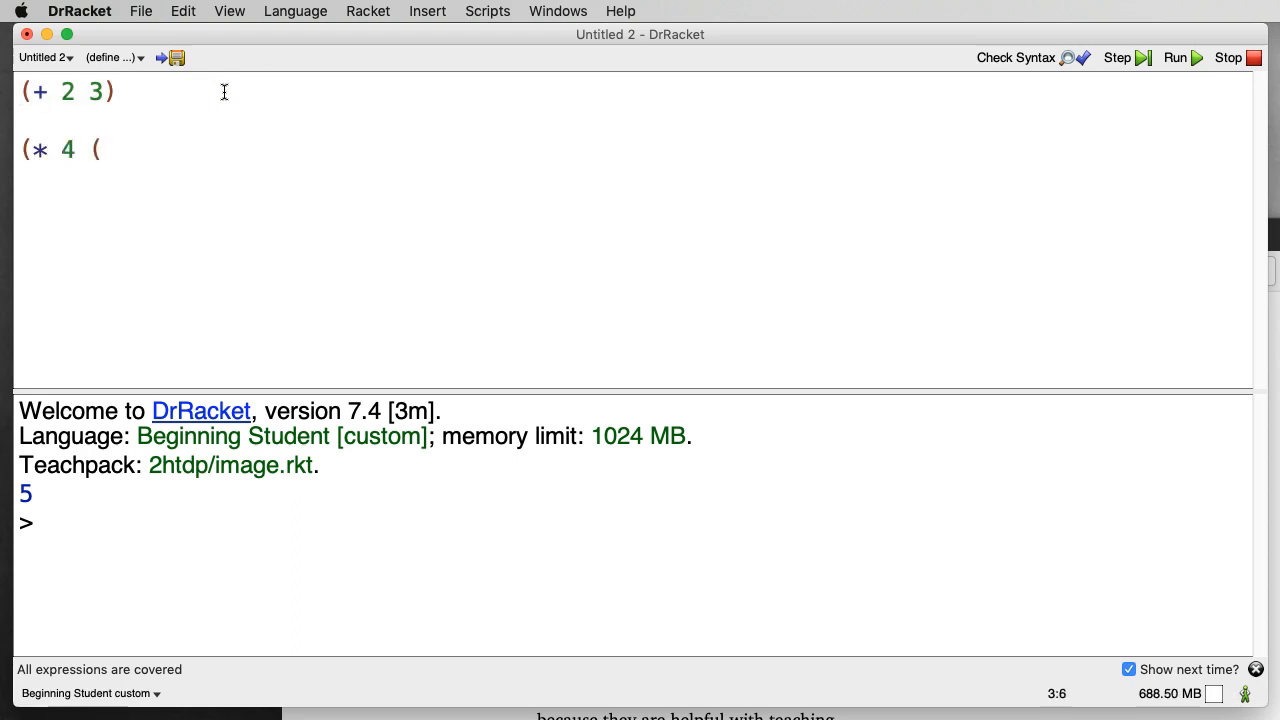
pyautogui.write('-')
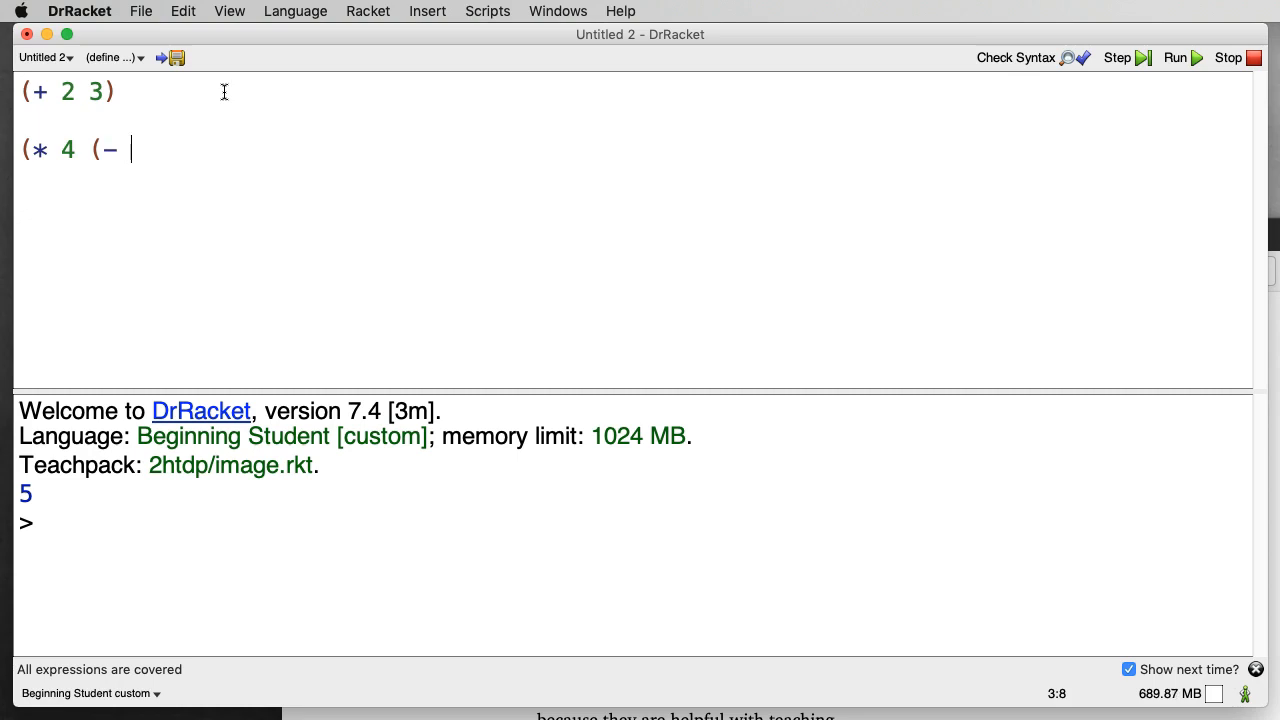
pyautogui.write('10')
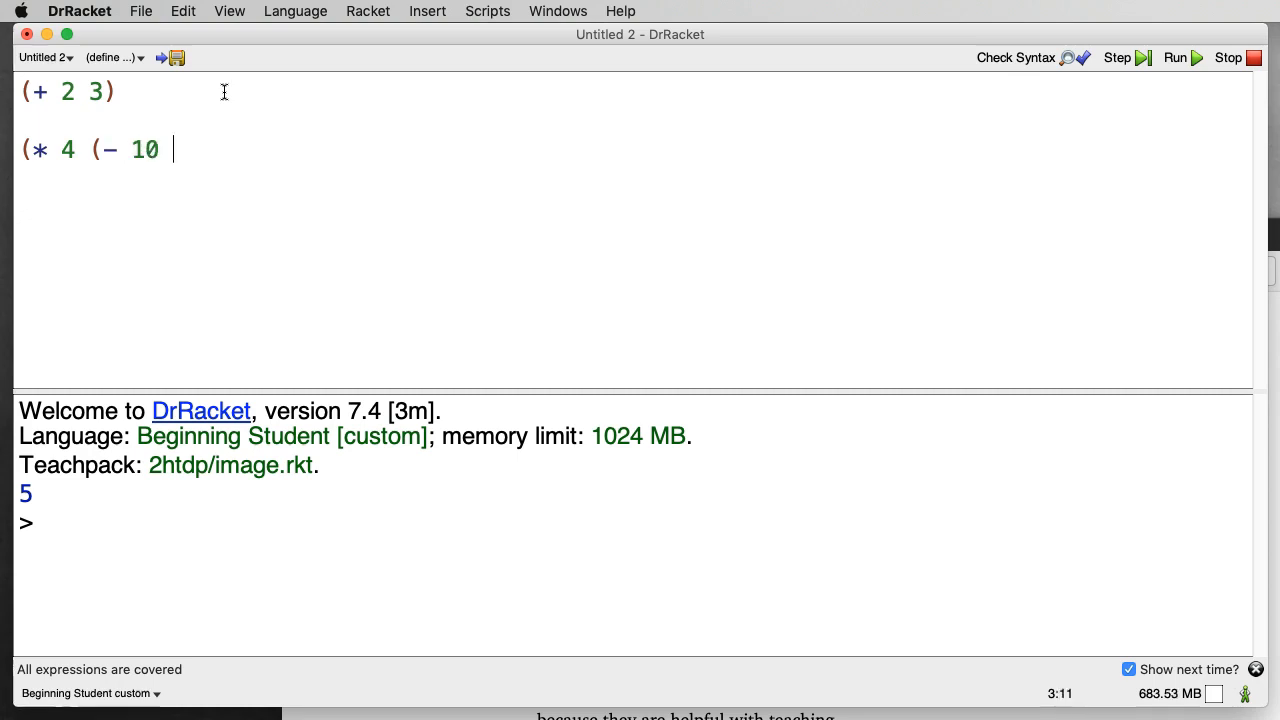
pyautogui.write('5))')
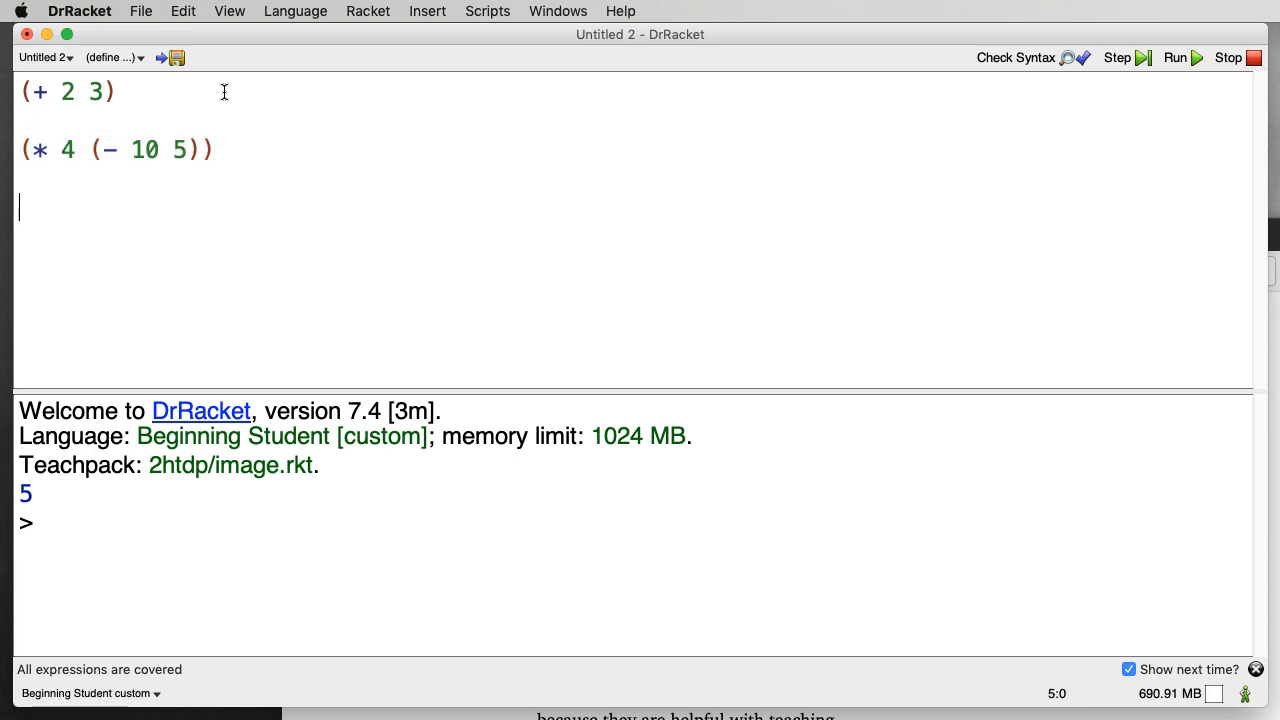
# - Add (string-length "Minnesota") as a third expression
pyautogui.write('(string')
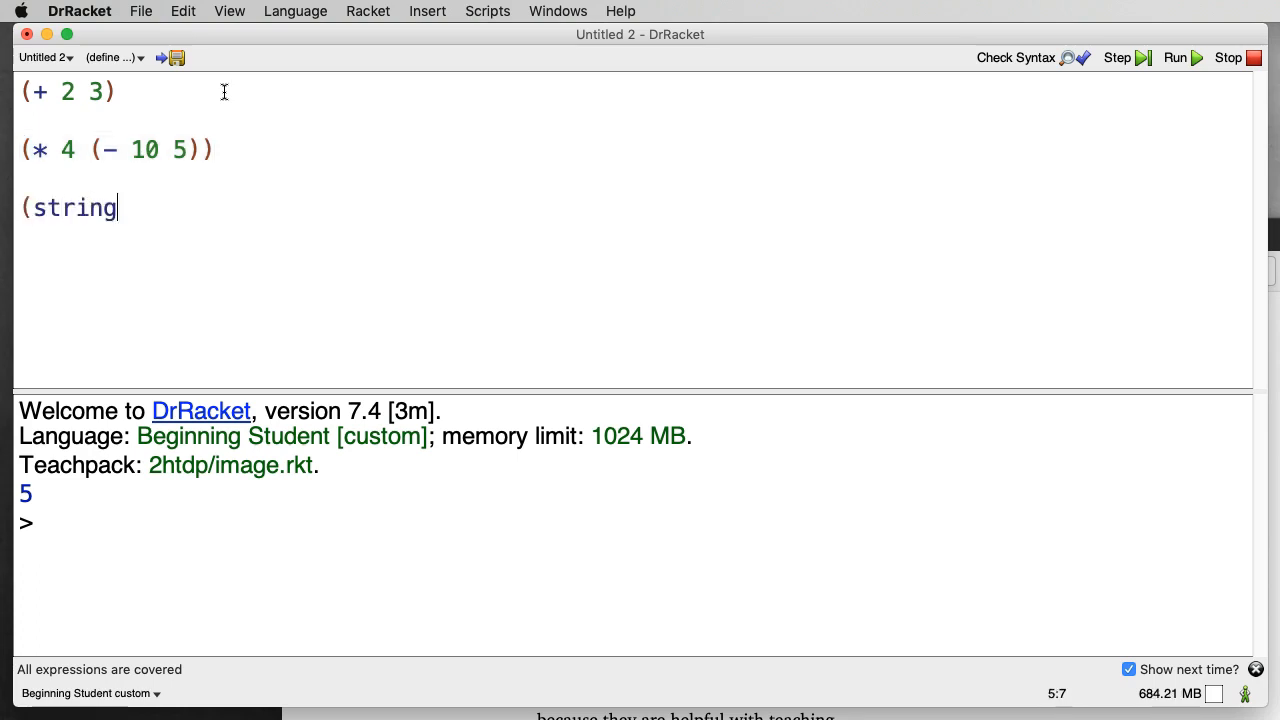
pyautogui.write('-length "Min')
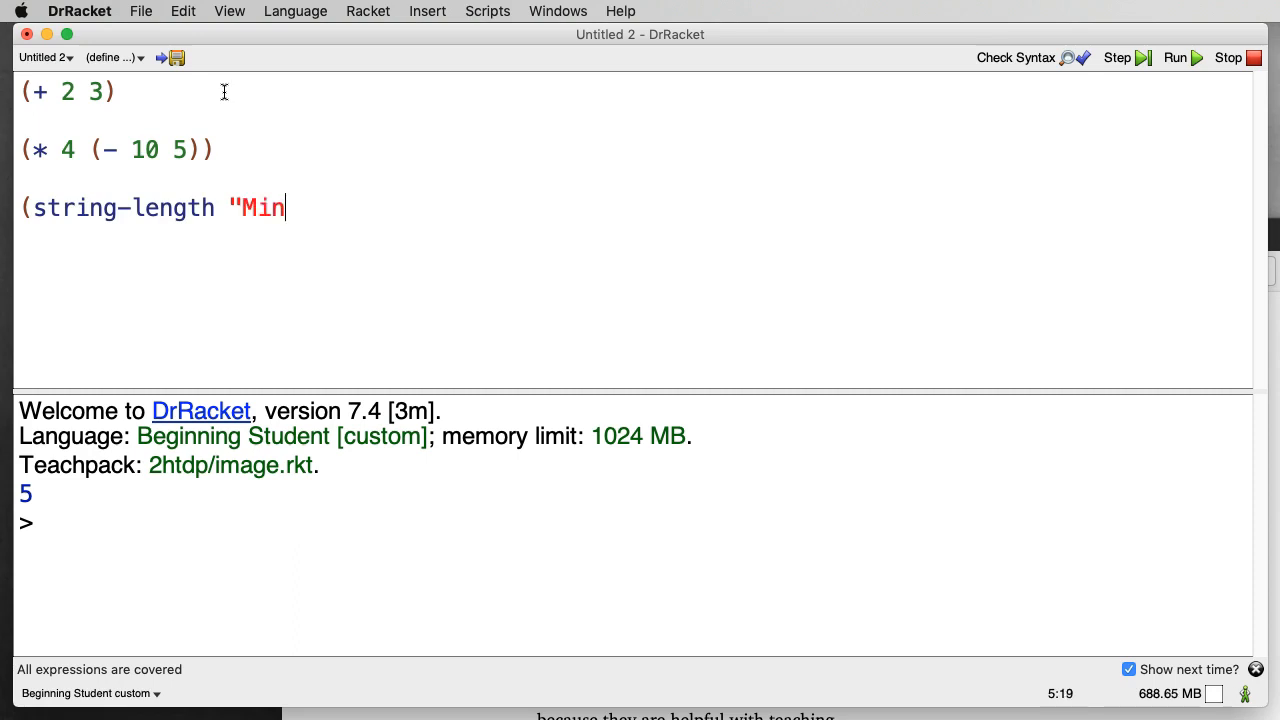
pyautogui.write('nesota")')
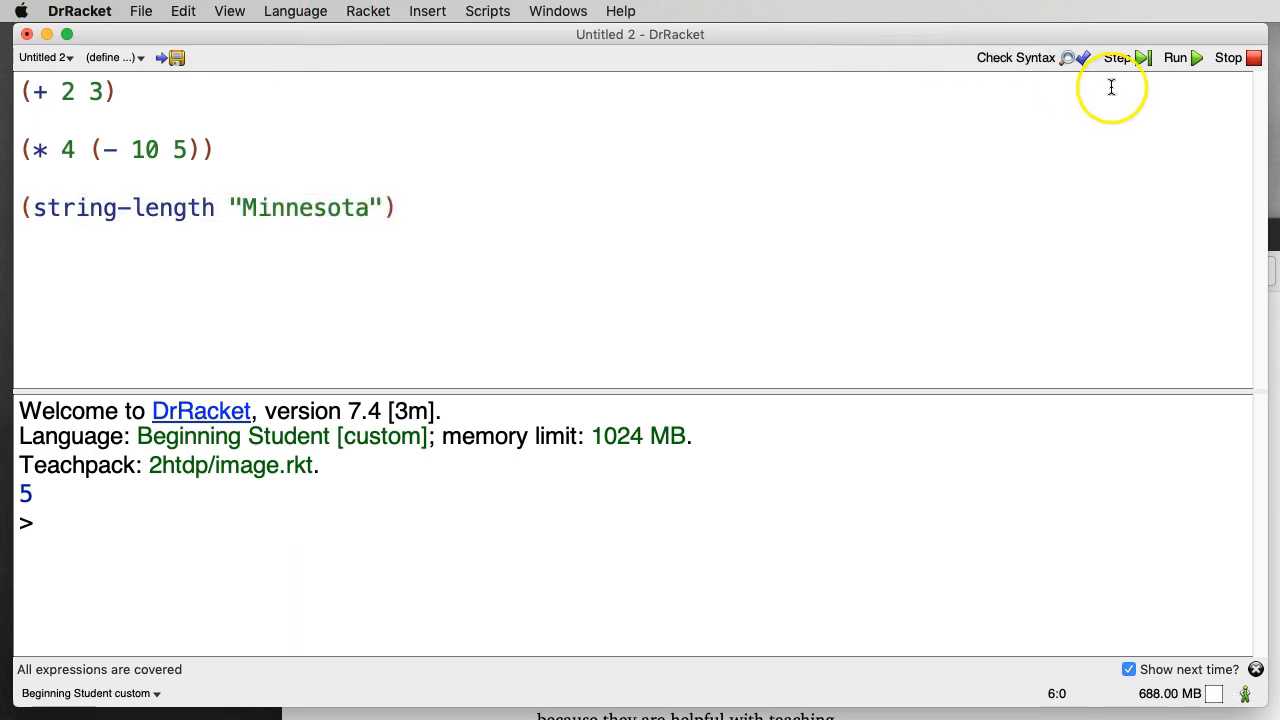
# - Run the definitions to print 5, 20 and 9, and evaluate sum at the prompt
pyautogui.click(1176, 56)
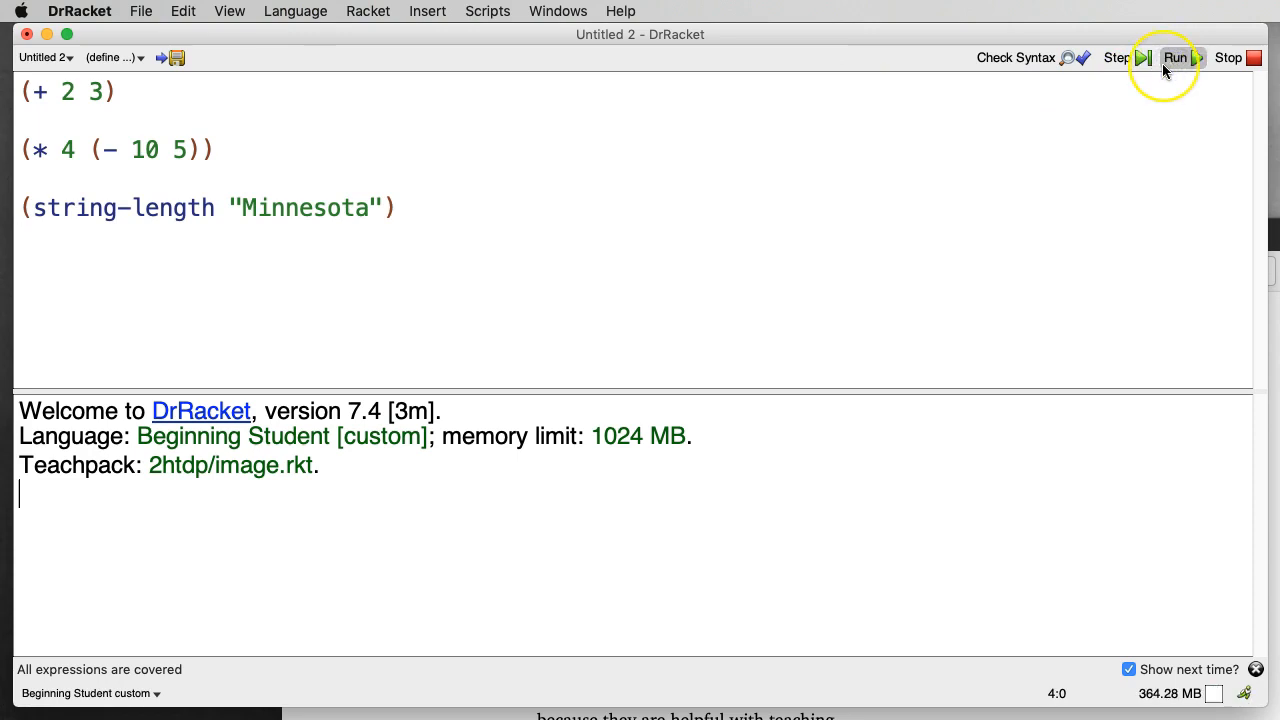
pyautogui.click(1176, 56)
pyautogui.write('sum')
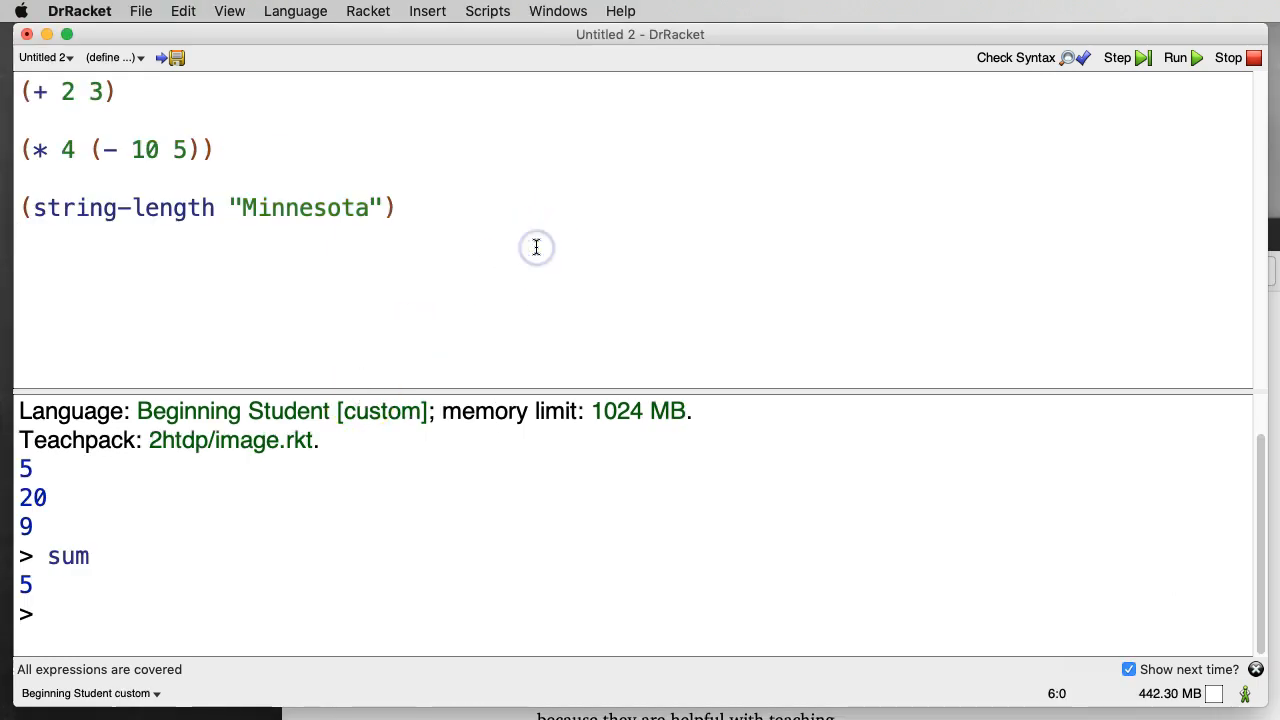
# - Add the string "University of Minnesota Morris" and run so it echoes back
pyautogui.write('"U')
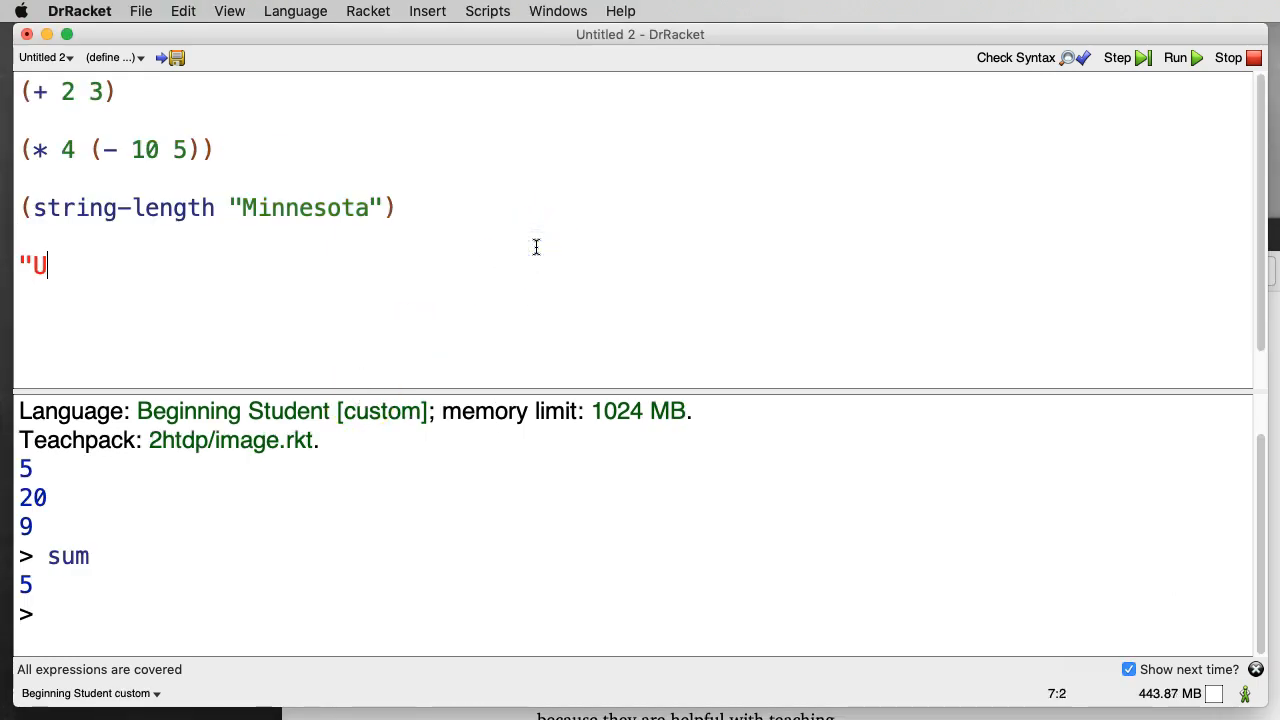
pyautogui.write('niversity of')
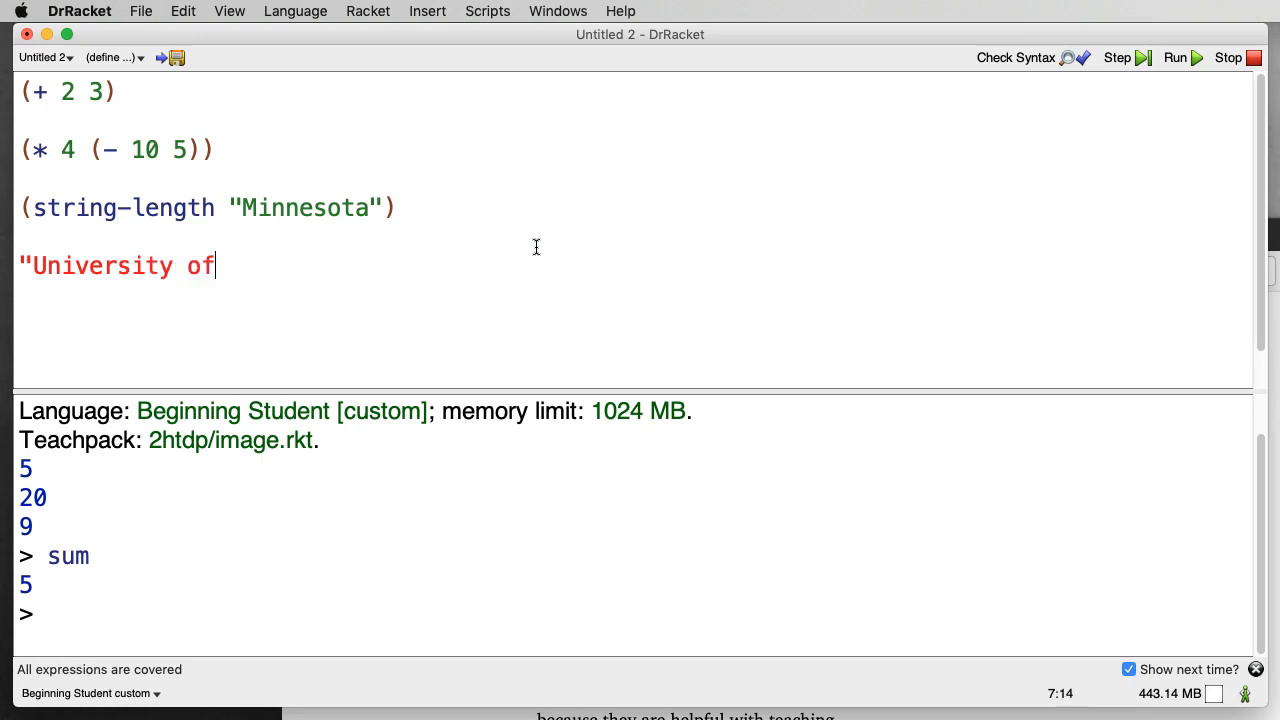
pyautogui.write('Minnesota Mo')
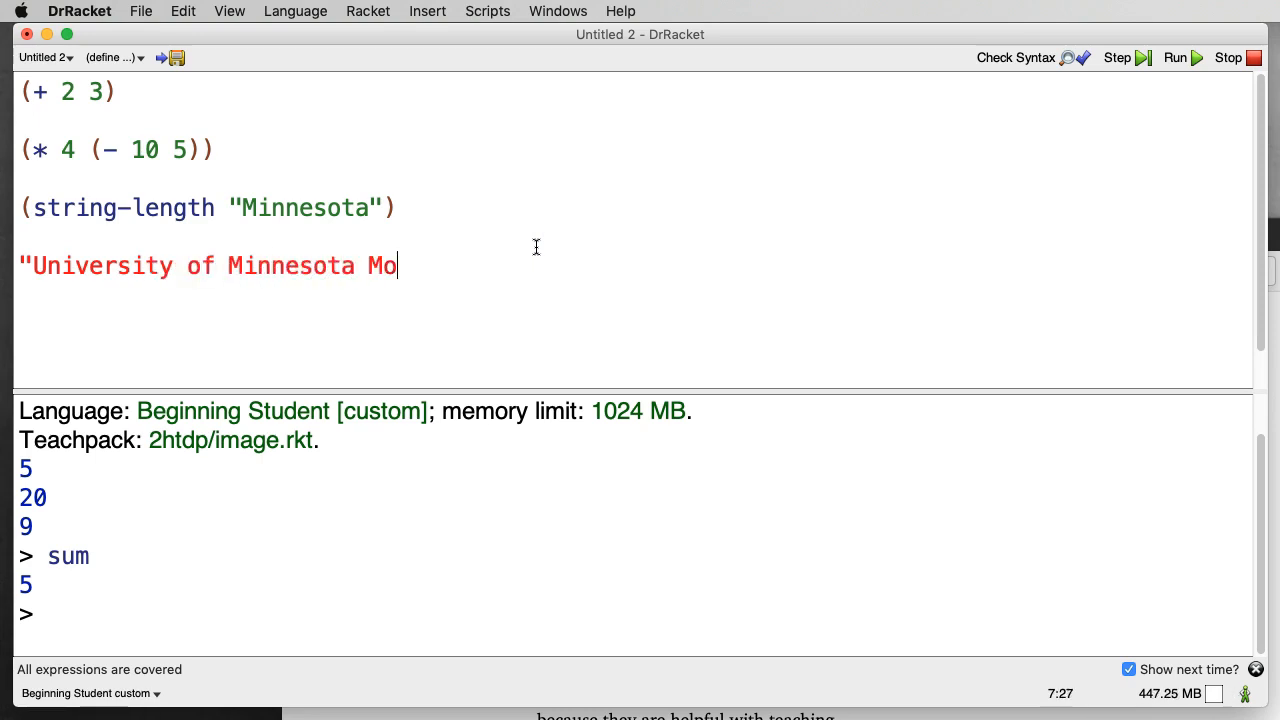
pyautogui.write('rris"')
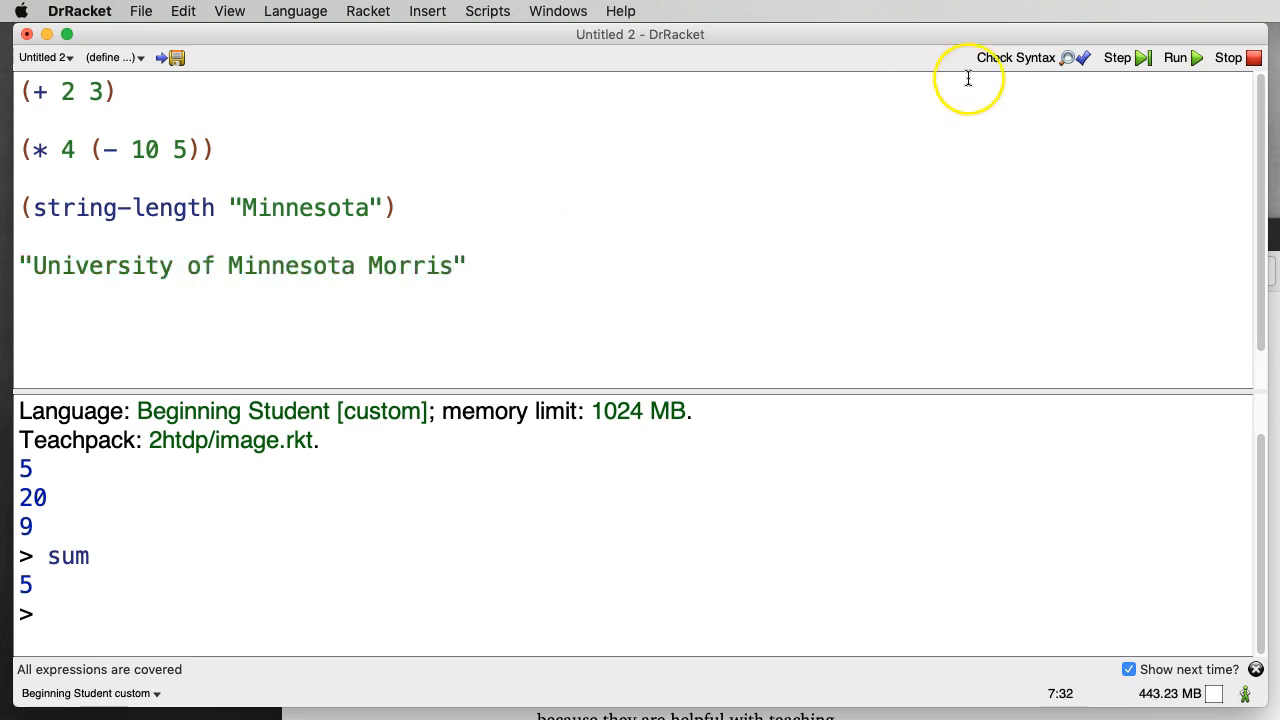
pyautogui.click(1176, 56)
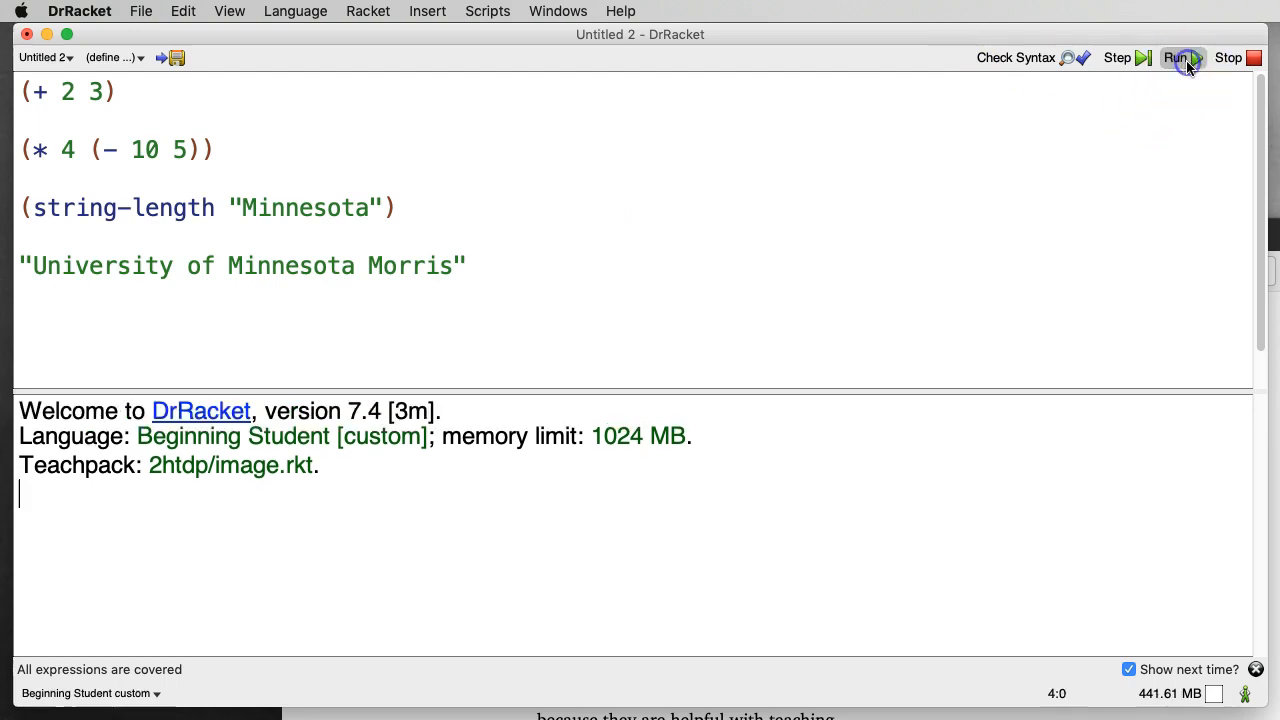
pyautogui.click(1176, 56)
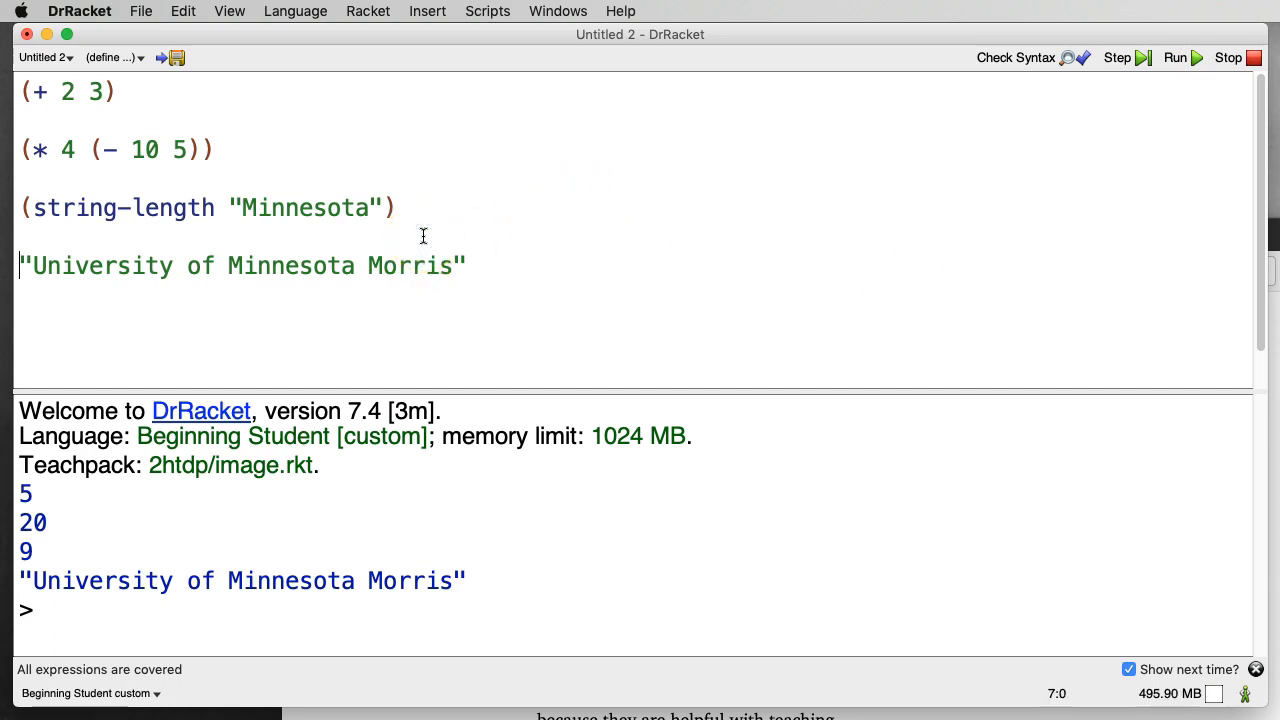
# - Wrap the string as (define umm "University of Minnesota Morris") and rerun
pyautogui.write('(de')
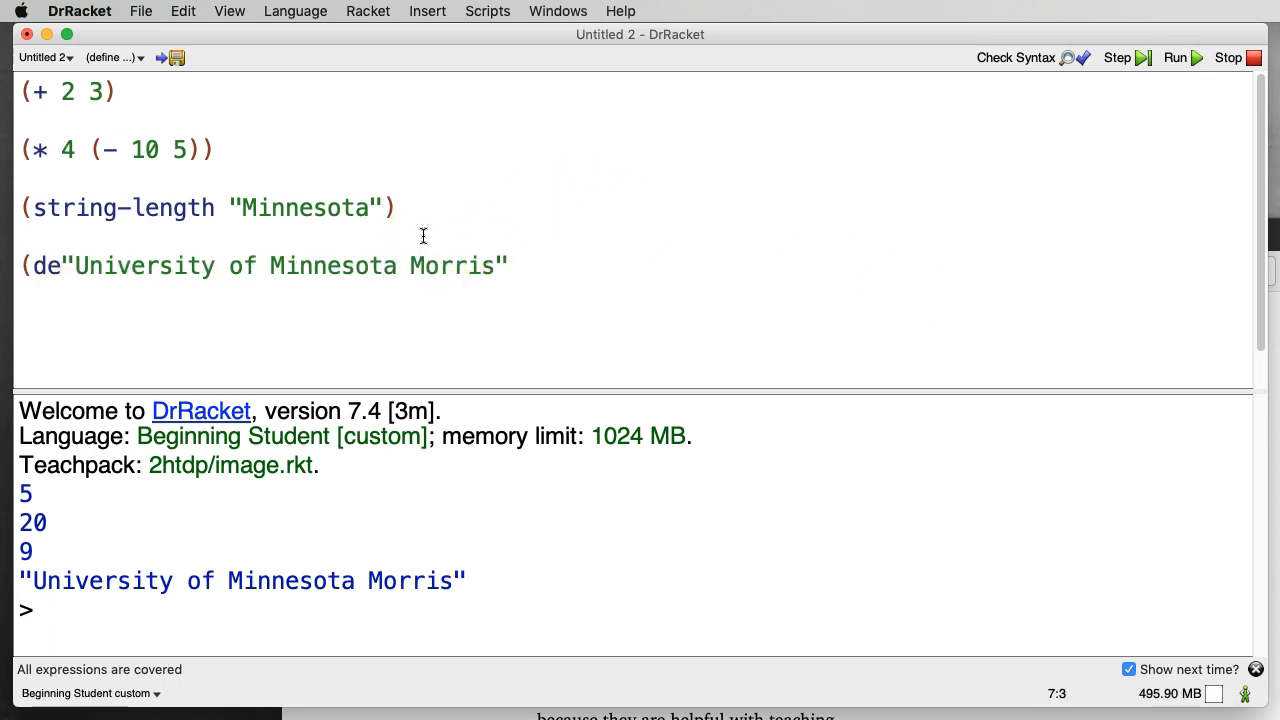
pyautogui.write('fine umm')
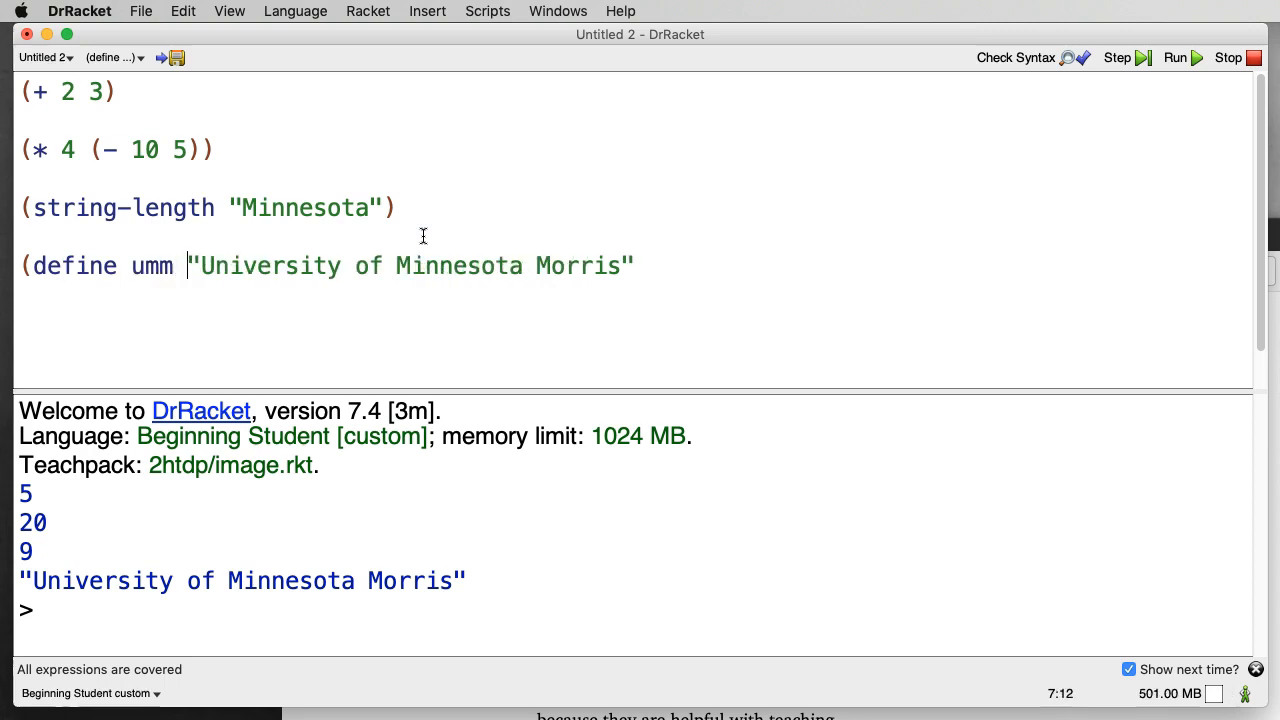
pyautogui.write(')')
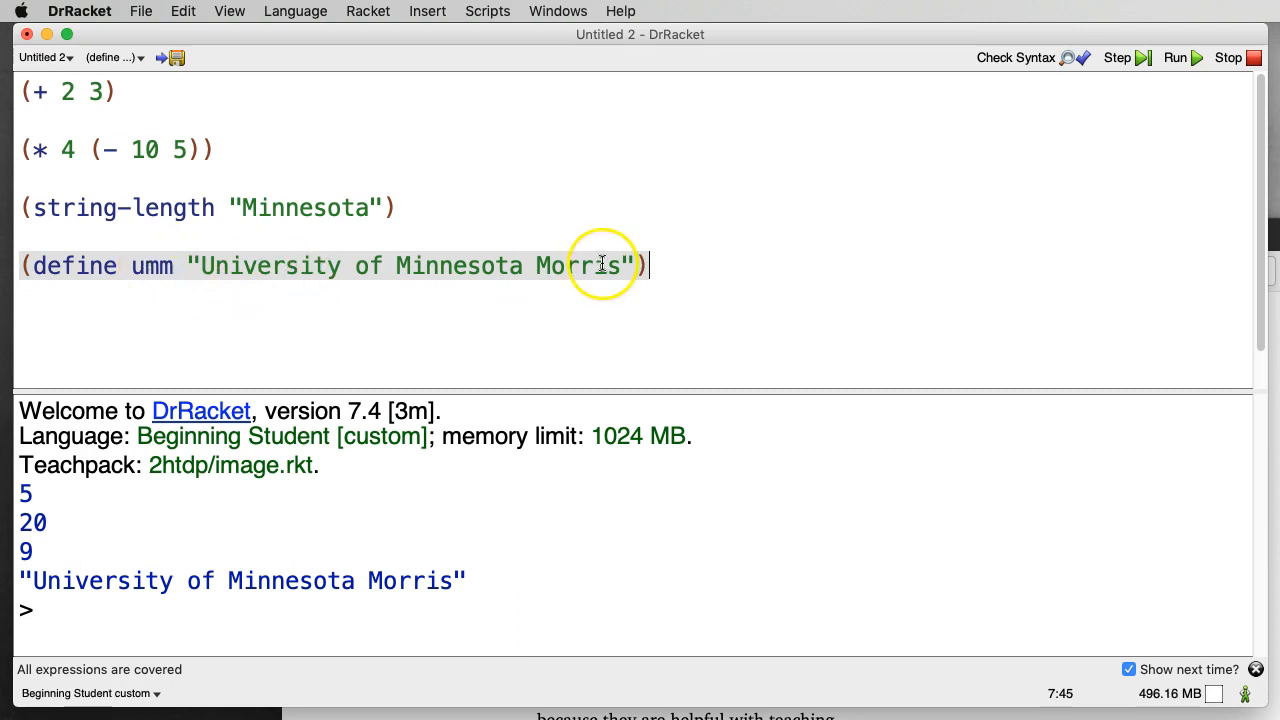
pyautogui.click(1176, 56)
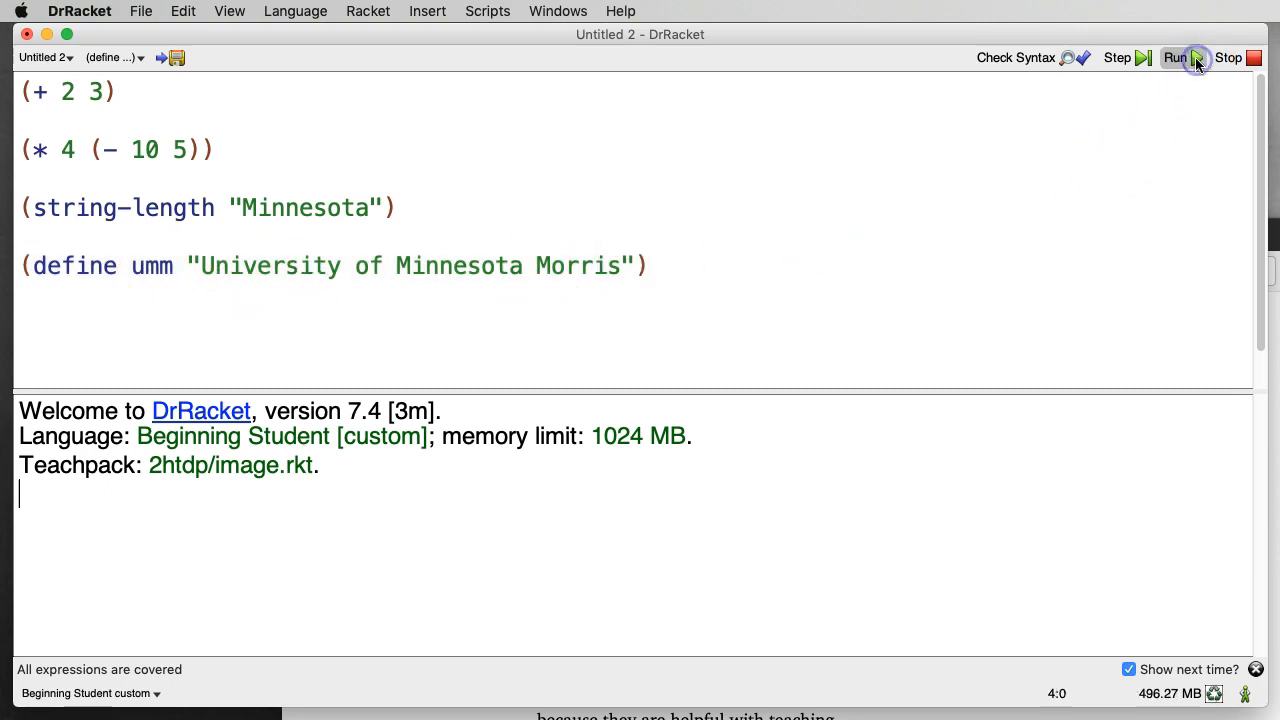
pyautogui.click(1176, 56)
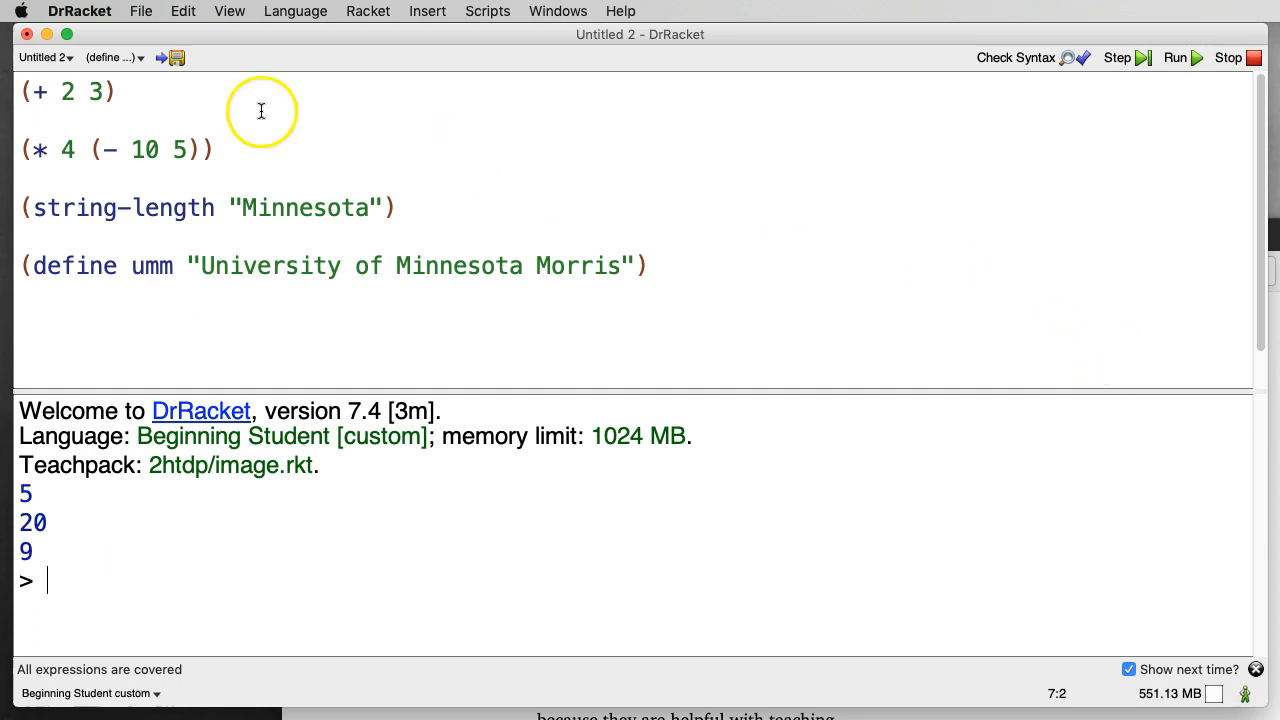
pyautogui.moveTo(196, 160)
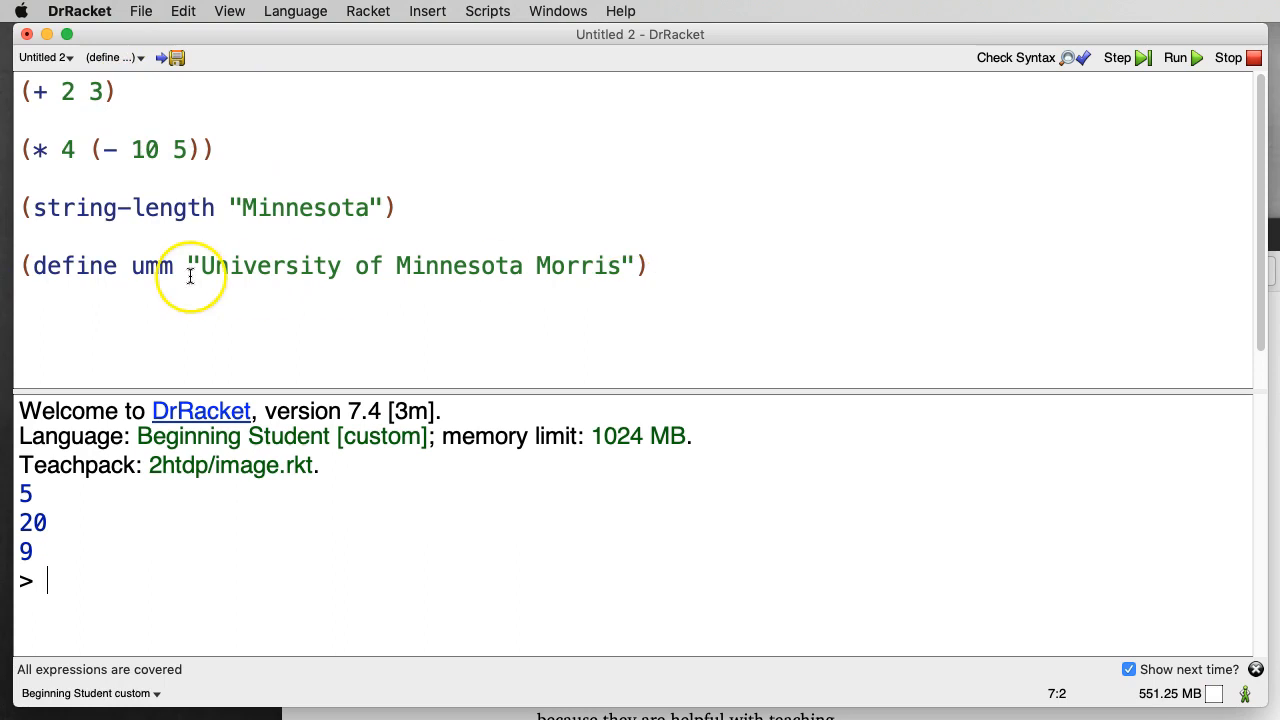
pyautogui.moveTo(316, 616)
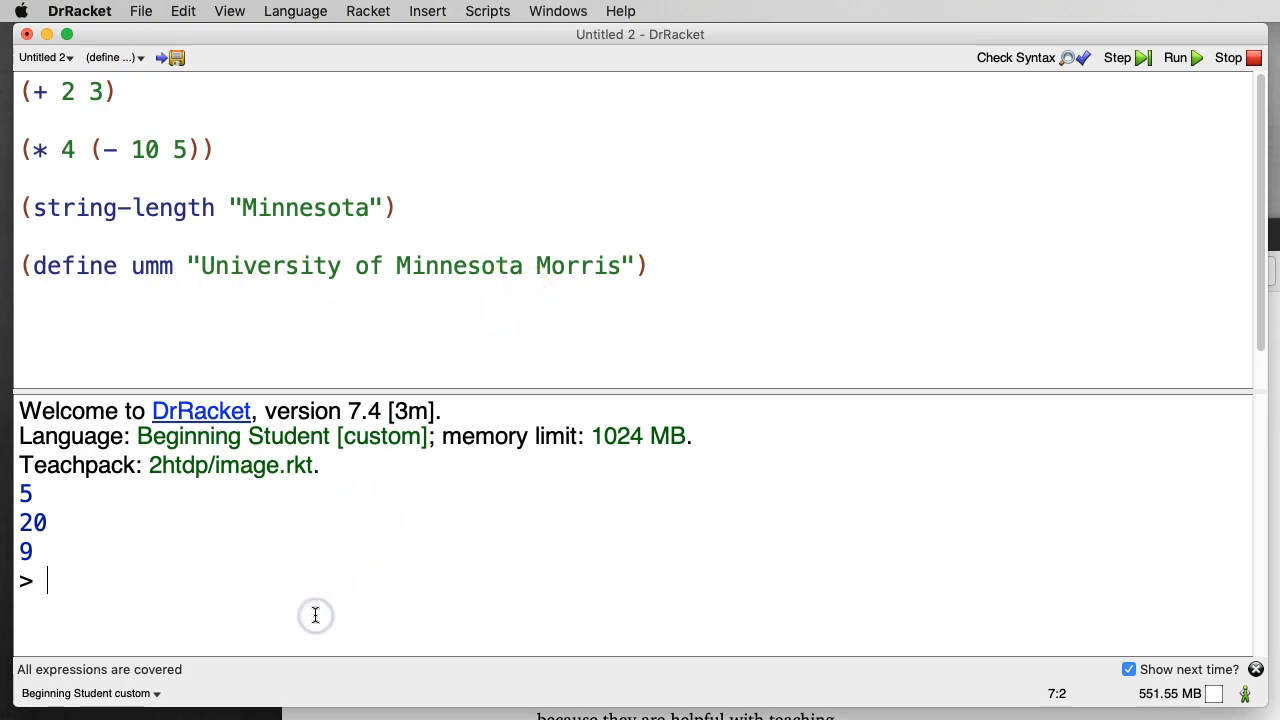
# - Evaluate umm and (string-length umm) giving 30, then begin a new define below umm
pyautogui.write('umm')
pyautogui.write('(')
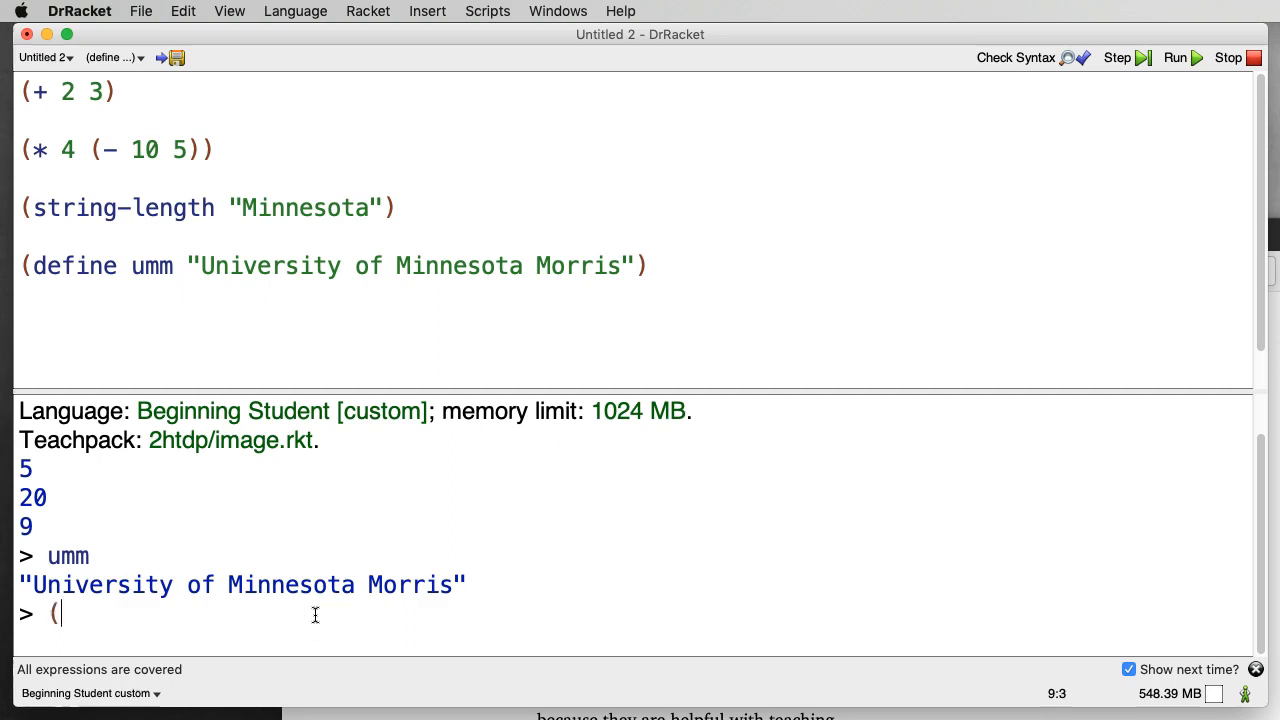
pyautogui.write('string-length umm)')
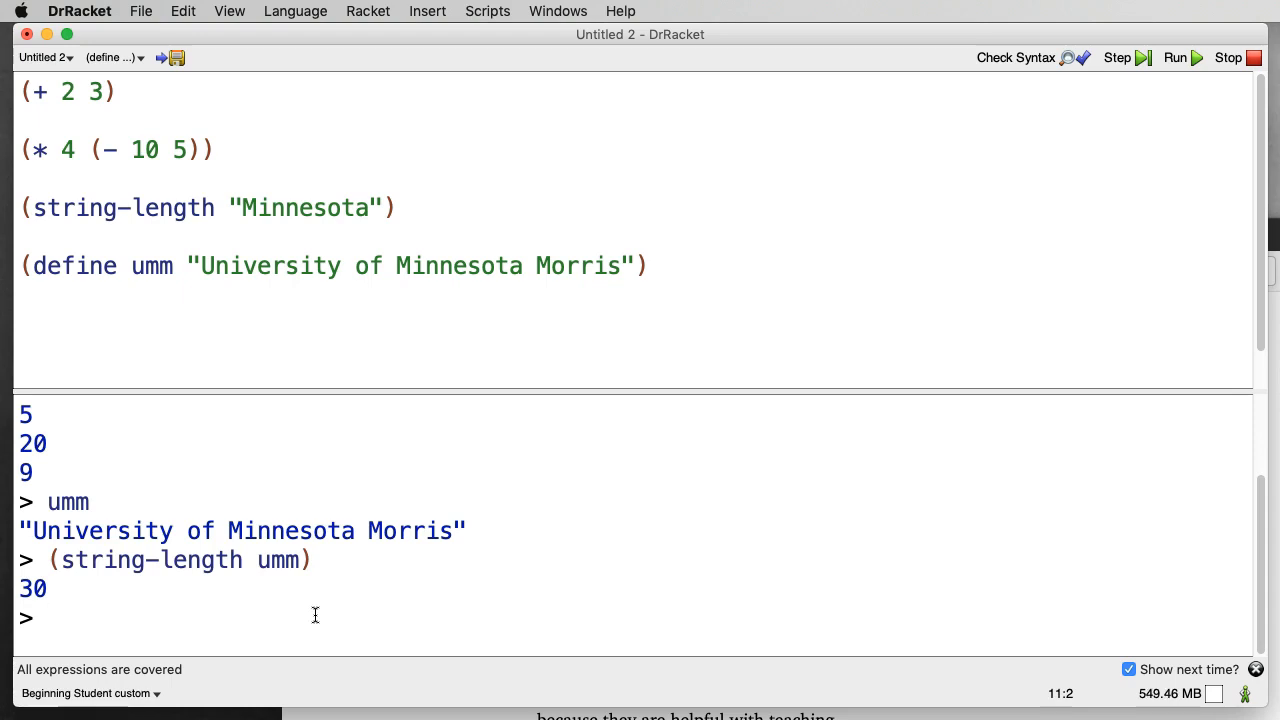
pyautogui.moveTo(700, 266)
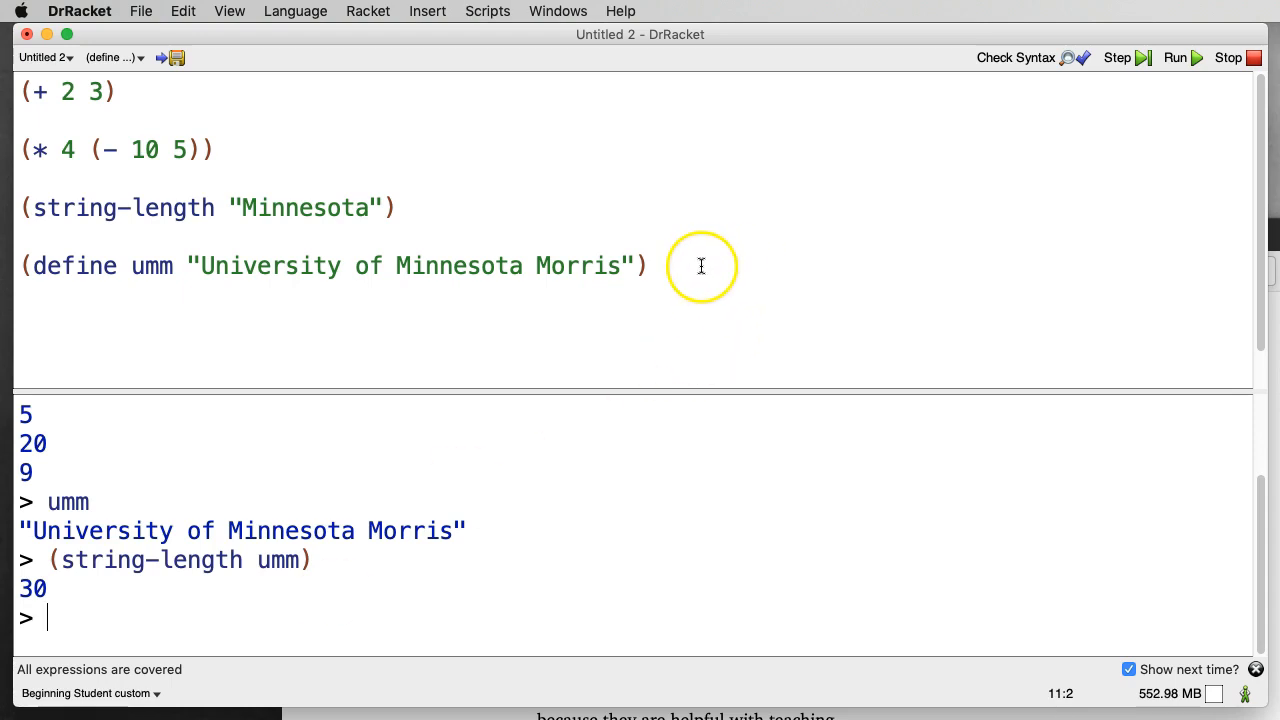
pyautogui.click(648, 264)
pyautogui.write('(define')
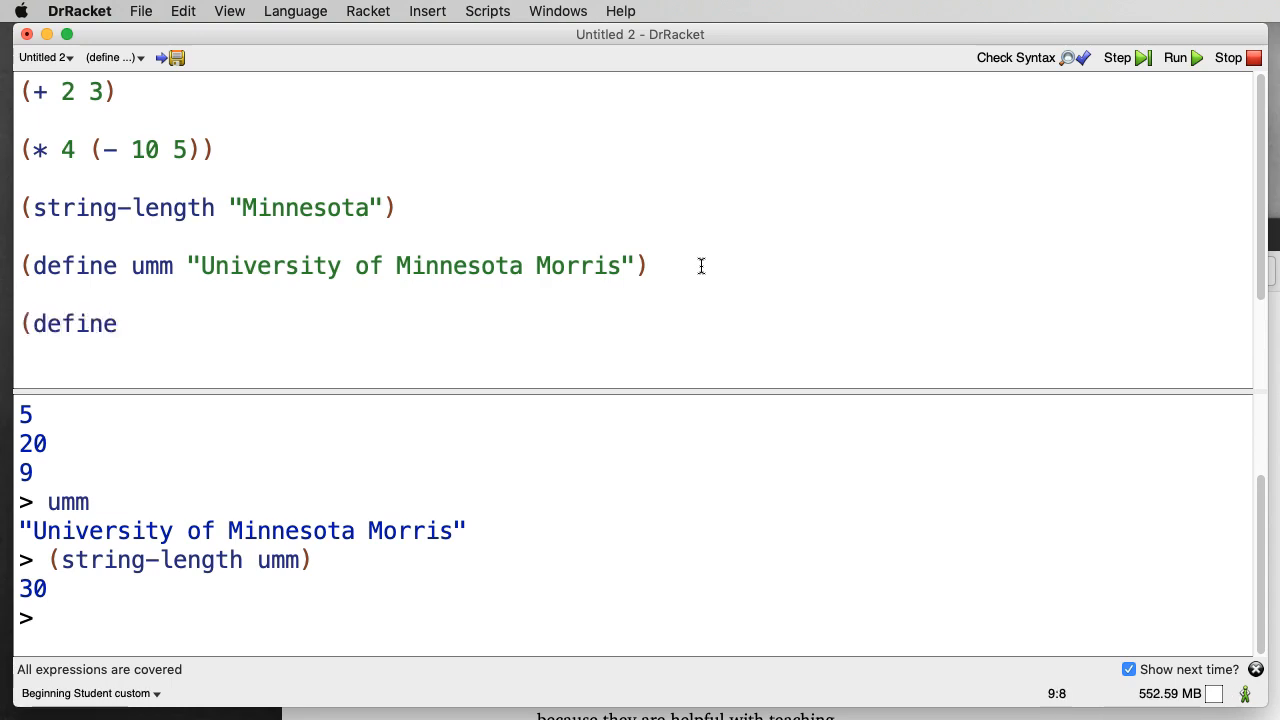
# - Define rocket as the rocket picture and delete the three earlier expressions
pyautogui.write('rocket')
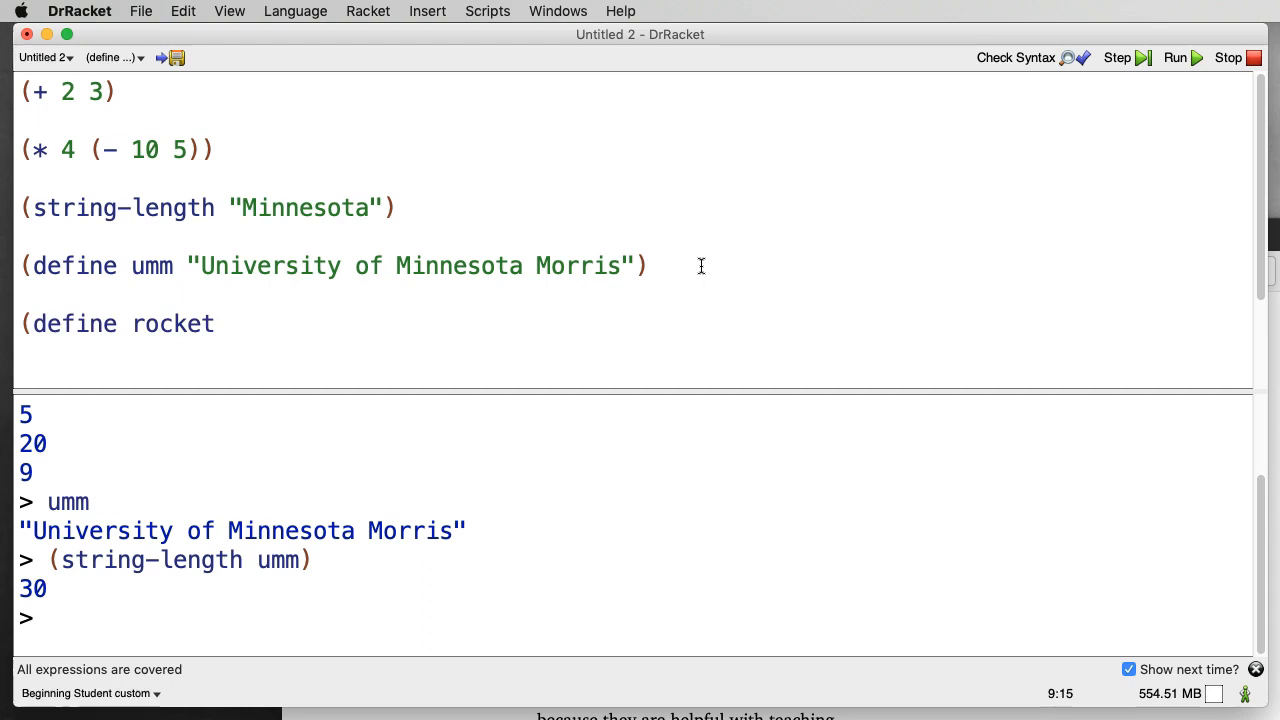
pyautogui.moveTo(528, 328)
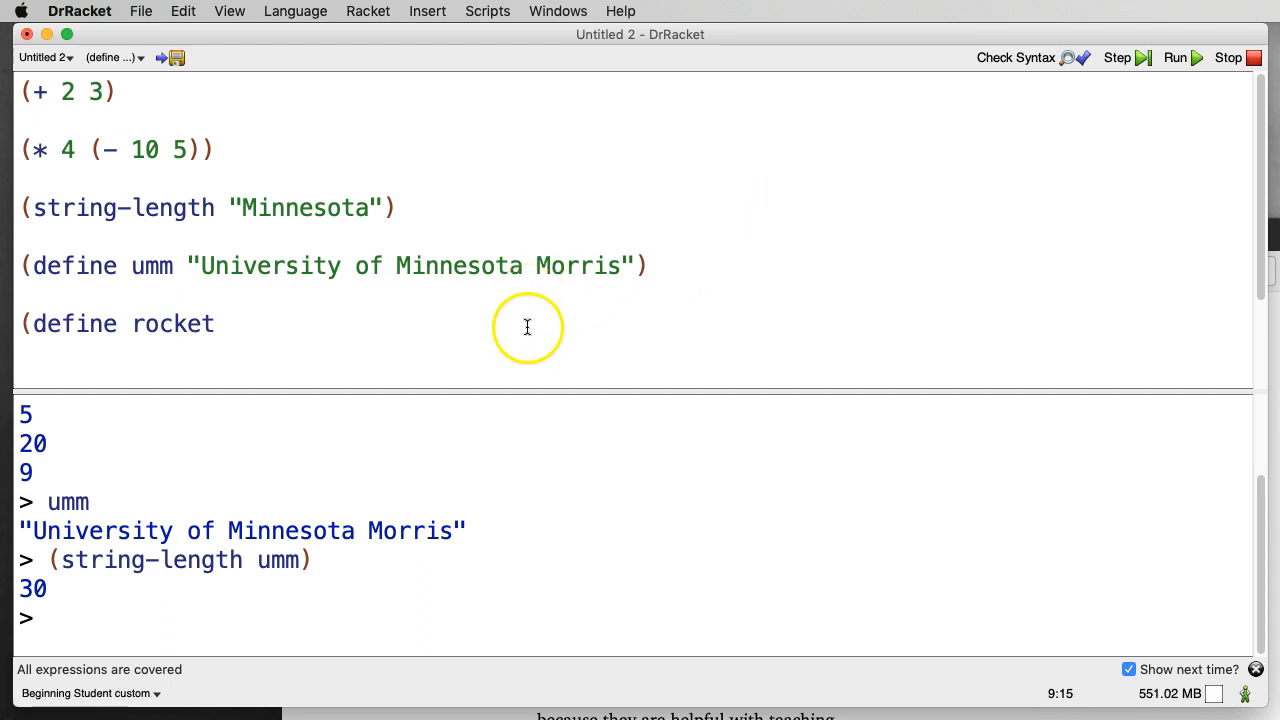
pyautogui.moveTo(572, 420)
pyautogui.write(' )')
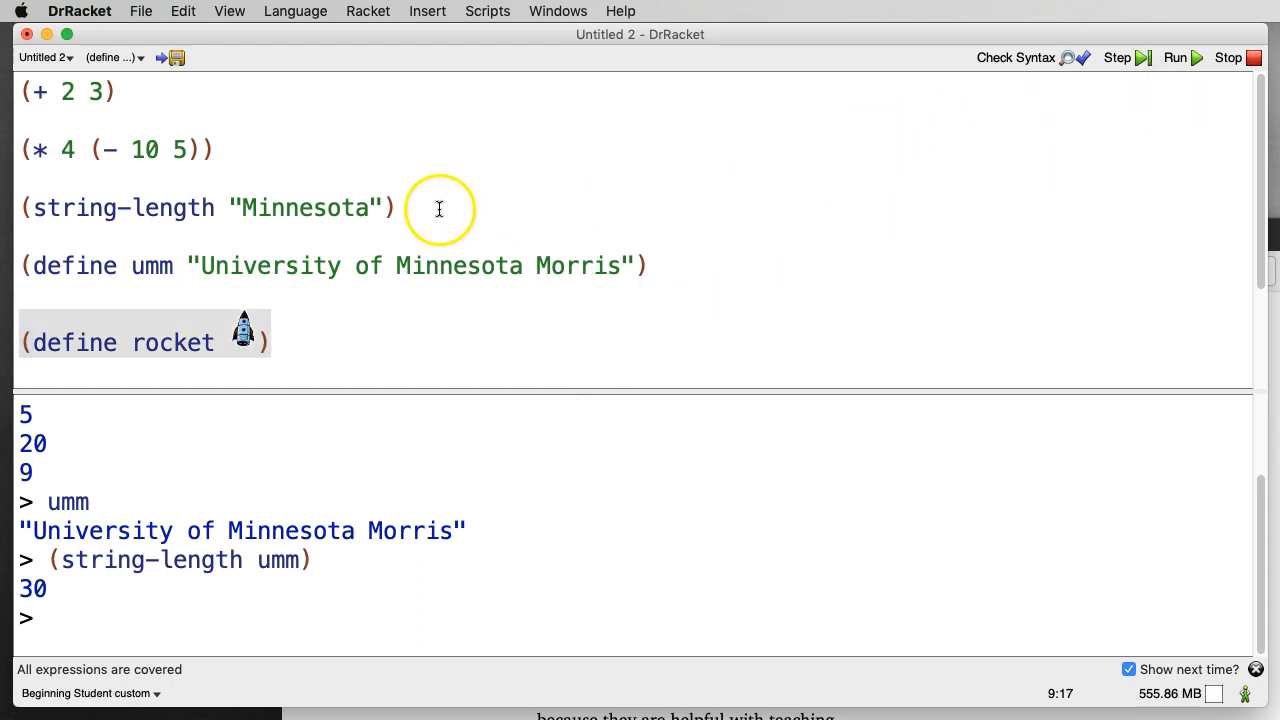
pyautogui.moveTo(20, 92); pyautogui.dragTo(396, 206)
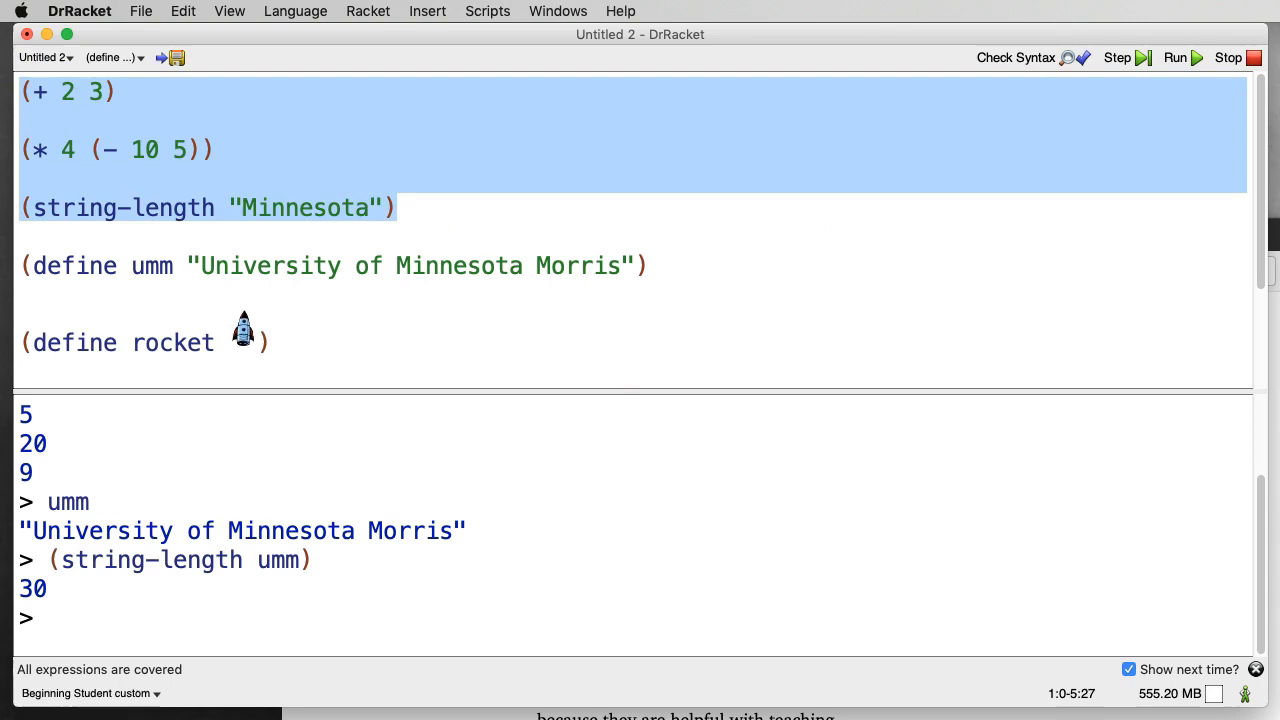
pyautogui.press('Delete')
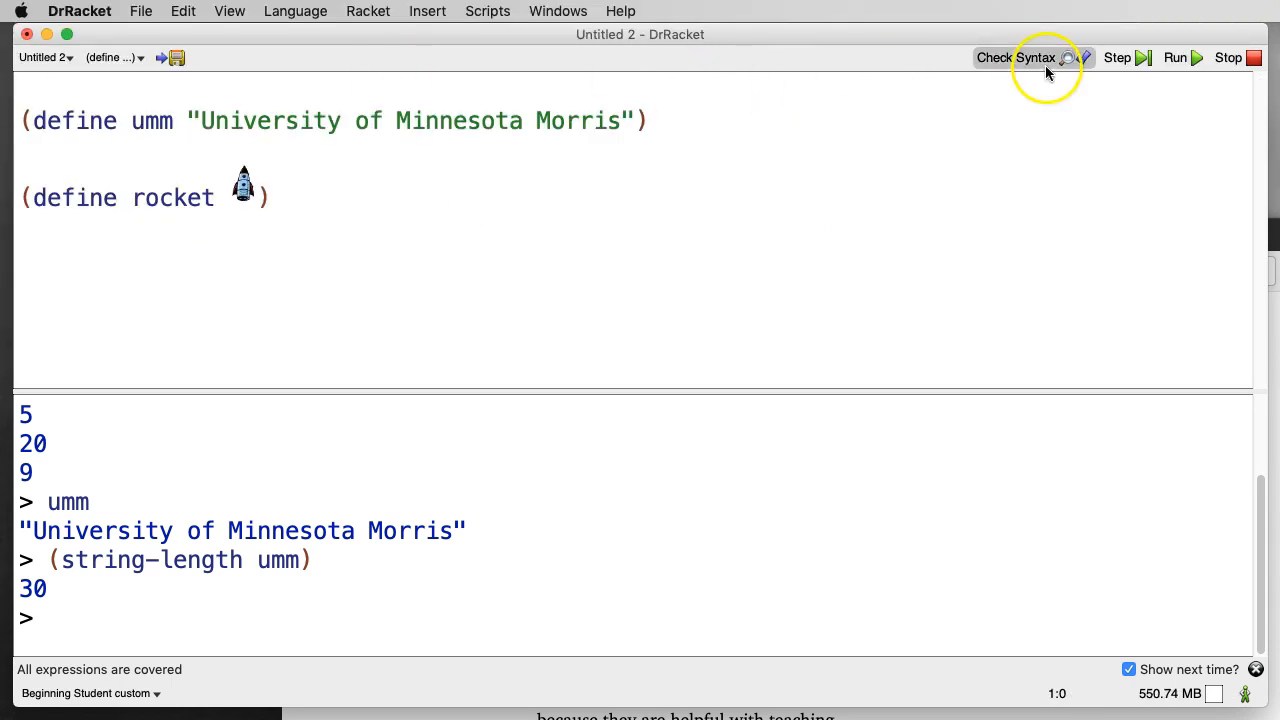
# - Rerun, then evaluate (image-height rocket) as 42 and (image-width rocket) as 28
pyautogui.click(1176, 56)
pyautogui.write('rocket')
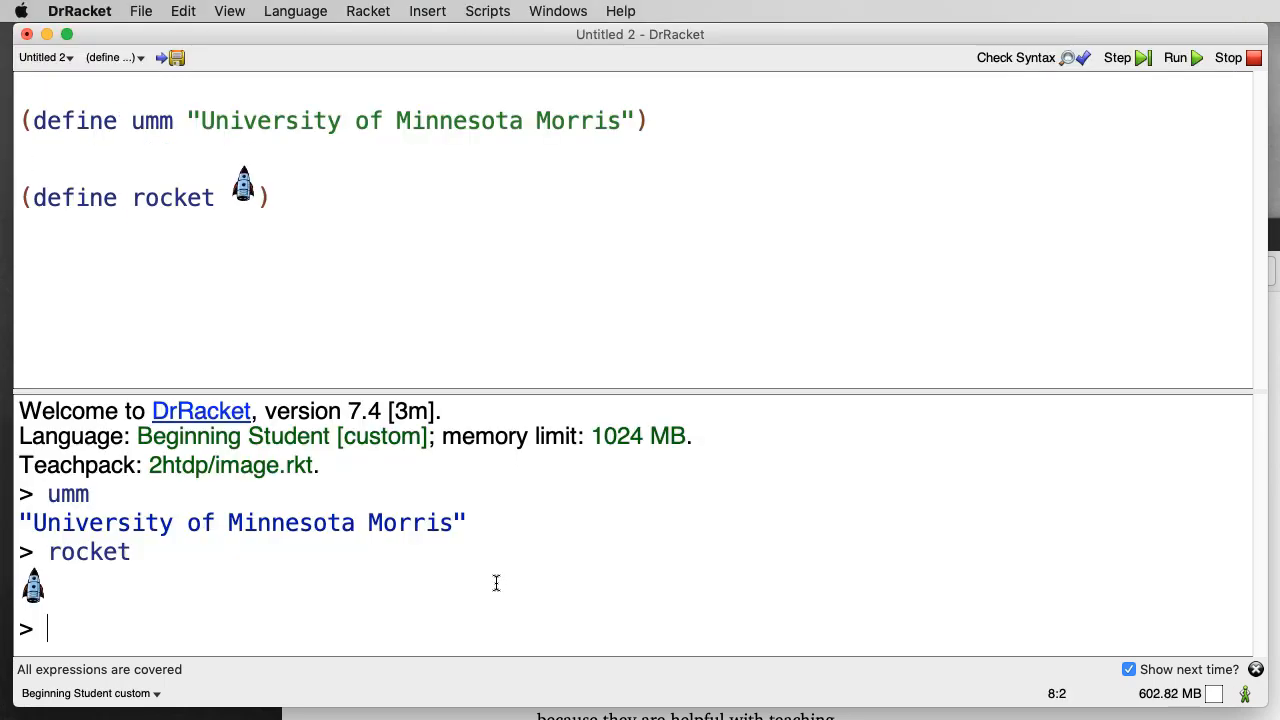
pyautogui.write('(image-h')
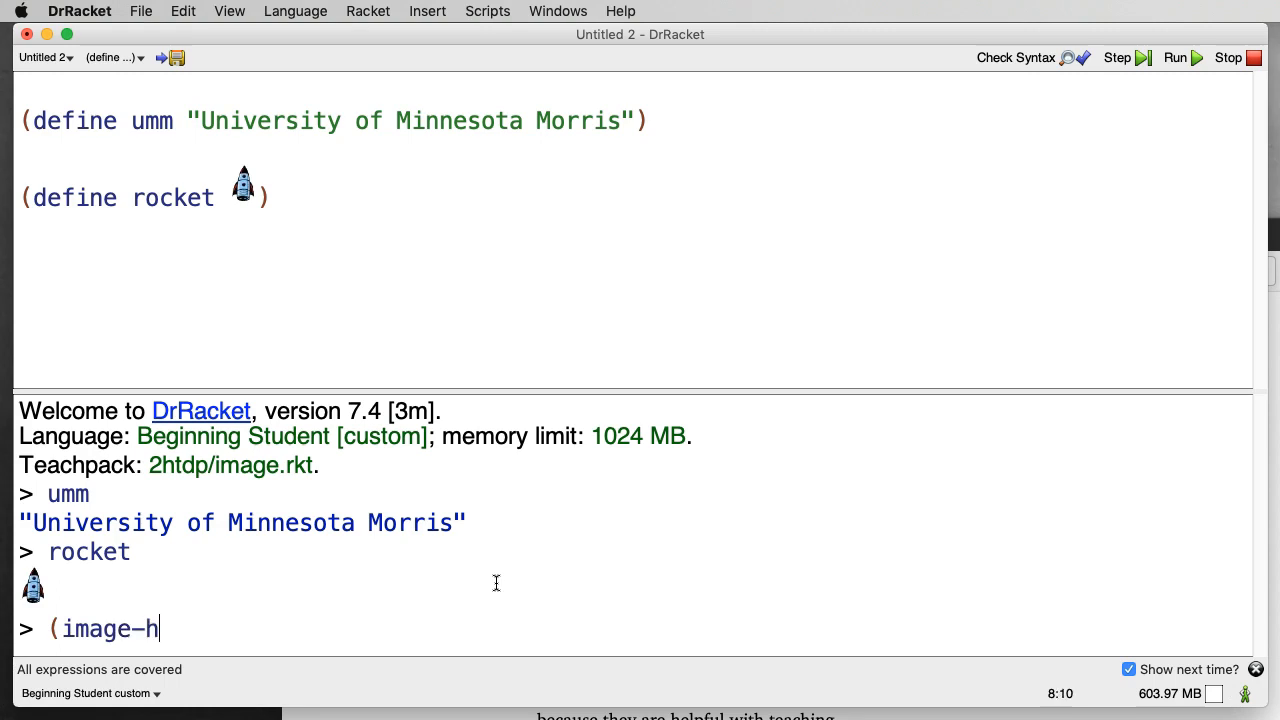
pyautogui.write('eight rocket0')
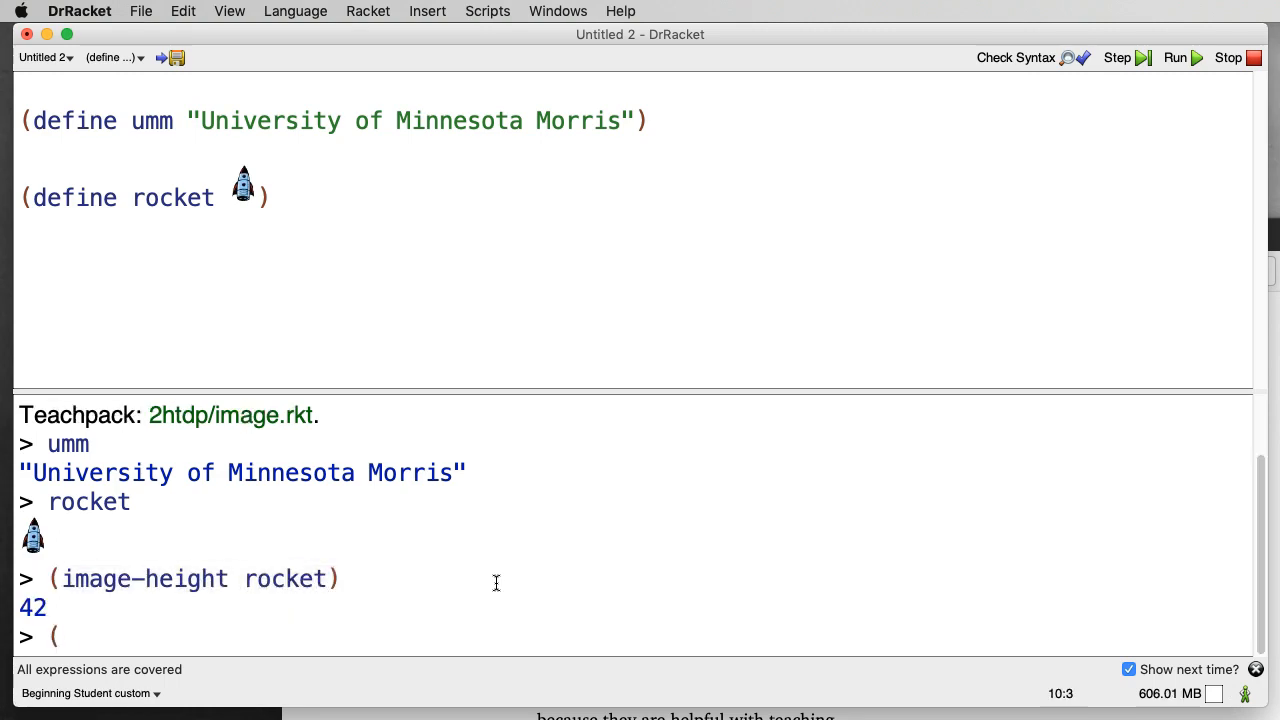
pyautogui.write('(image-width rocket')
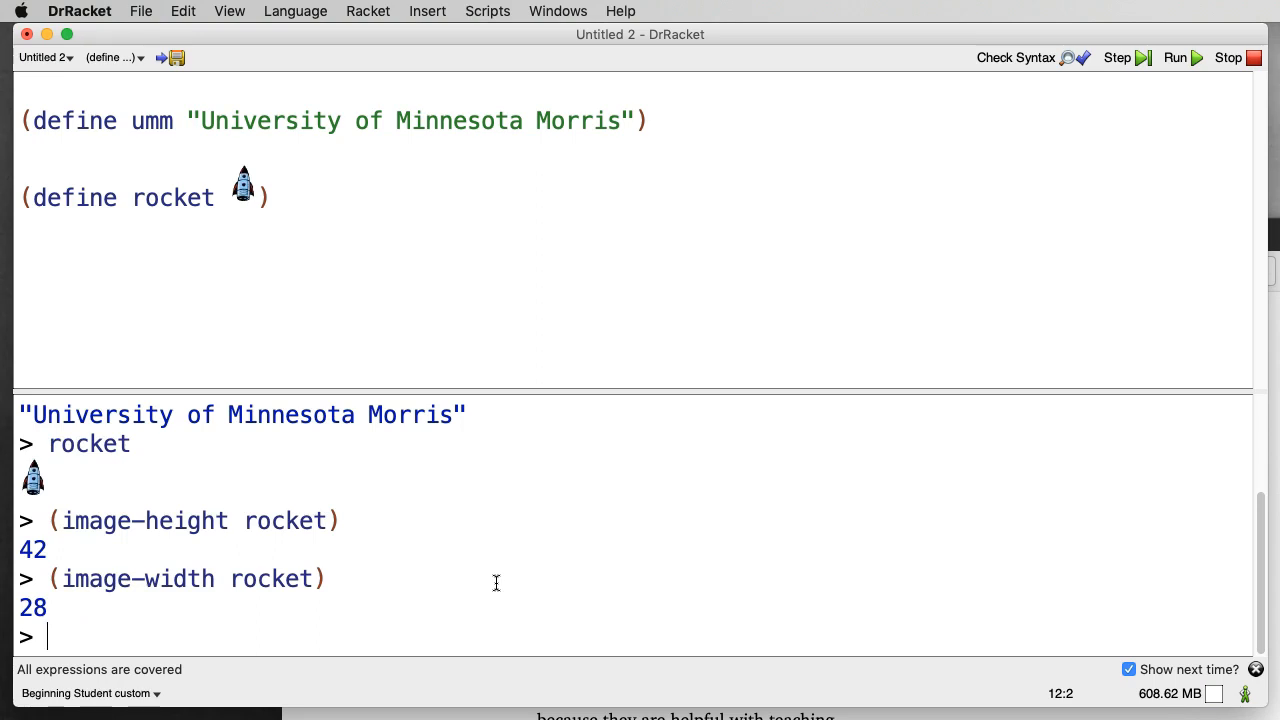
# - Evaluate (* (image-height rocket) (image-width rocket)) at the prompt
pyautogui.write('(')
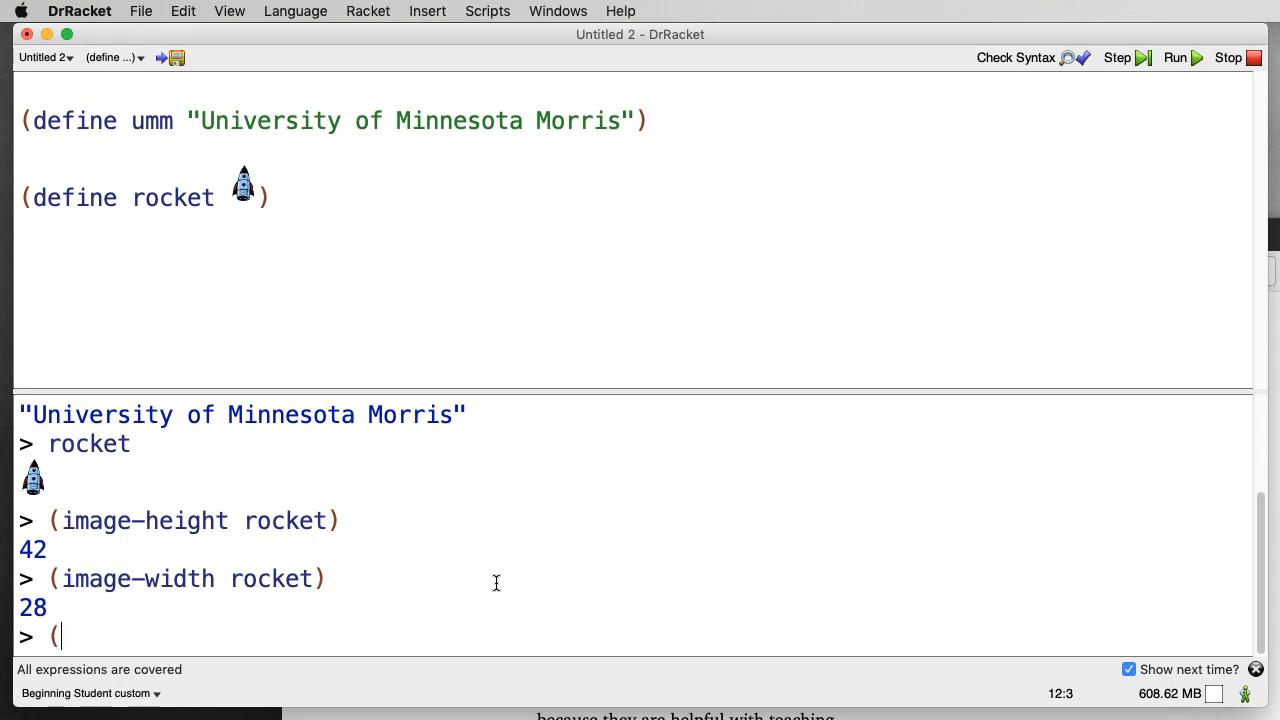
pyautogui.write('*')
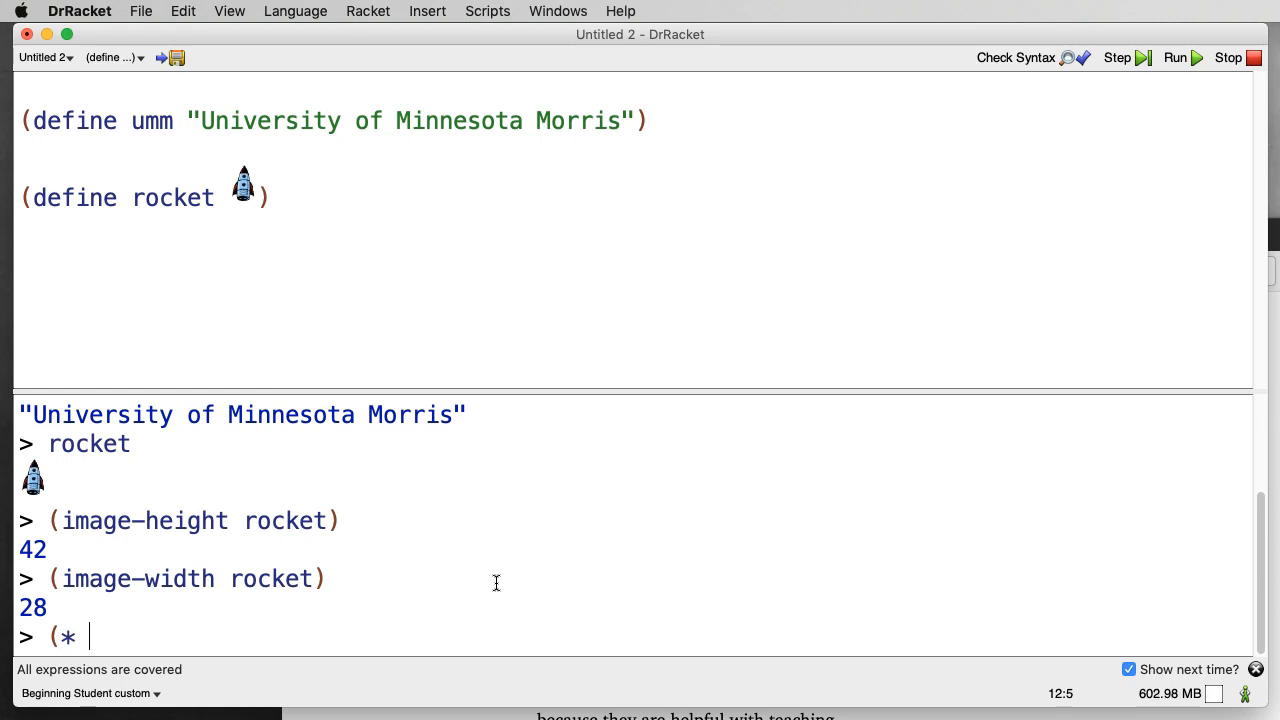
pyautogui.write('(i')
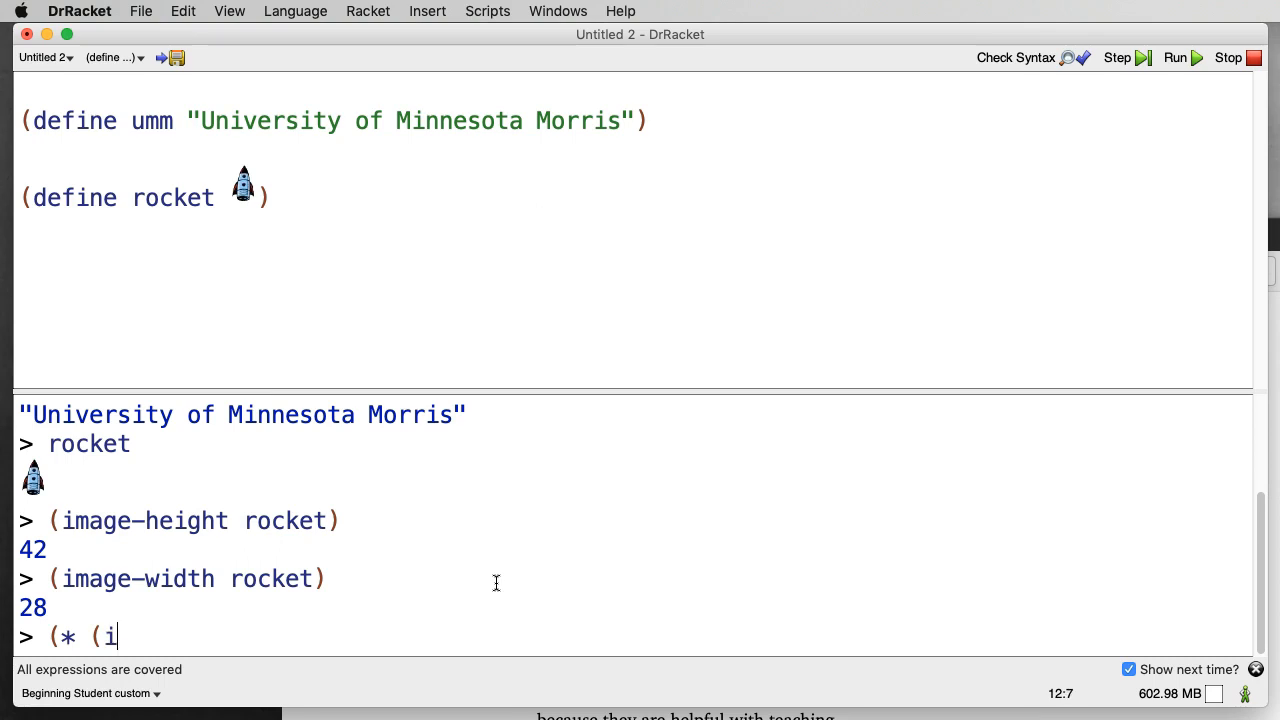
pyautogui.write('mage-height')
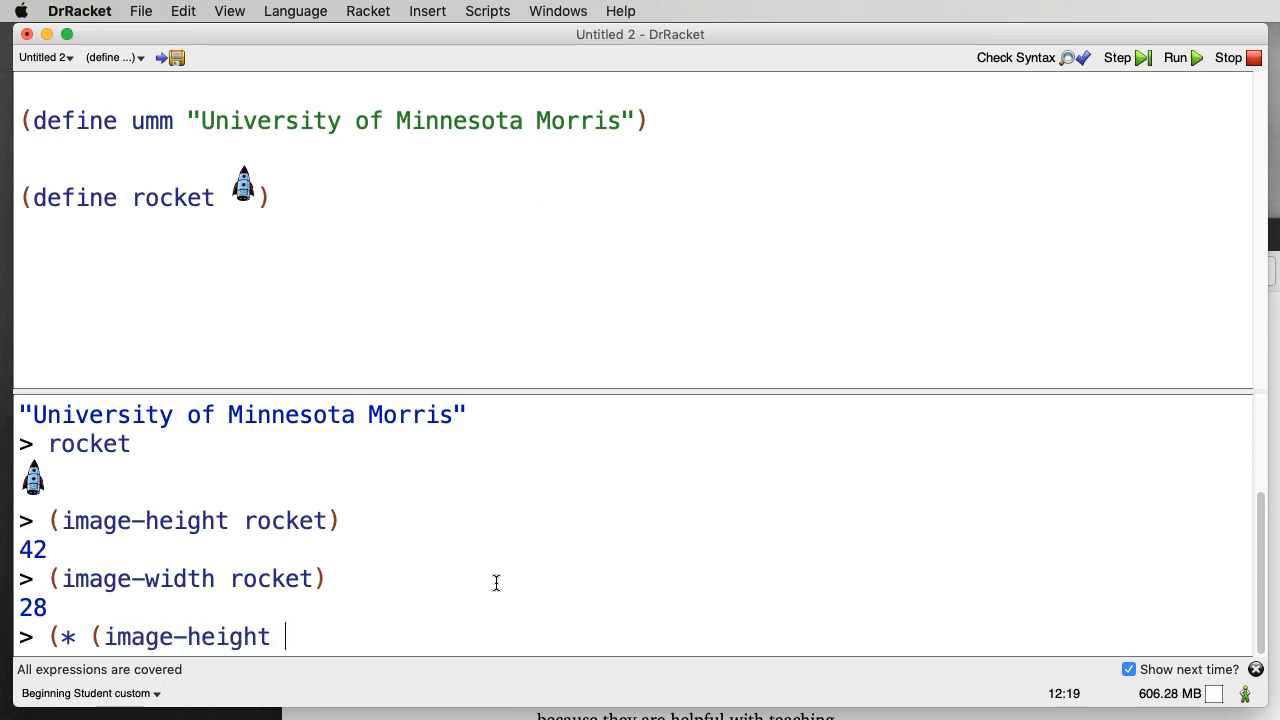
pyautogui.write('rocket) (w')
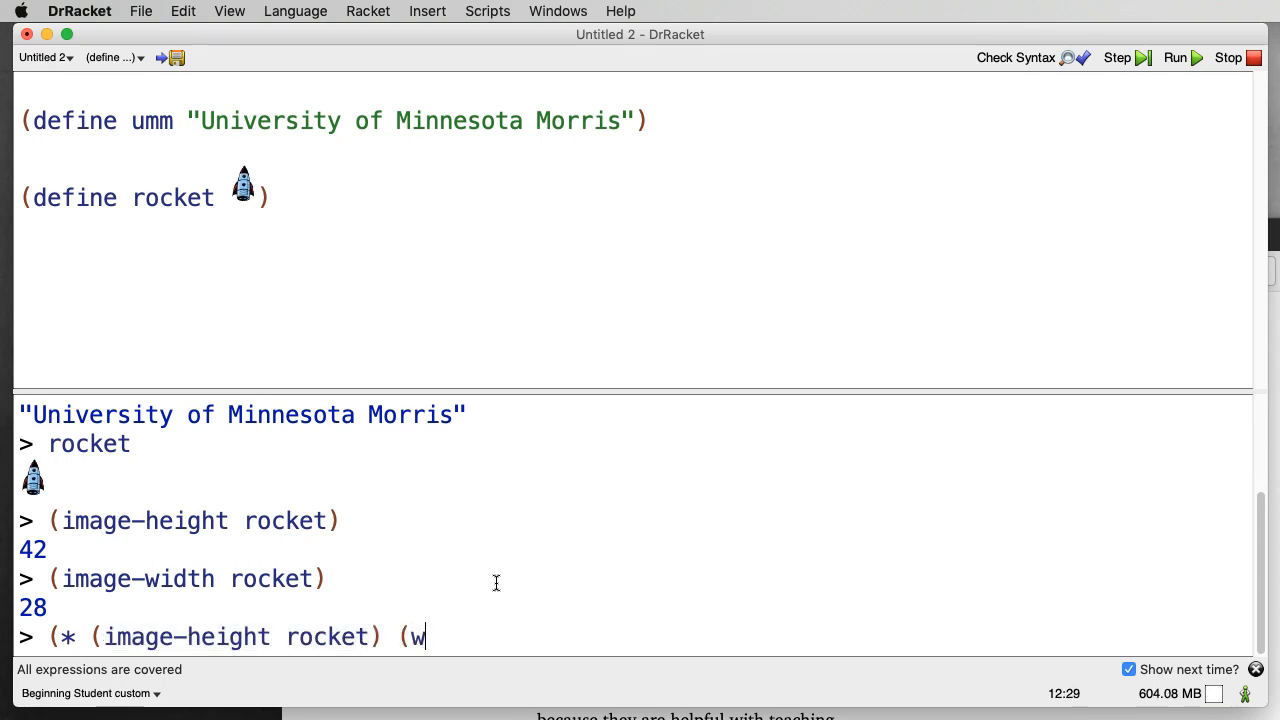
pyautogui.write('image-wid')
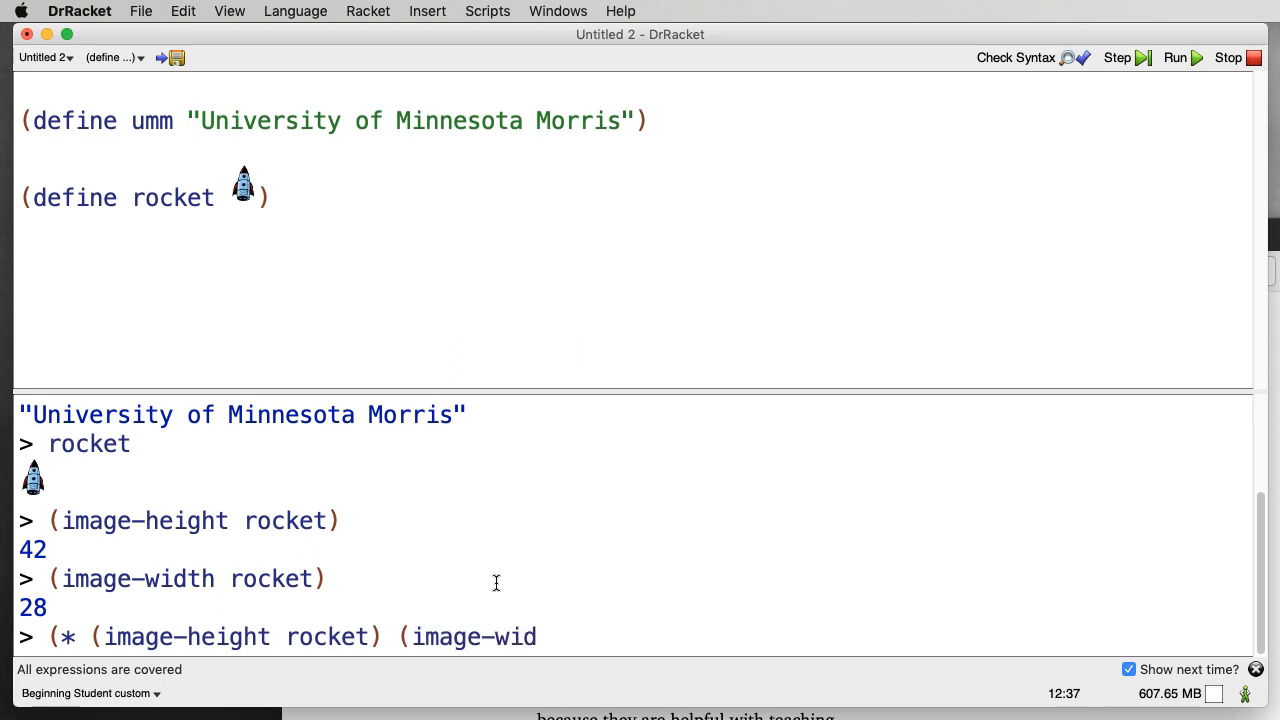
pyautogui.write('th rocket))')
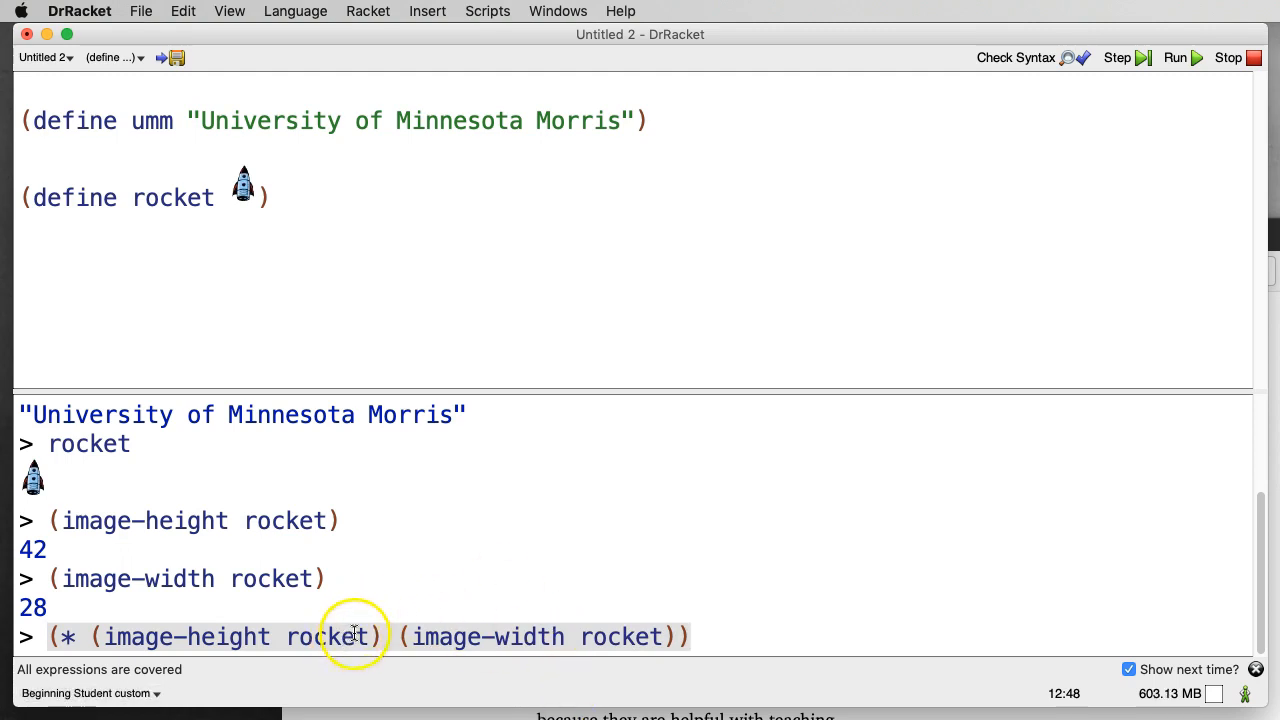
pyautogui.press('Return')
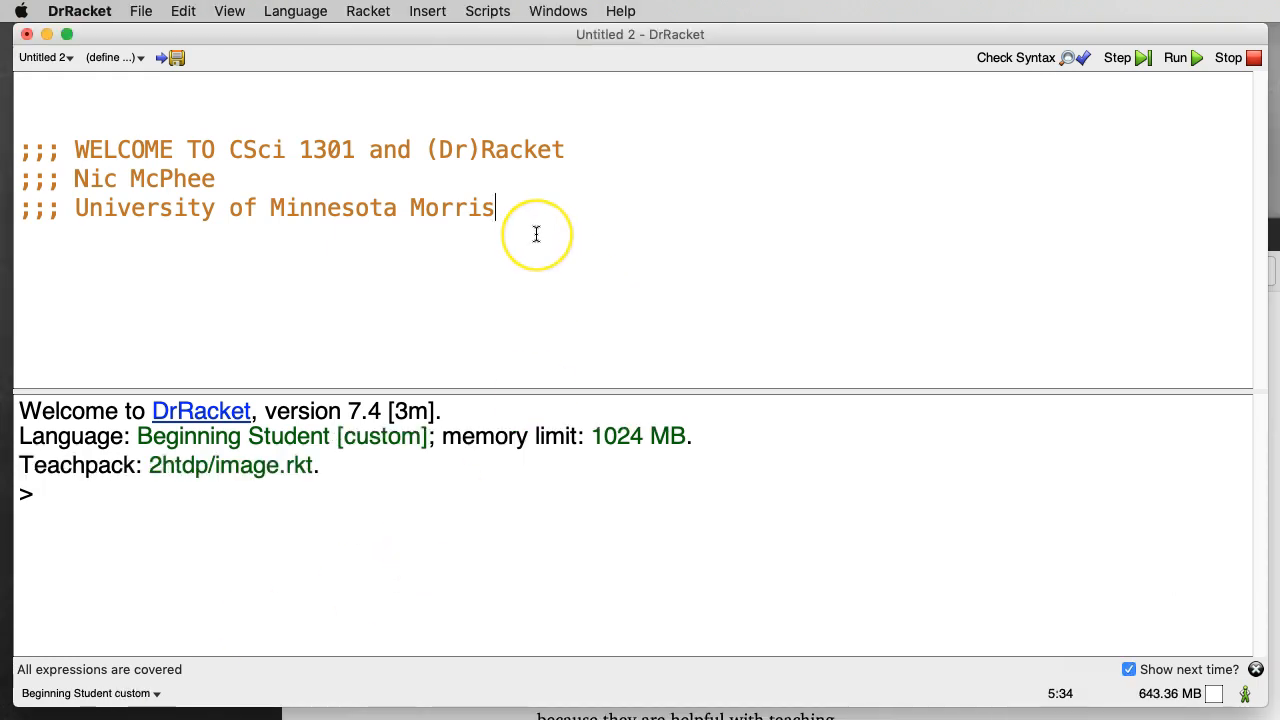
pyautogui.moveTo(536, 234)
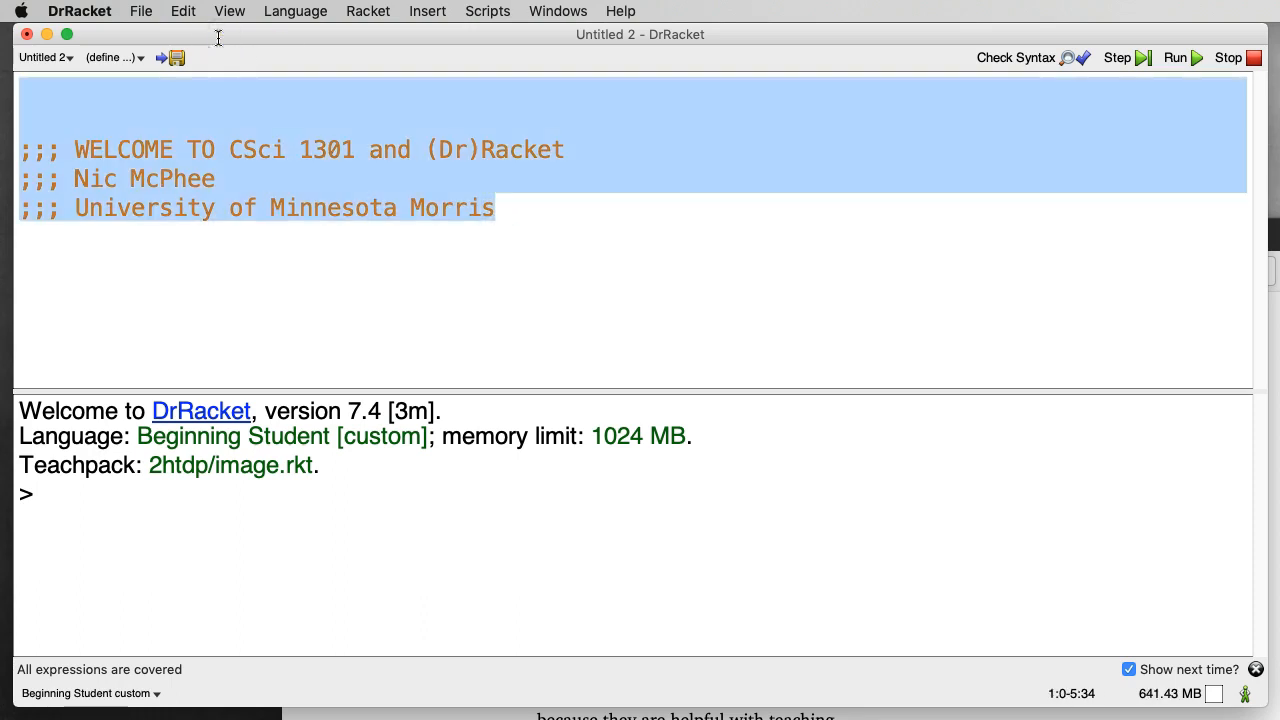
# - Delete the selected welcome comment lines, leaving the definitions empty
pyautogui.press('Delete')
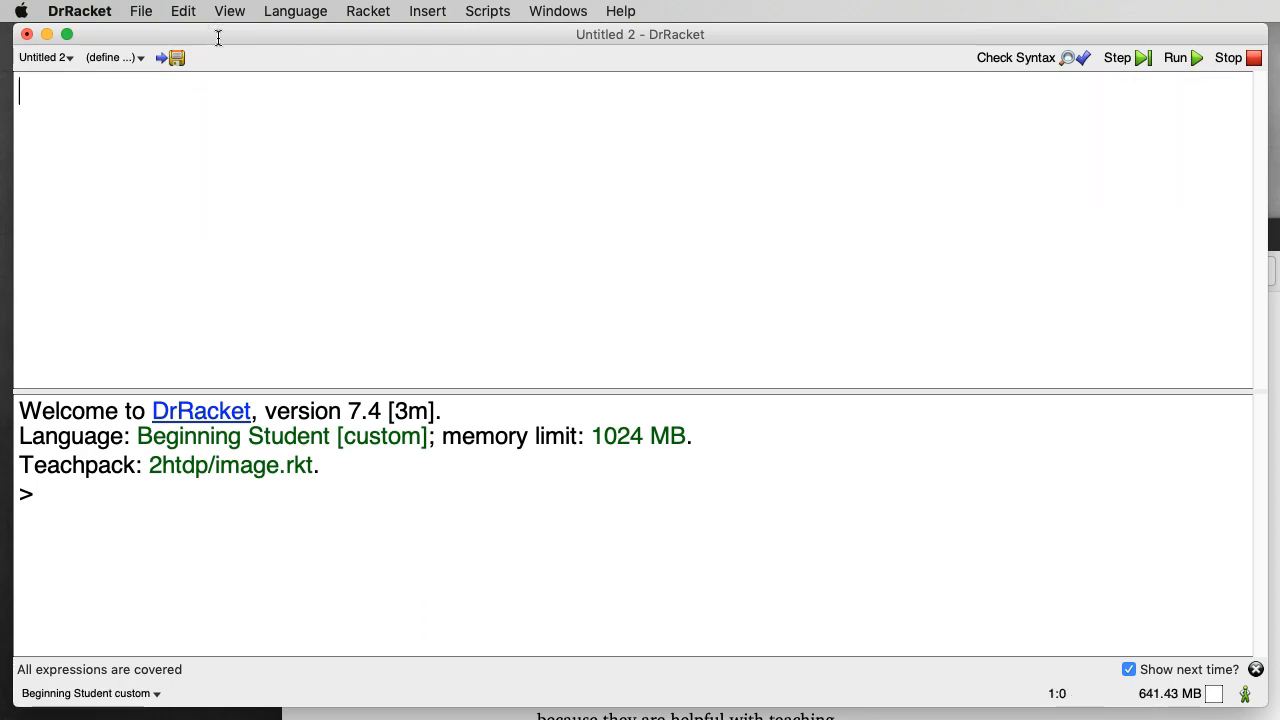
# - Define umm as the placeholder string "stuff"
pyautogui.press('Return')
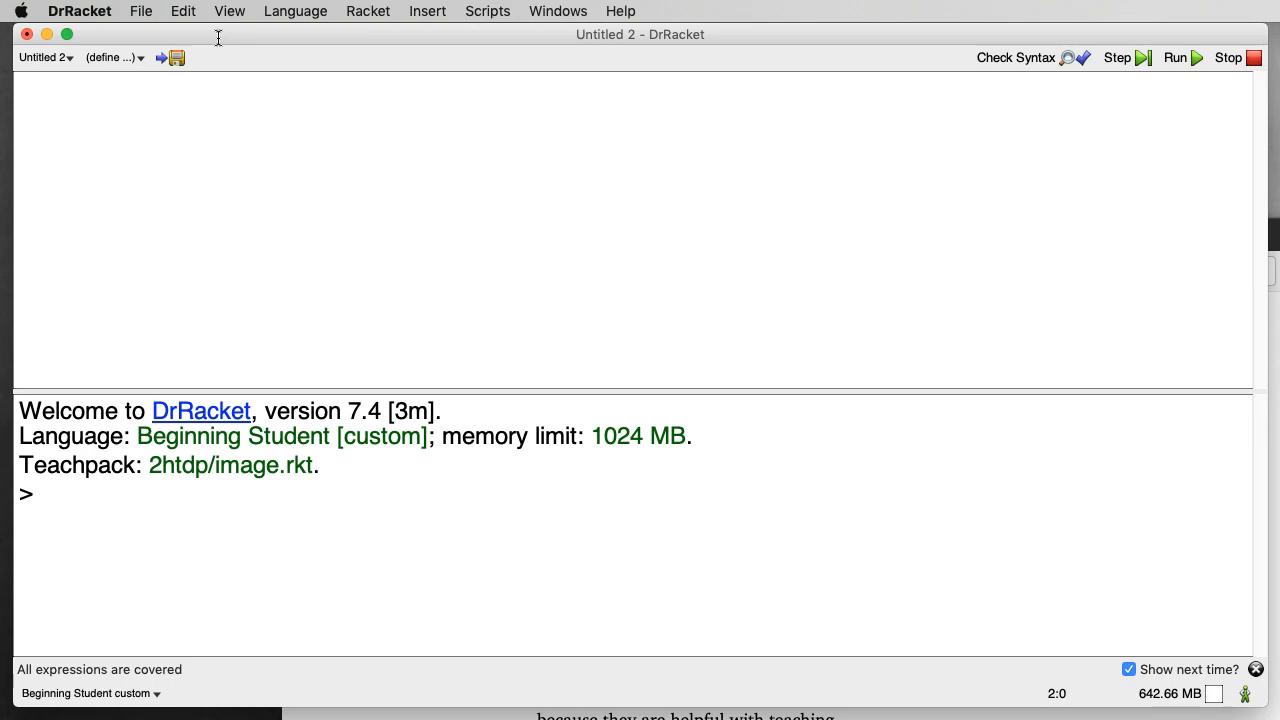
pyautogui.write('(de')
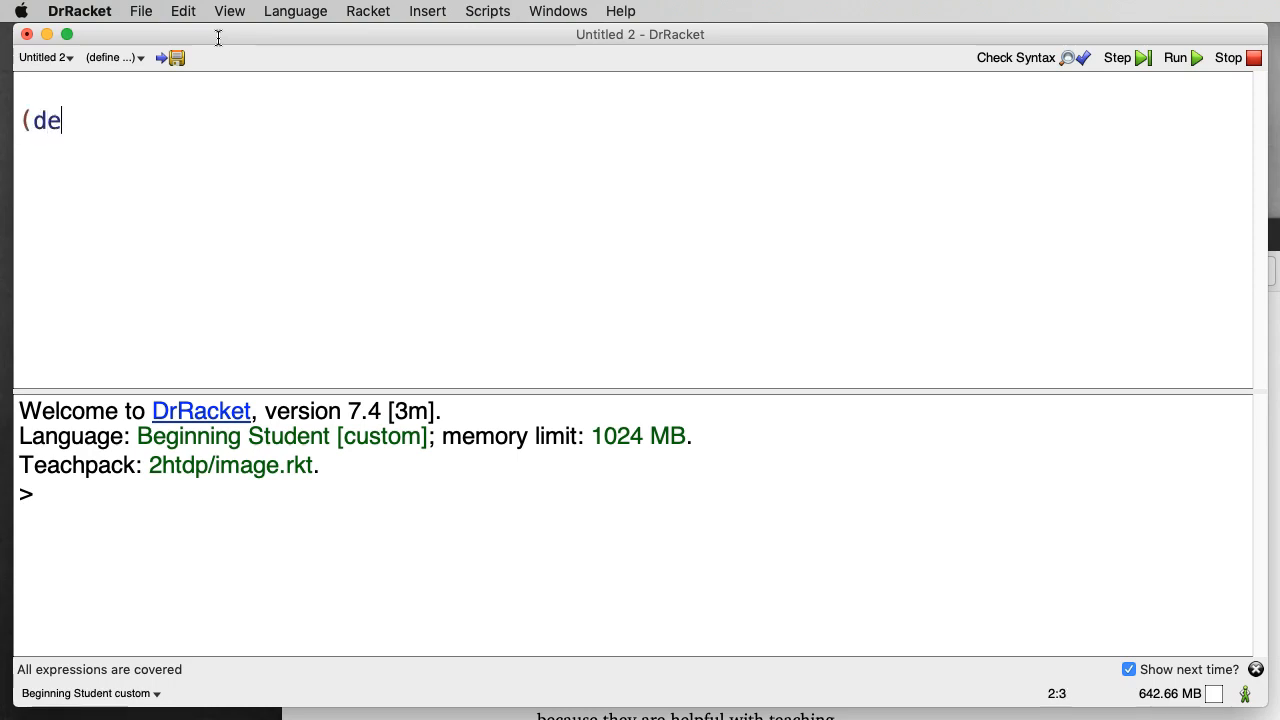
pyautogui.write('fine umm')
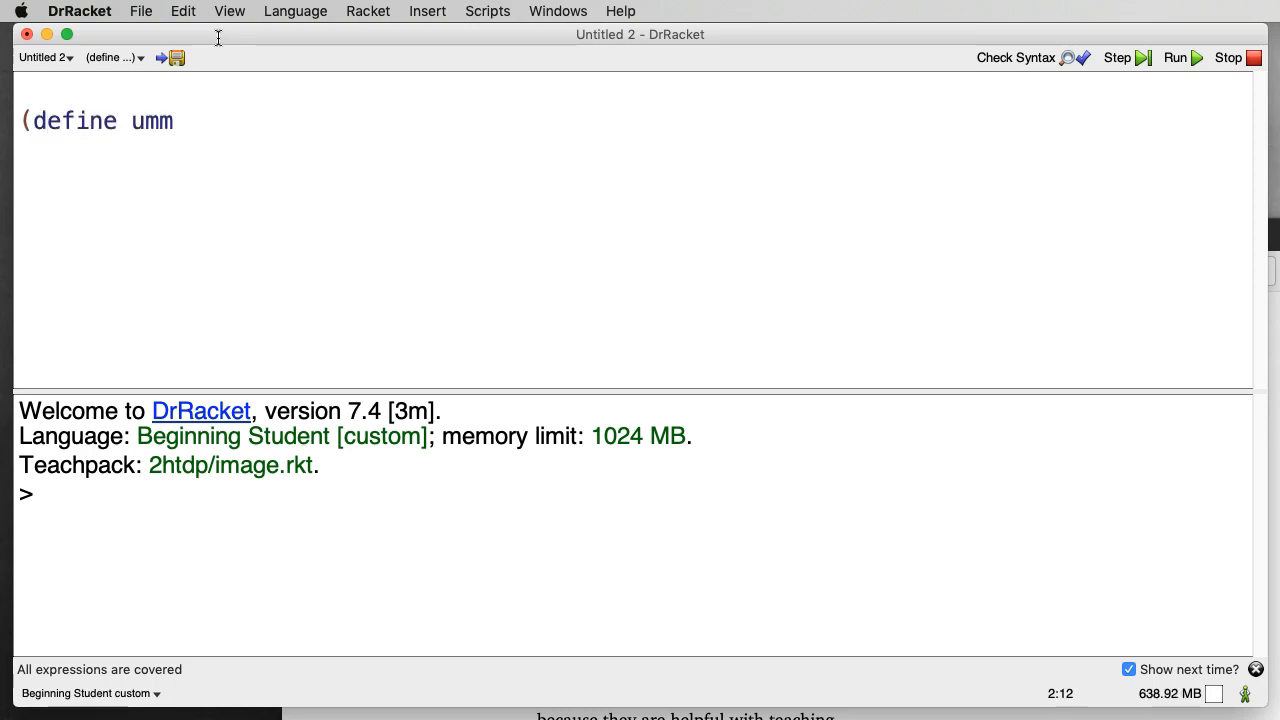
pyautogui.write('"')
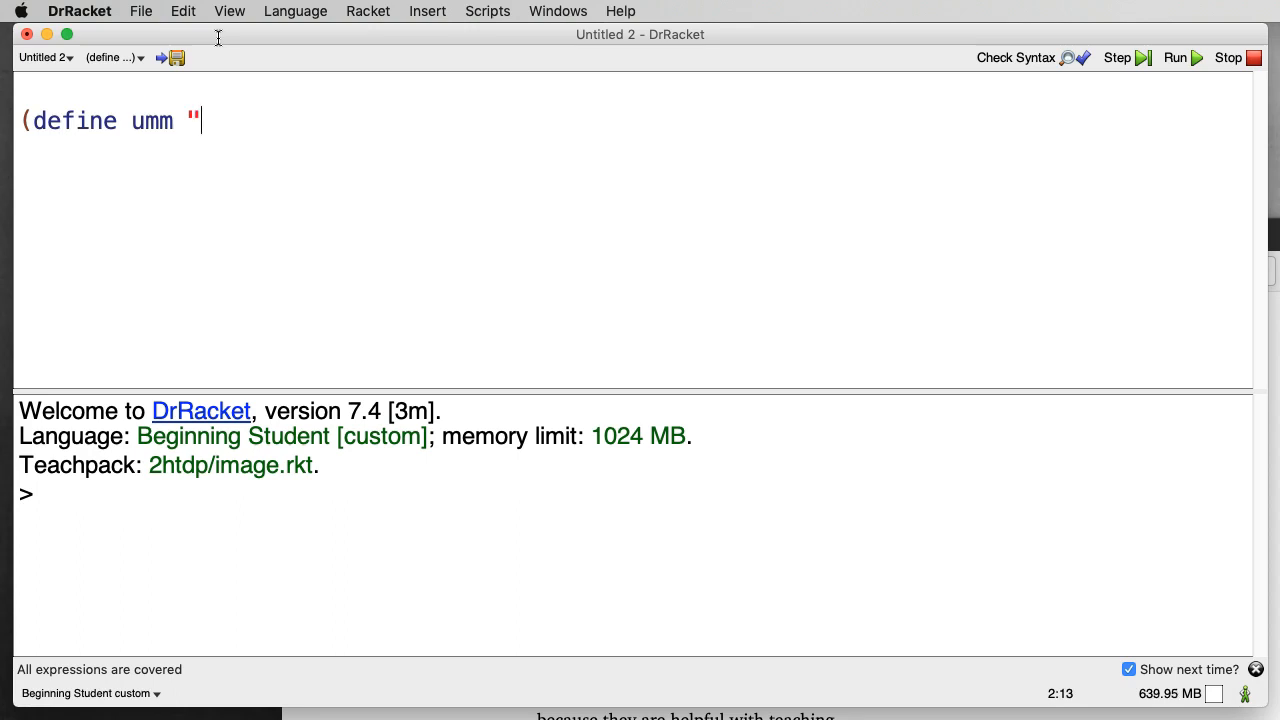
pyautogui.write('stuff')
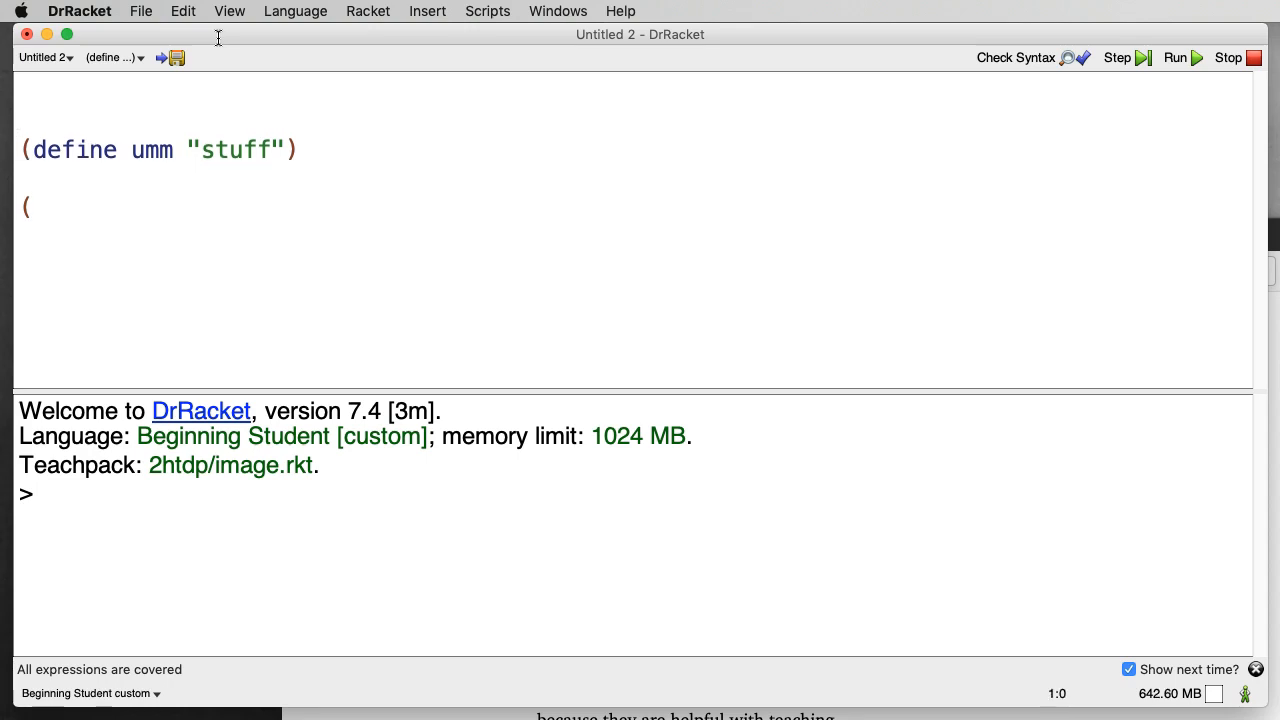
# - Define system as "University of Minnesota" and campus as "Morris" above umm
pyautogui.write('(define s')
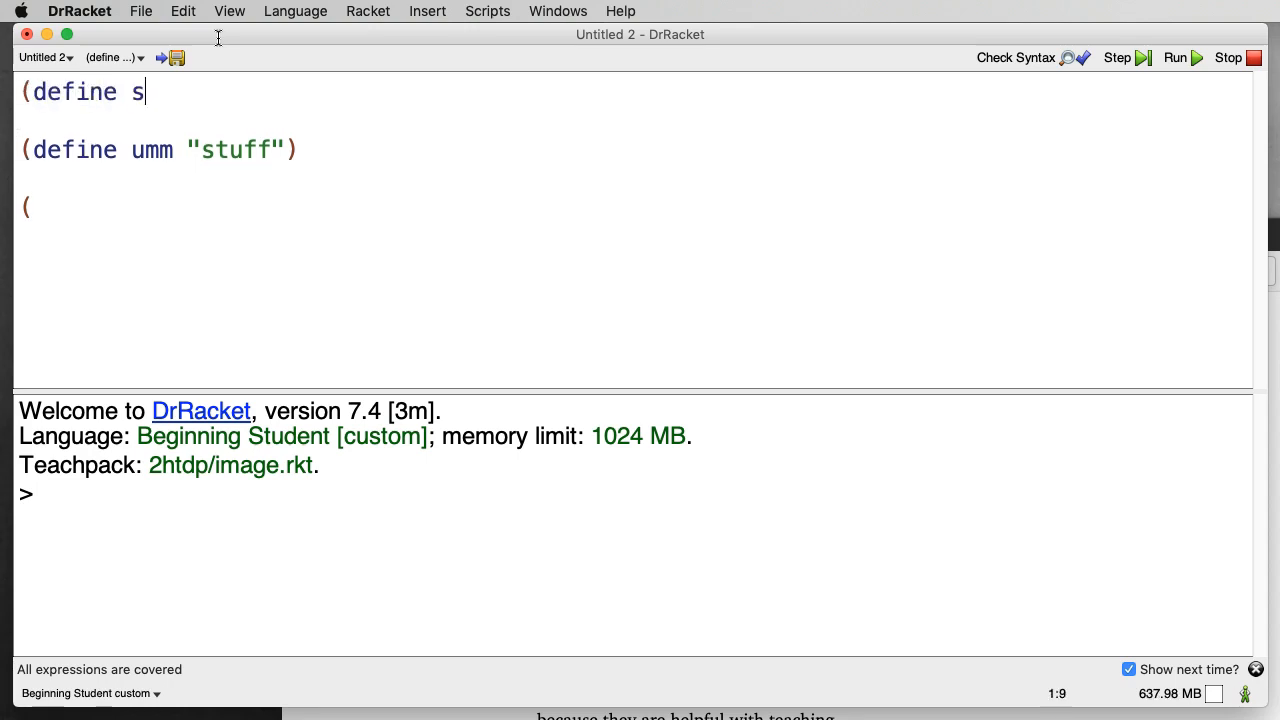
pyautogui.write('ys')
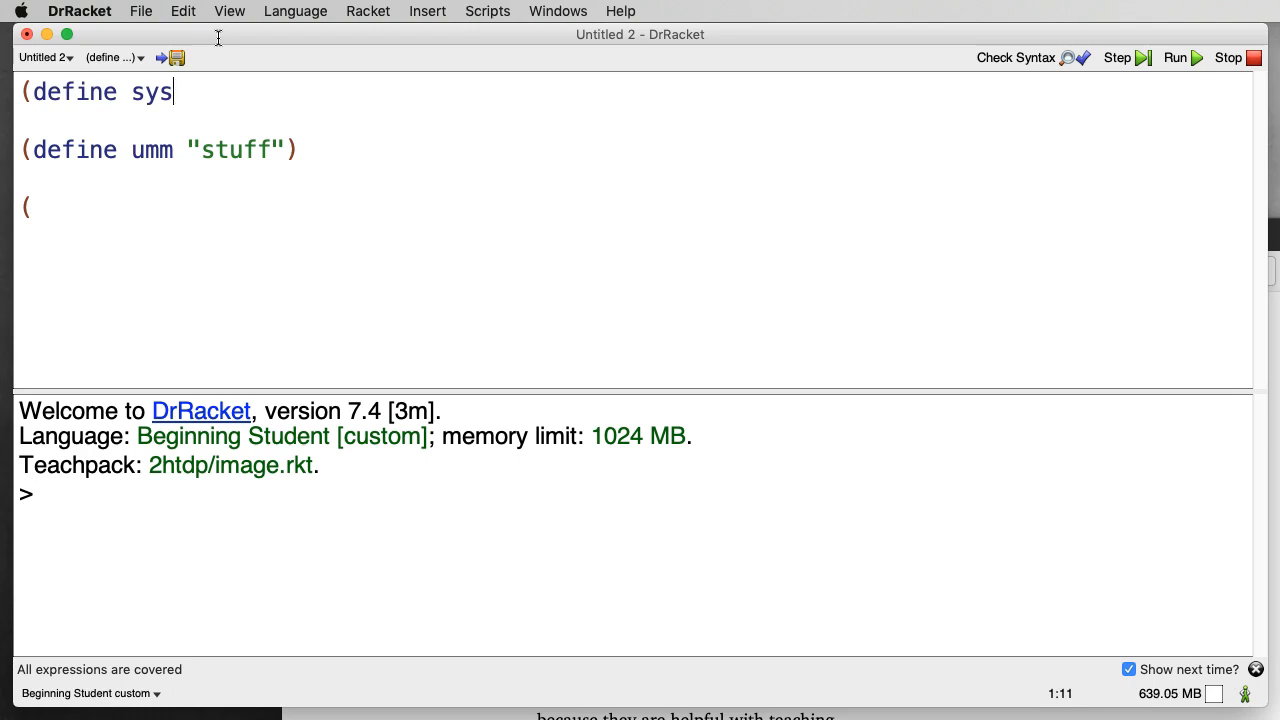
pyautogui.write('tem "U')
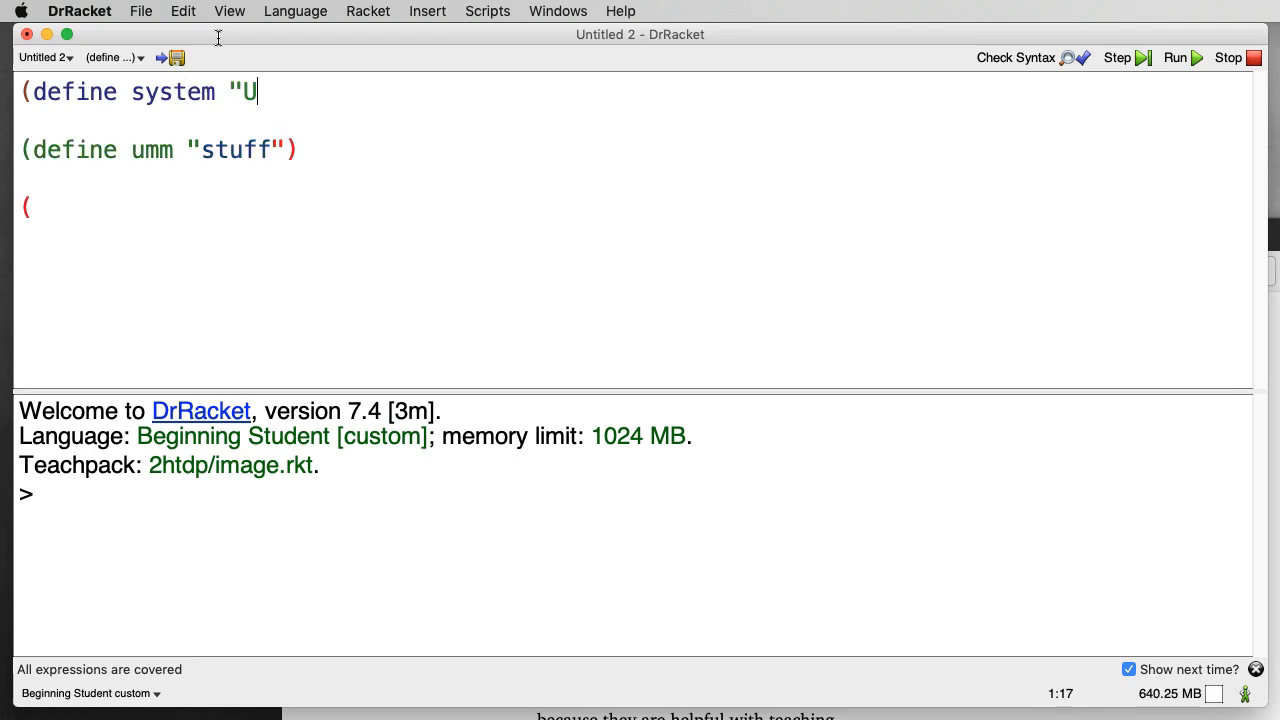
pyautogui.write('niversity of Mi')
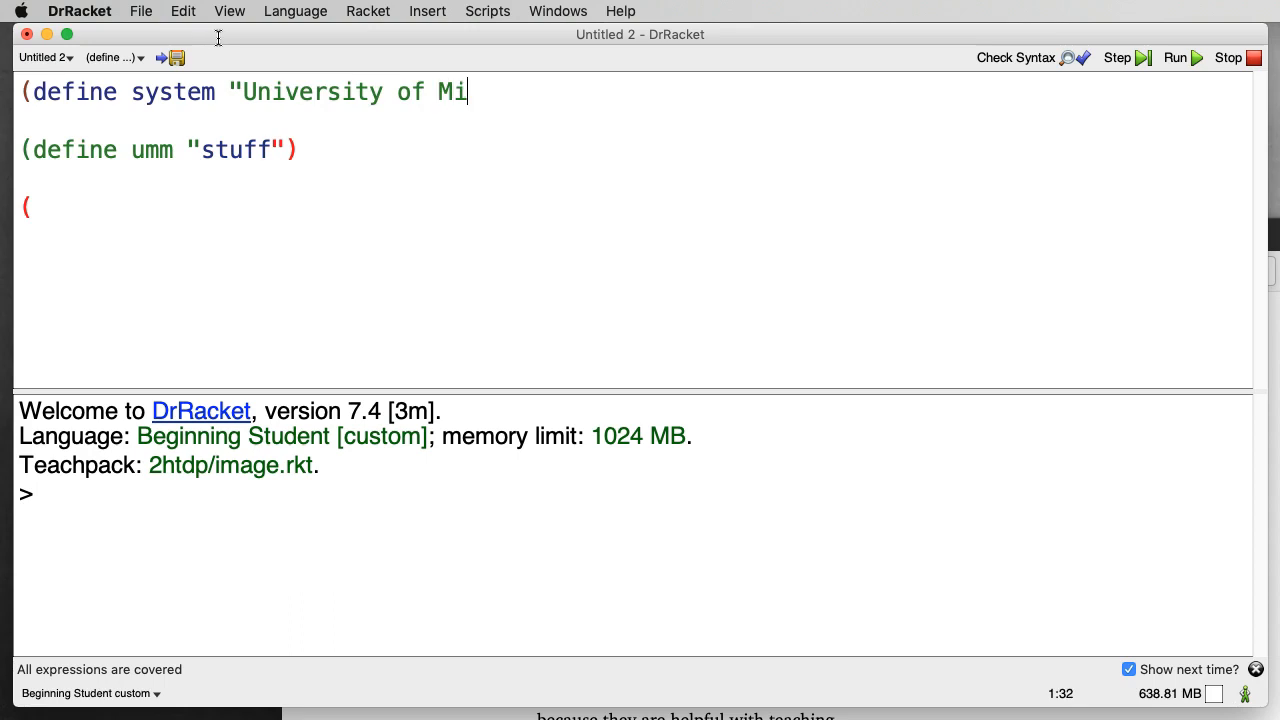
pyautogui.write('nnesota")')
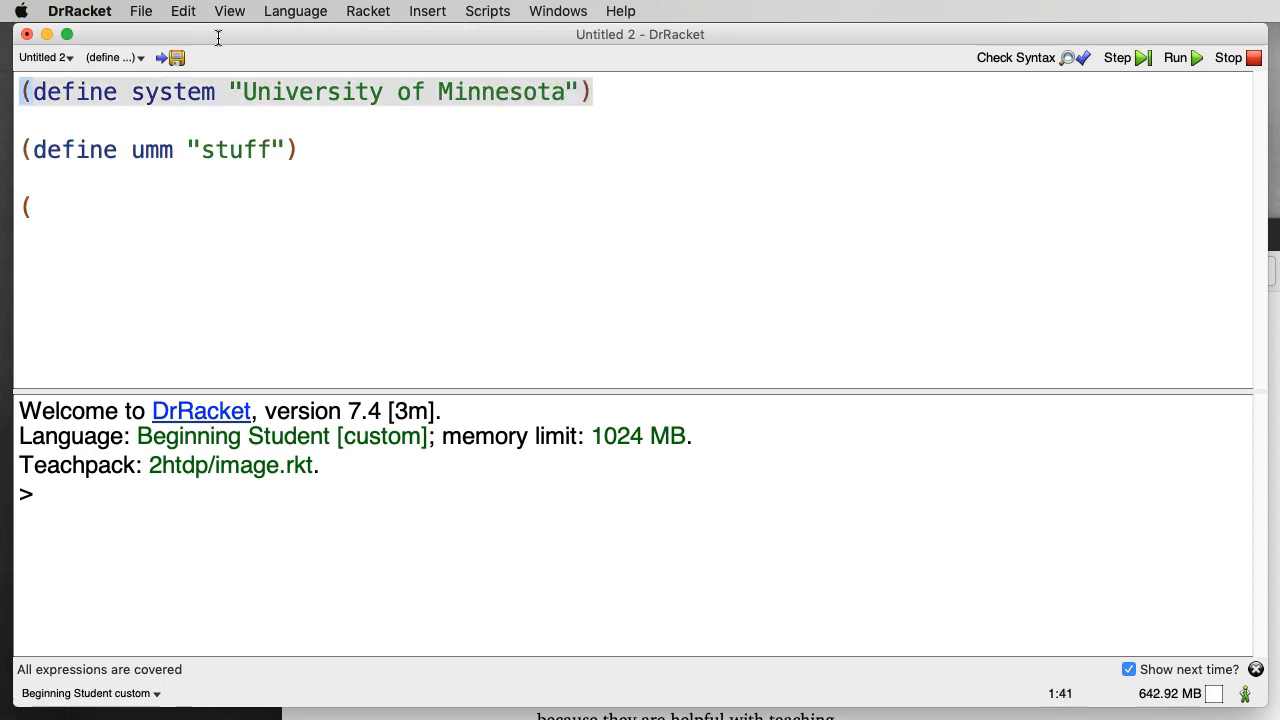
pyautogui.write('(define c')
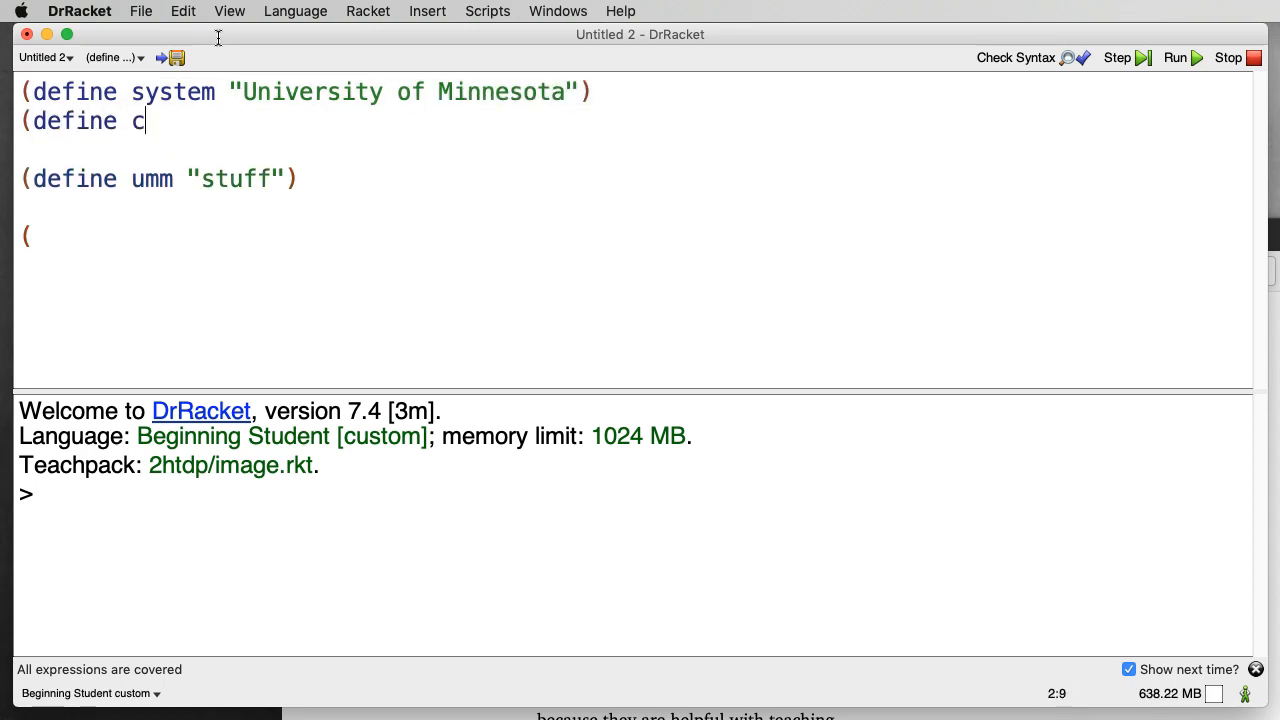
pyautogui.write('ampus "Mor')
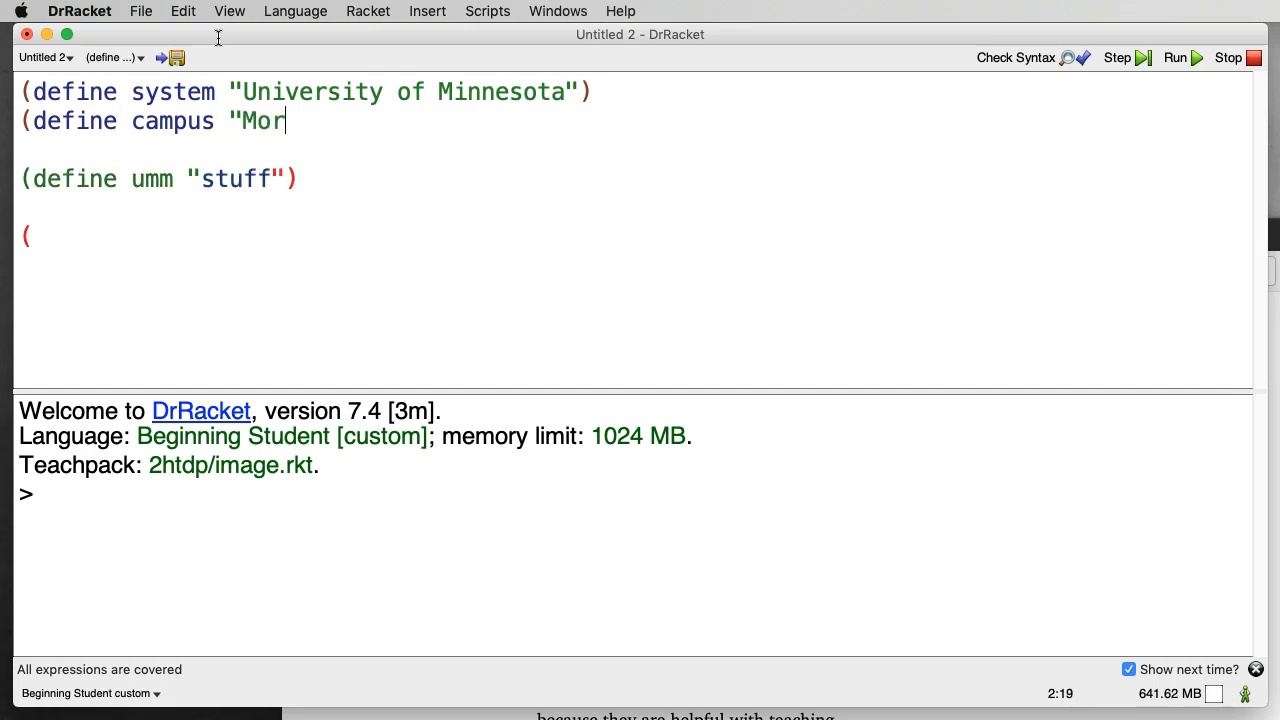
pyautogui.write('ris")')
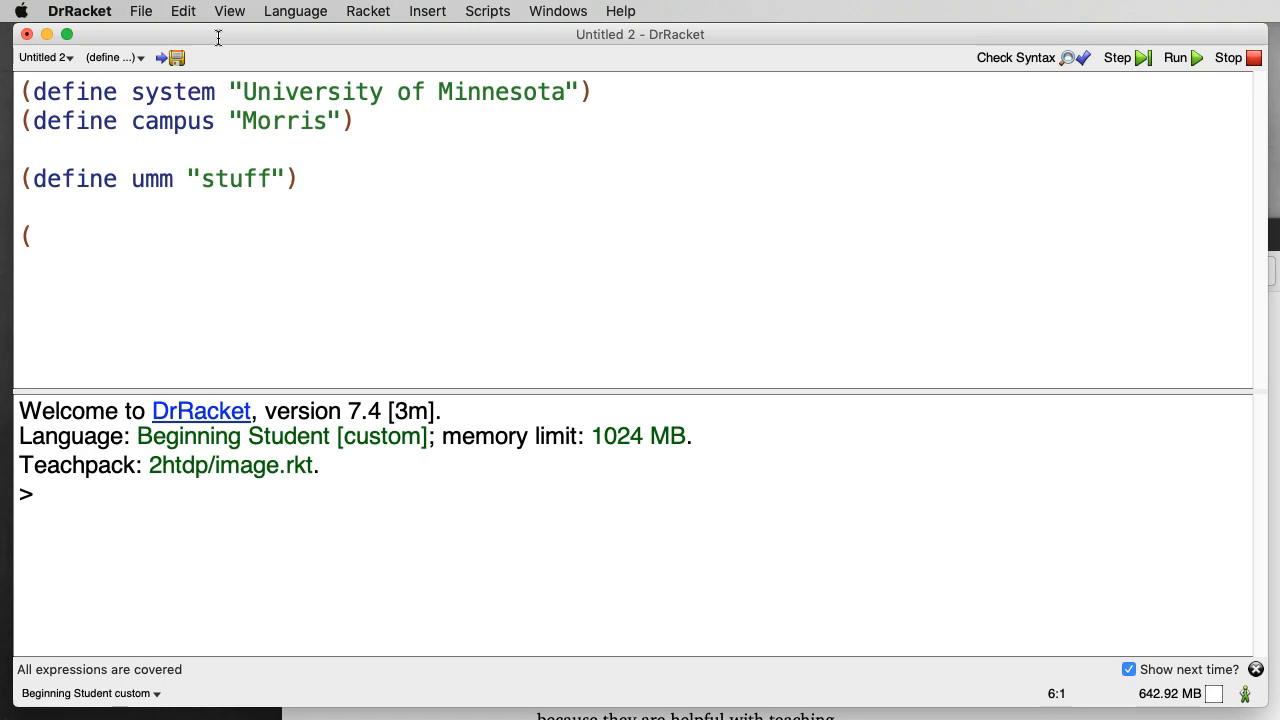
# - Write (check-expect umm "University of Minnestoa Morris") below umm, then select the placeholder "stuff"
pyautogui.write('ce')
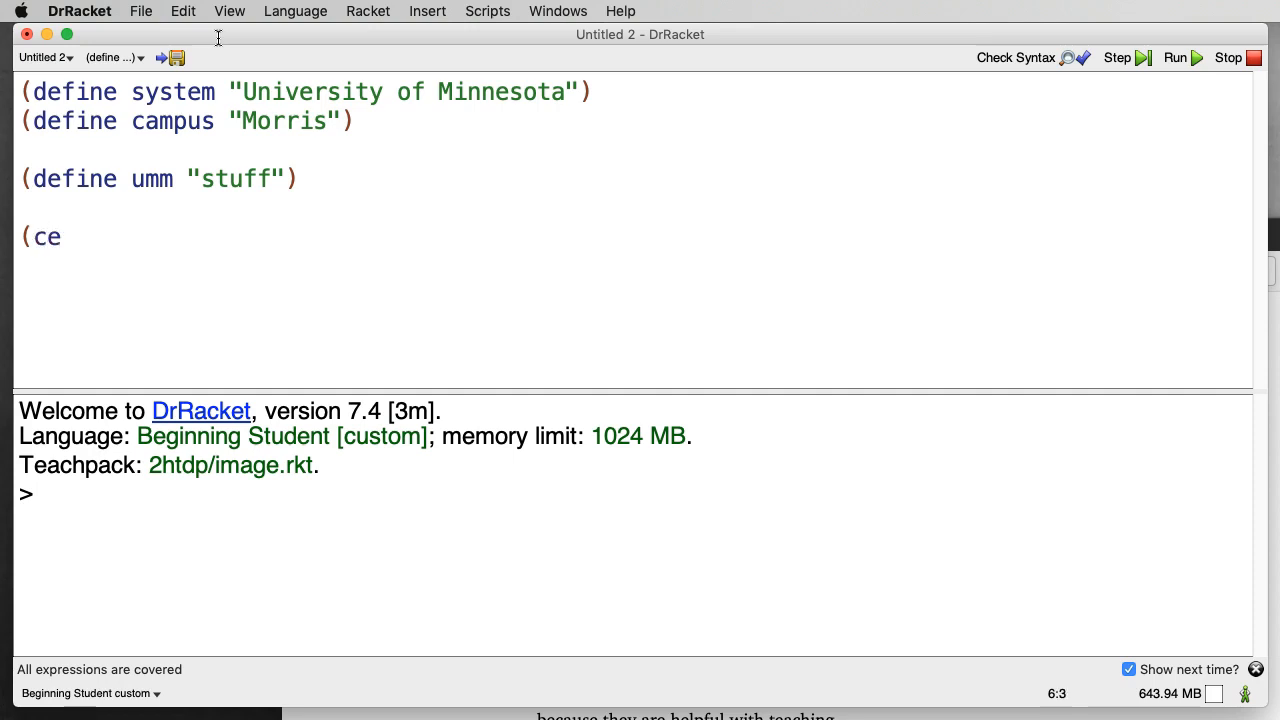
pyautogui.write('heck')
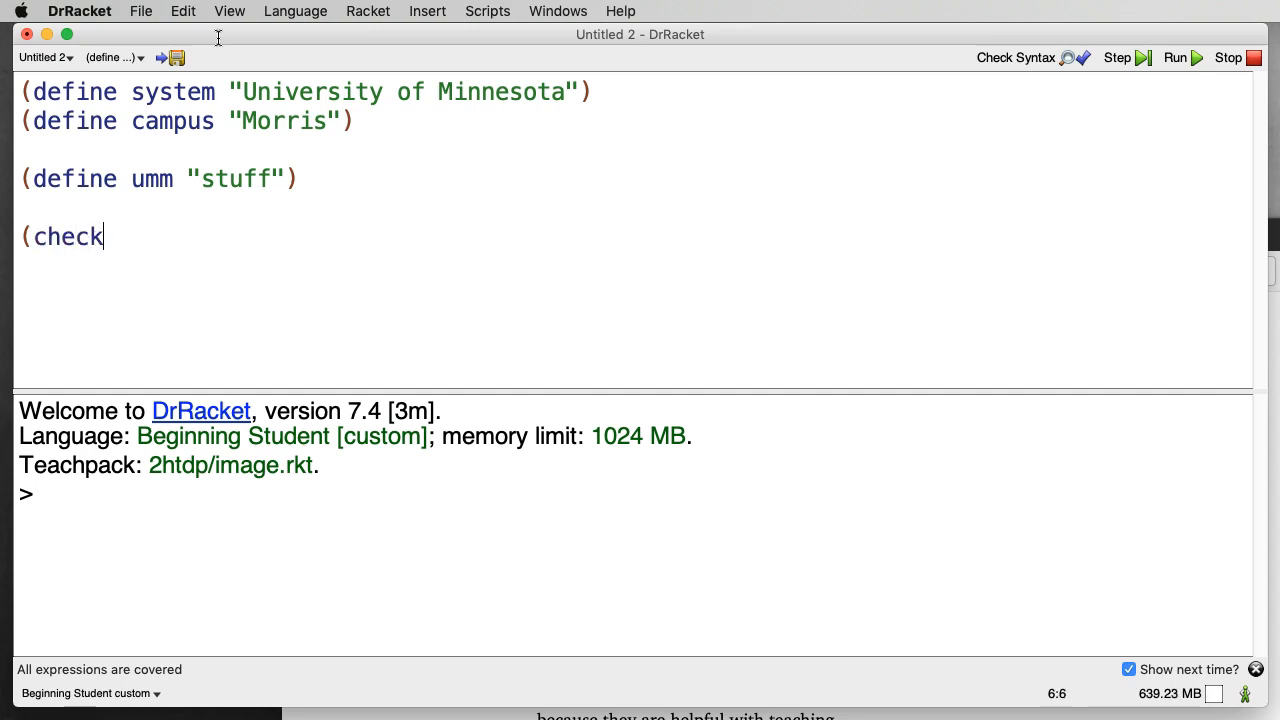
pyautogui.write('-expect')
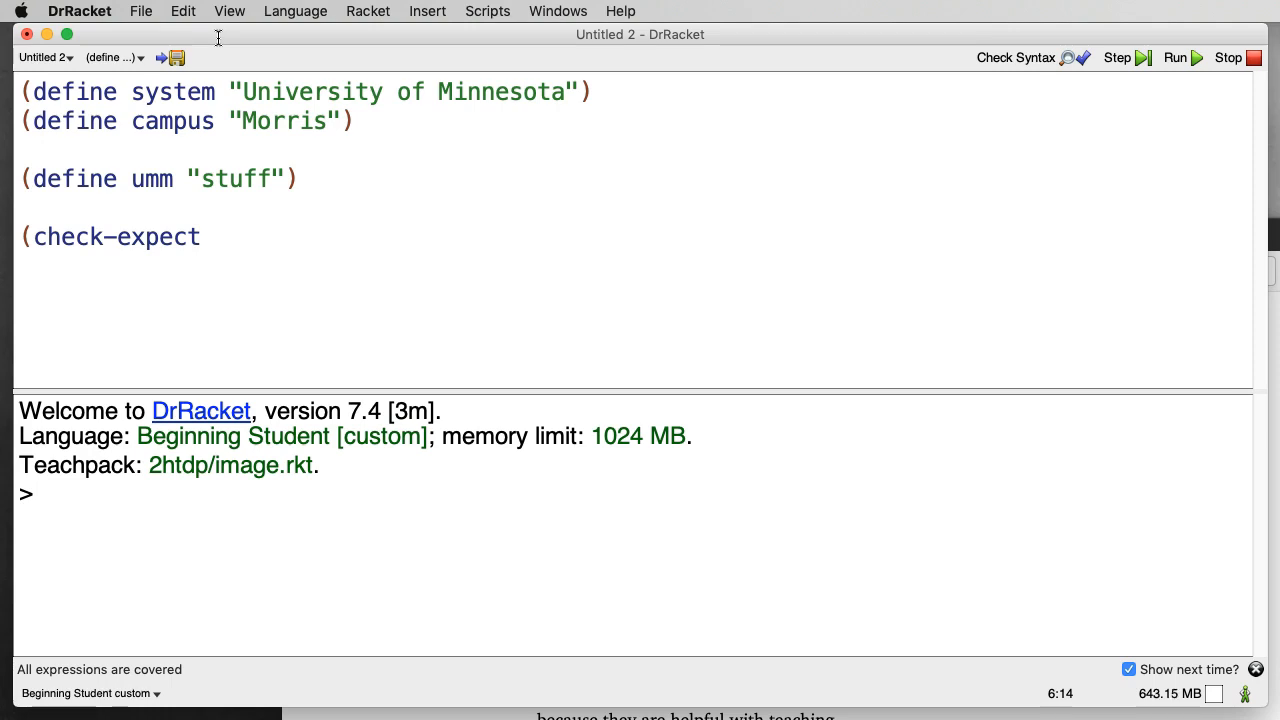
pyautogui.write('(')
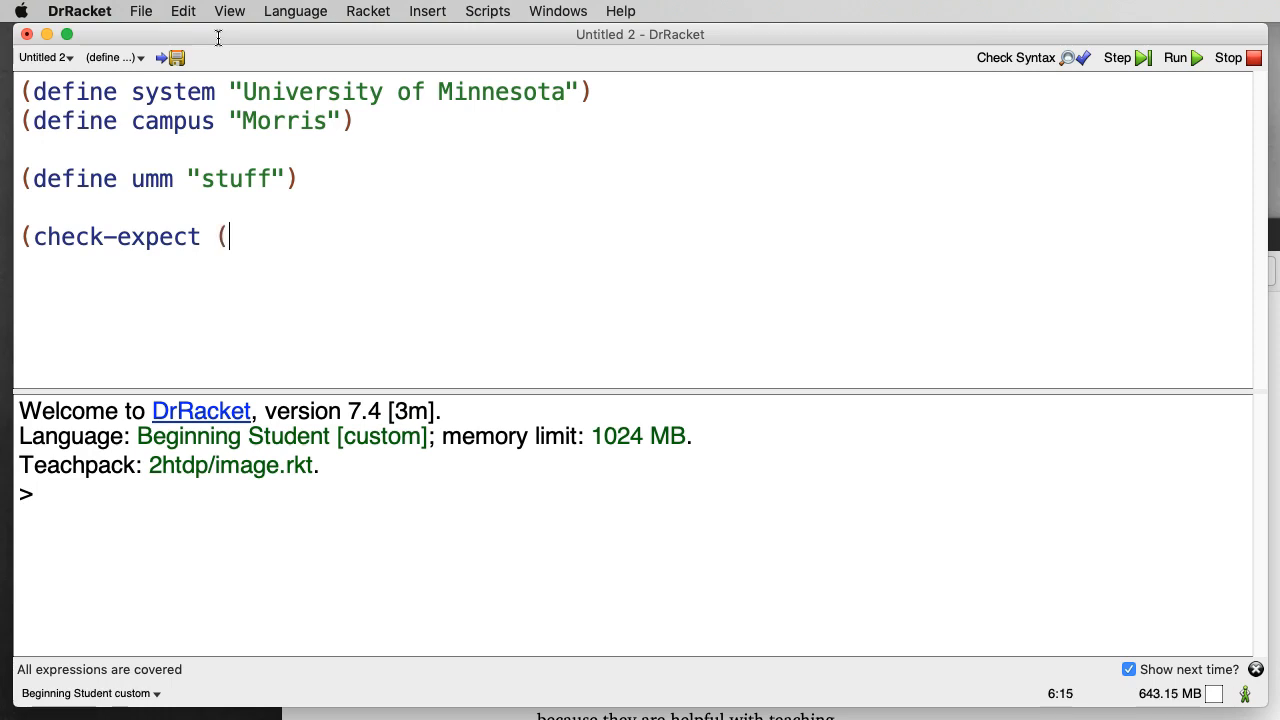
pyautogui.write('umm')
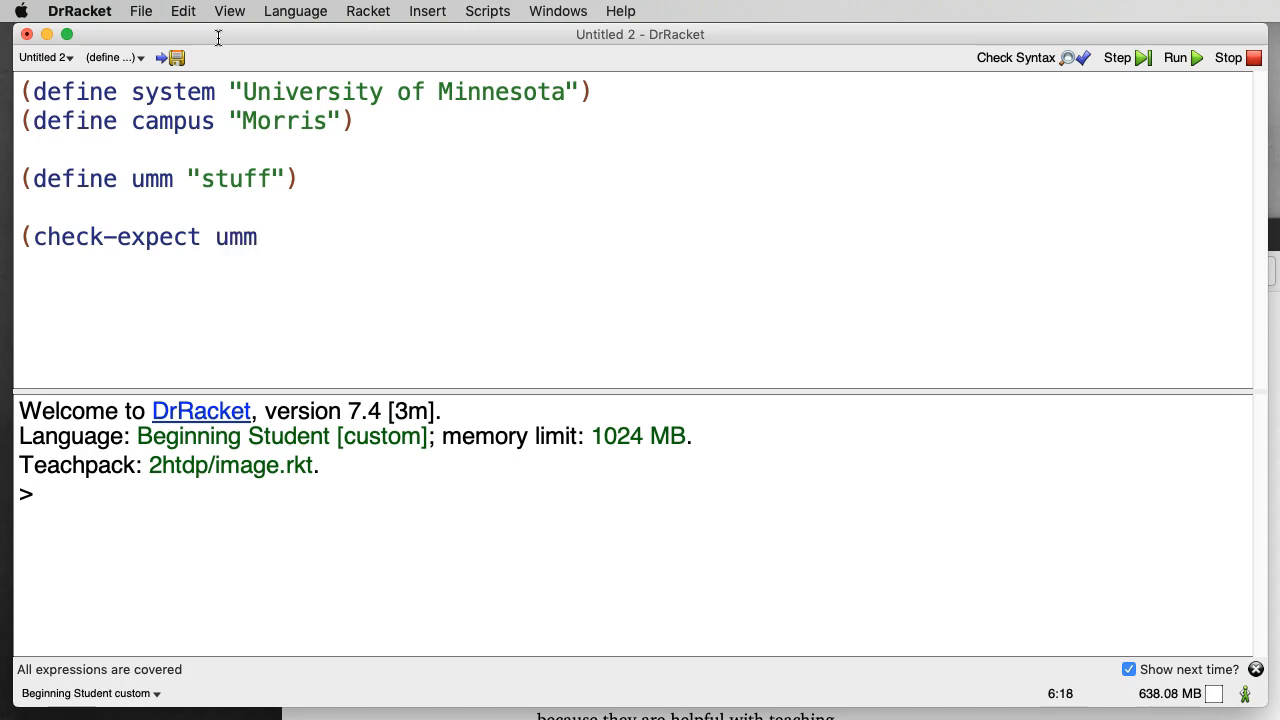
pyautogui.write('"')
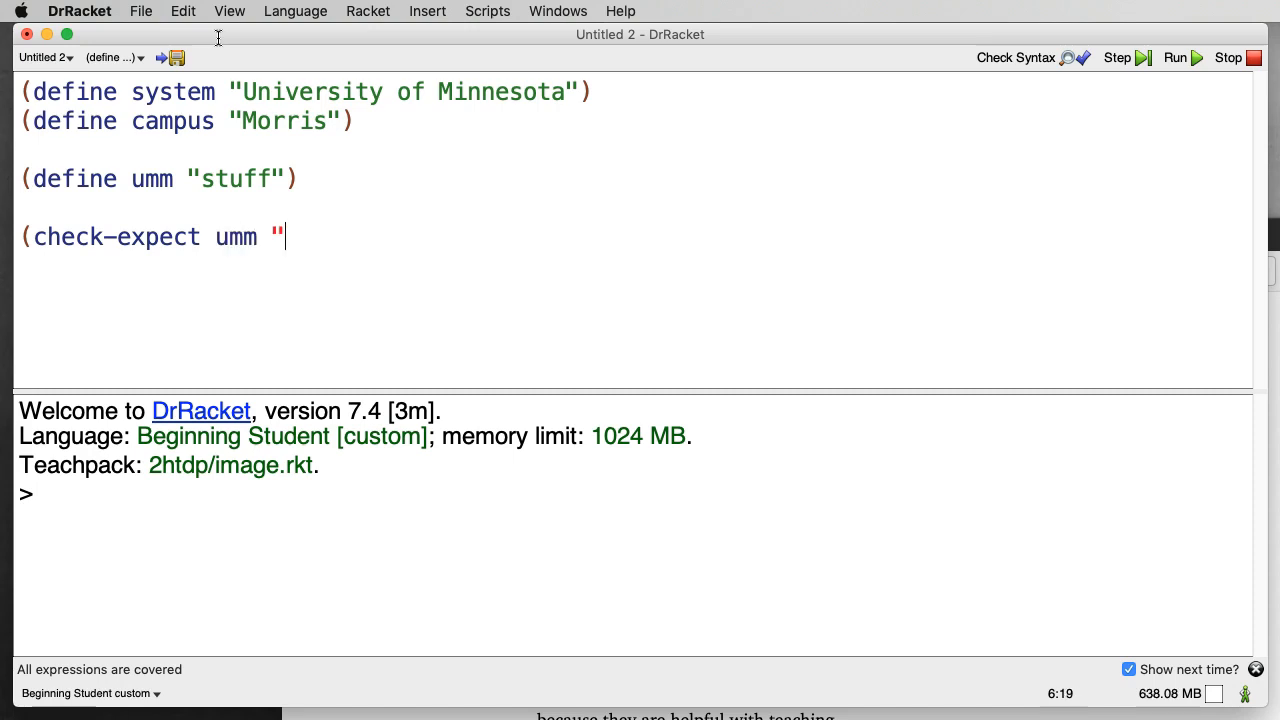
pyautogui.write('University')
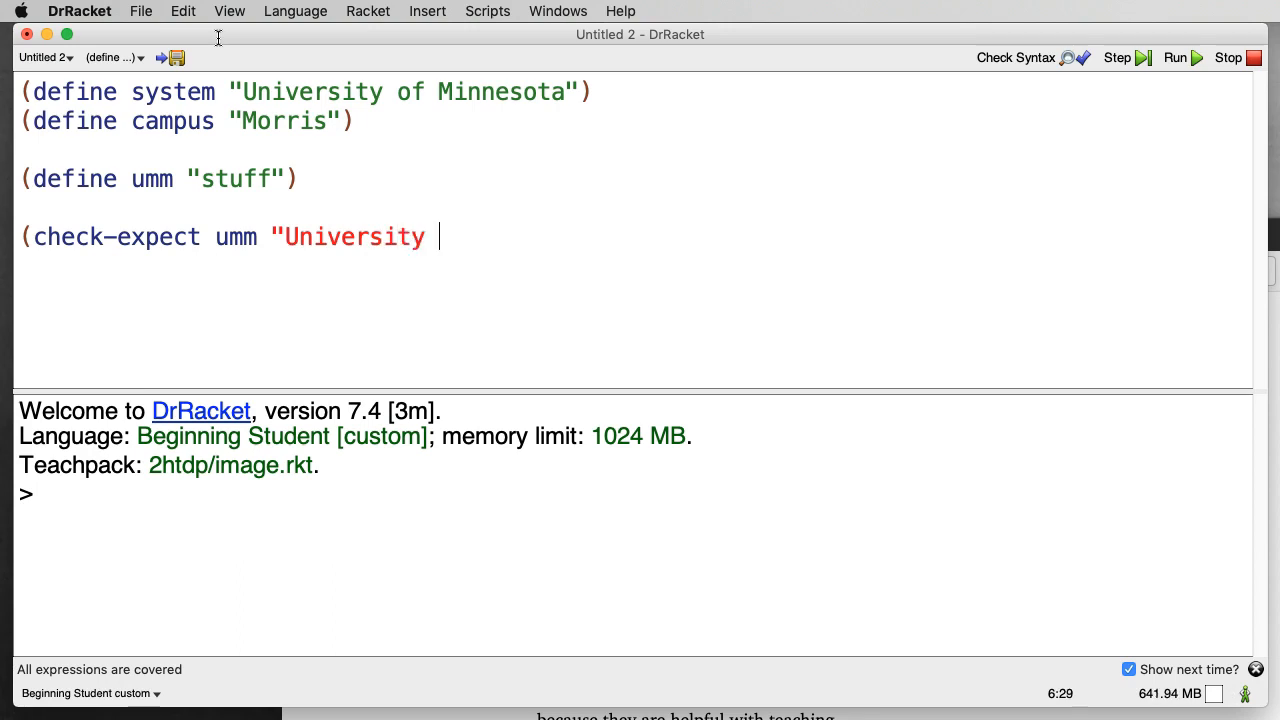
pyautogui.write('of Minnestoa Morris"')
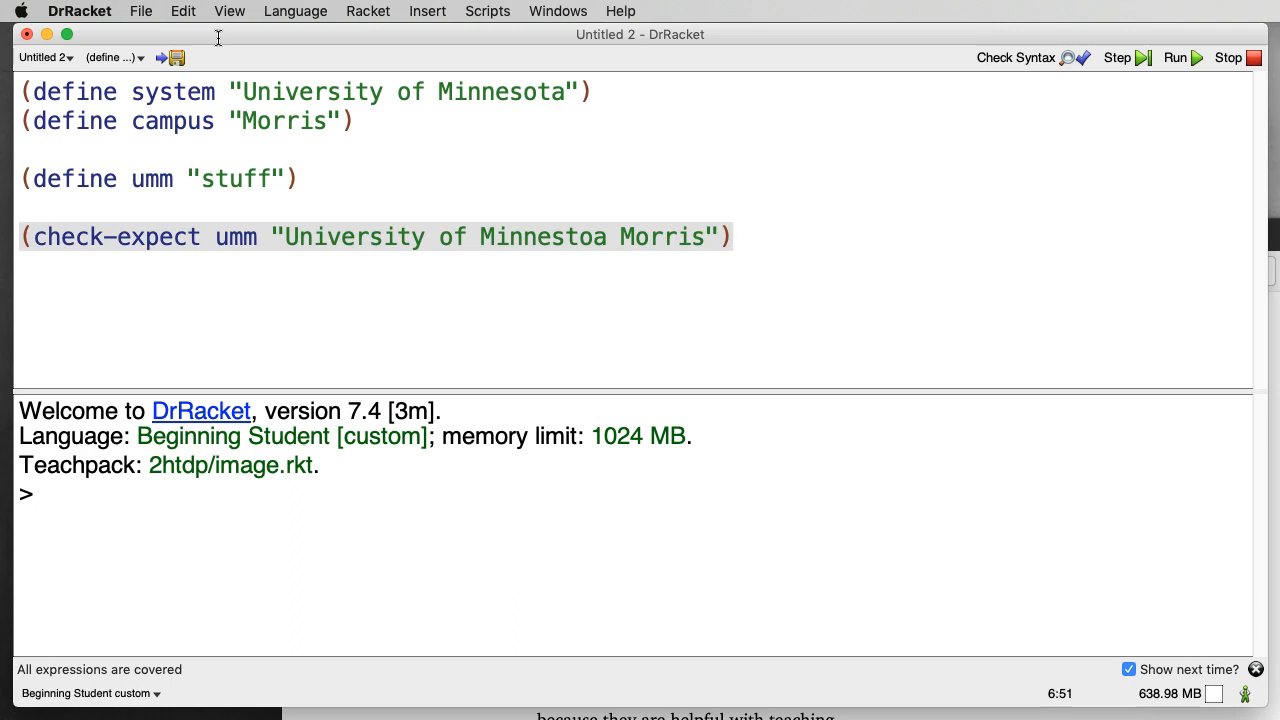
pyautogui.moveTo(308, 296)
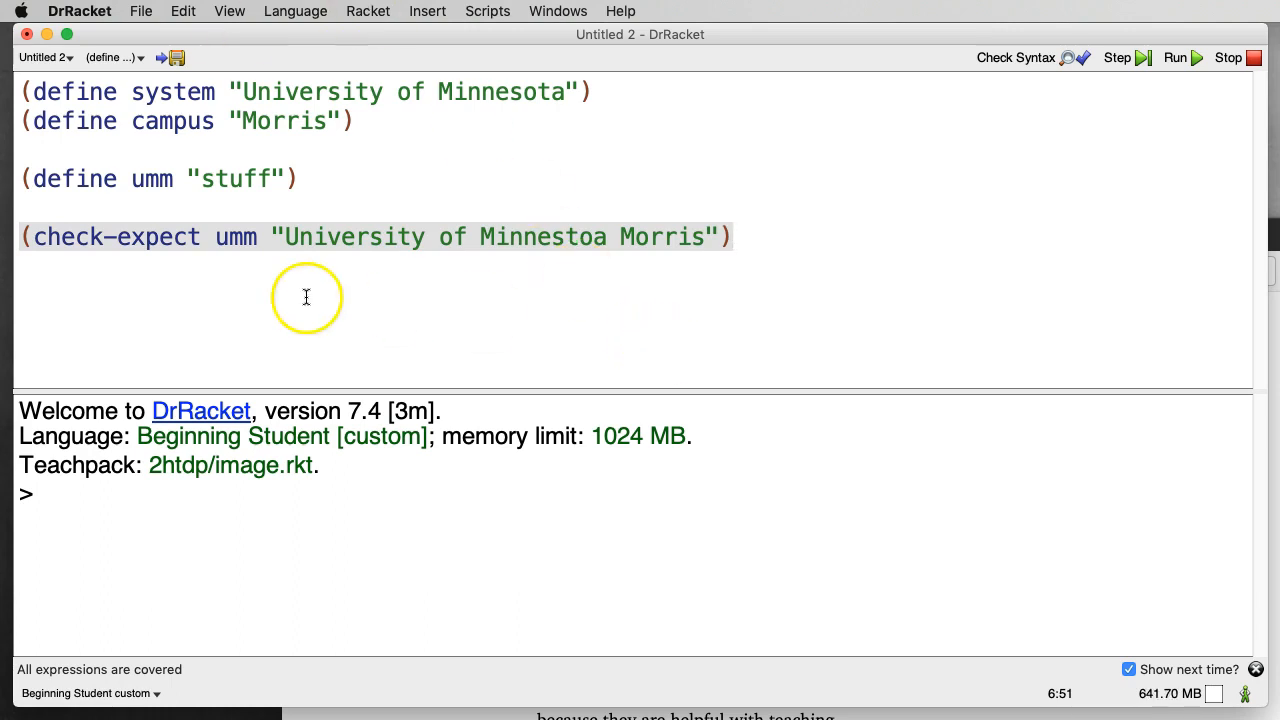
pyautogui.doubleClick(236, 178)
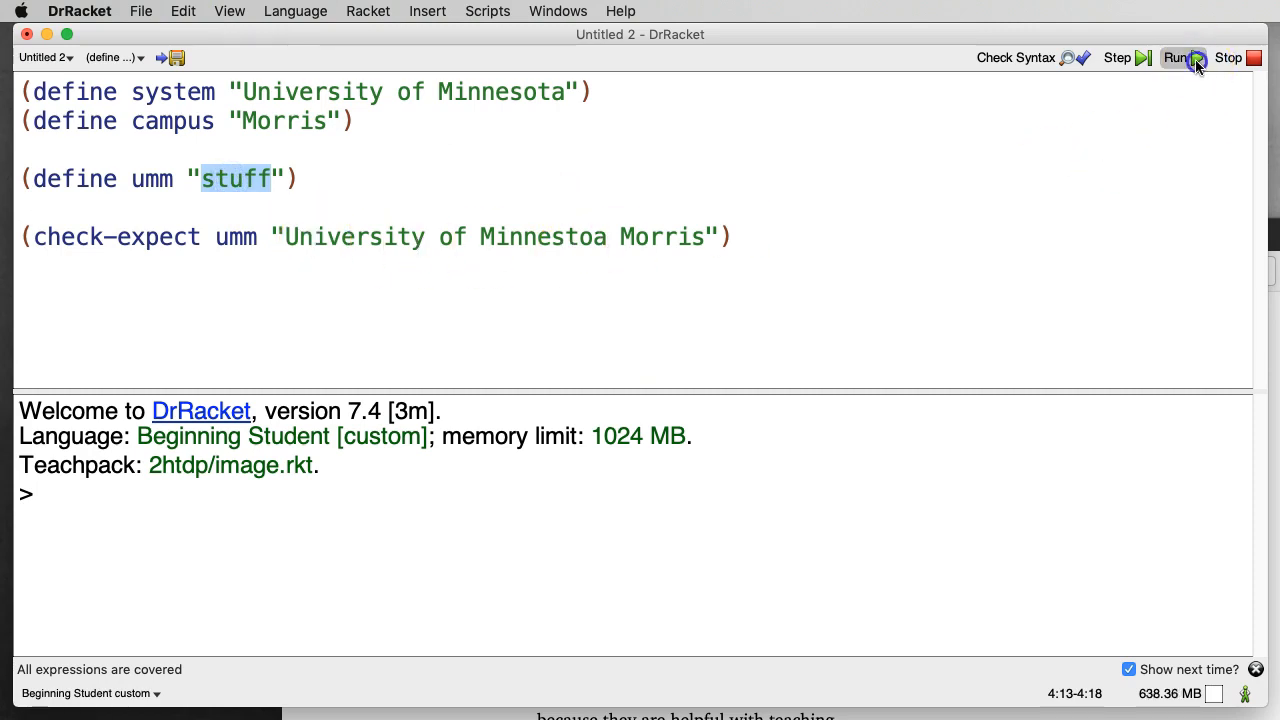
# - Run the definitions; the test fails because umm is "stuff"
pyautogui.click(1176, 56)
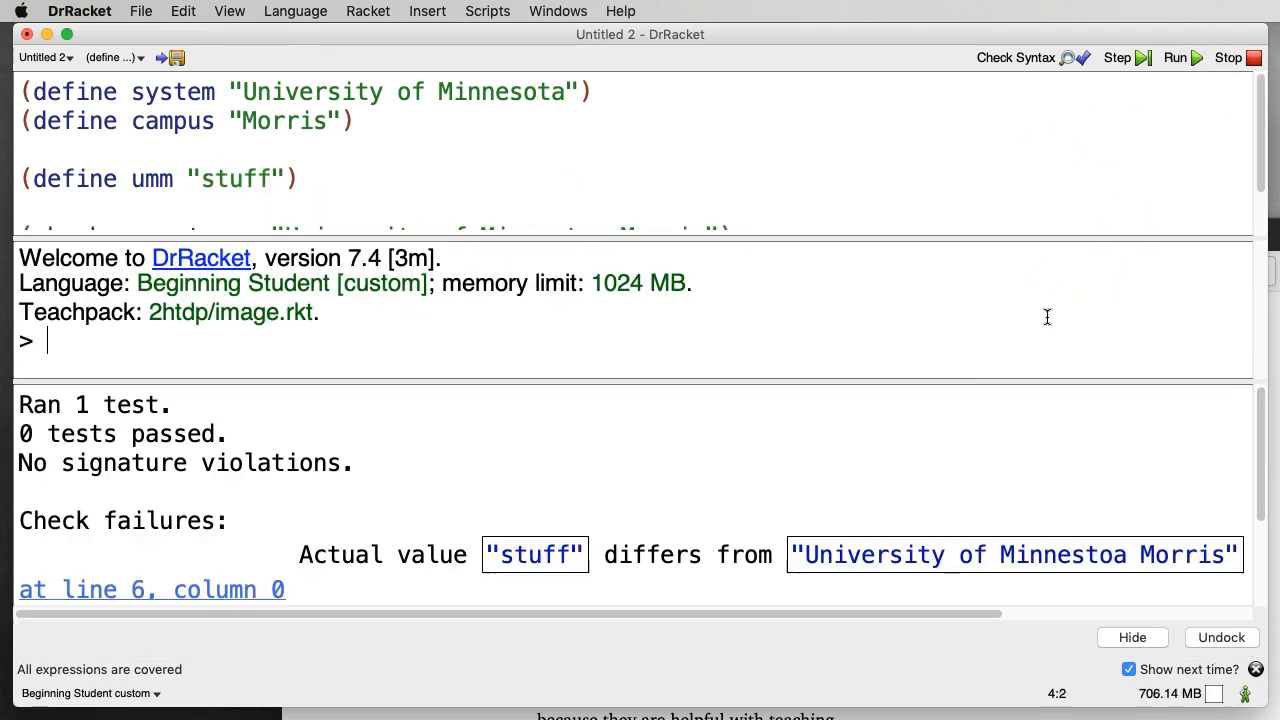
pyautogui.moveTo(974, 460)
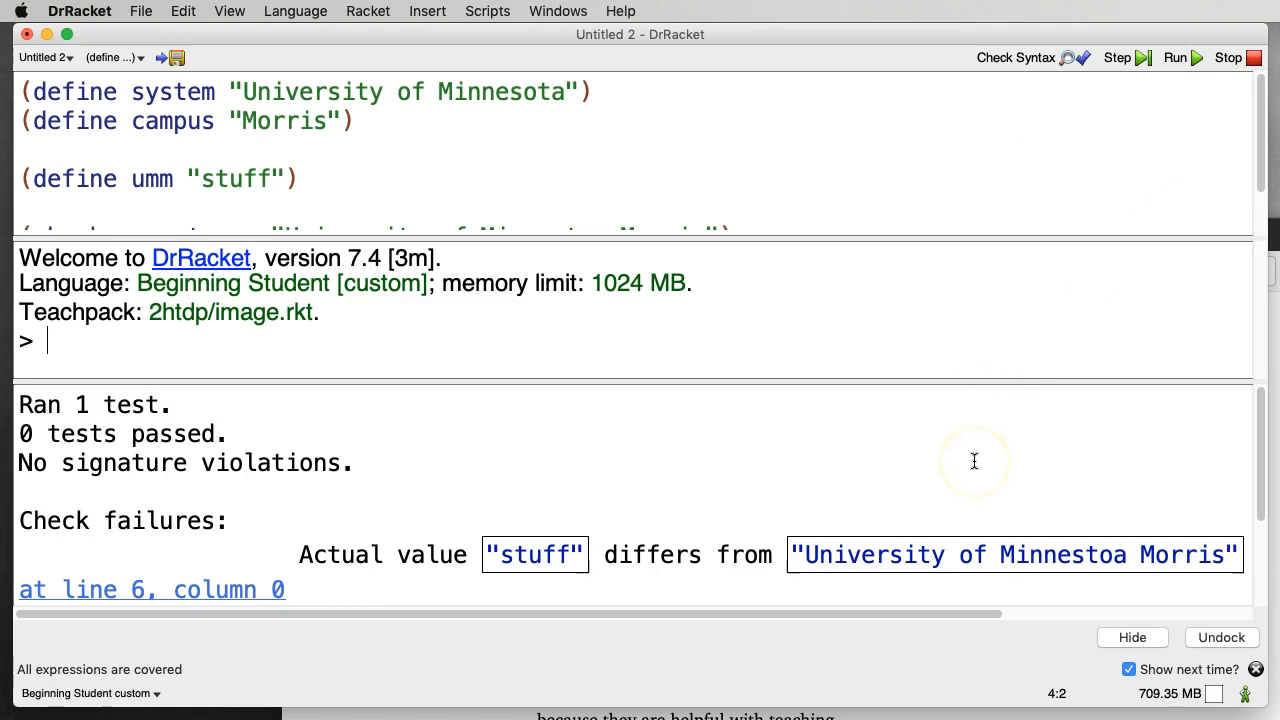
pyautogui.moveTo(130, 520)
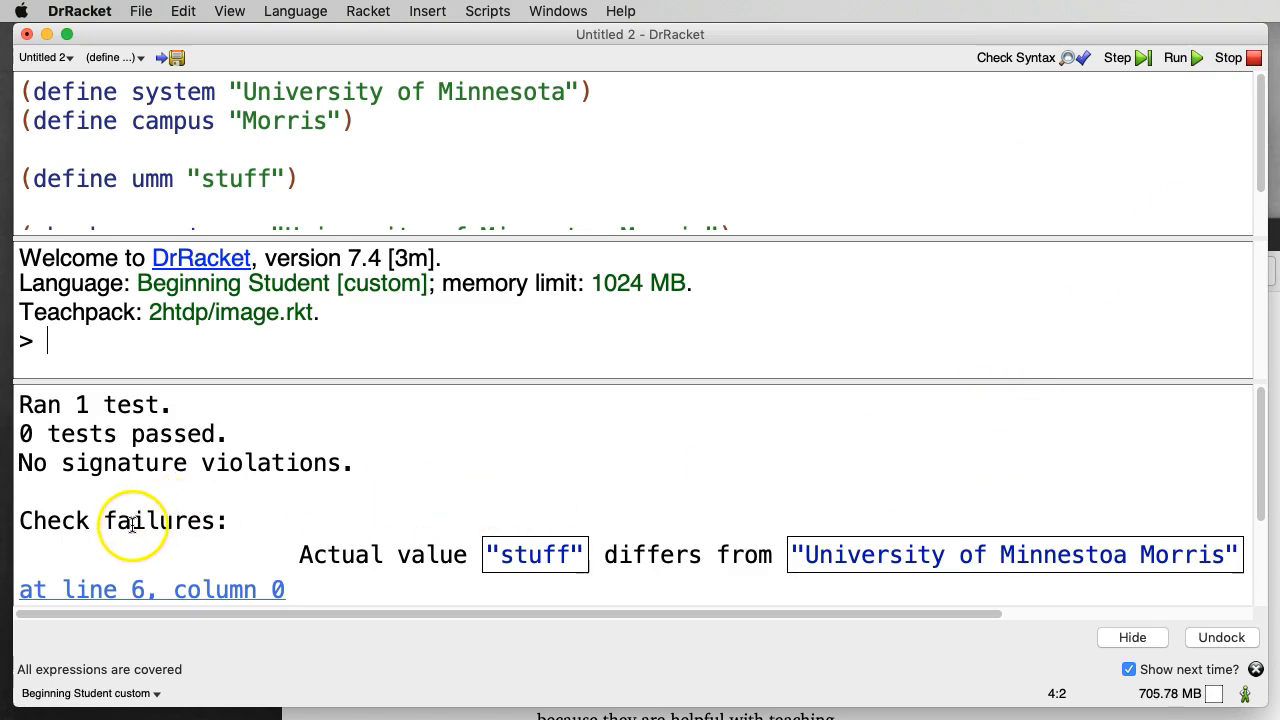
pyautogui.moveTo(548, 556)
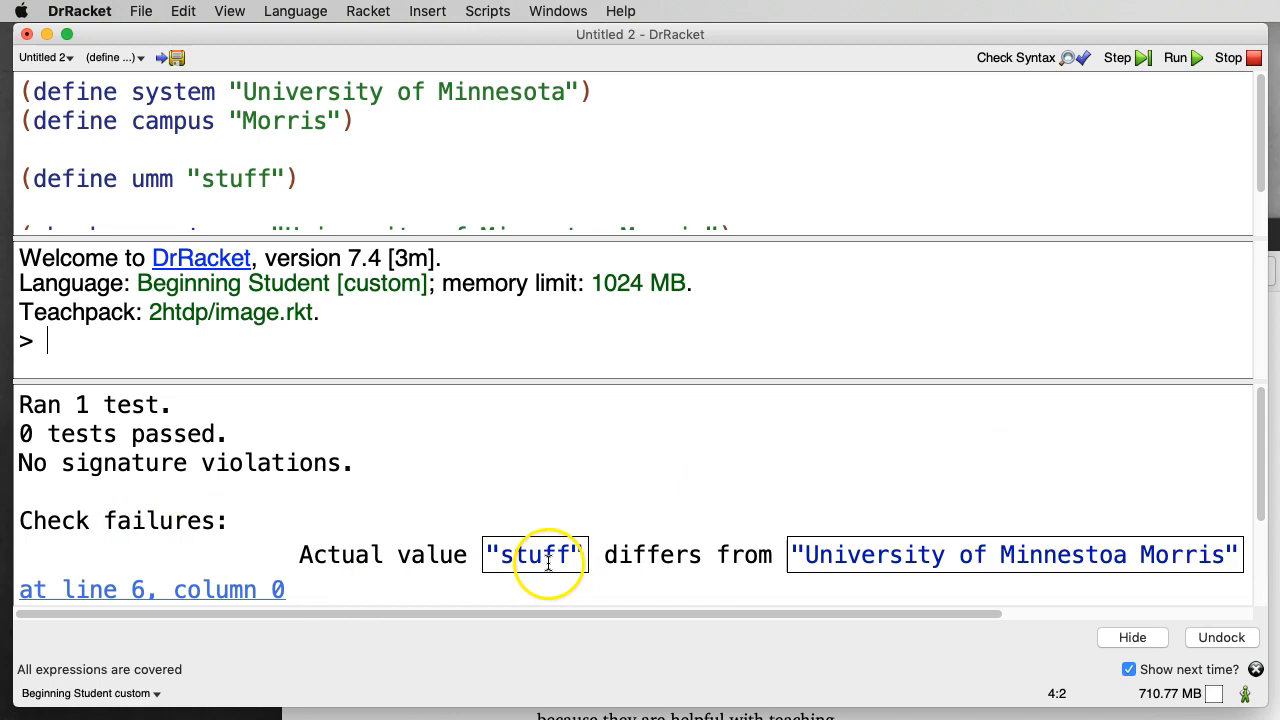
pyautogui.moveTo(1108, 556)
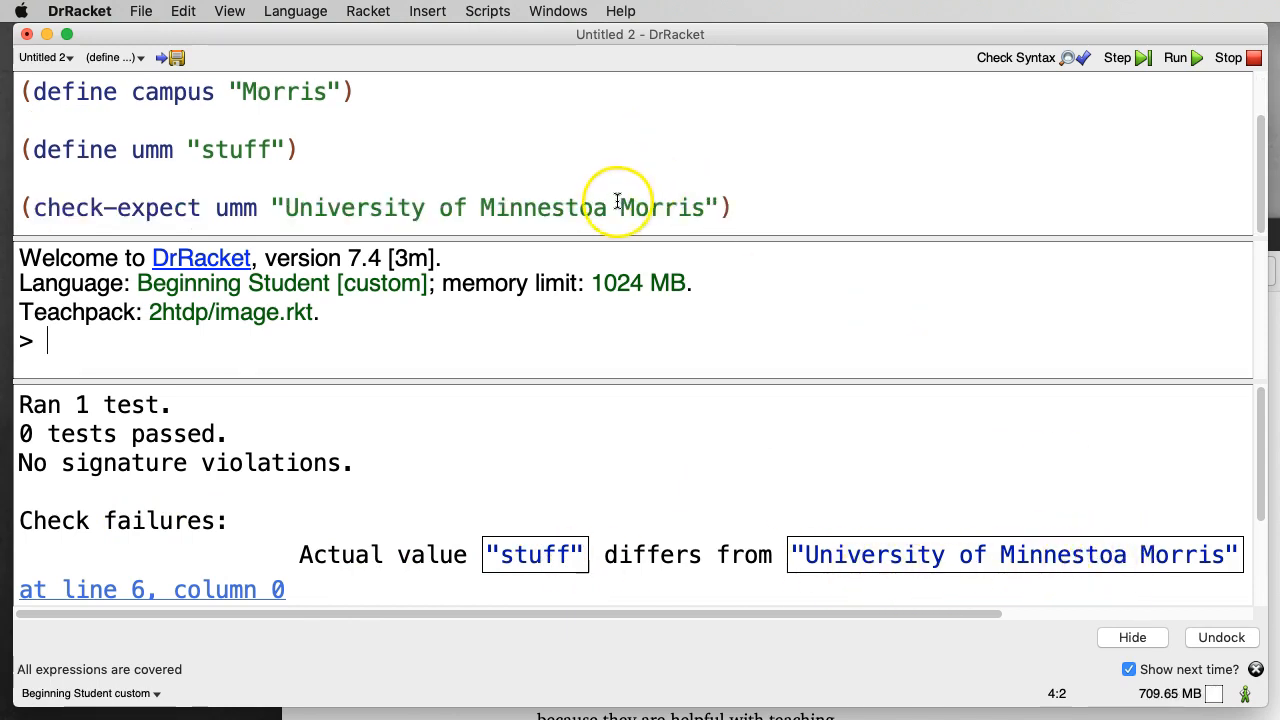
pyautogui.moveTo(1016, 530)
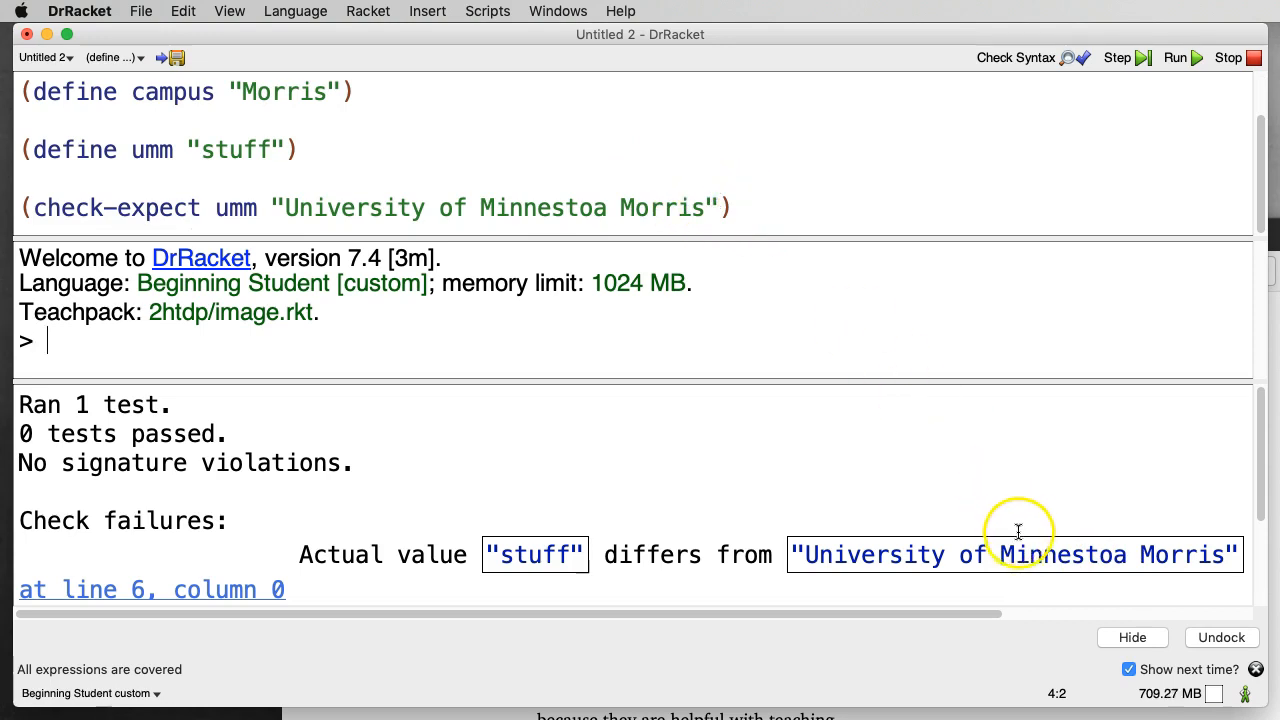
pyautogui.moveTo(1100, 560)
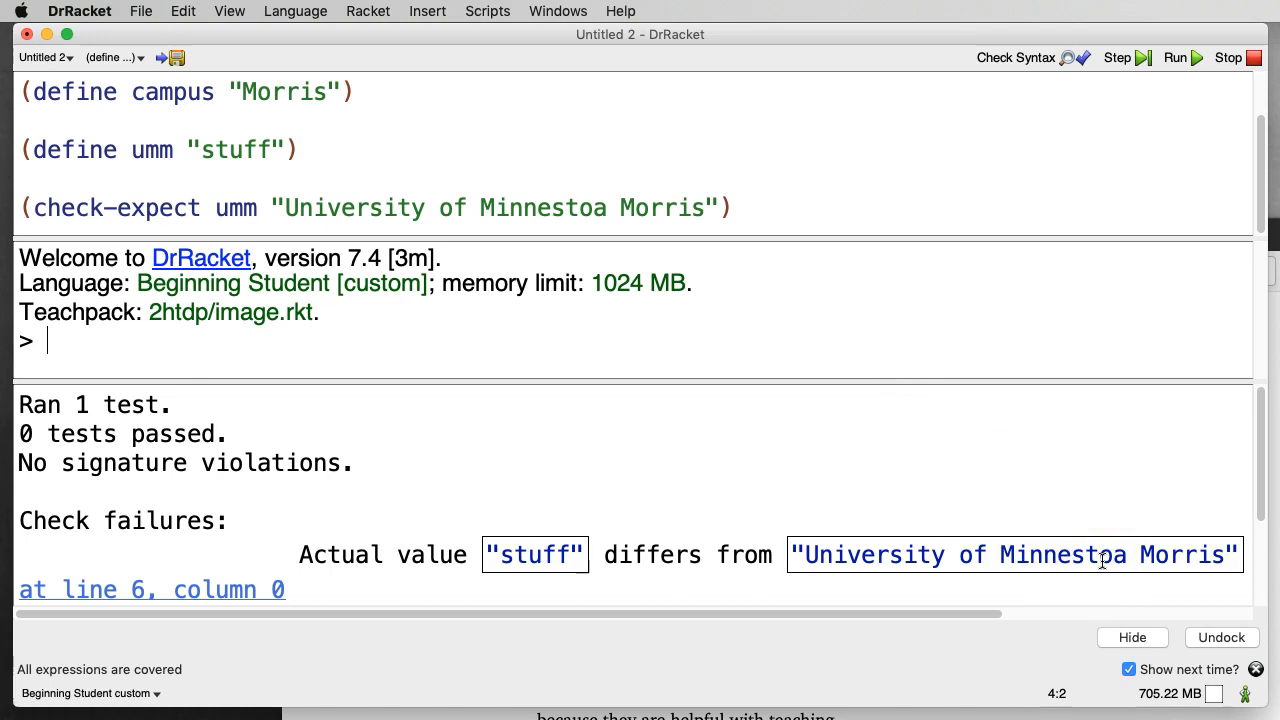
pyautogui.moveTo(700, 492)
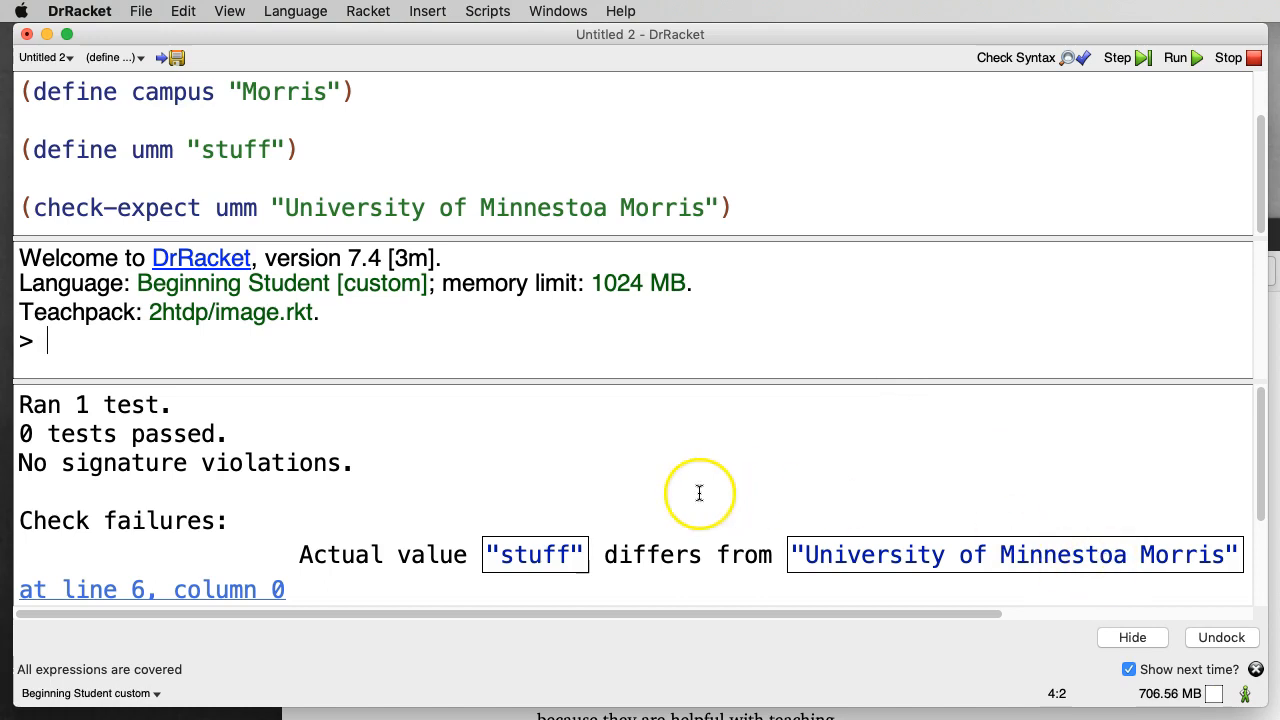
pyautogui.moveTo(150, 590)
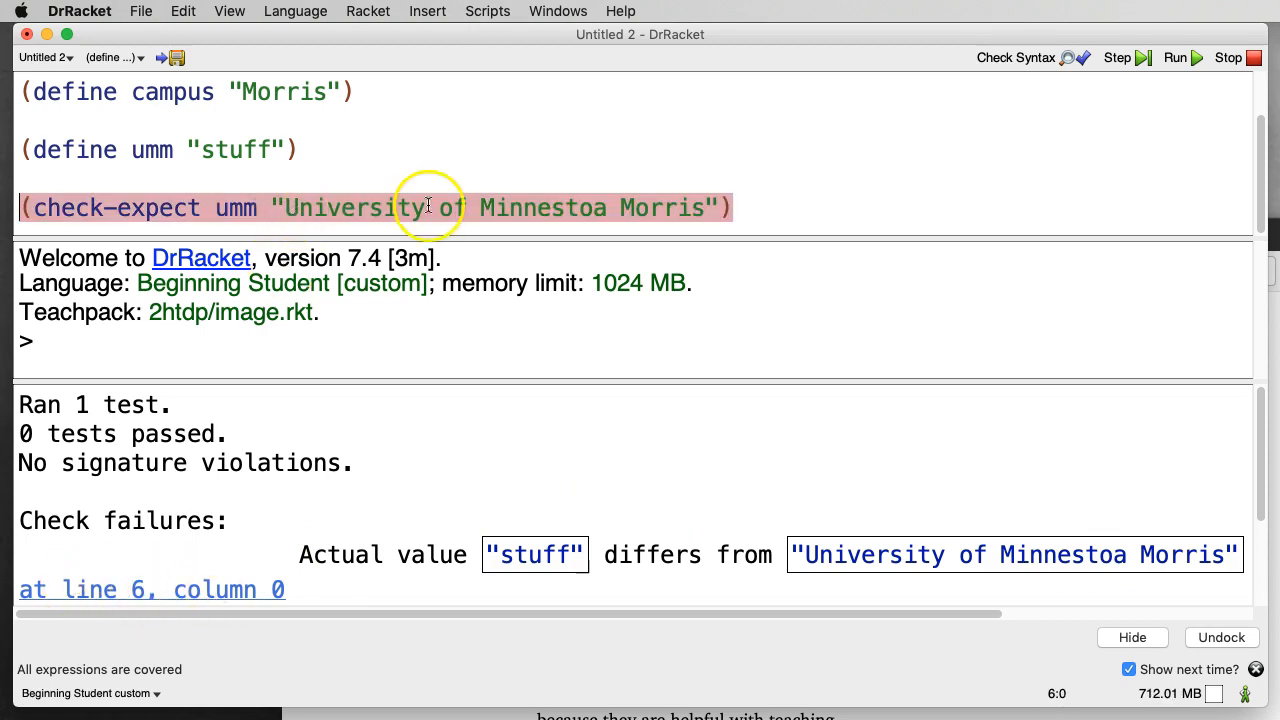
pyautogui.moveTo(770, 206)
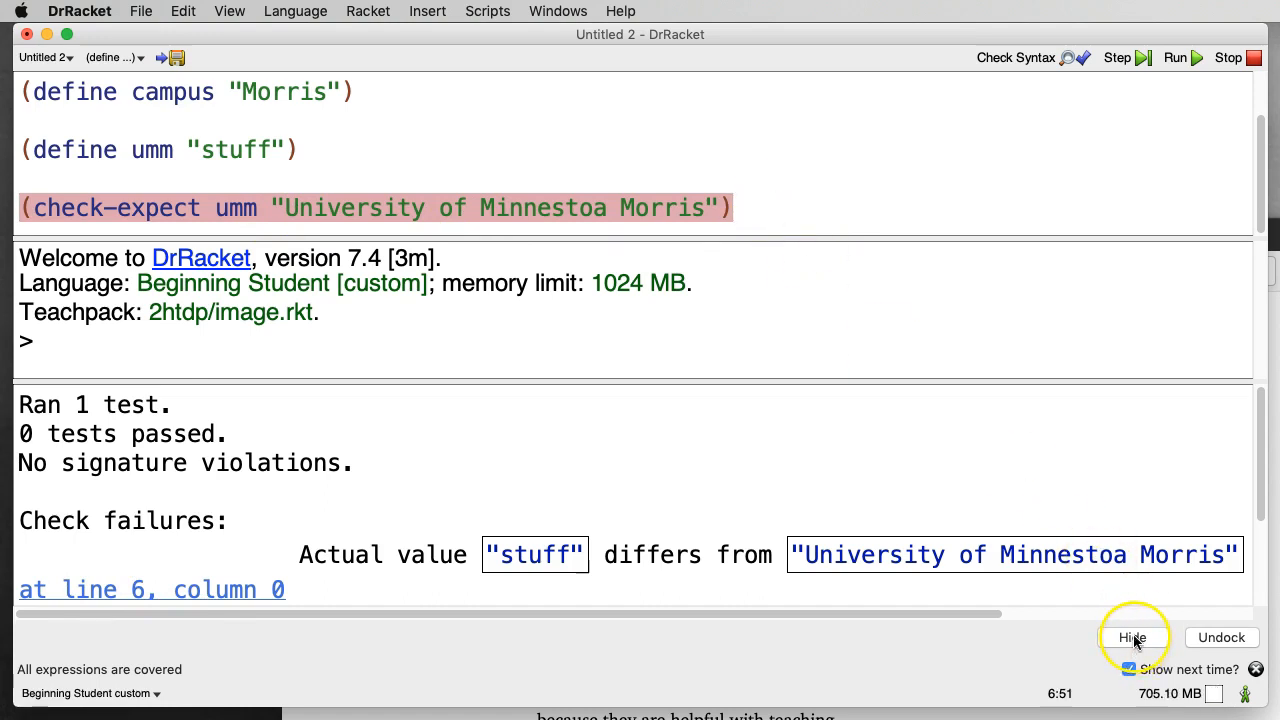
# - Redefine umm as (string-append system campus) and rerun; test fails on "University of MinnesotaMorris"
pyautogui.click(1132, 636)
pyautogui.write('(')
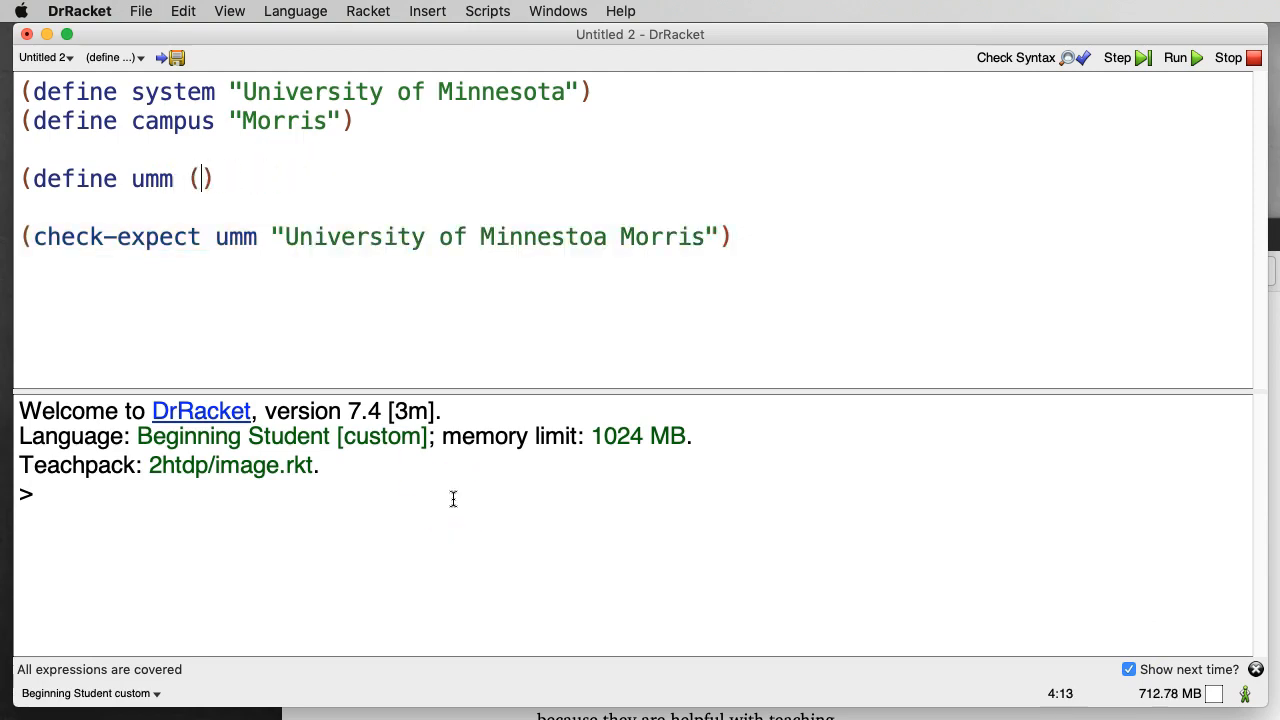
pyautogui.write('string-append')
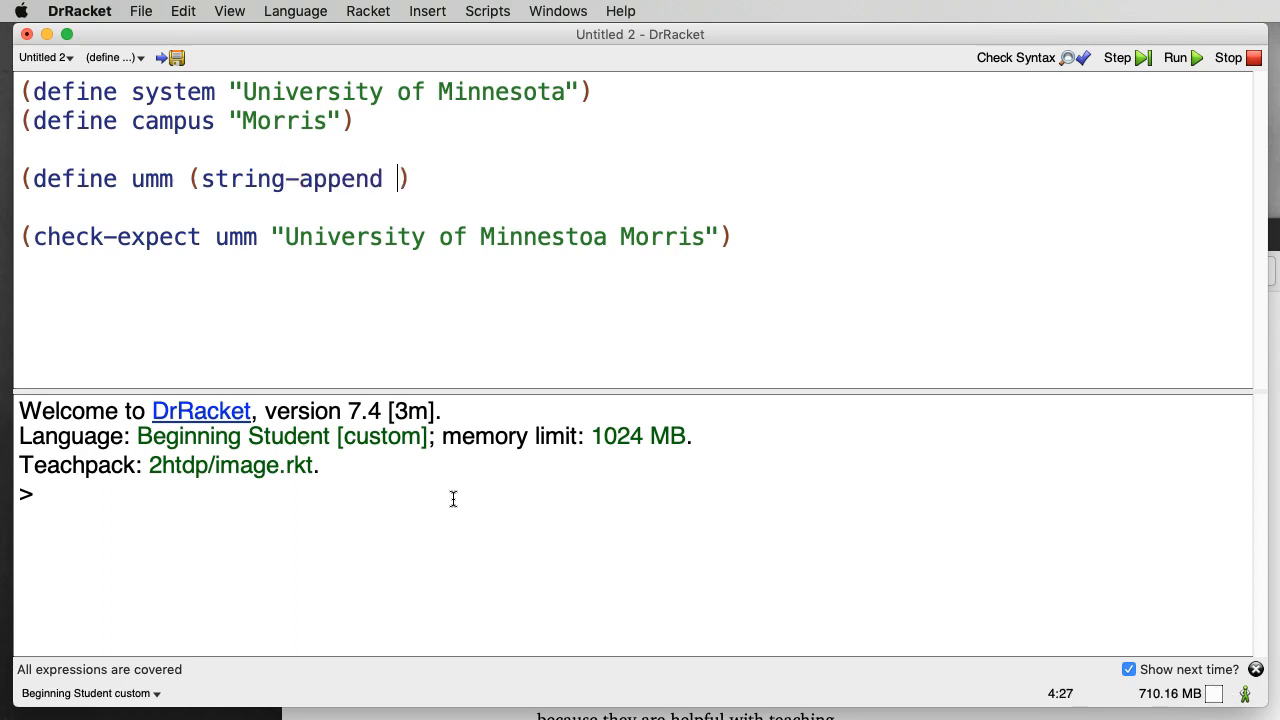
pyautogui.write('sys')
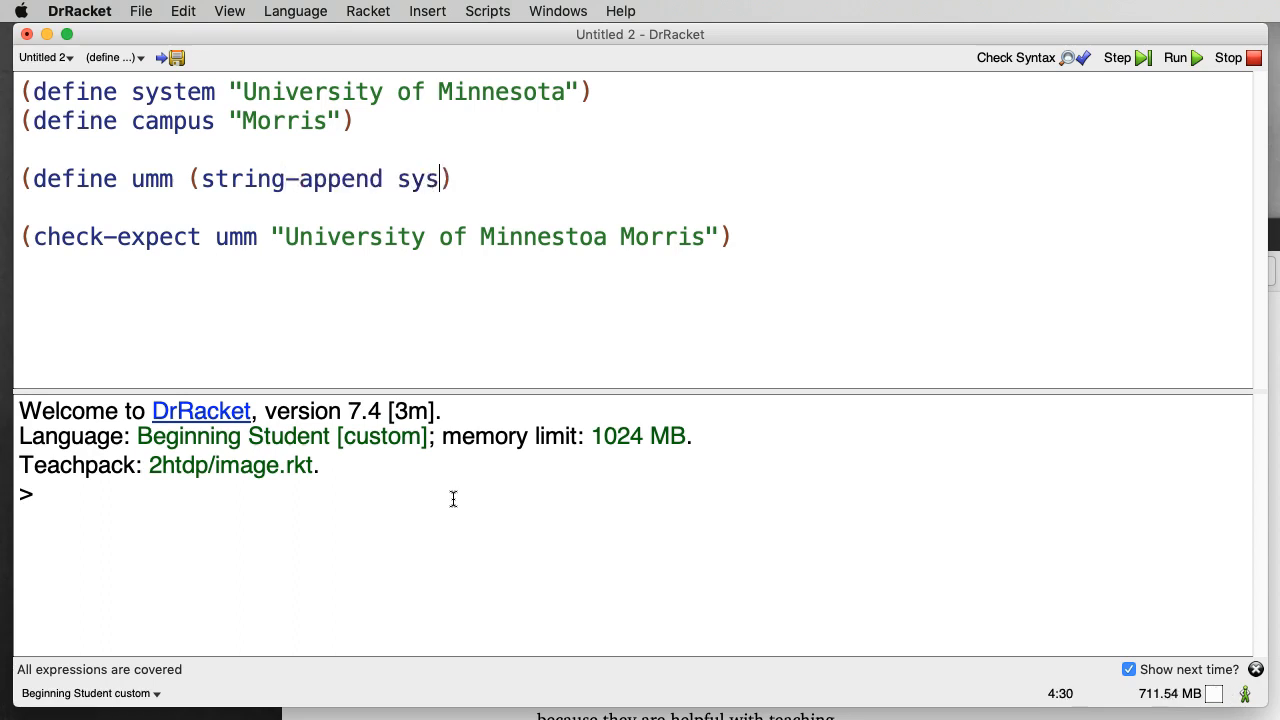
pyautogui.write('tem campus')
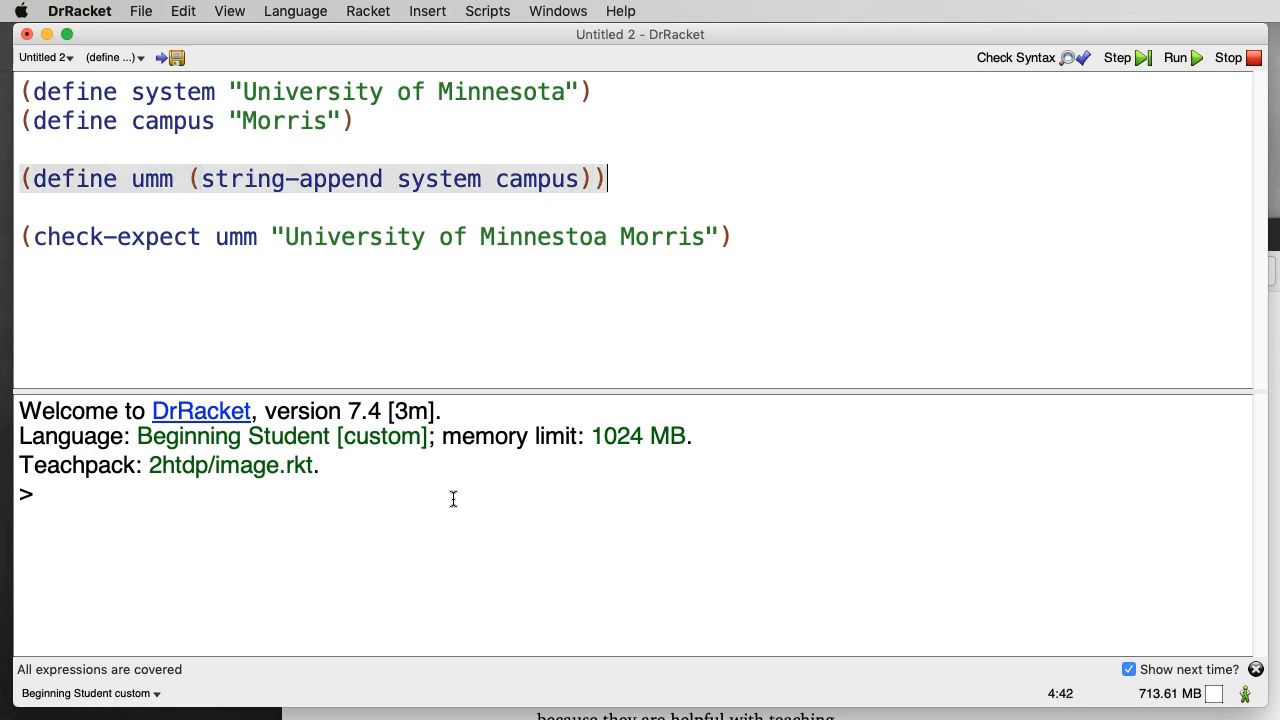
pyautogui.moveTo(444, 310)
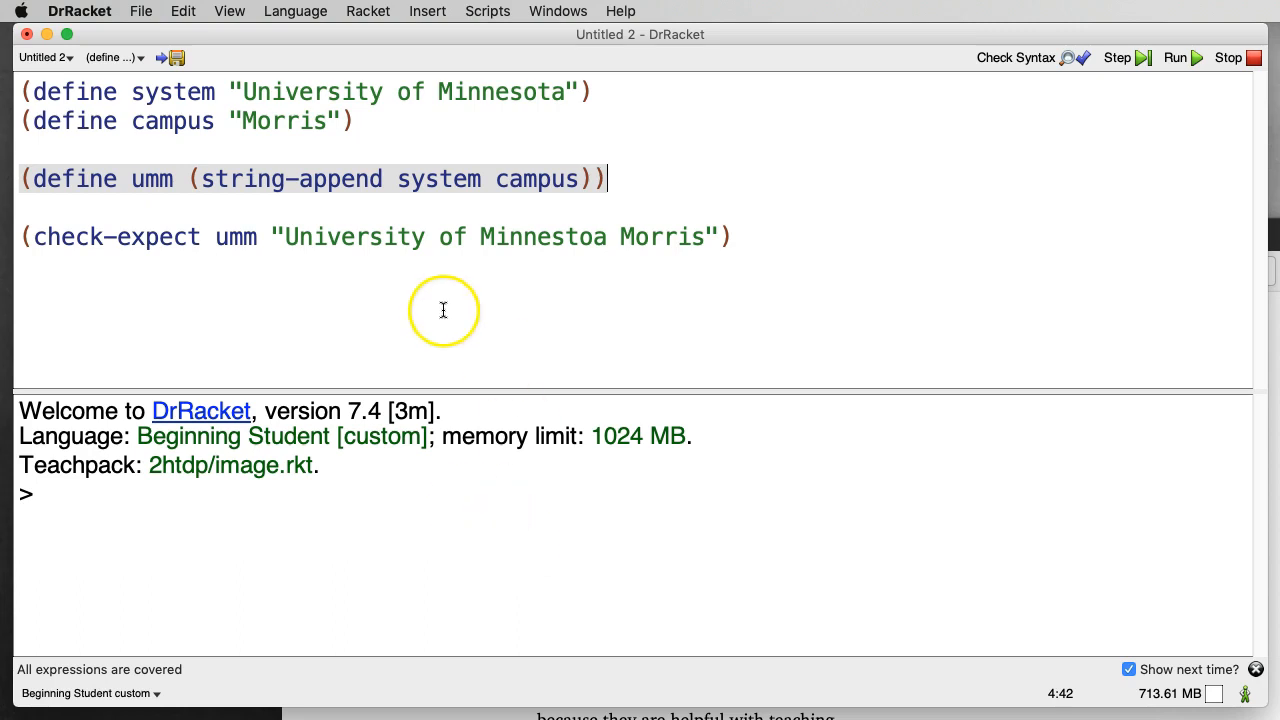
pyautogui.moveTo(304, 92)
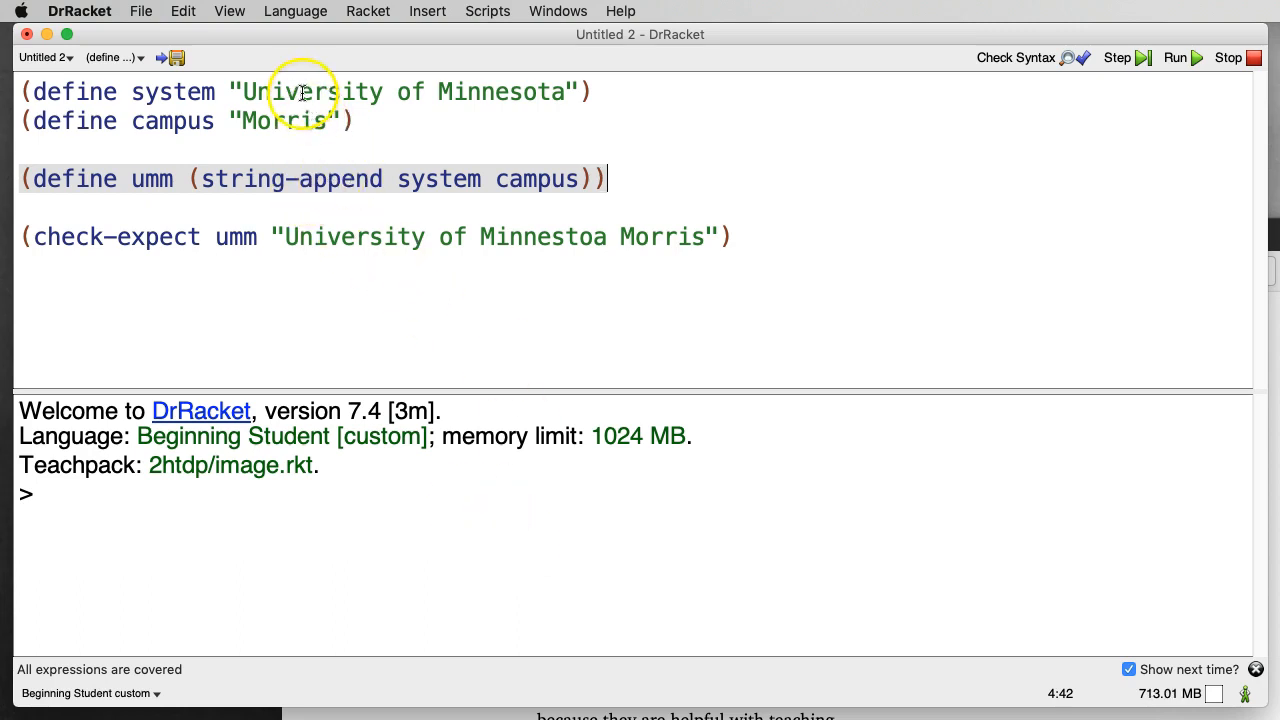
pyautogui.moveTo(544, 216)
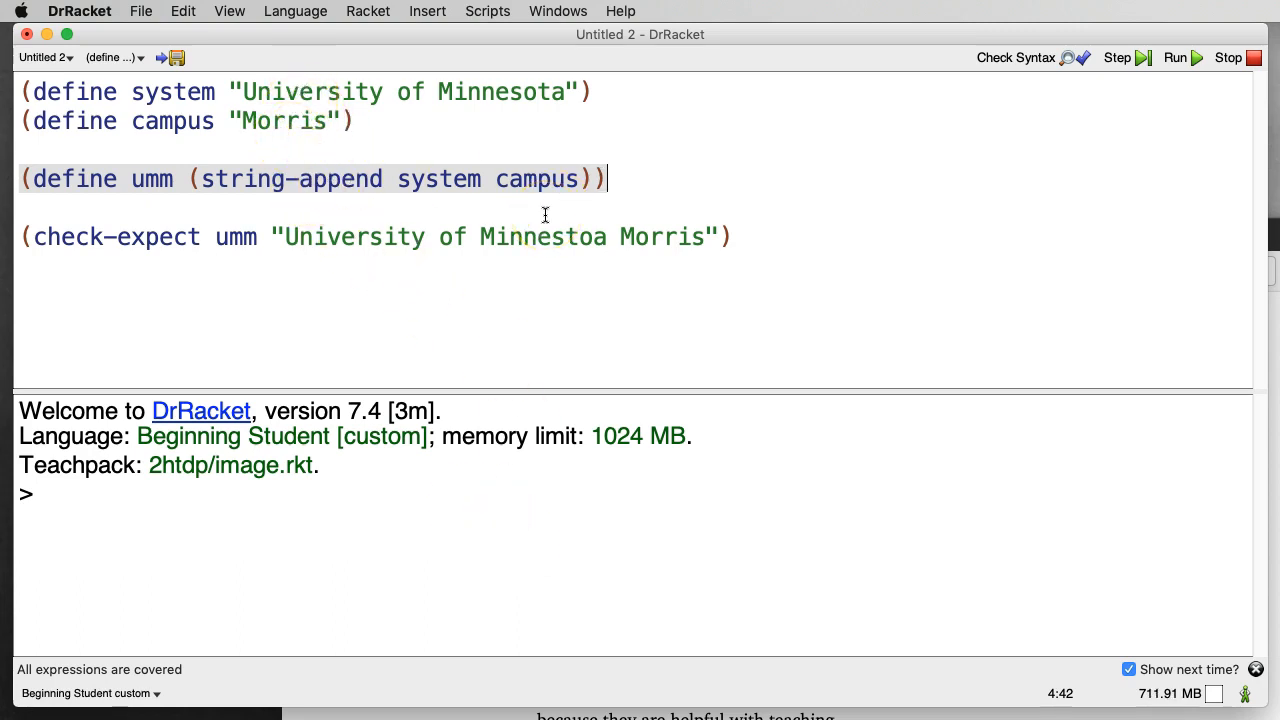
pyautogui.moveTo(1116, 88)
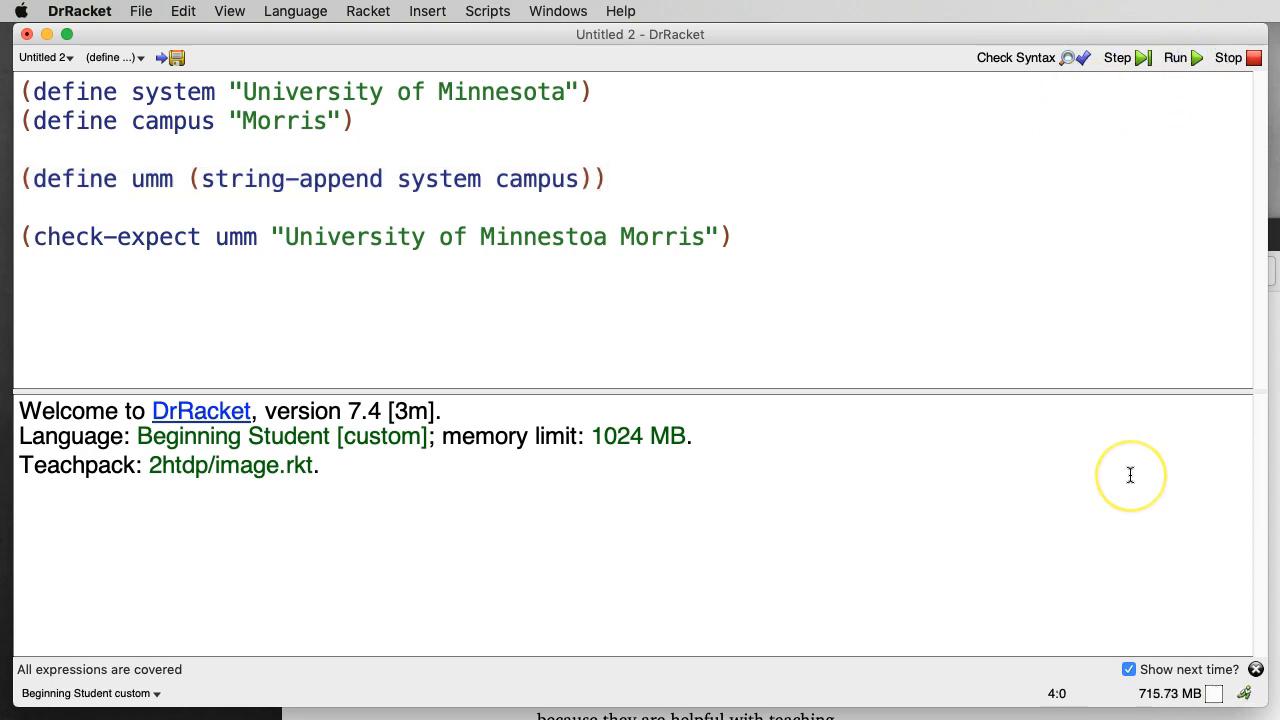
pyautogui.click(1174, 56)
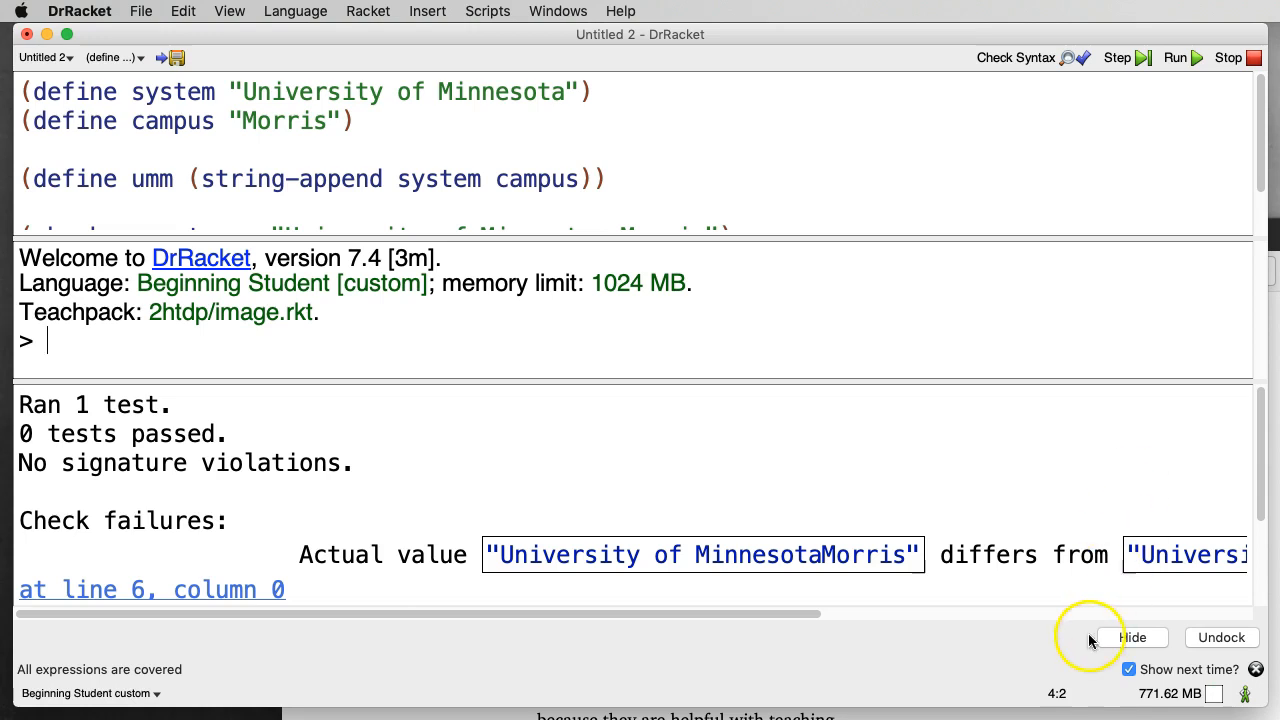
pyautogui.moveTo(752, 608)
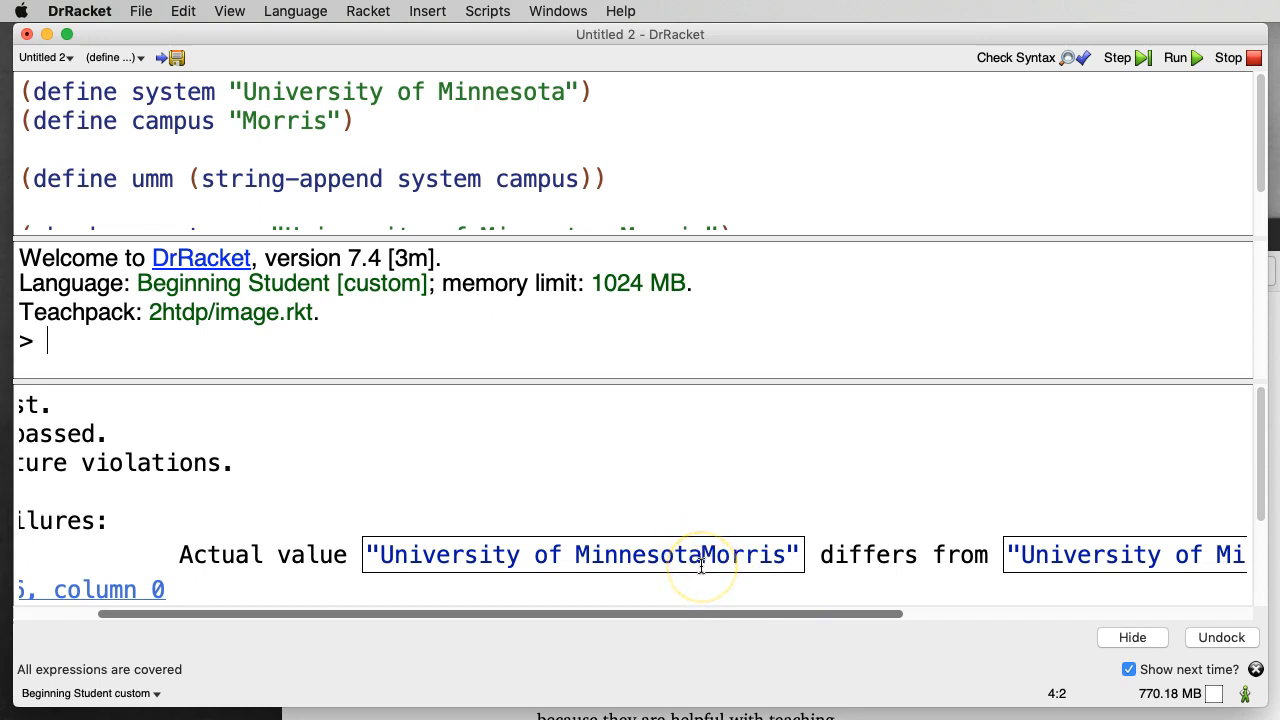
pyautogui.moveTo(710, 556)
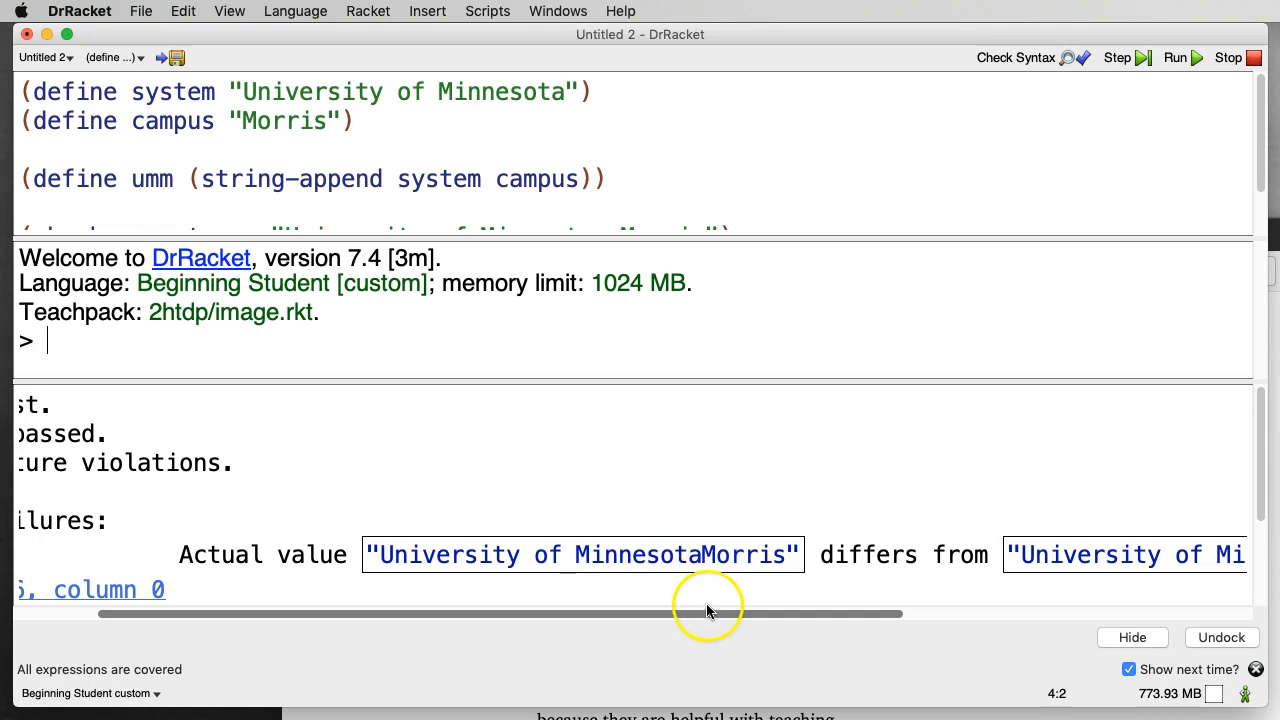
pyautogui.moveTo(710, 618)
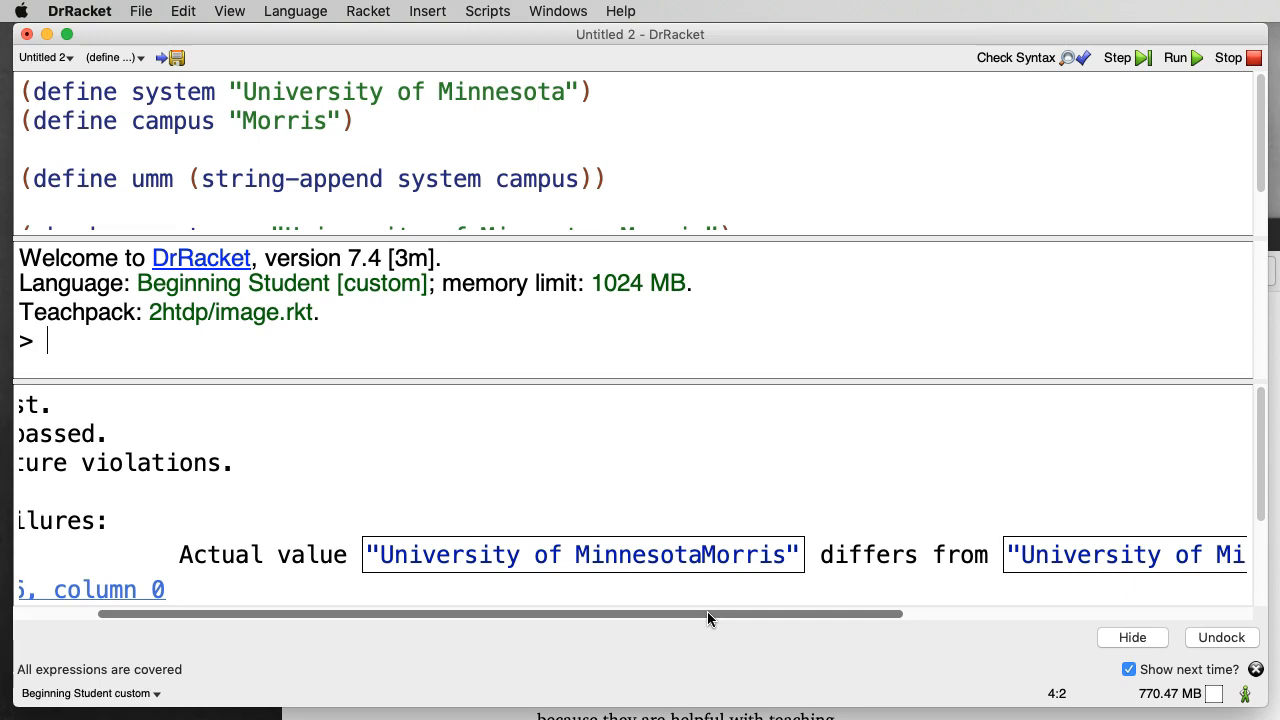
# - Insert a " " separator so umm is (string-append system " " campus)
pyautogui.click(1132, 636)
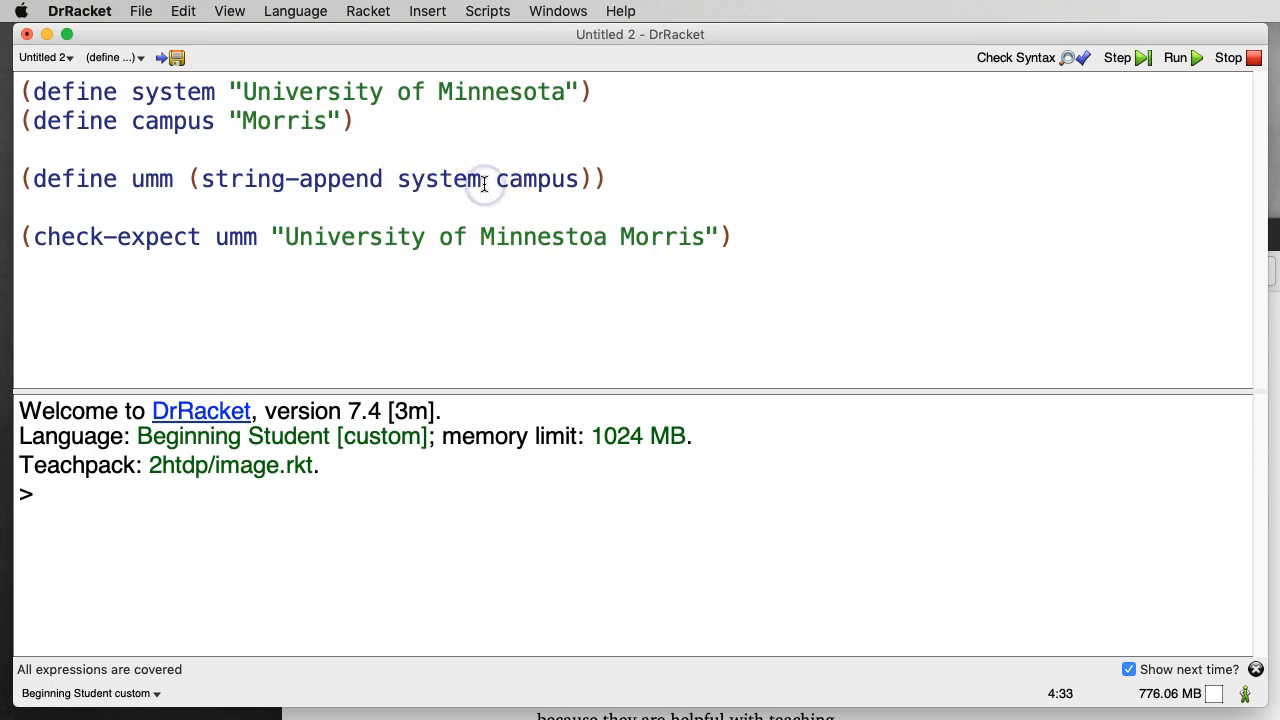
pyautogui.write('" "')
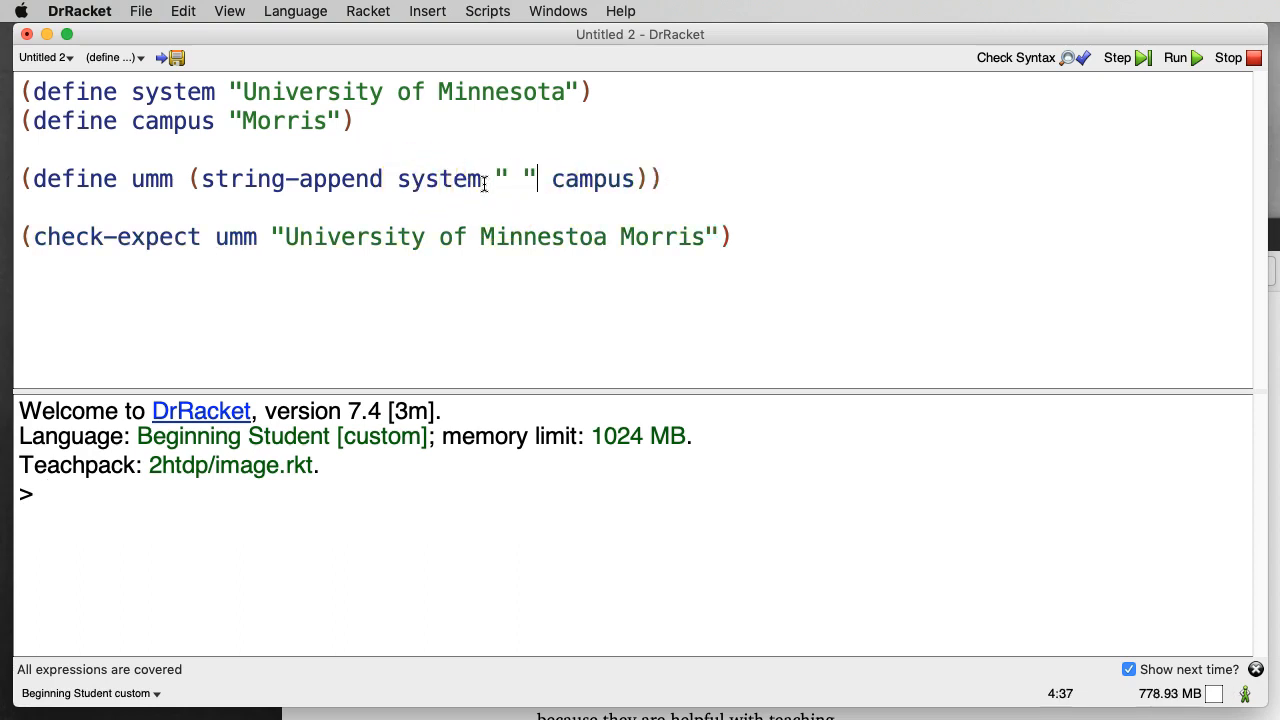
pyautogui.doubleClick(438, 178)
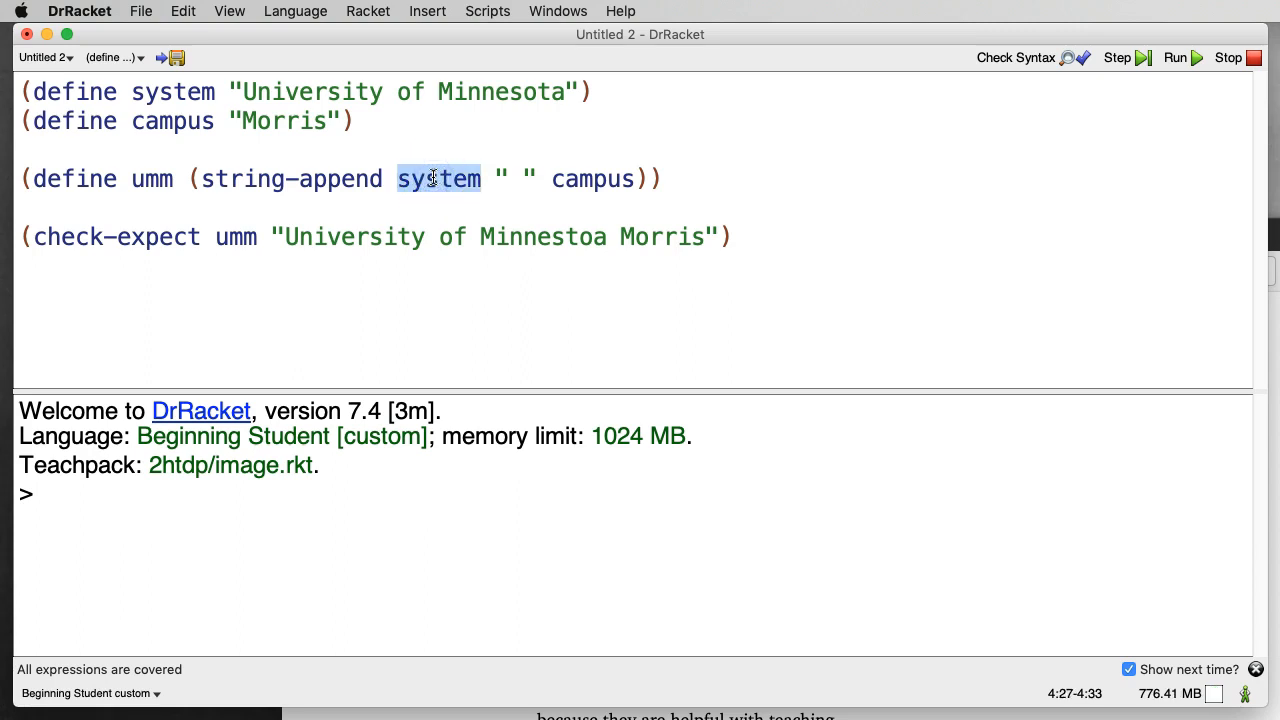
pyautogui.moveTo(504, 78)
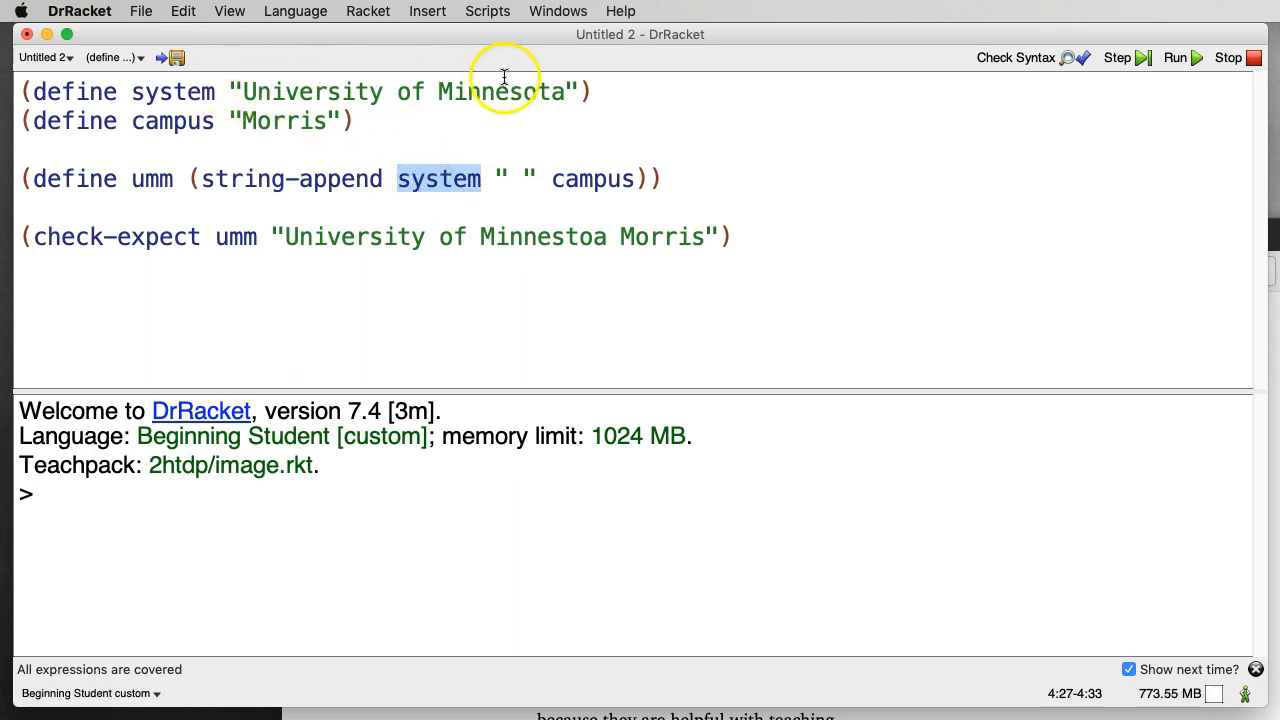
pyautogui.moveTo(520, 224)
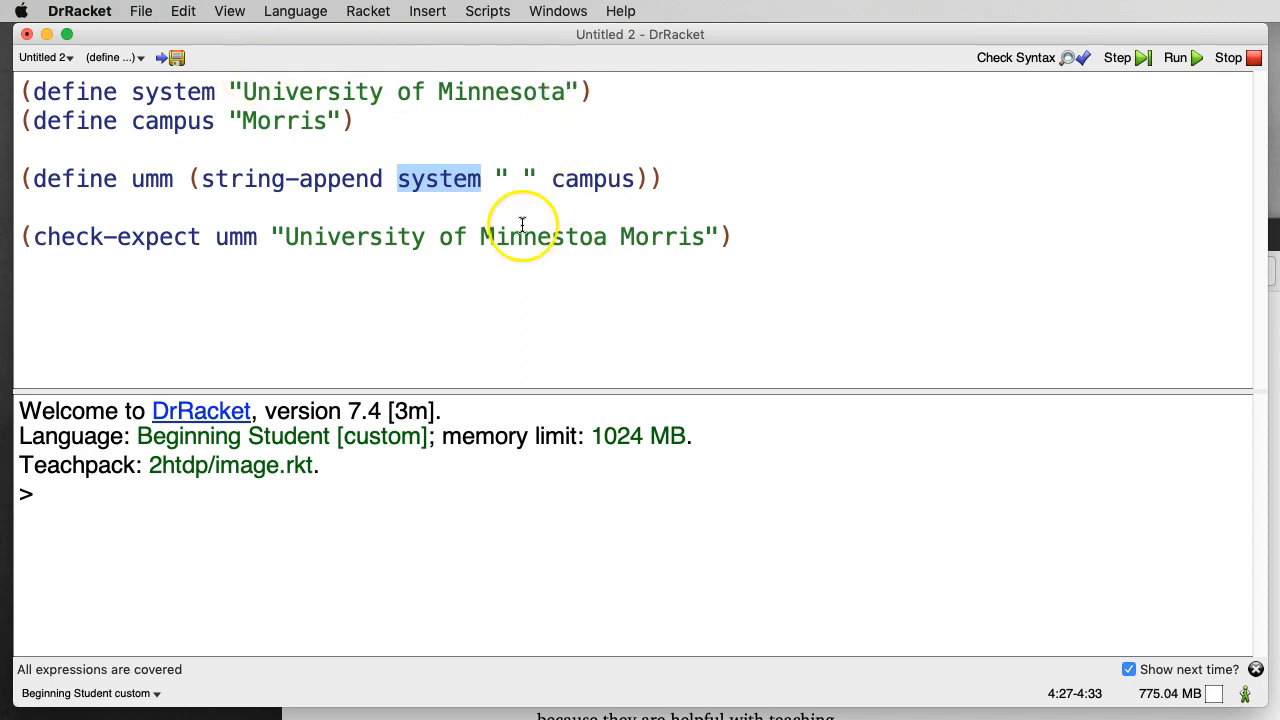
pyautogui.moveTo(536, 178)
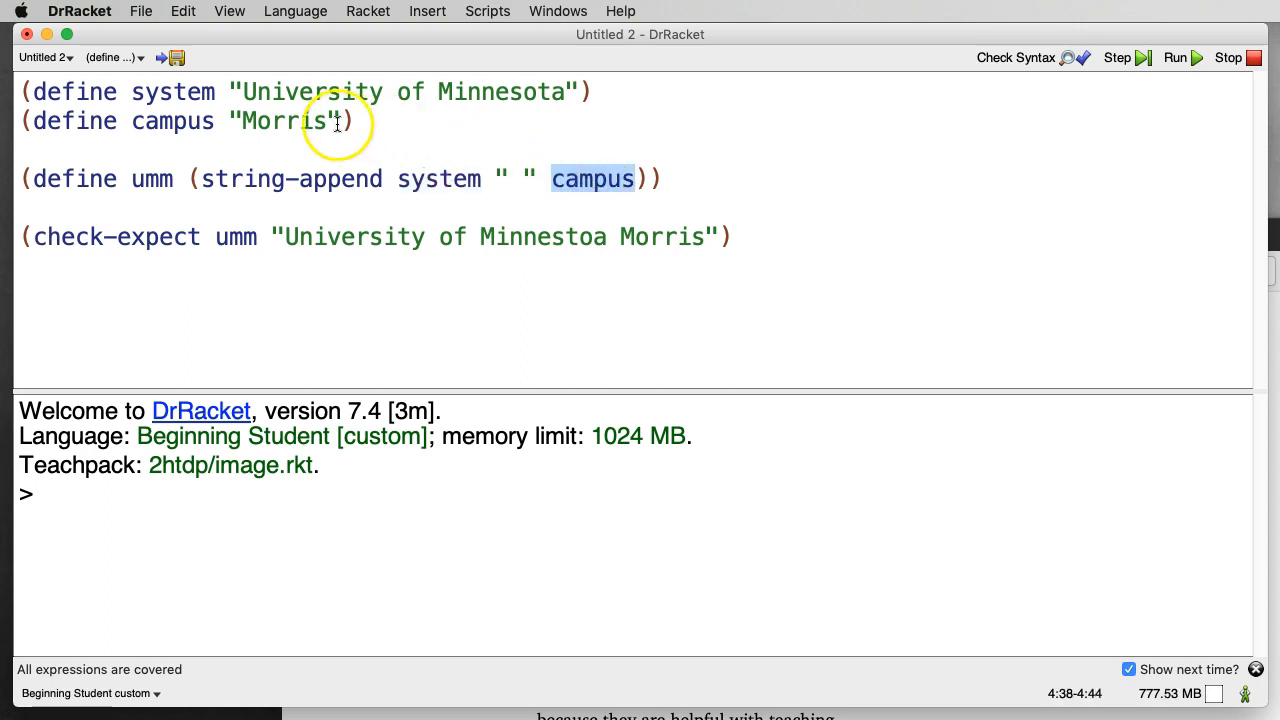
pyautogui.moveTo(370, 212)
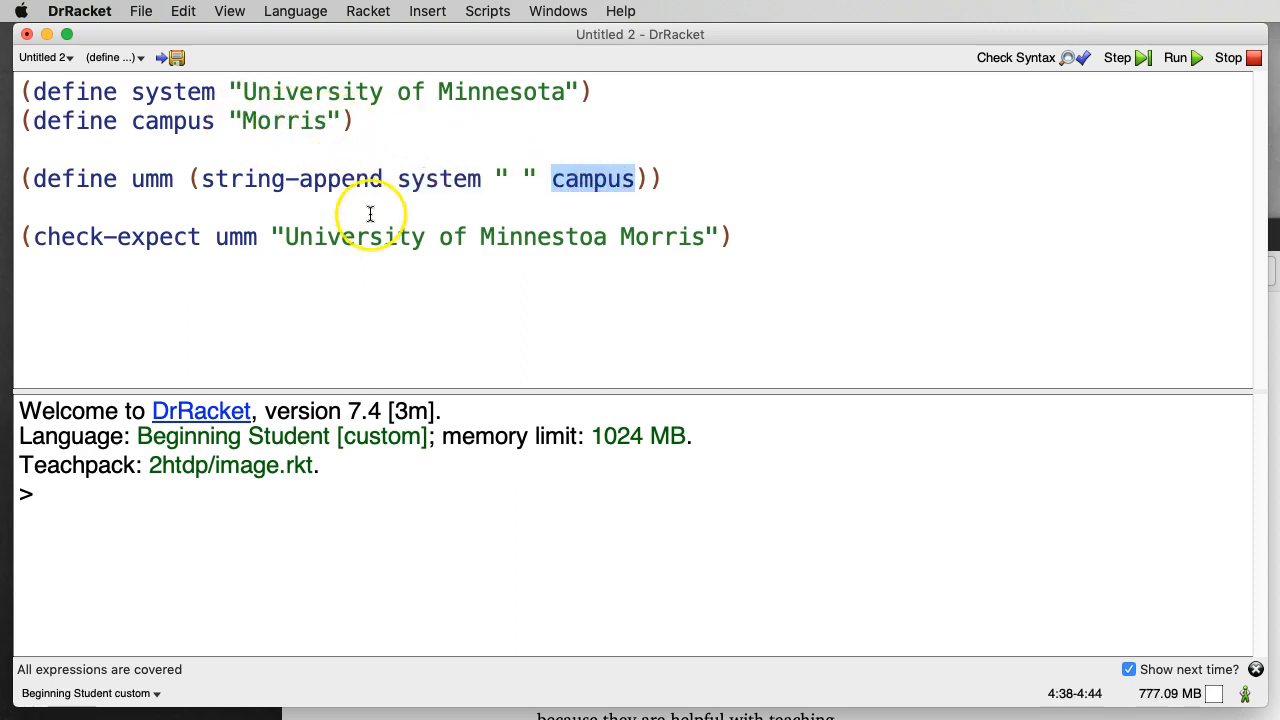
pyautogui.moveTo(348, 260)
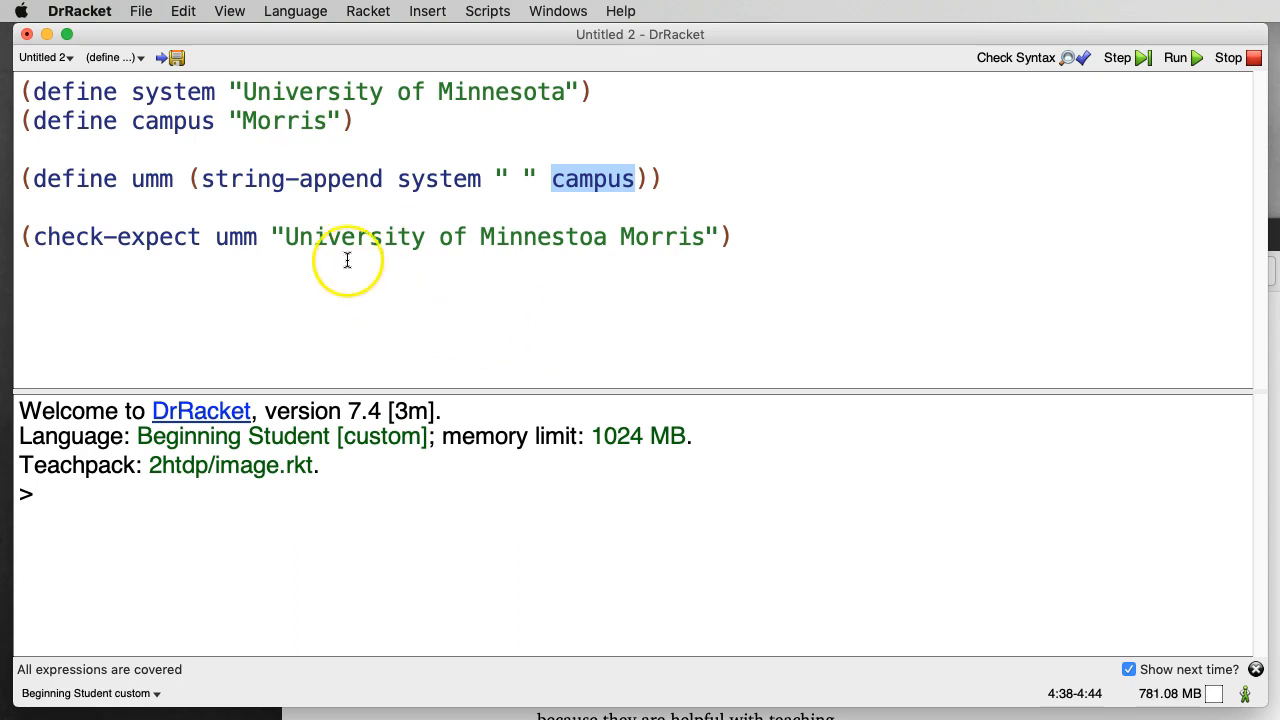
pyautogui.moveTo(652, 266)
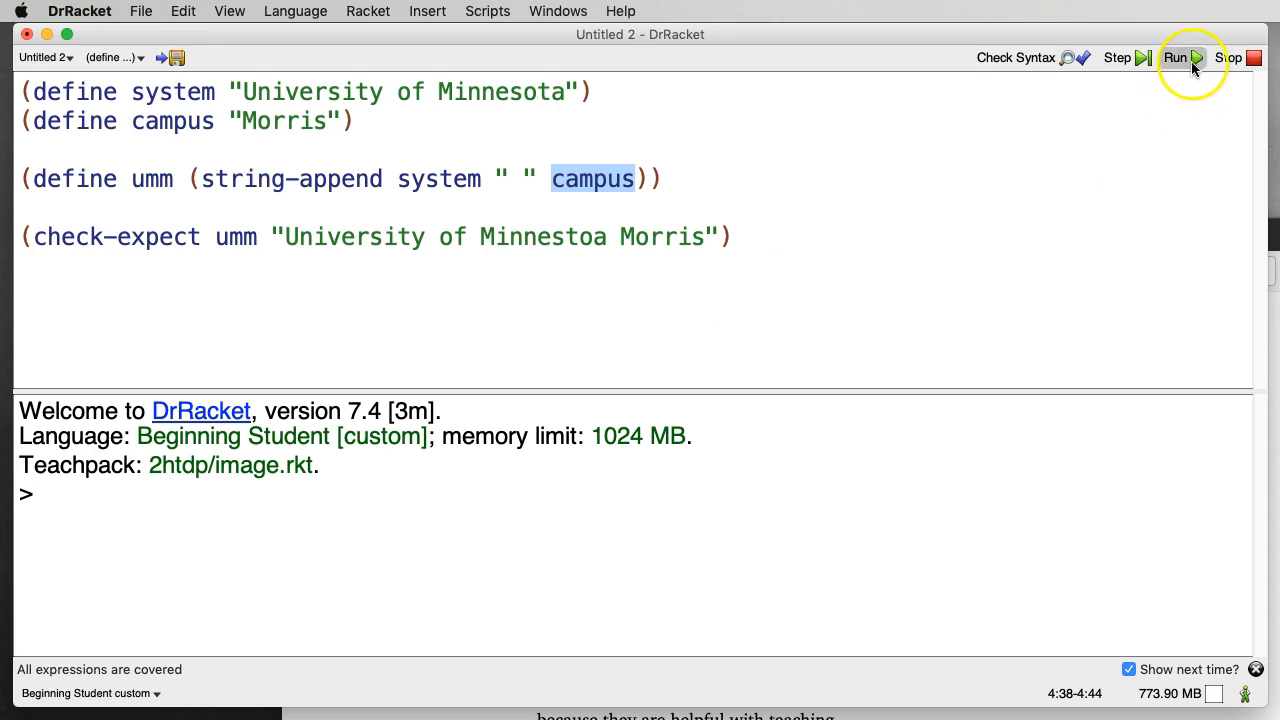
# - Rerun, read the failure on the misspelled expected string, and correct 'Minnestoa' to 'Minnesota'
pyautogui.click(1176, 56)
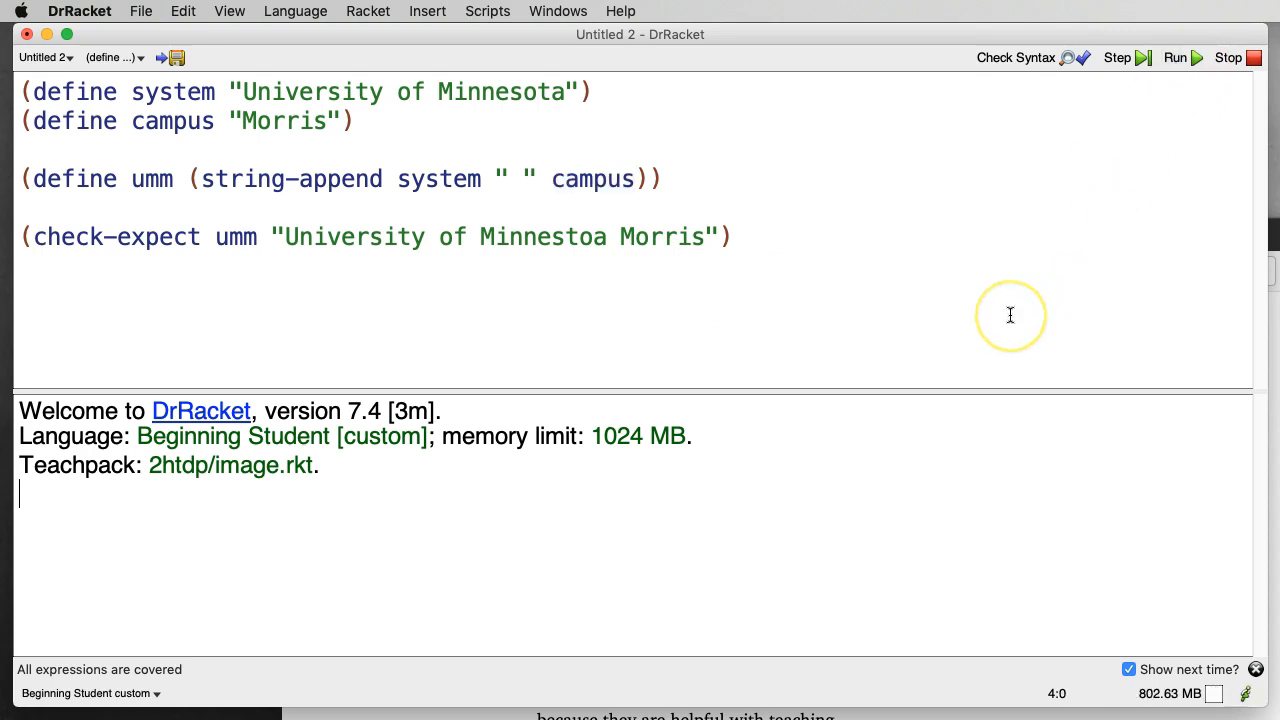
pyautogui.click(1174, 56)
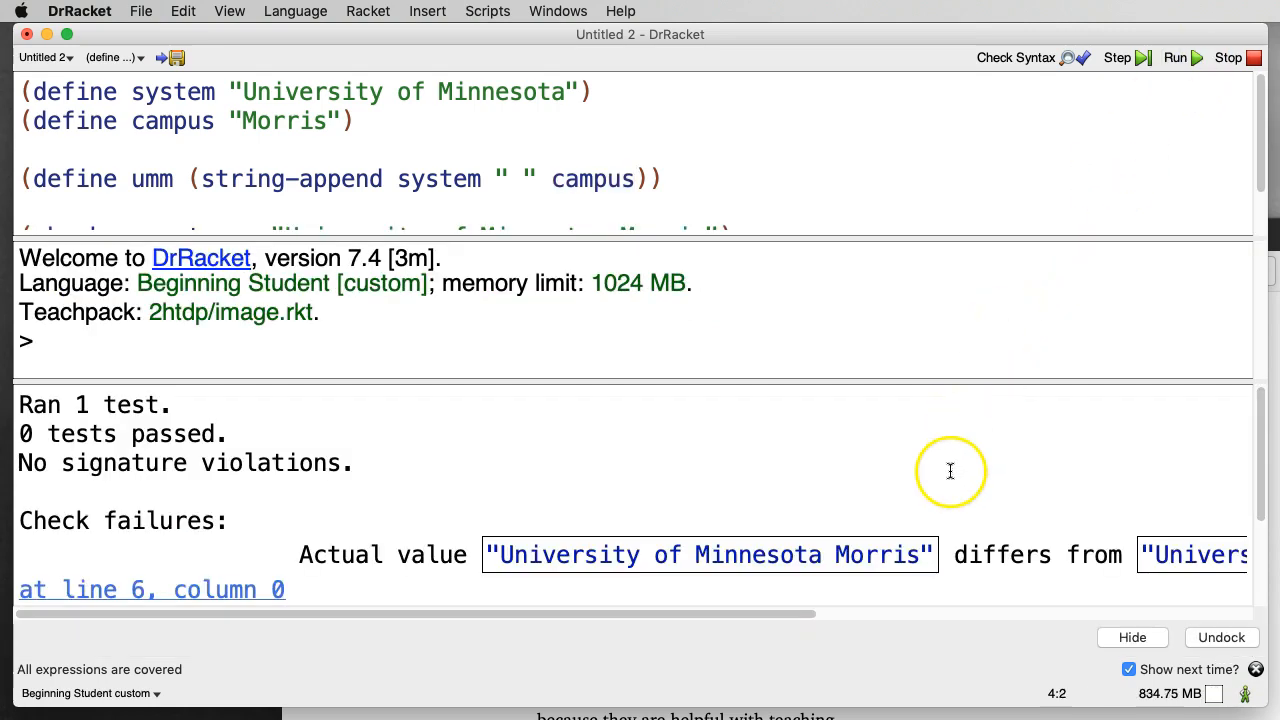
pyautogui.moveTo(884, 564)
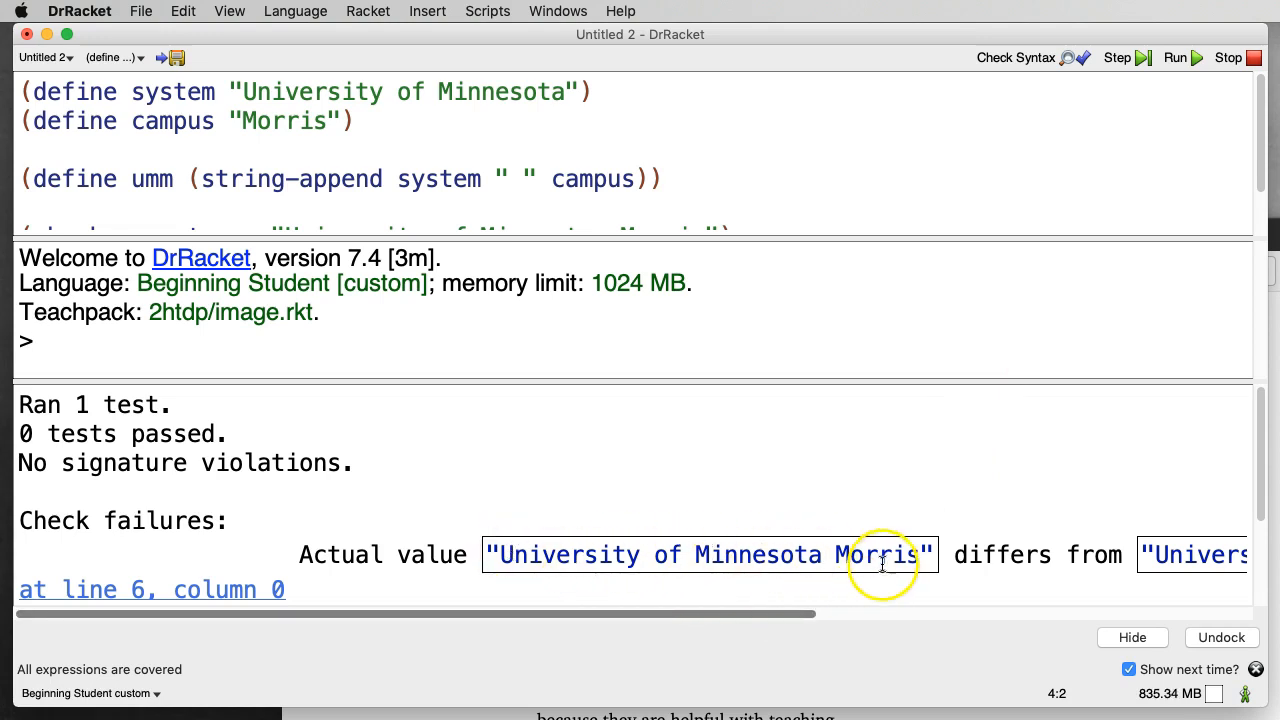
pyautogui.hscroll(3)
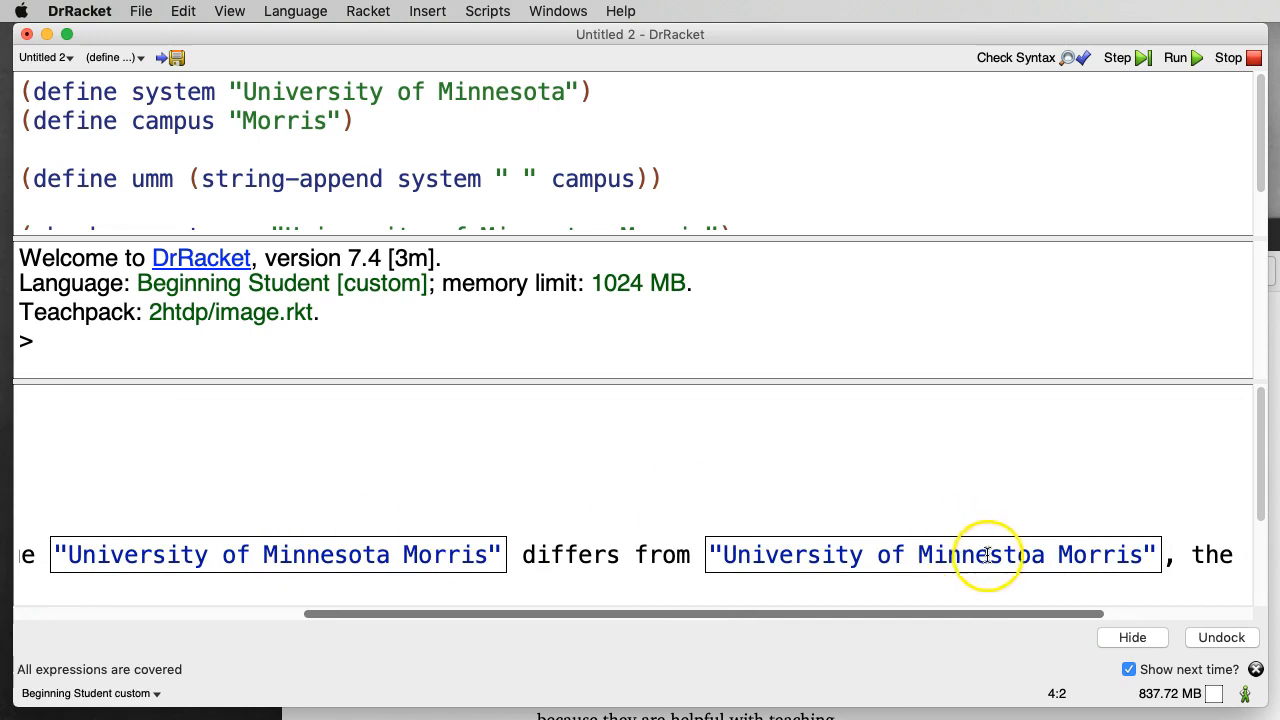
pyautogui.moveTo(1010, 554)
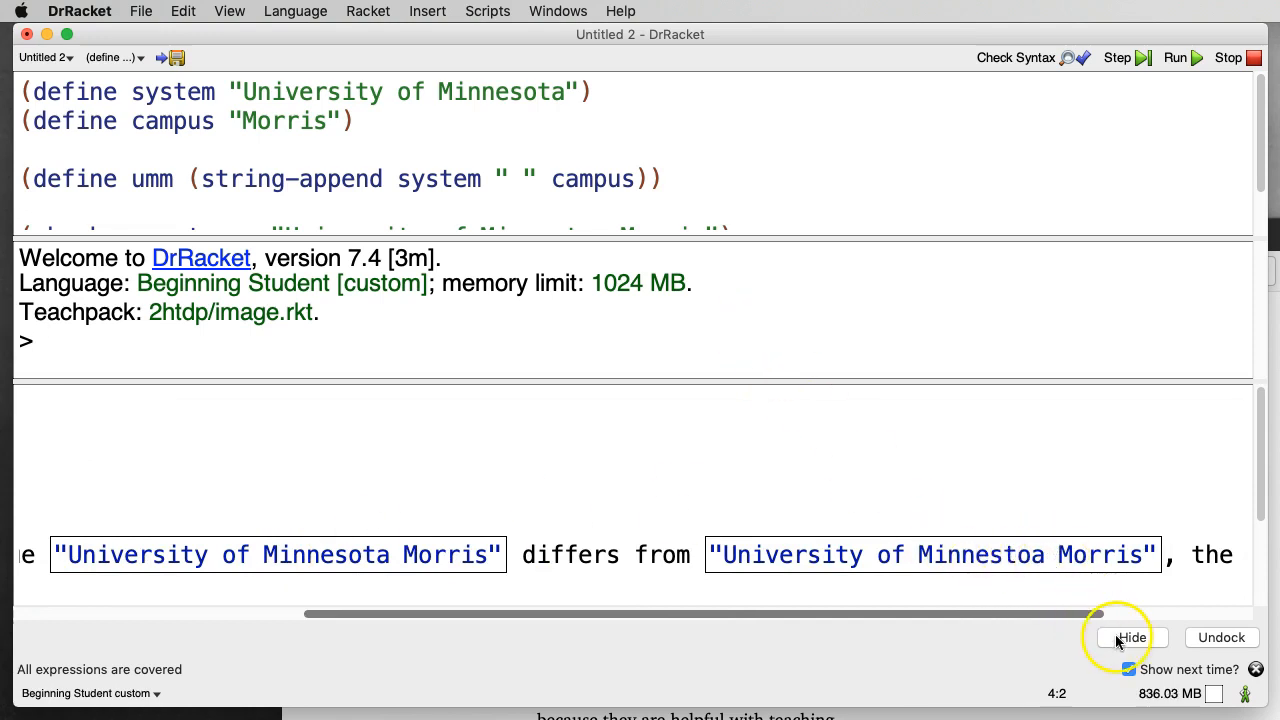
pyautogui.click(1132, 636)
pyautogui.write('o')
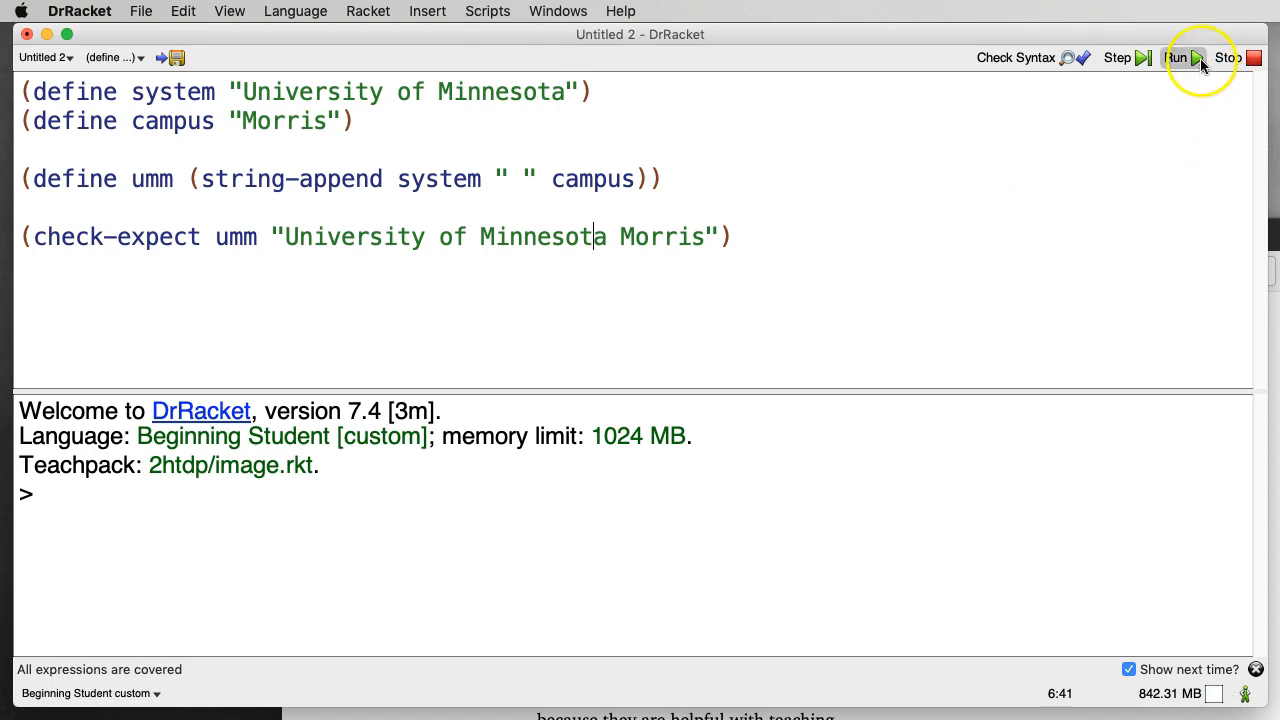
# - Rerun the definitions so the umm test reports "The test passed!"
pyautogui.click(1176, 56)
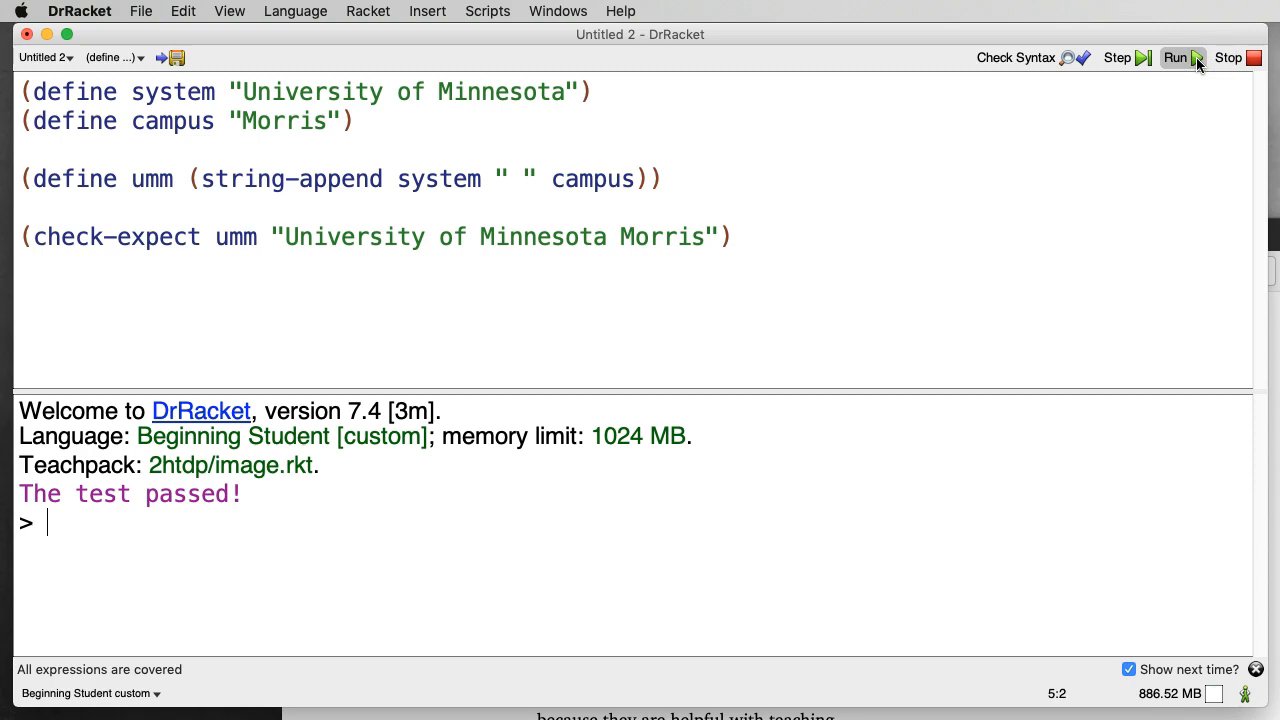
pyautogui.moveTo(774, 240)
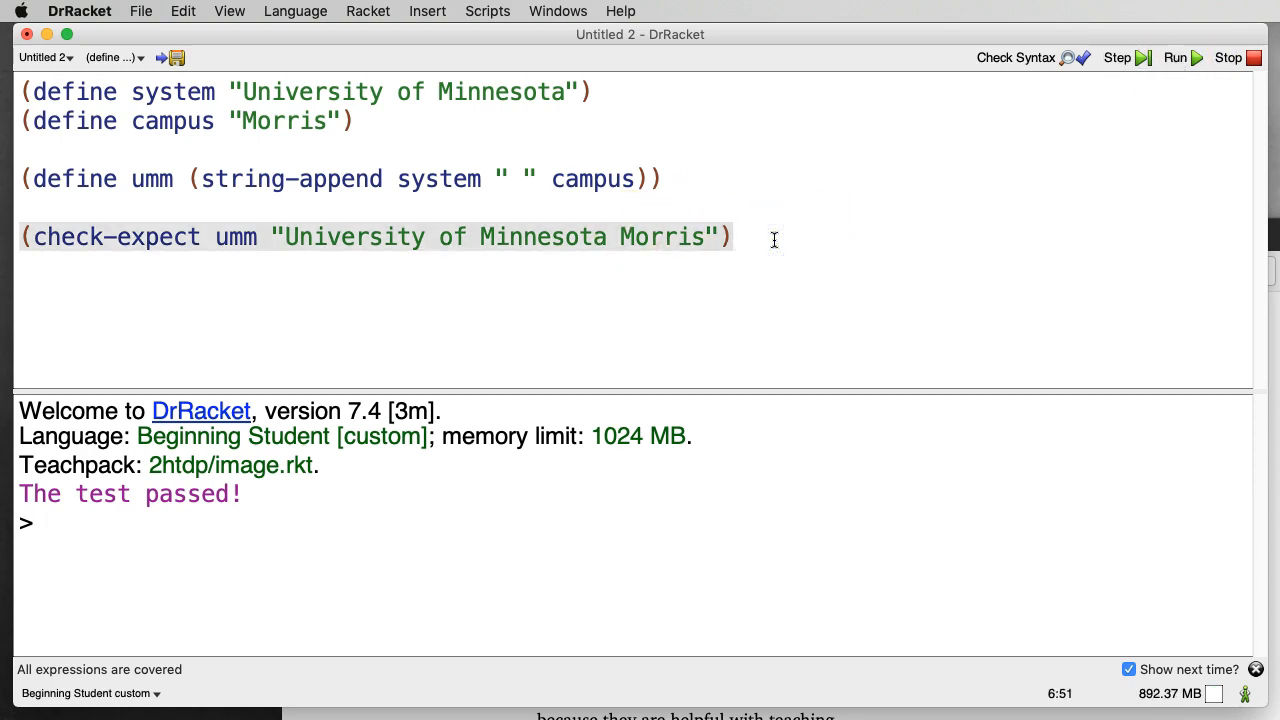
# - Add (check-expect (+ (* 3 3) (* 4 4)) 25) and rerun to get "Both tests passed!"
pyautogui.write('(check-')
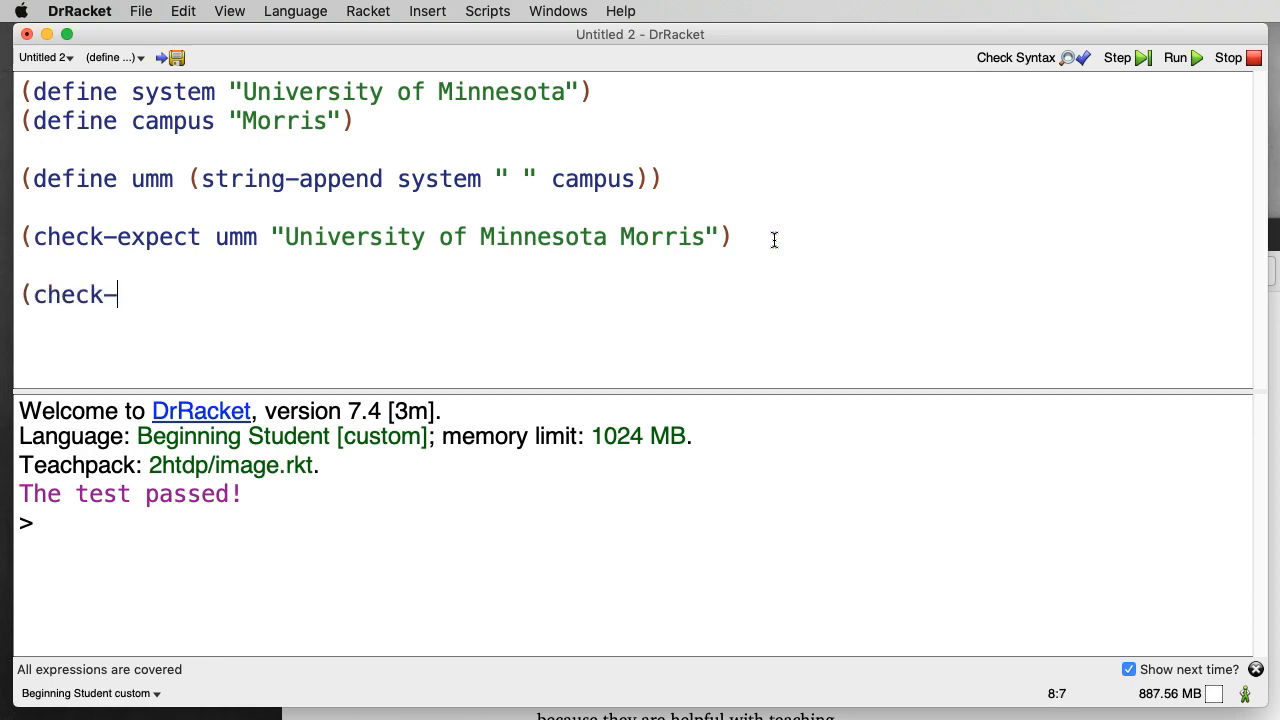
pyautogui.write('expect')
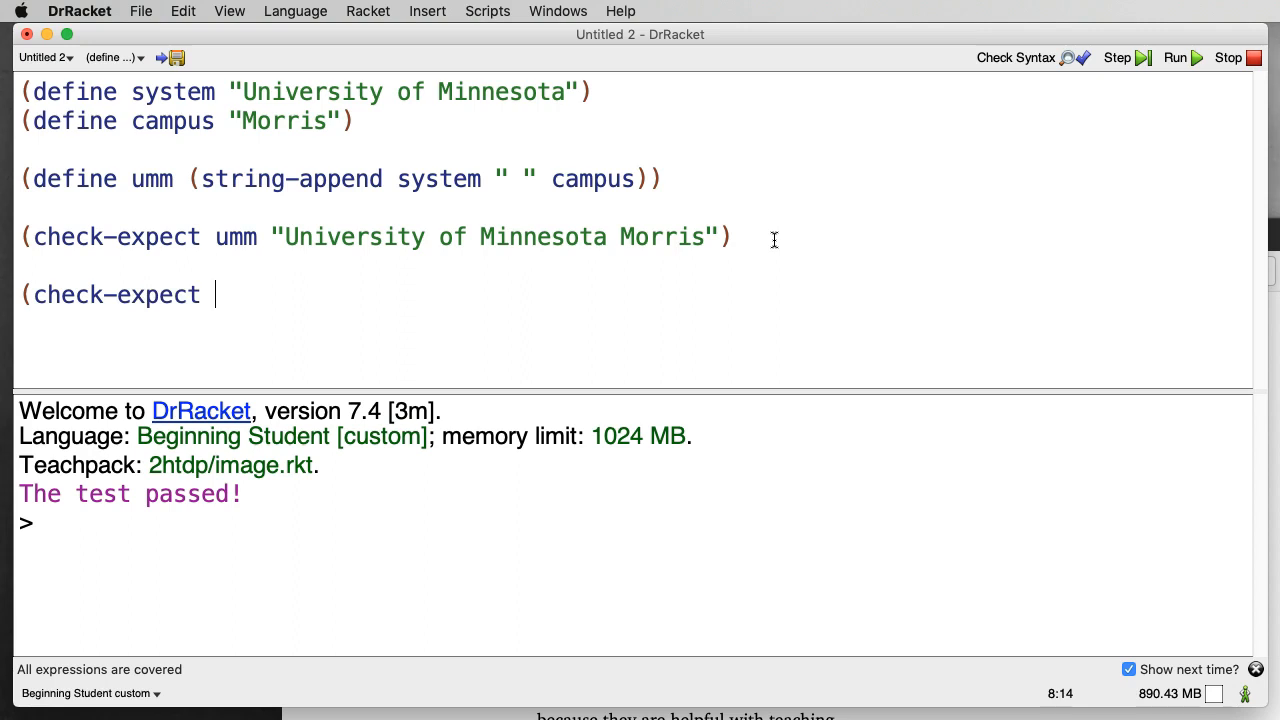
pyautogui.write('(+ (* 3 3) (*')
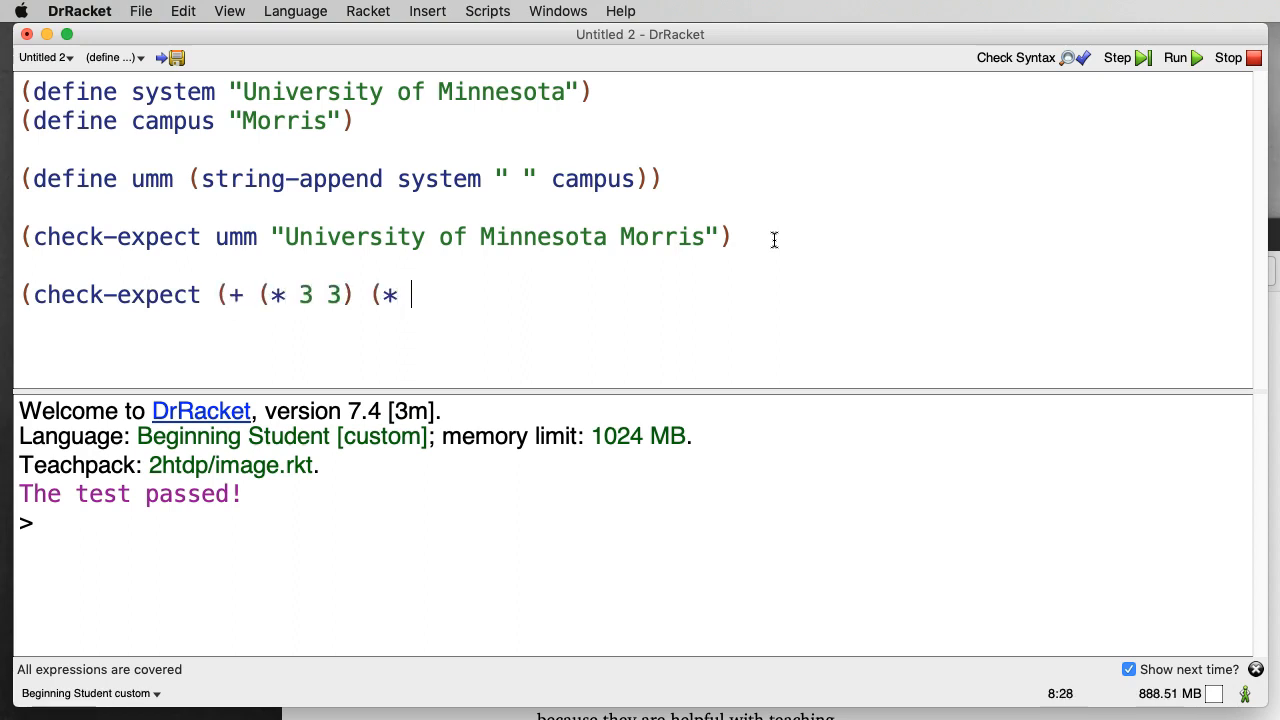
pyautogui.write('4 4))')
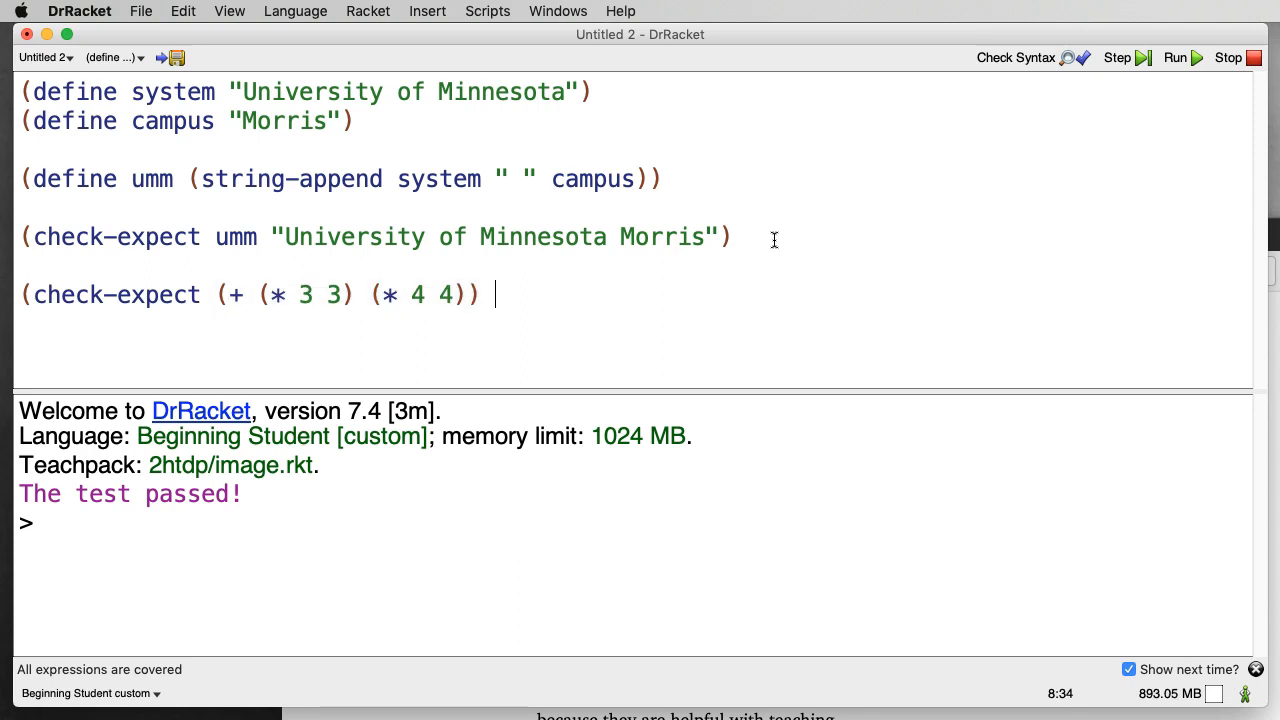
pyautogui.write('25')
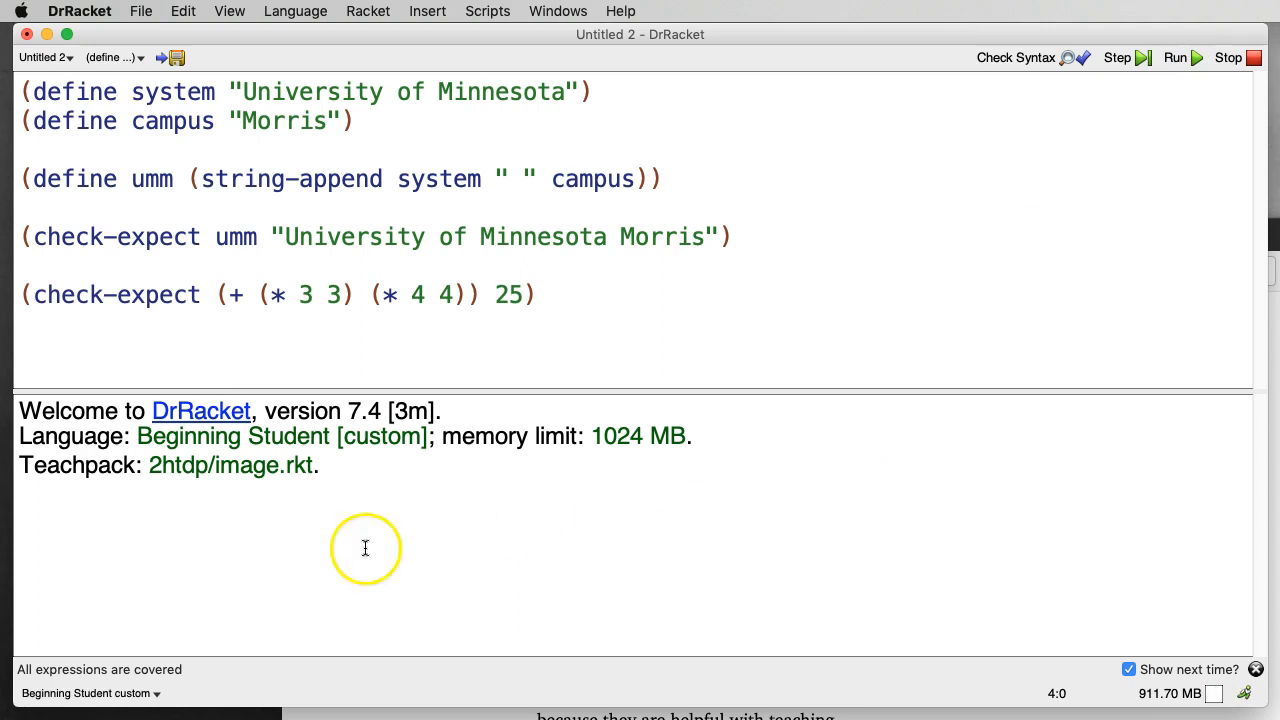
pyautogui.click(1174, 56)
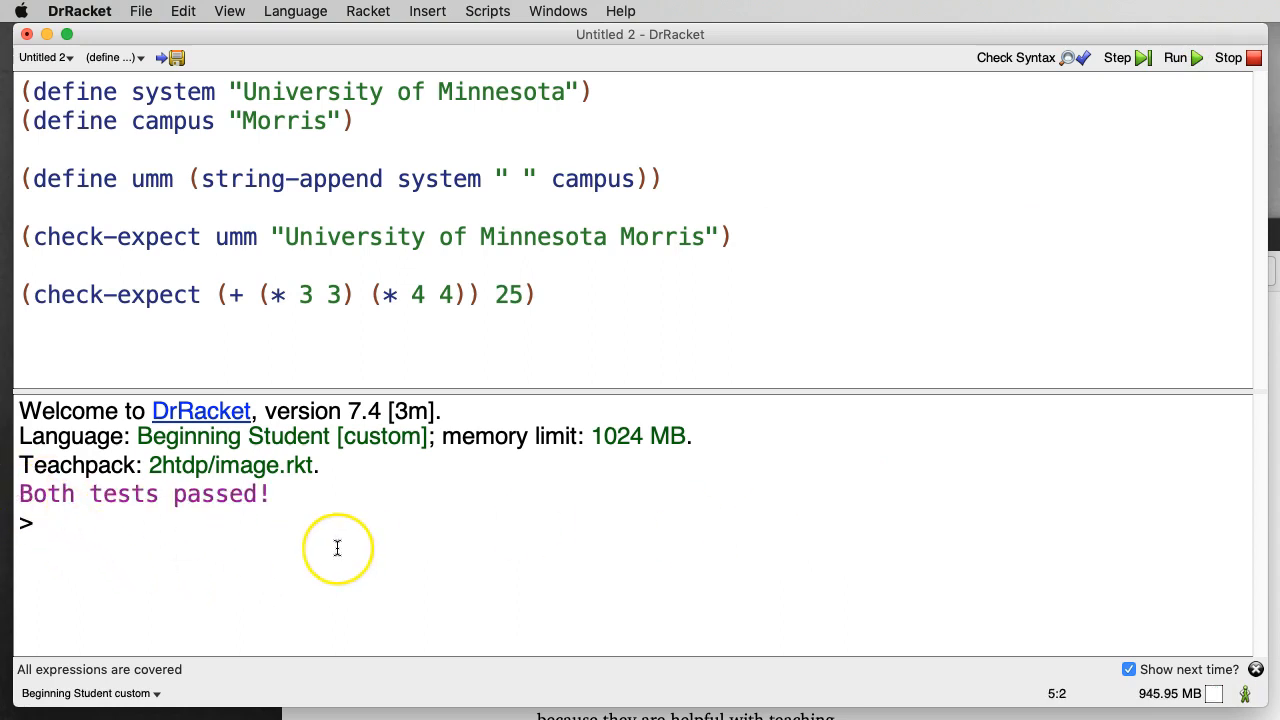
pyautogui.moveTo(536, 448)
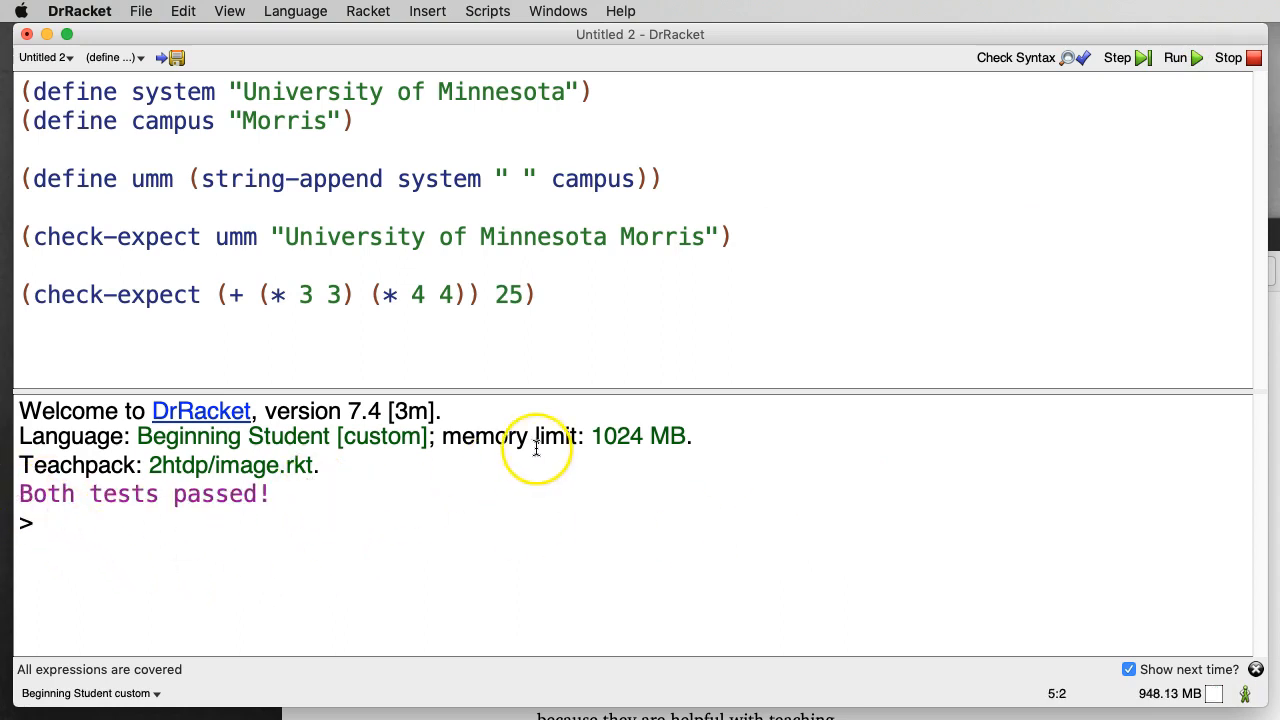
pyautogui.moveTo(268, 516)
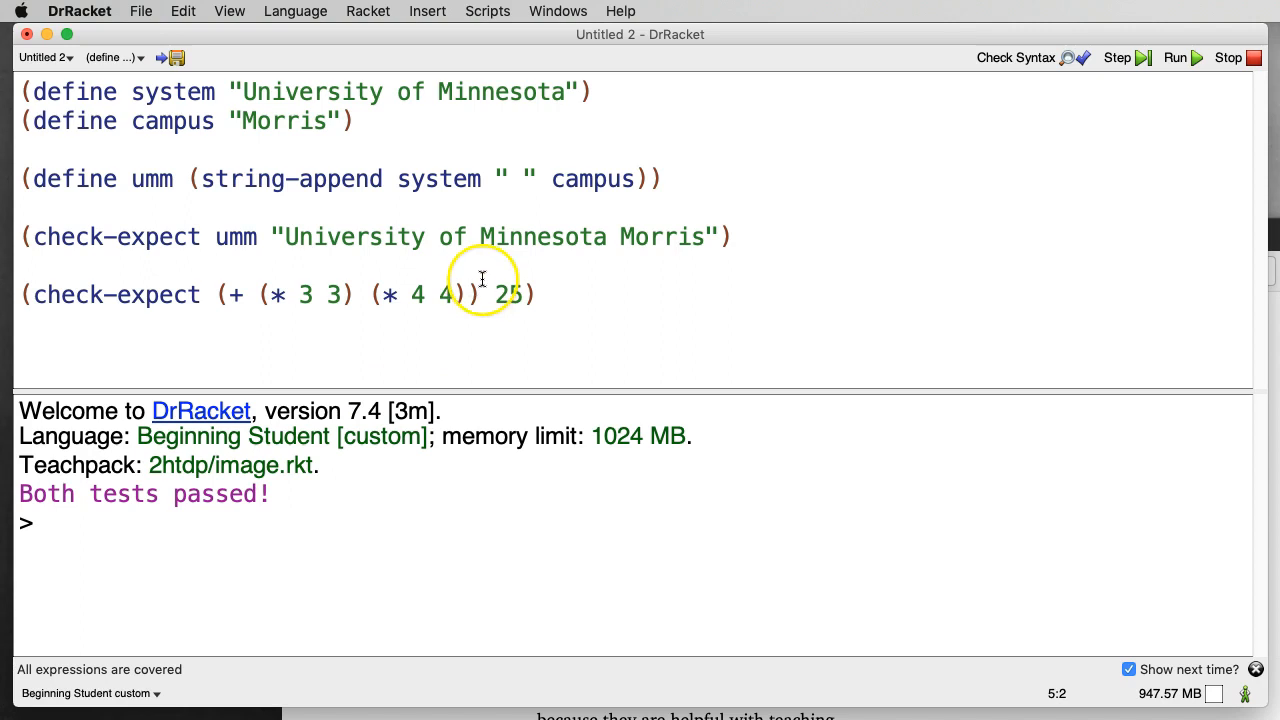
pyautogui.moveTo(512, 176)
pyautogui.write(',')
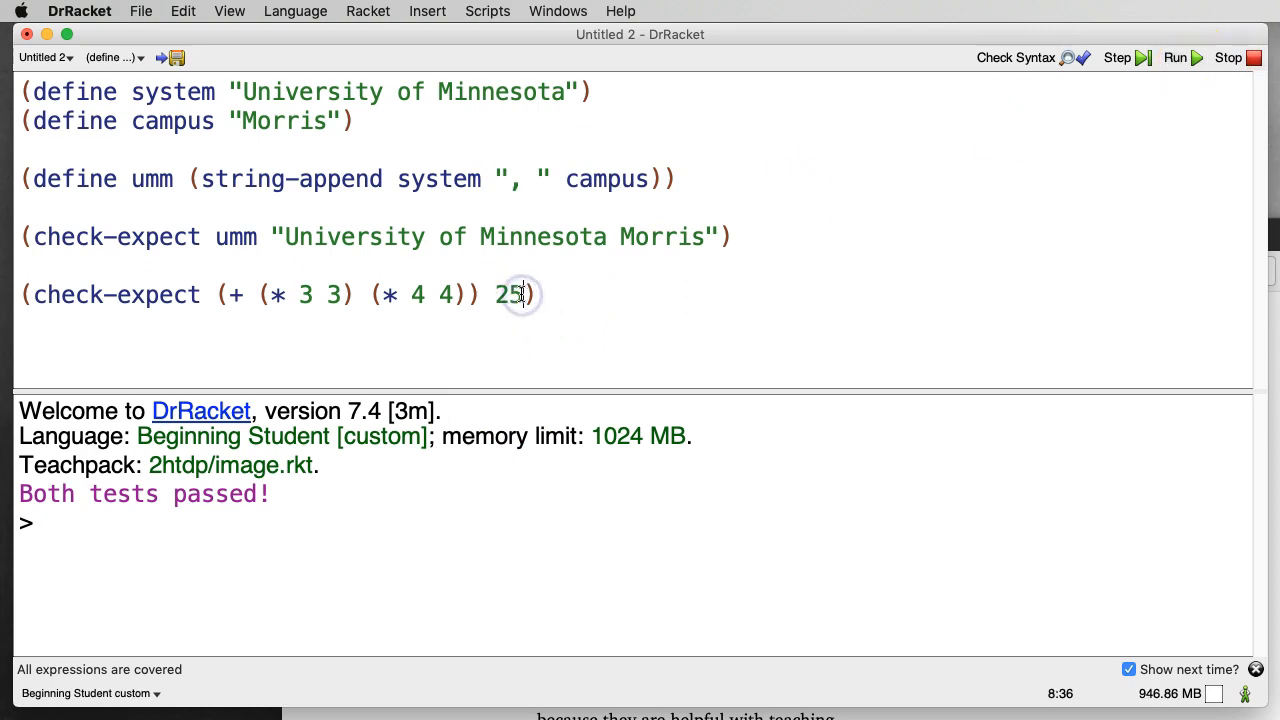
# - Change the second test's expected value to 27 and rerun so both tests fail
pyautogui.write('7')
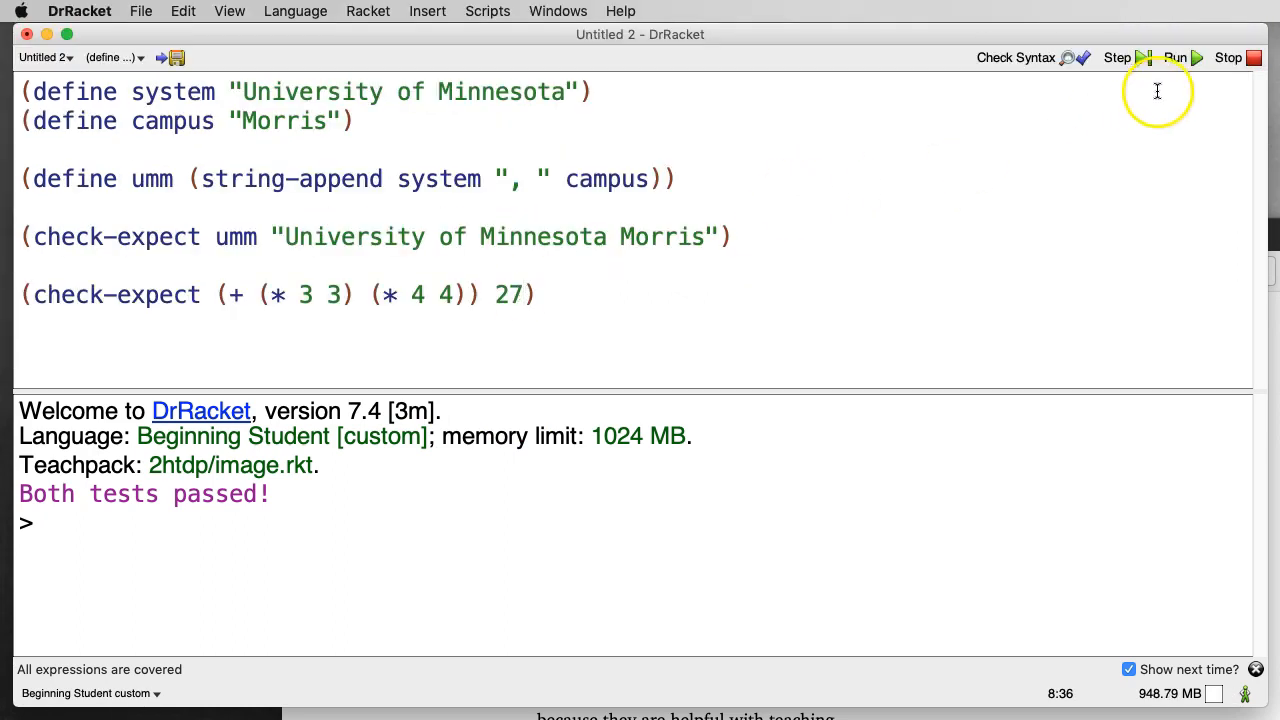
pyautogui.click(1176, 56)
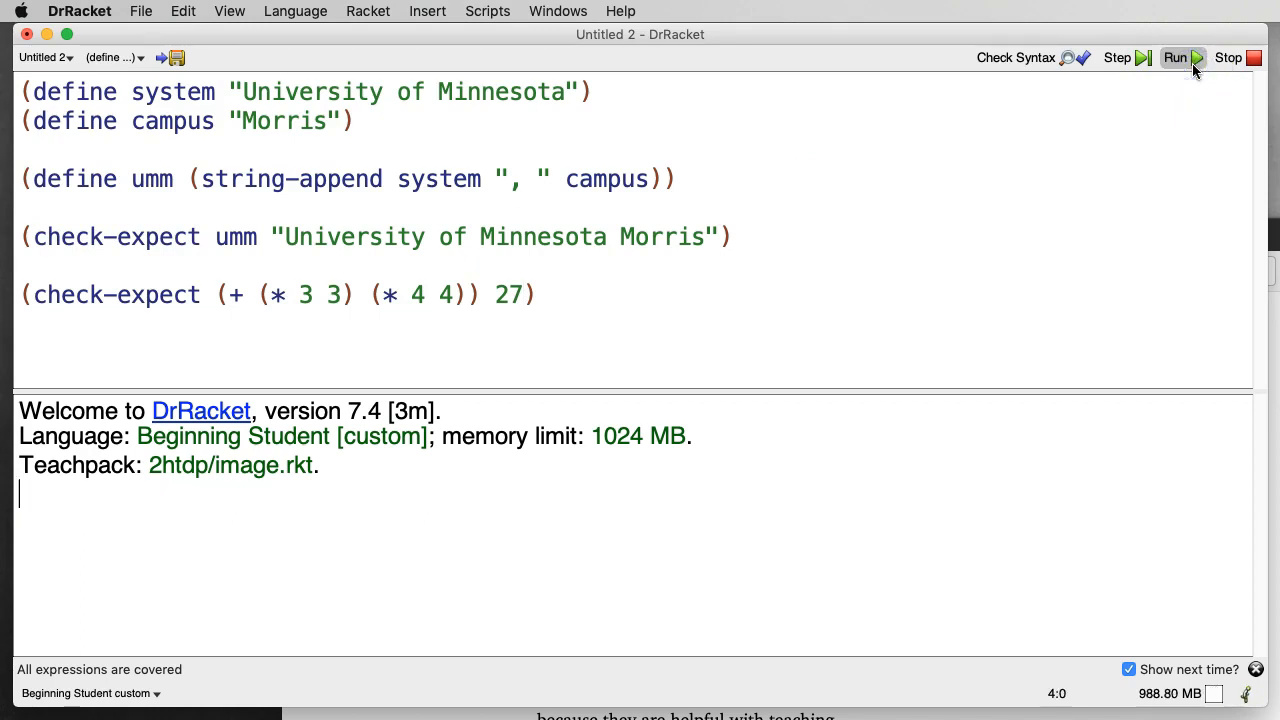
pyautogui.click(1176, 56)
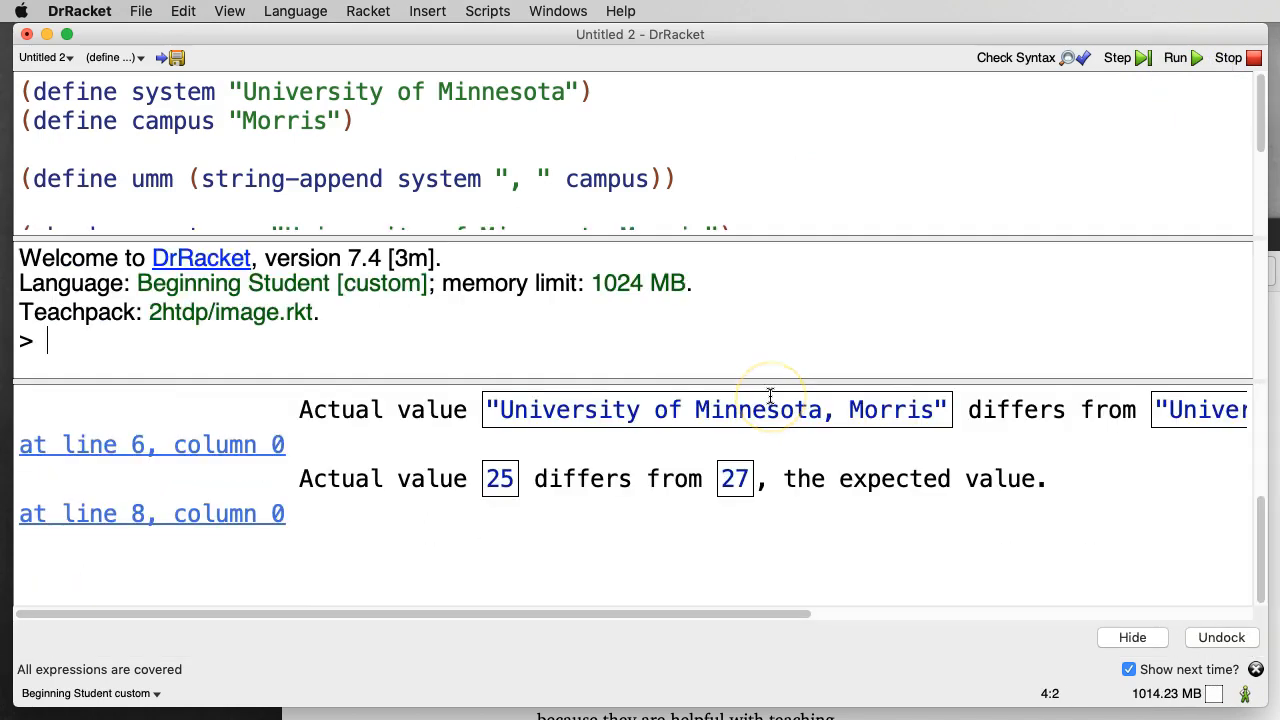
pyautogui.moveTo(530, 452)
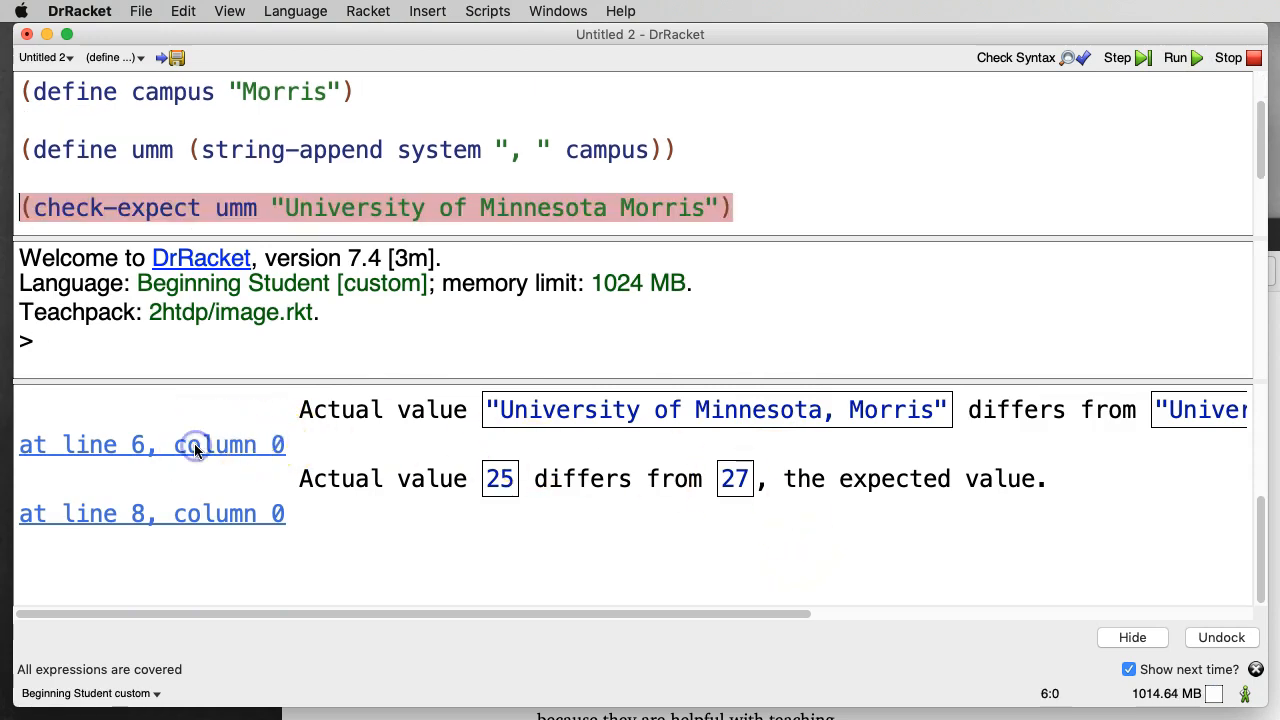
pyautogui.moveTo(818, 478)
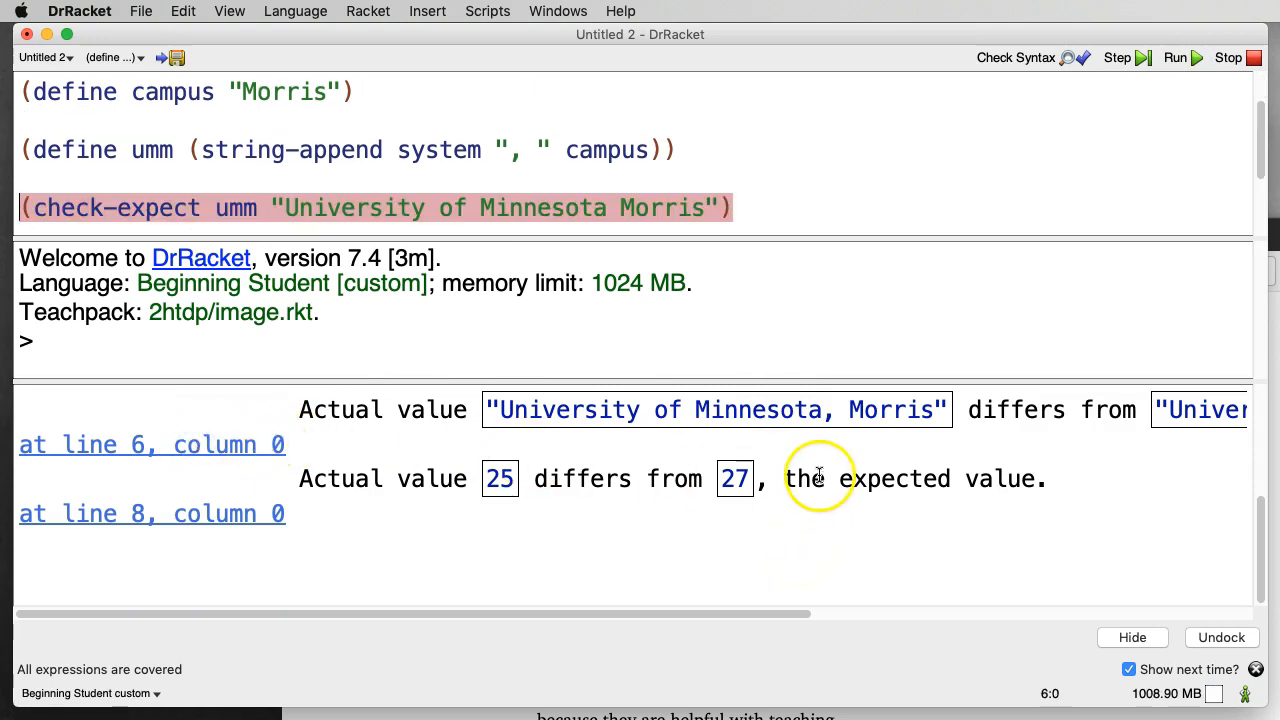
pyautogui.moveTo(224, 512)
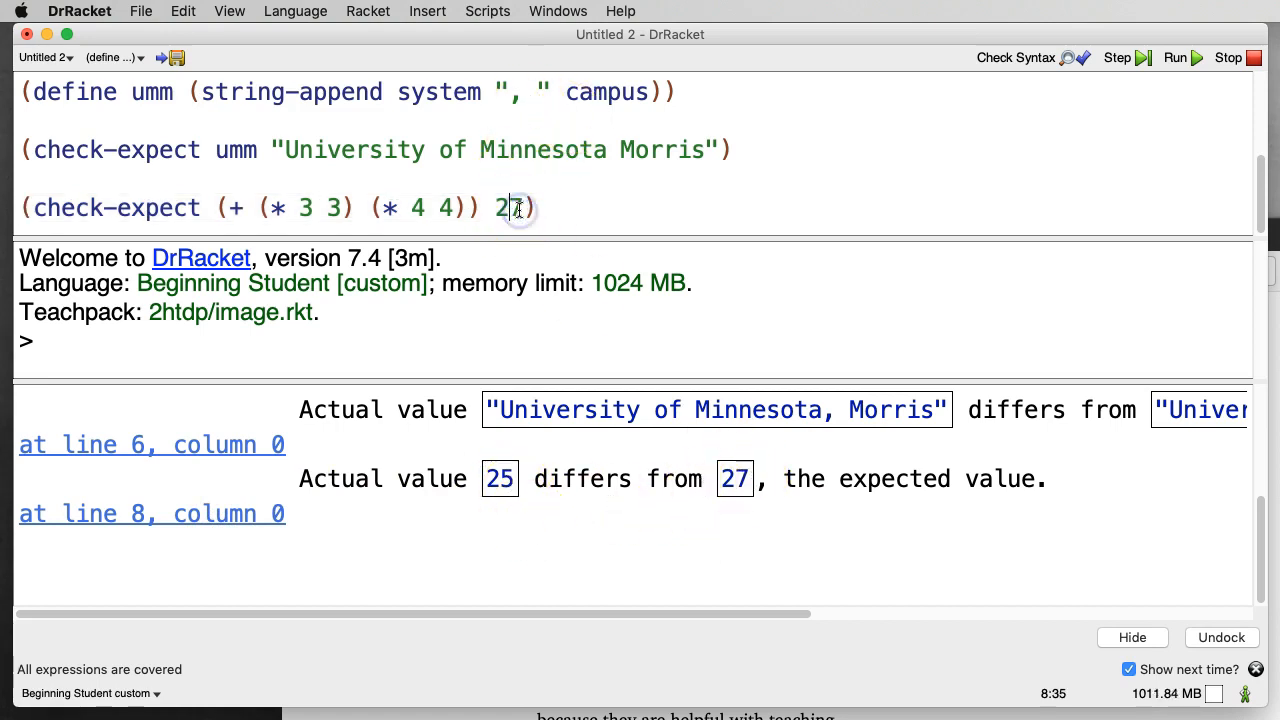
# - Restore expected value 25 and the plain space separator, then rerun so both tests pass
pyautogui.write('5')
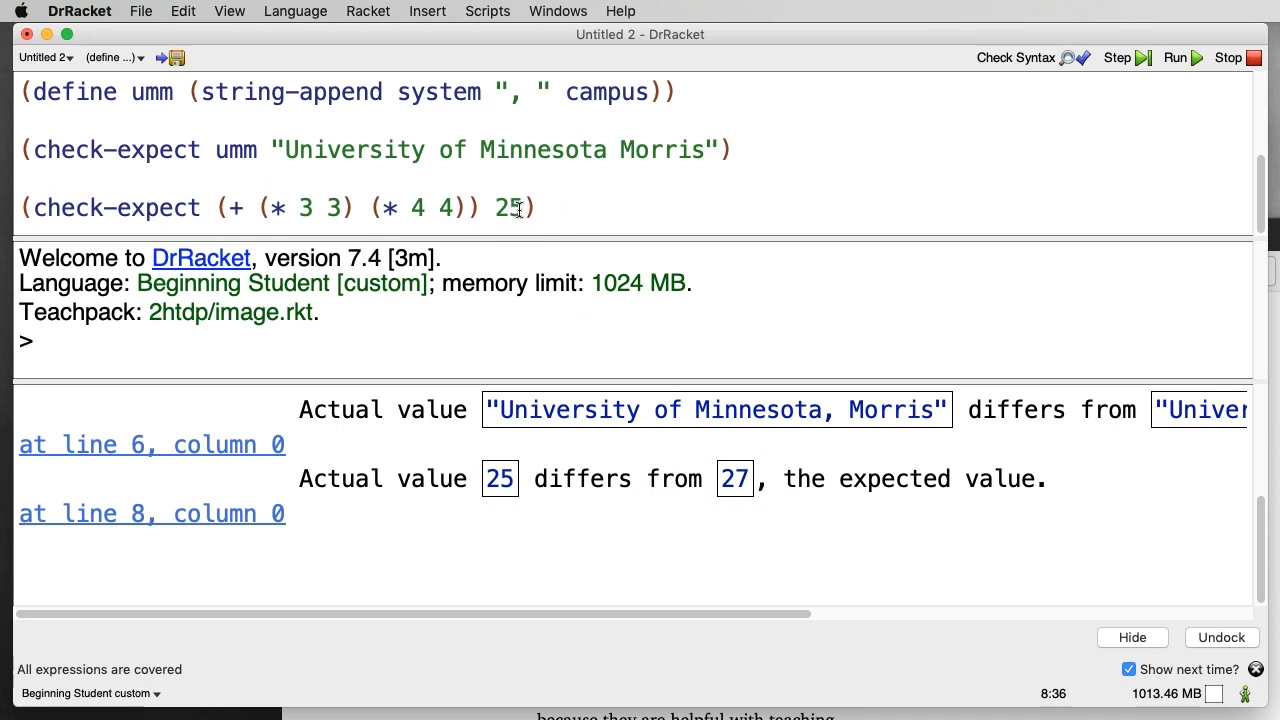
pyautogui.click(520, 92)
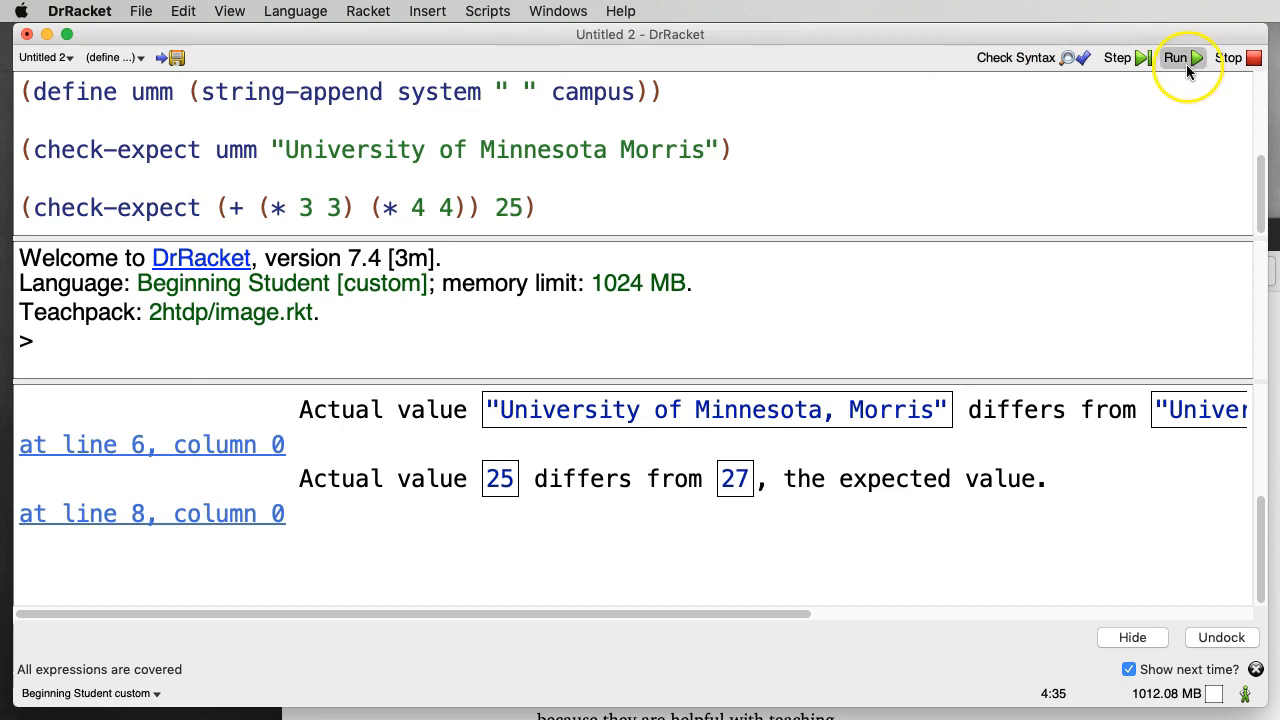
pyautogui.click(1176, 56)
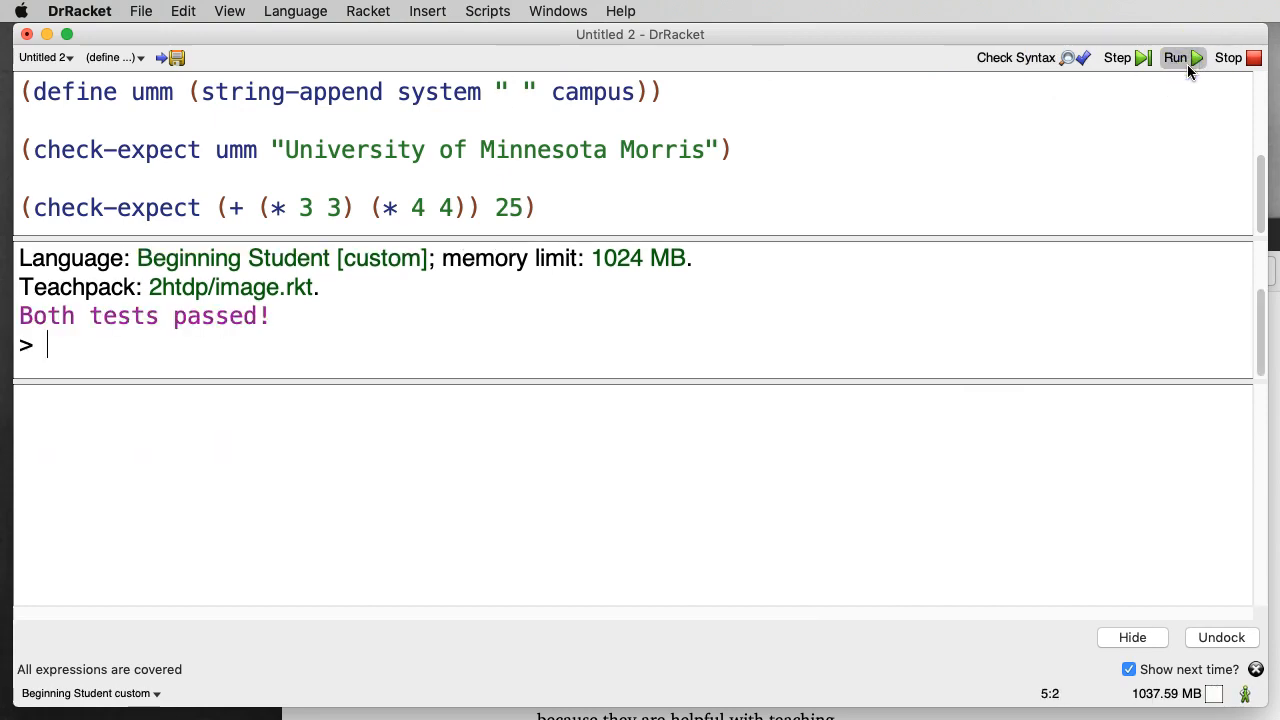